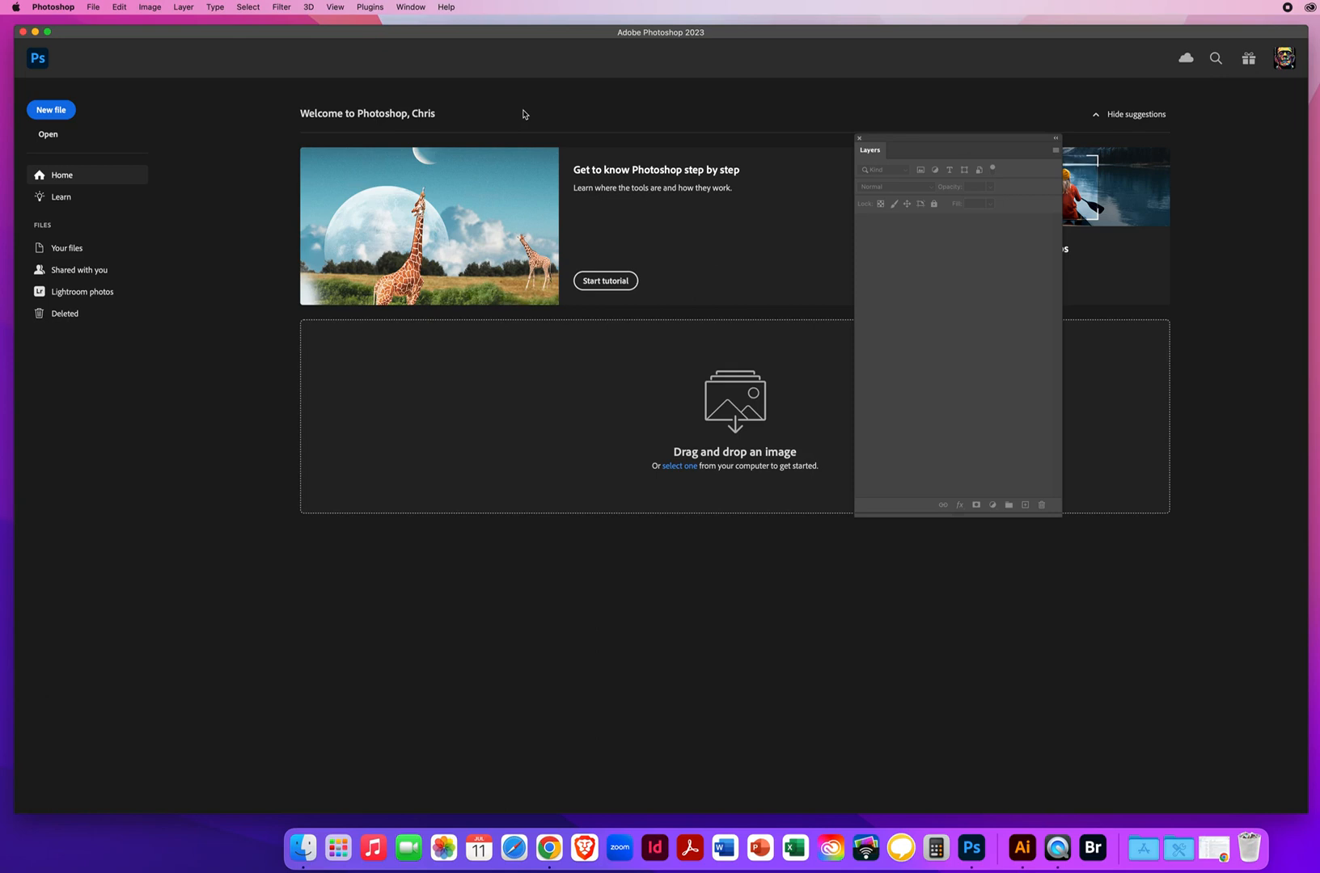
mouse_move(365, 416)
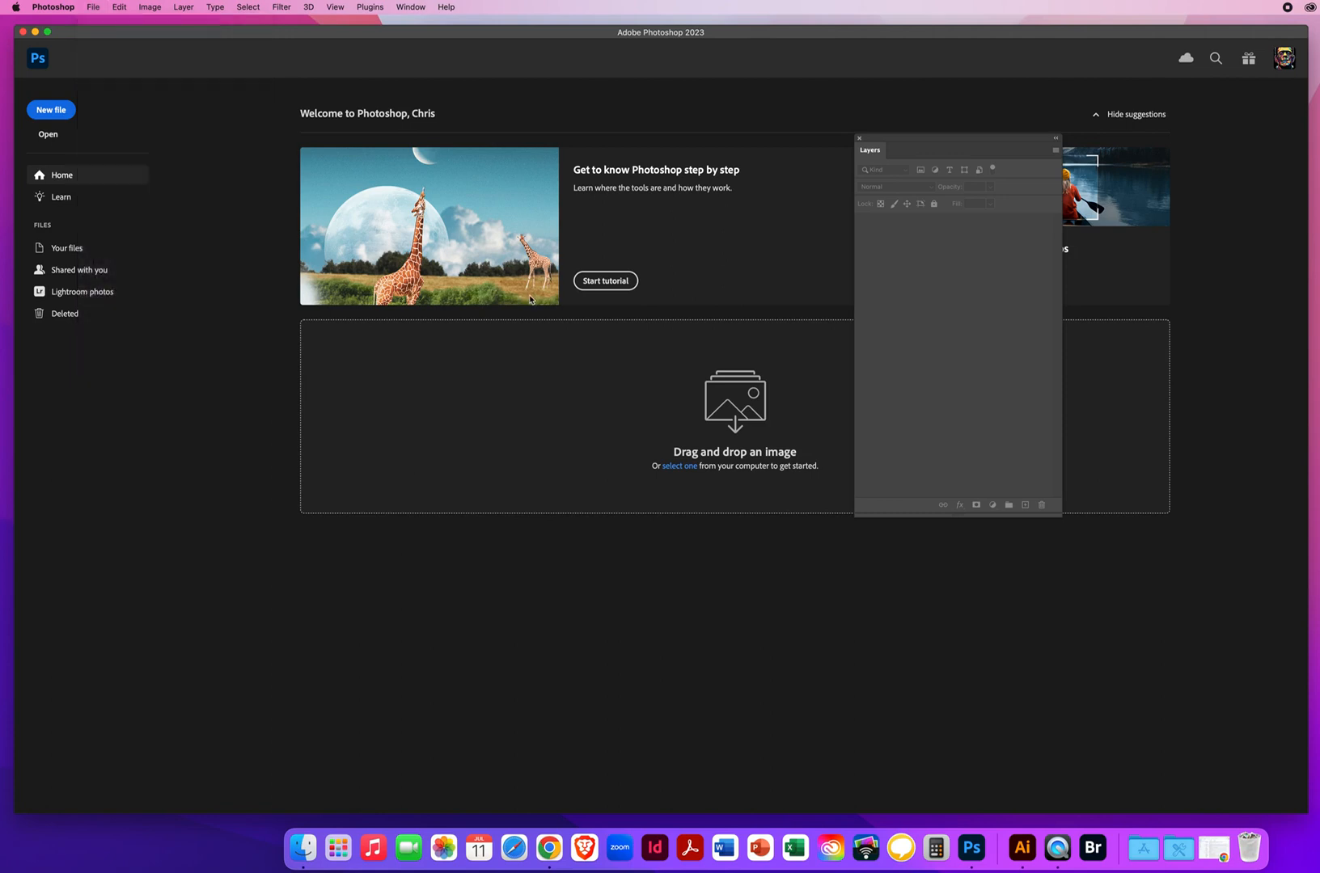
- Open the llama, woman's portrait and farm-field JPGs from PS DEMOS > PS - CHAPTER 5 > 5.5 Select and Mask Selections
click(48, 133)
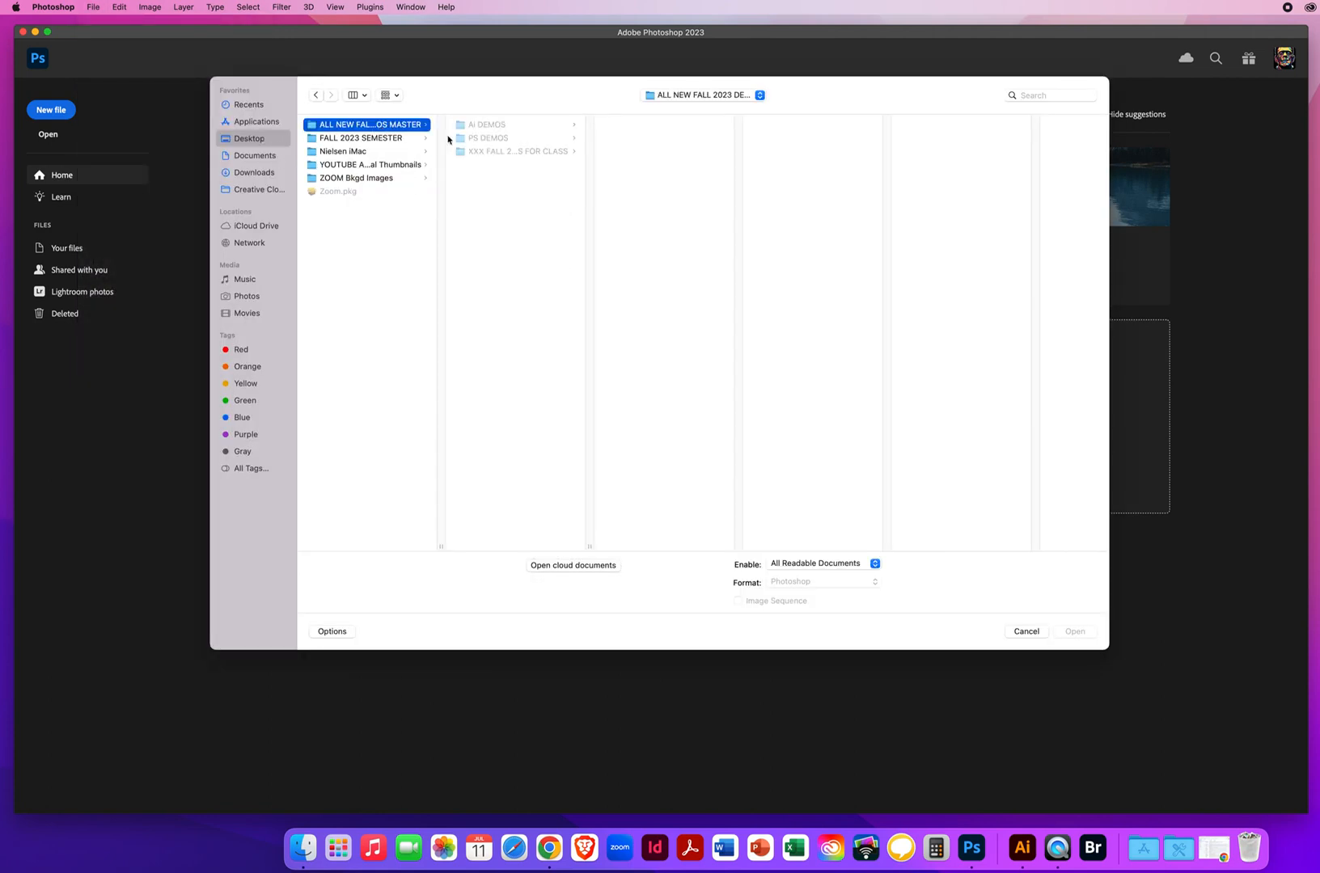
click(645, 150)
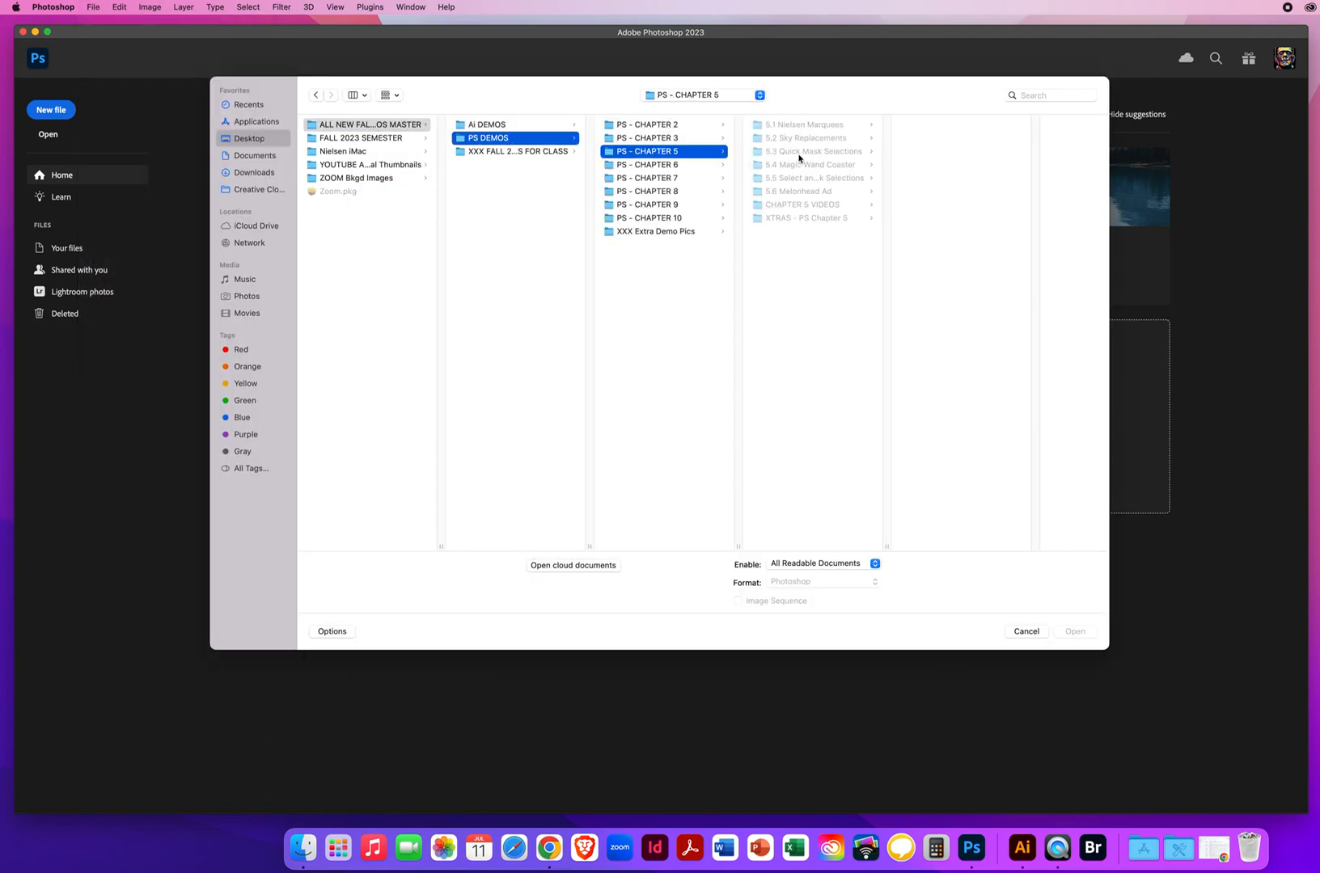
click(811, 178)
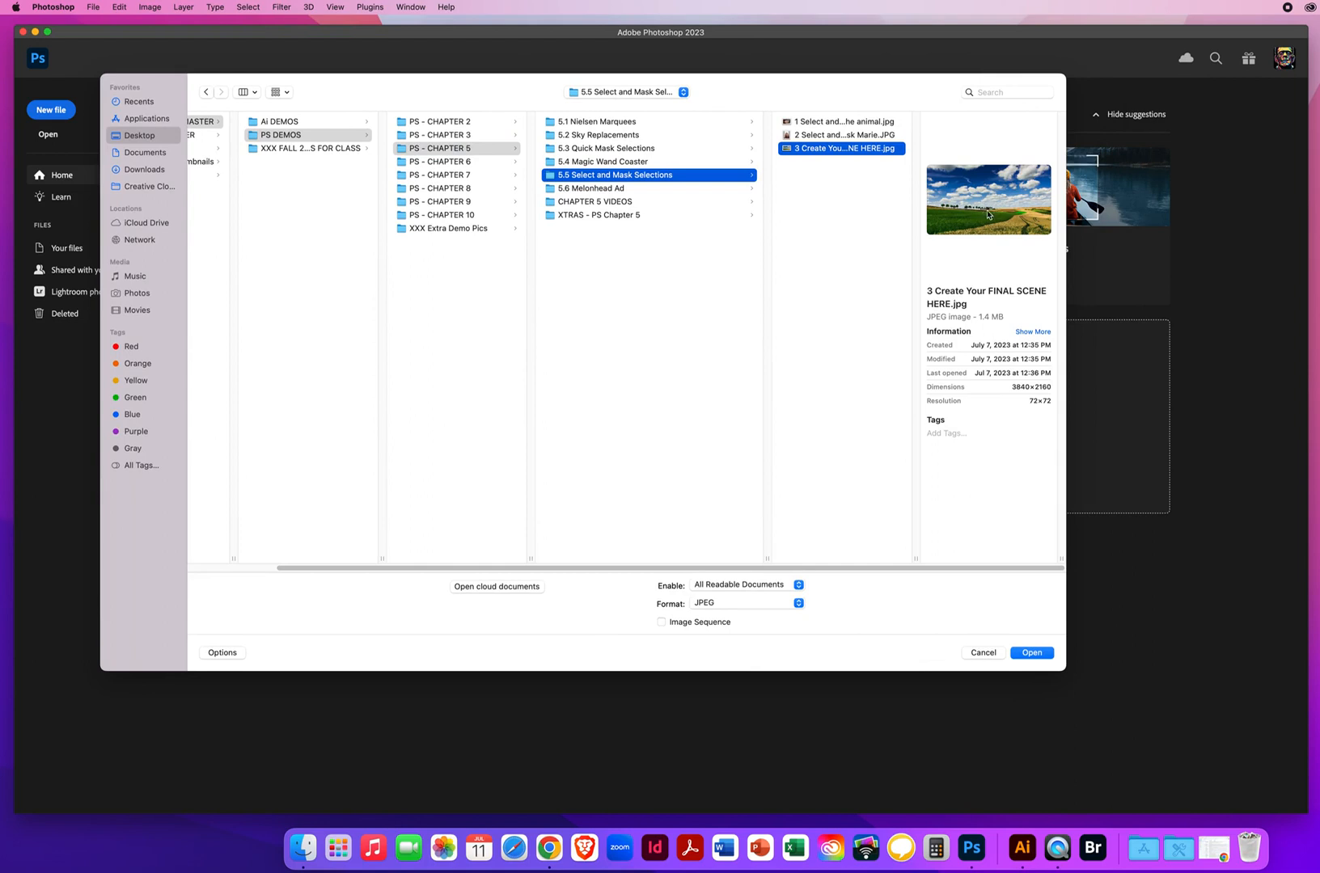
click(839, 134)
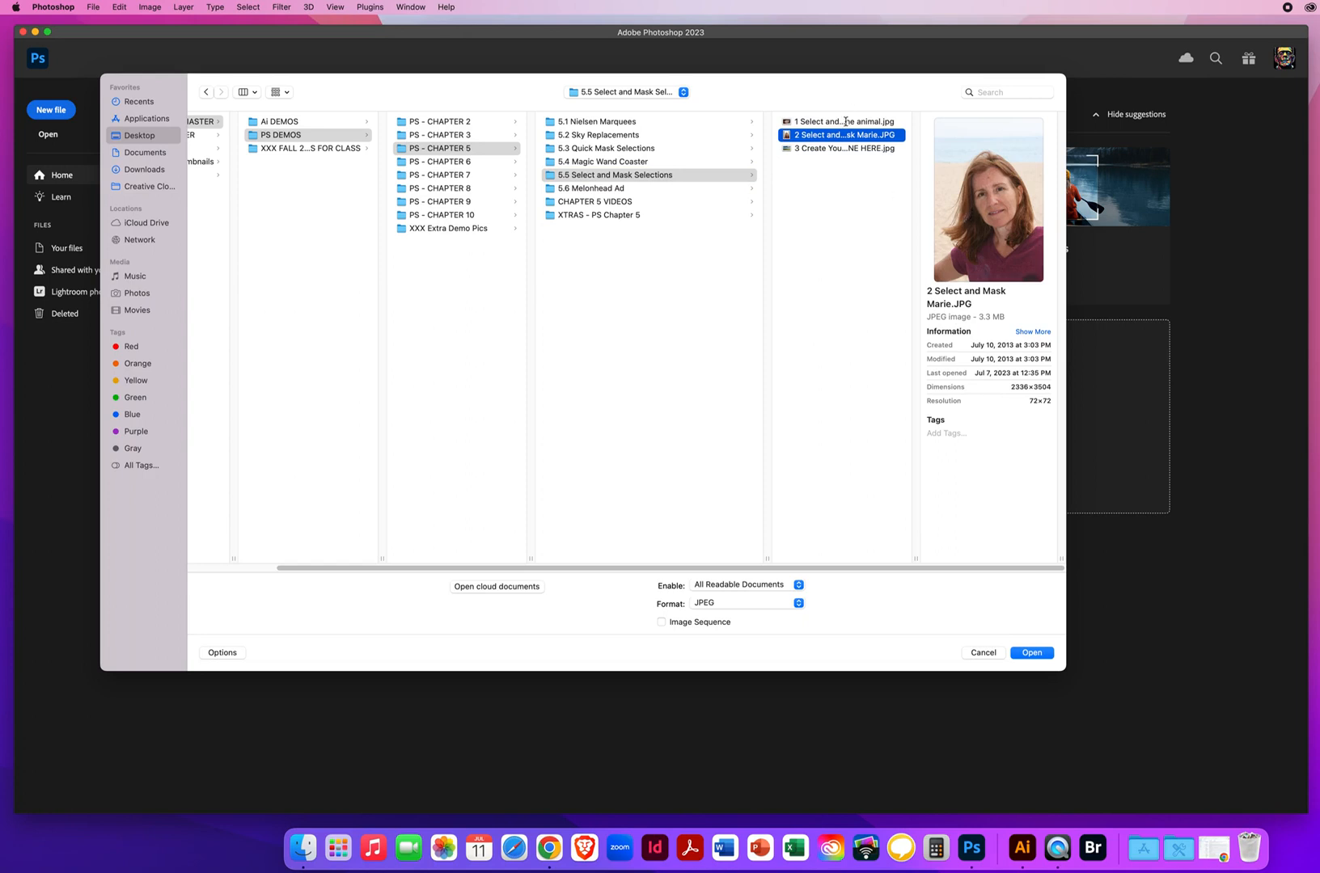
click(842, 122)
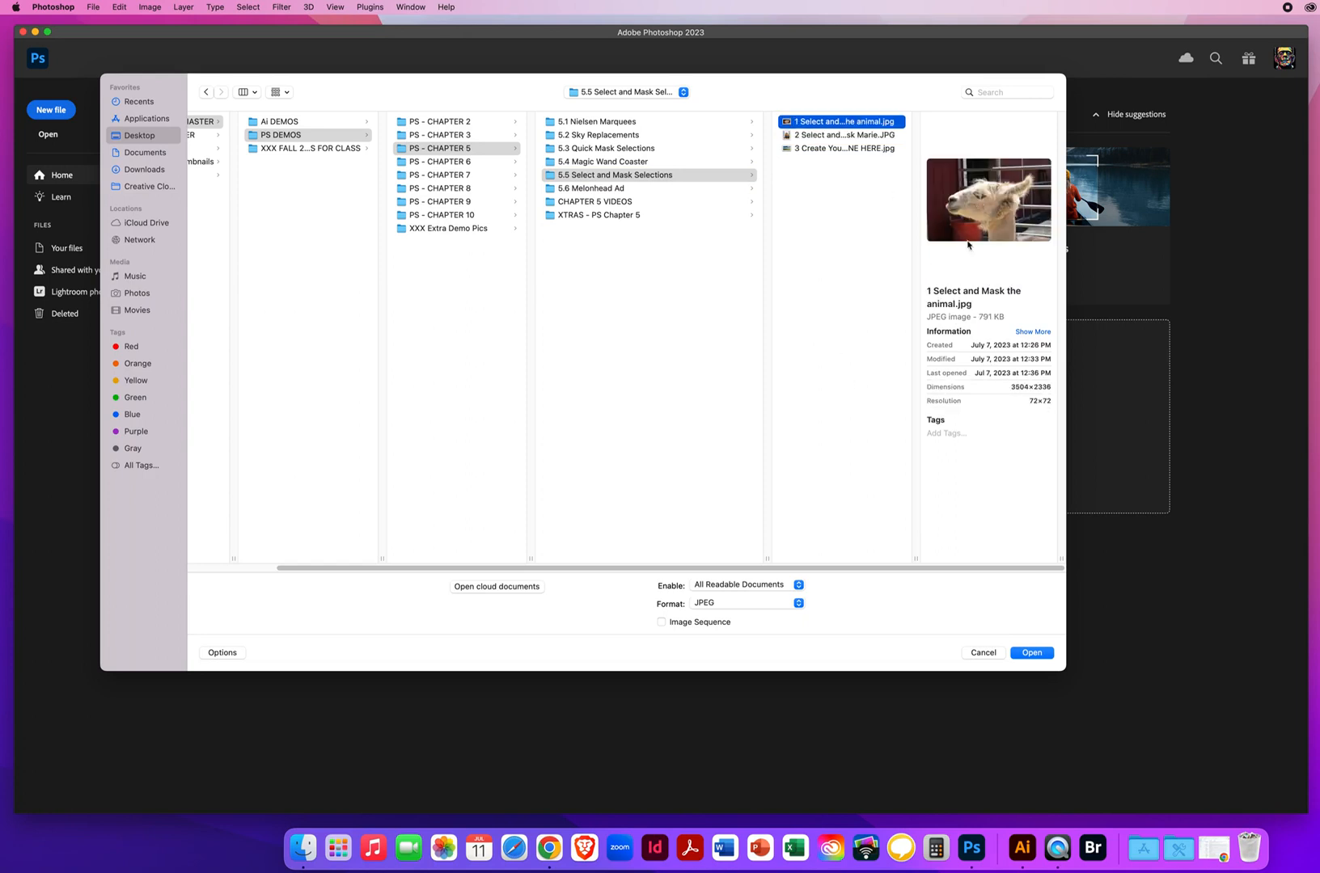
mouse_move(856, 200)
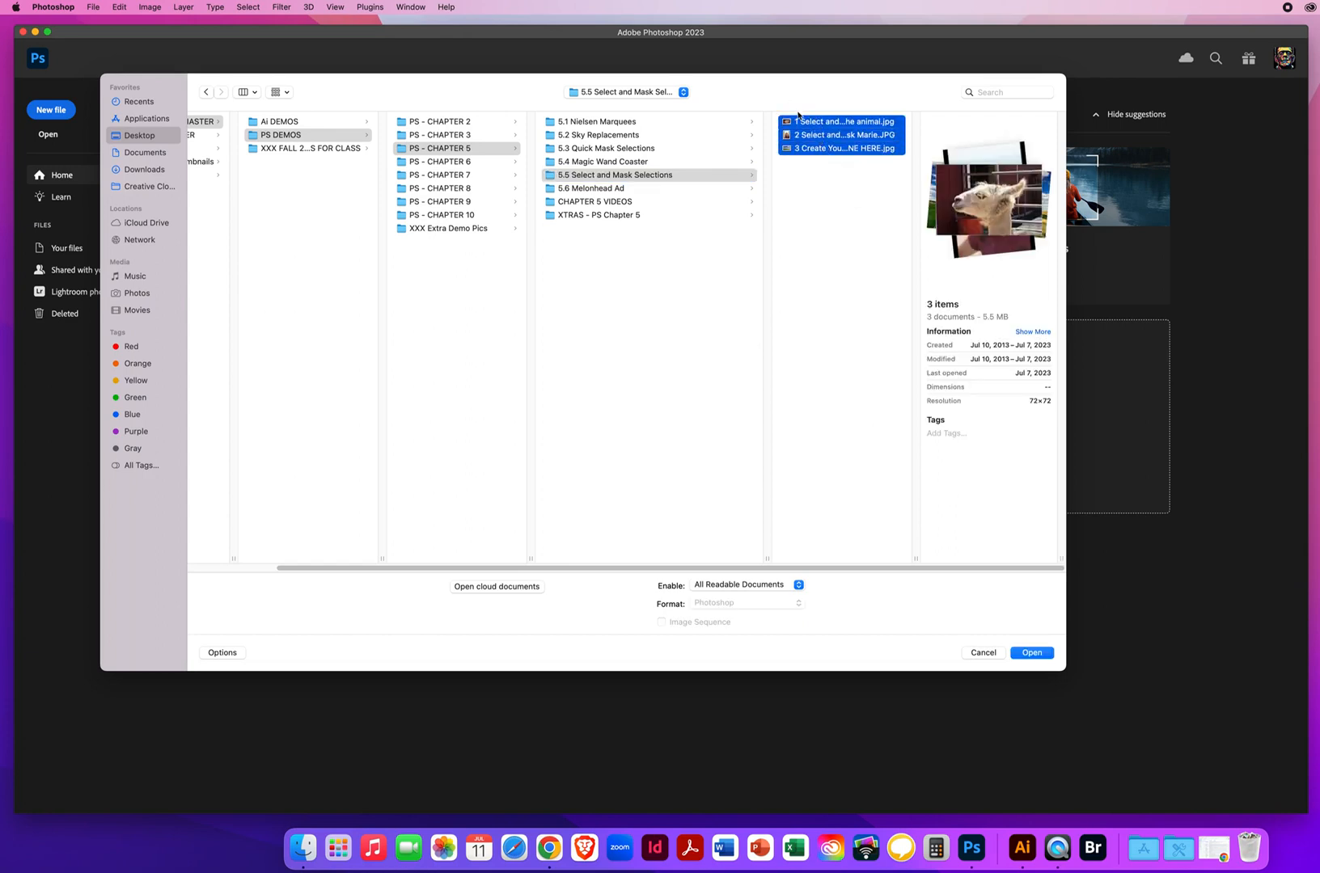
click(1030, 652)
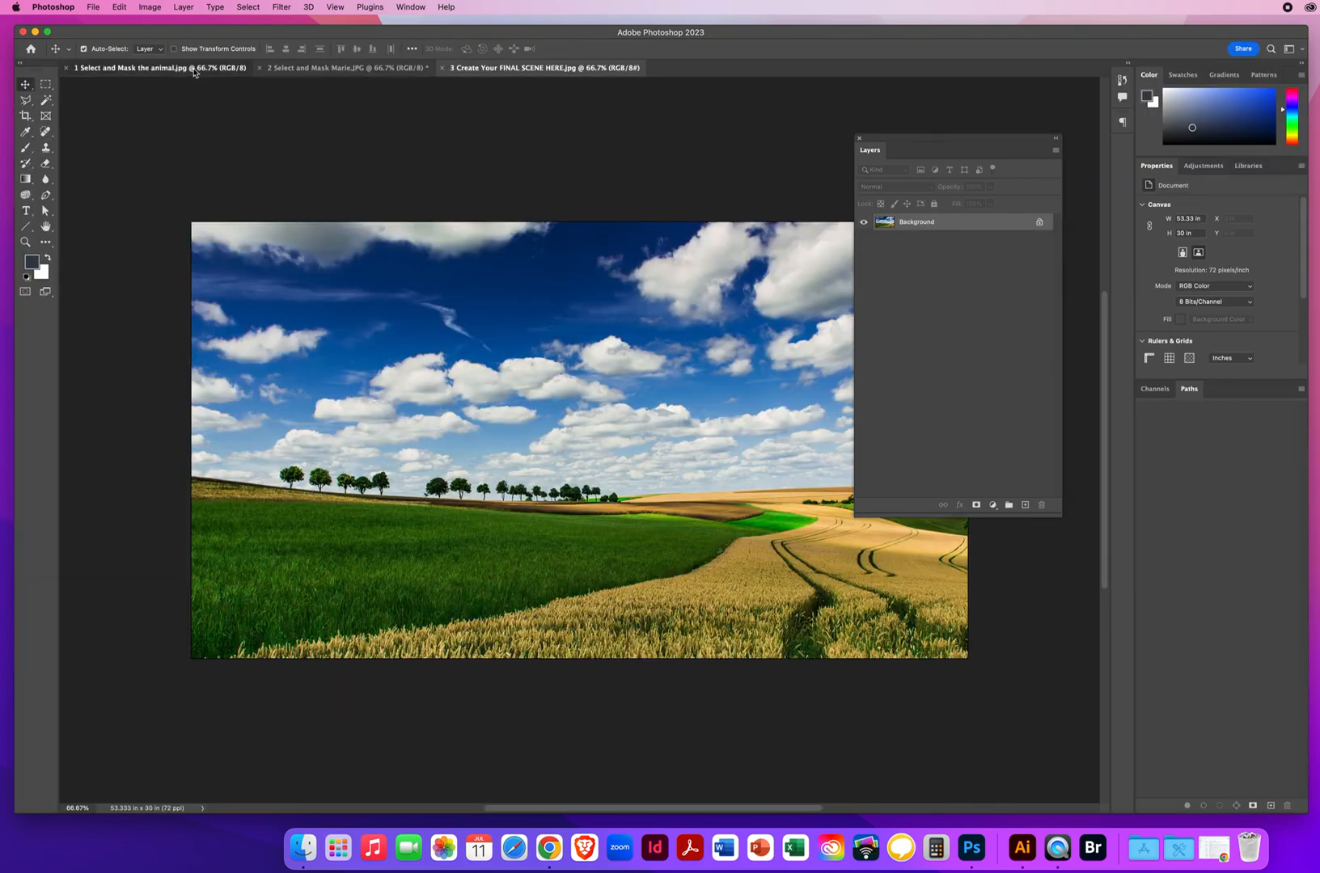
- View the llama, portrait and farm-field tabs, ending on '1 Select and Mask the animal'
click(344, 68)
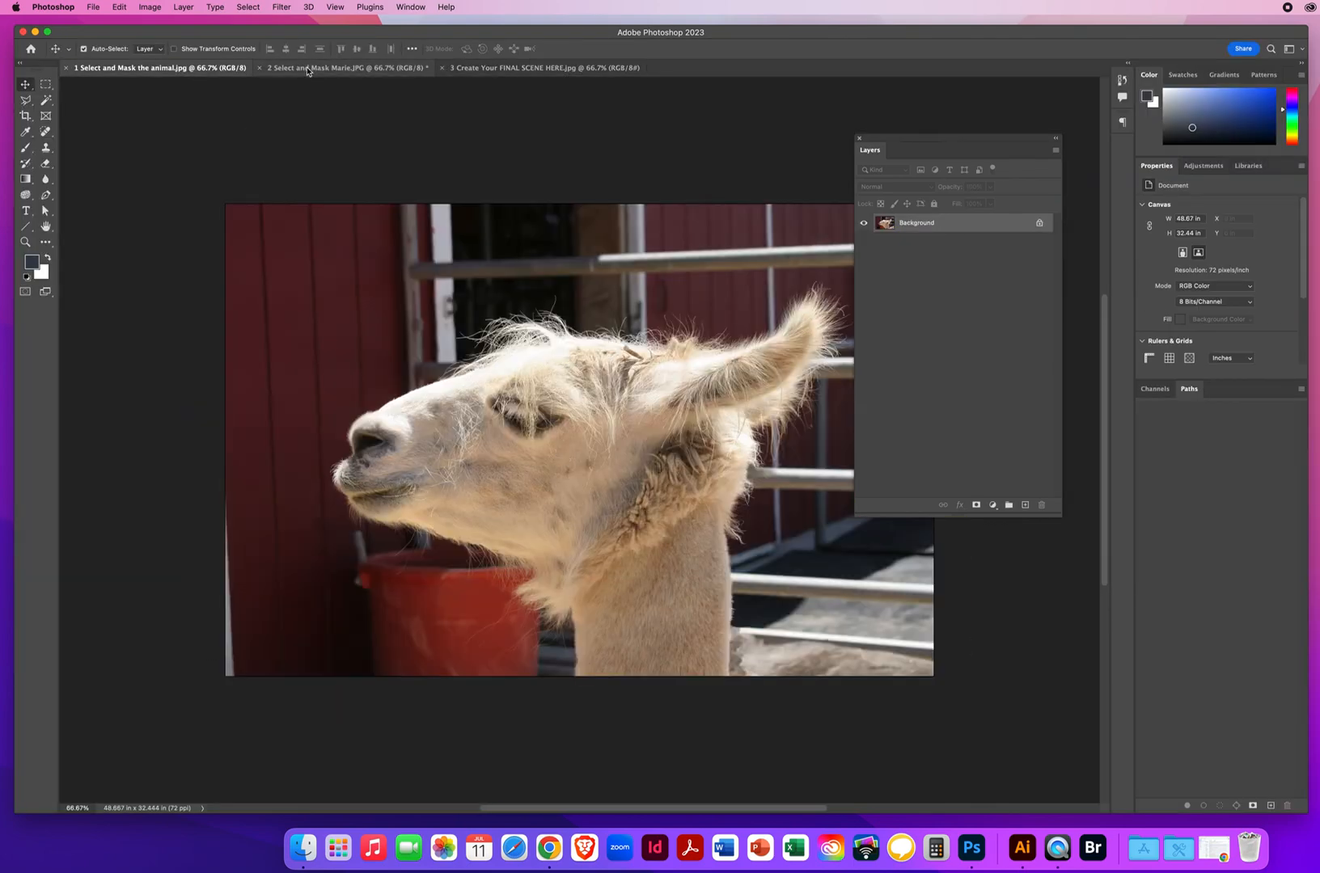
click(342, 68)
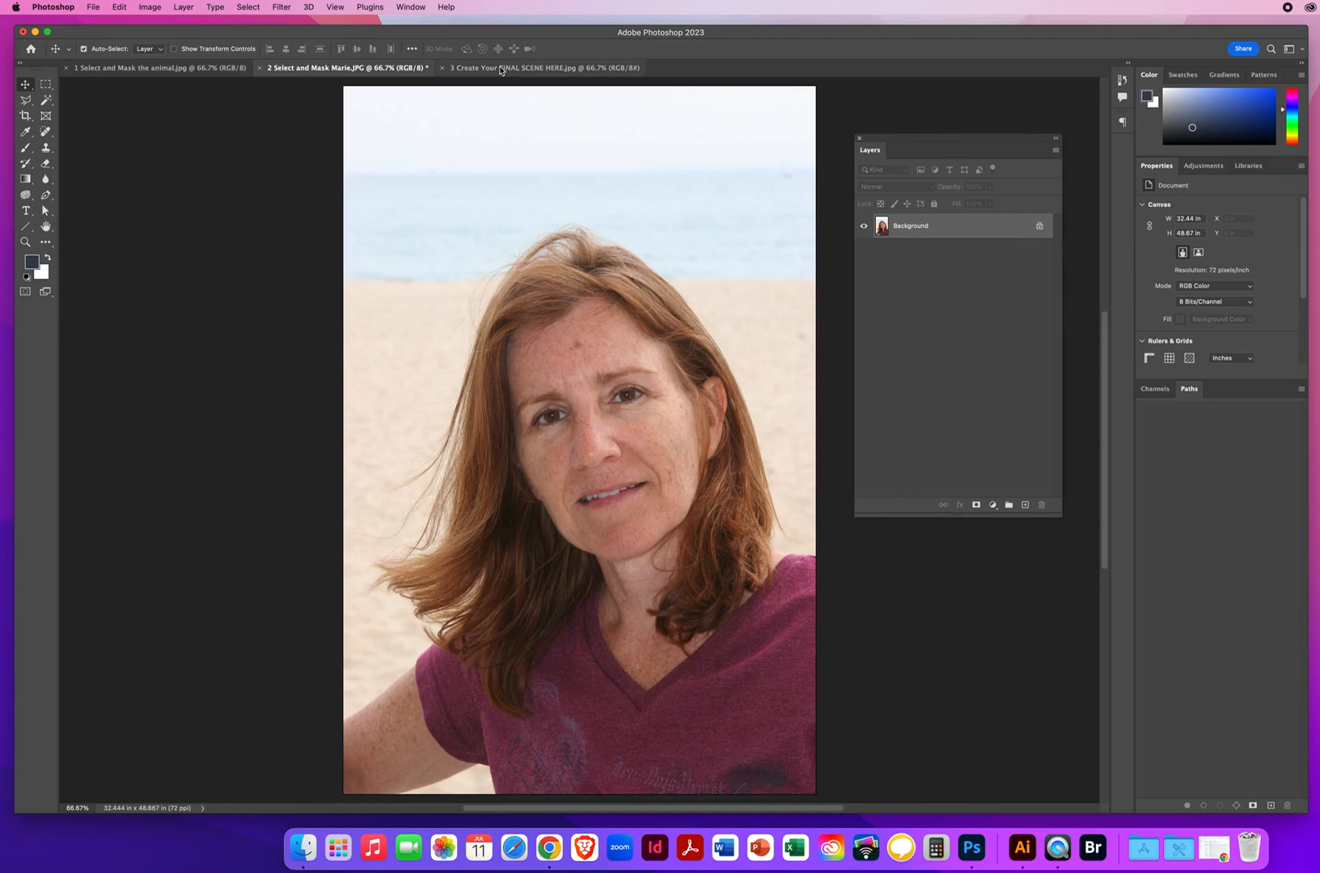
click(538, 68)
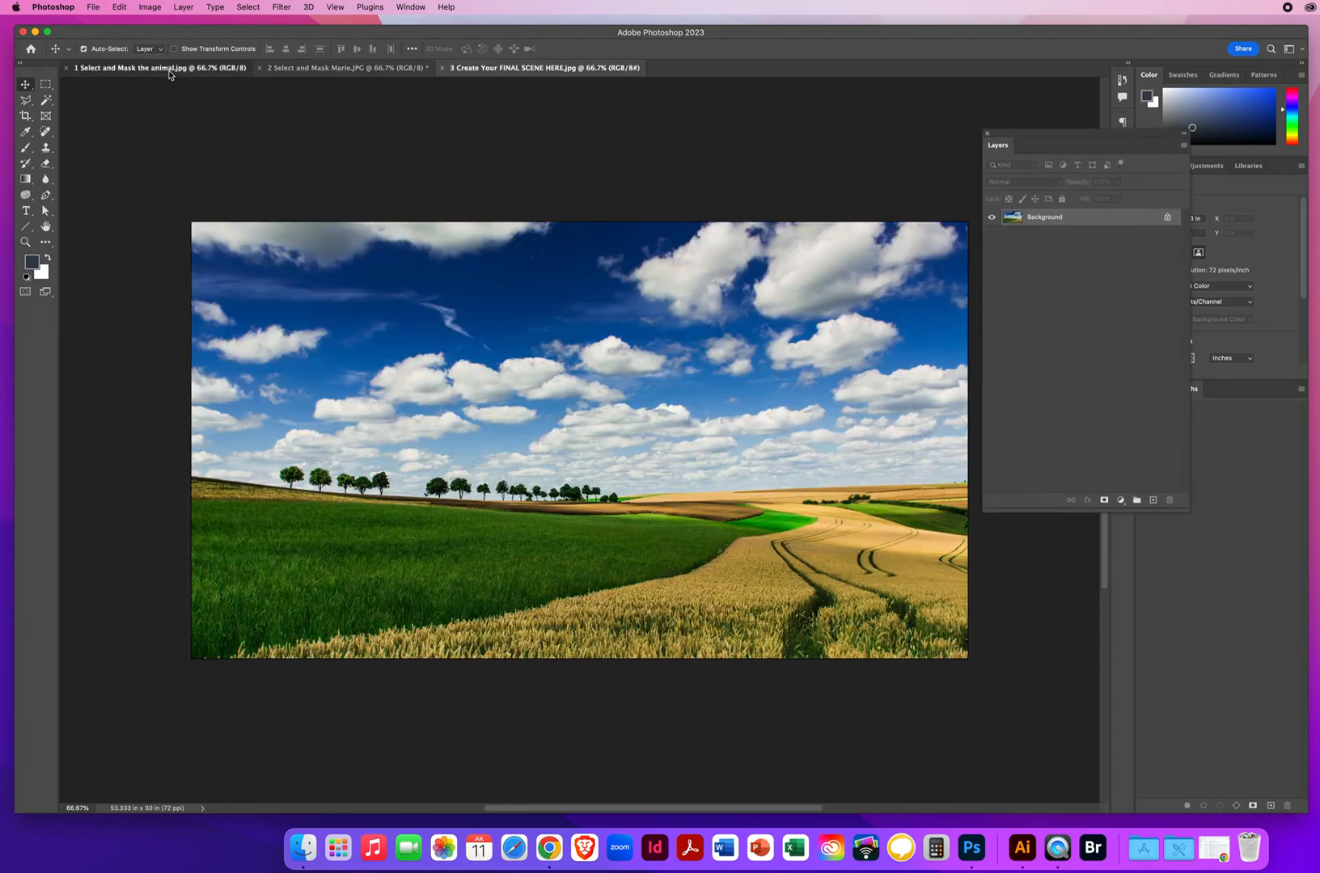
click(126, 68)
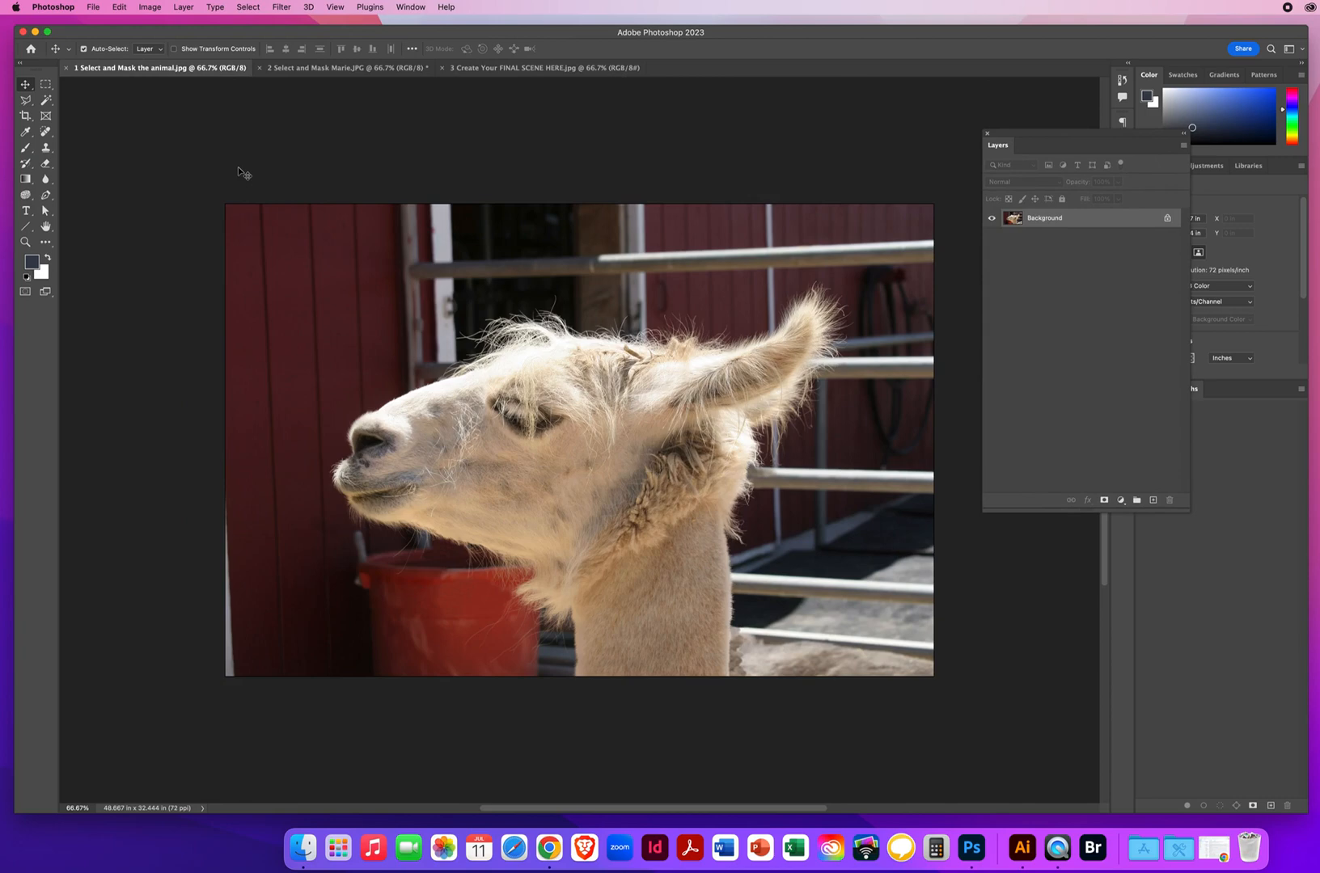
mouse_move(352, 268)
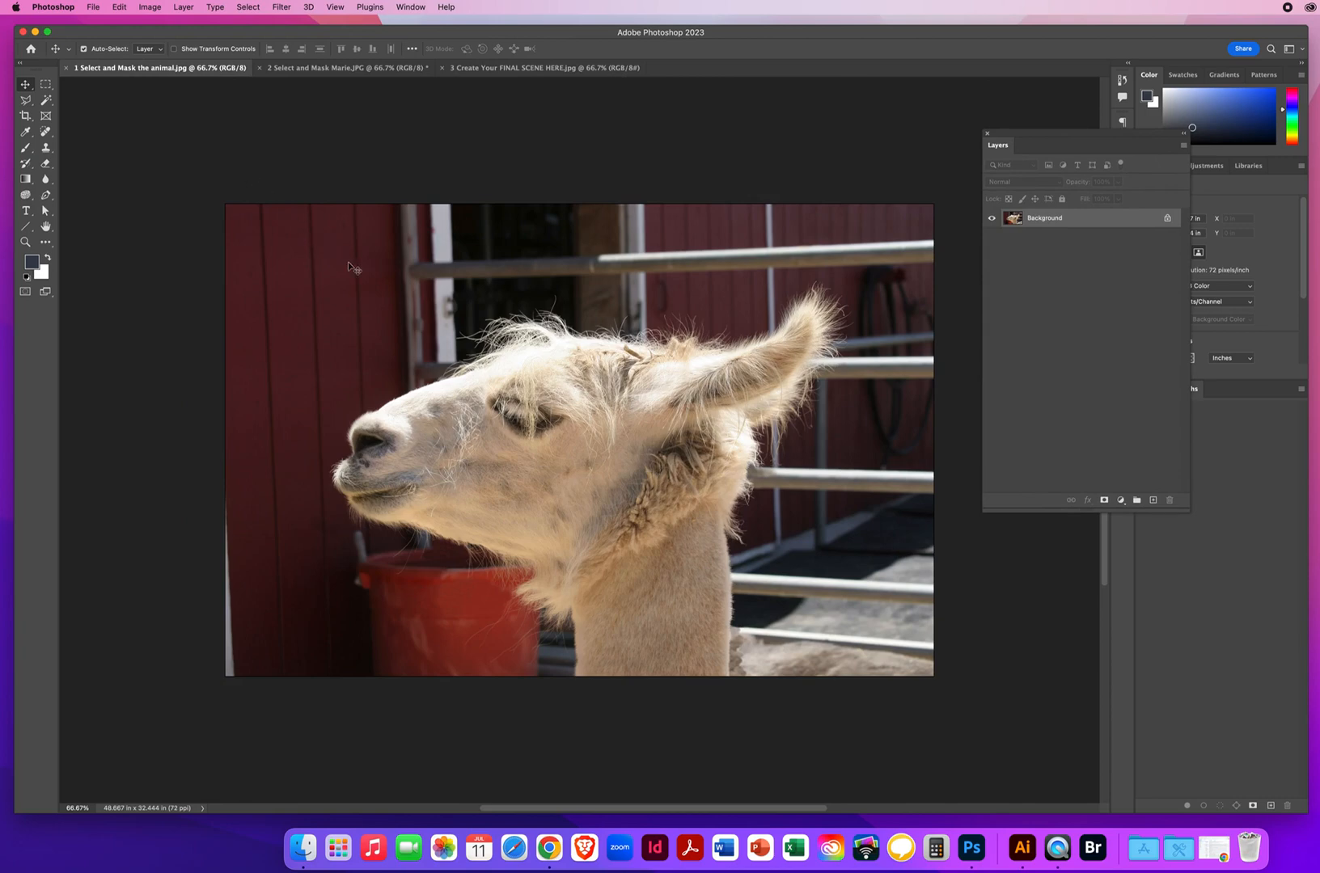
mouse_move(295, 256)
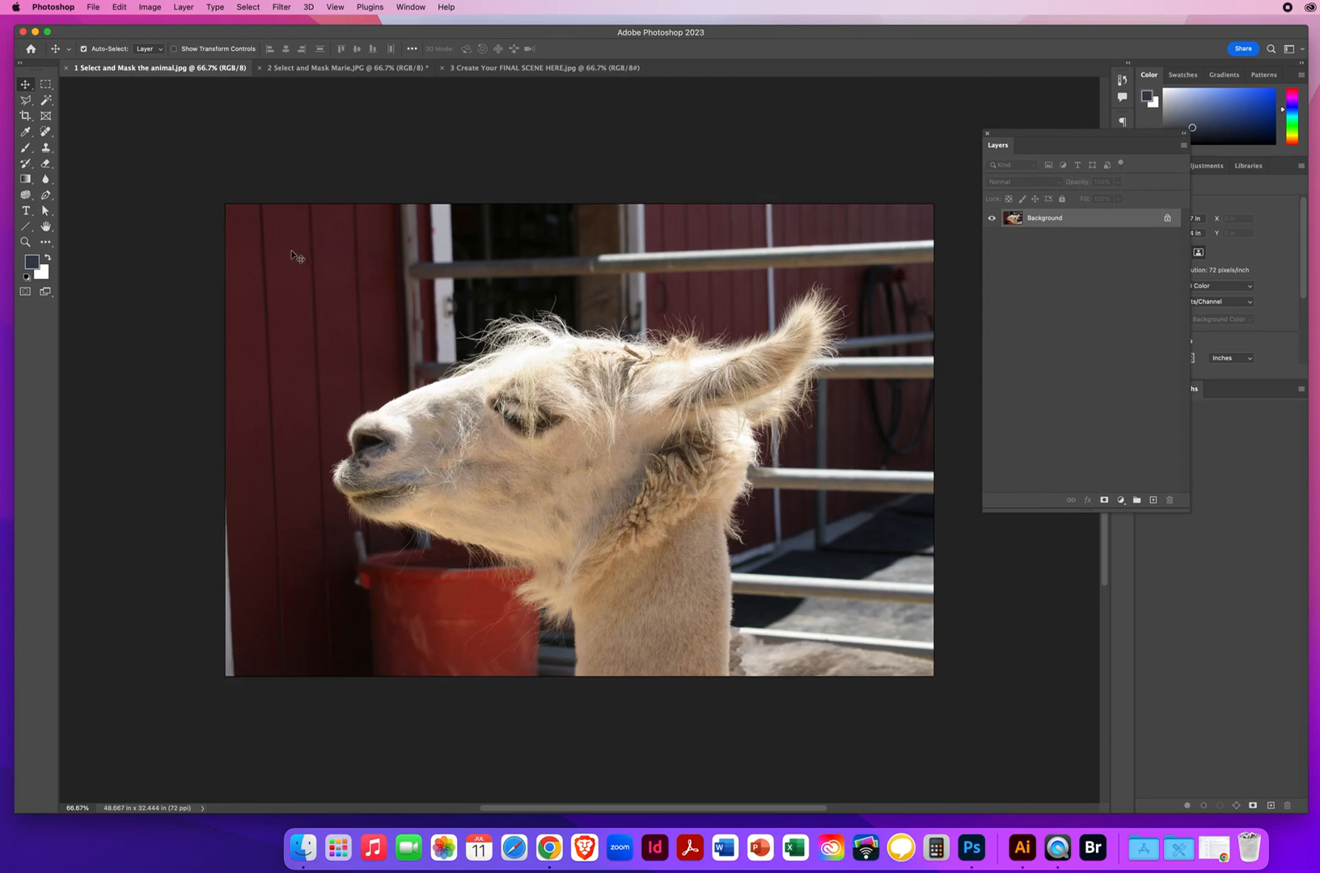
- Switch the selection tool to the Magic Wand
click(26, 99)
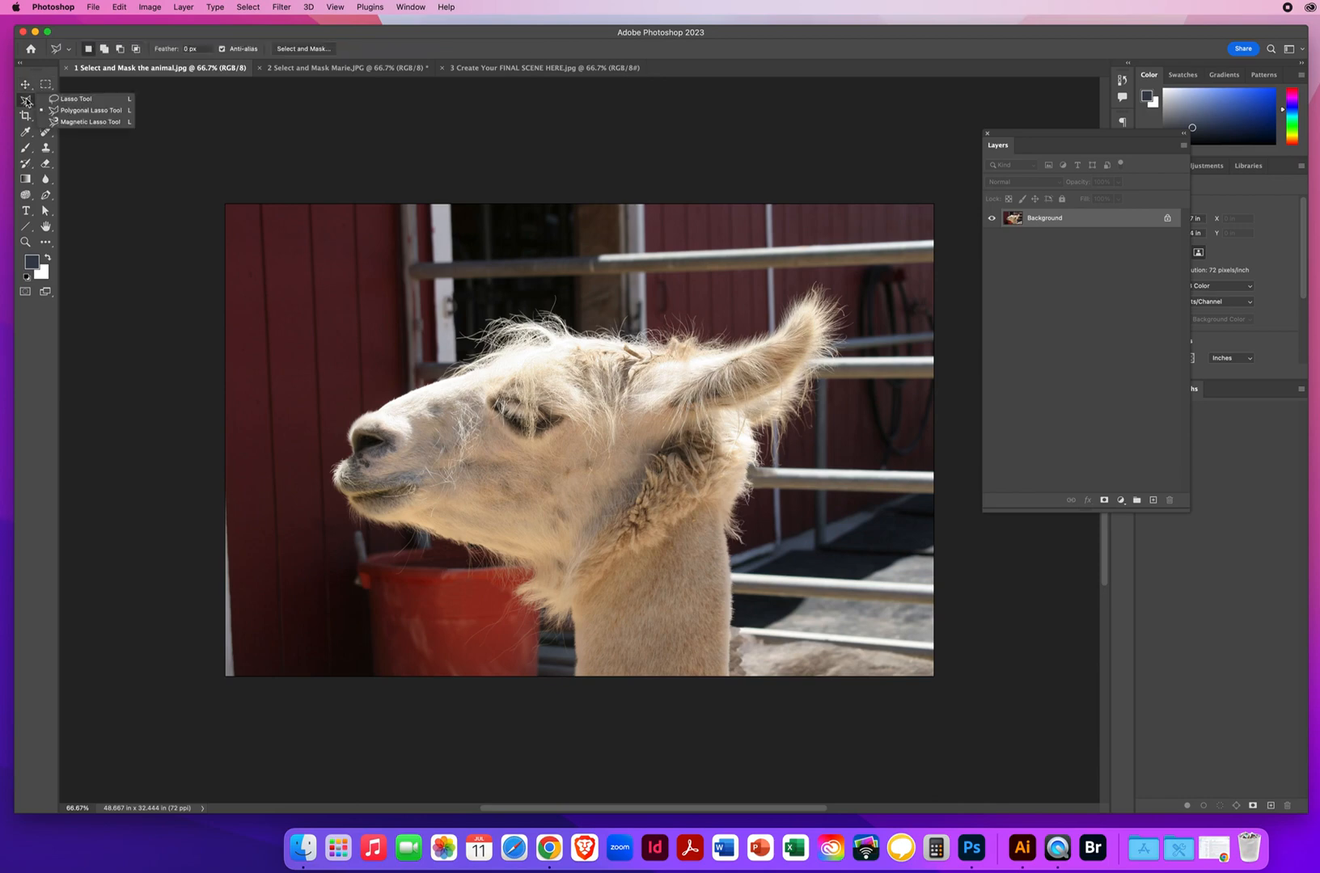
click(46, 84)
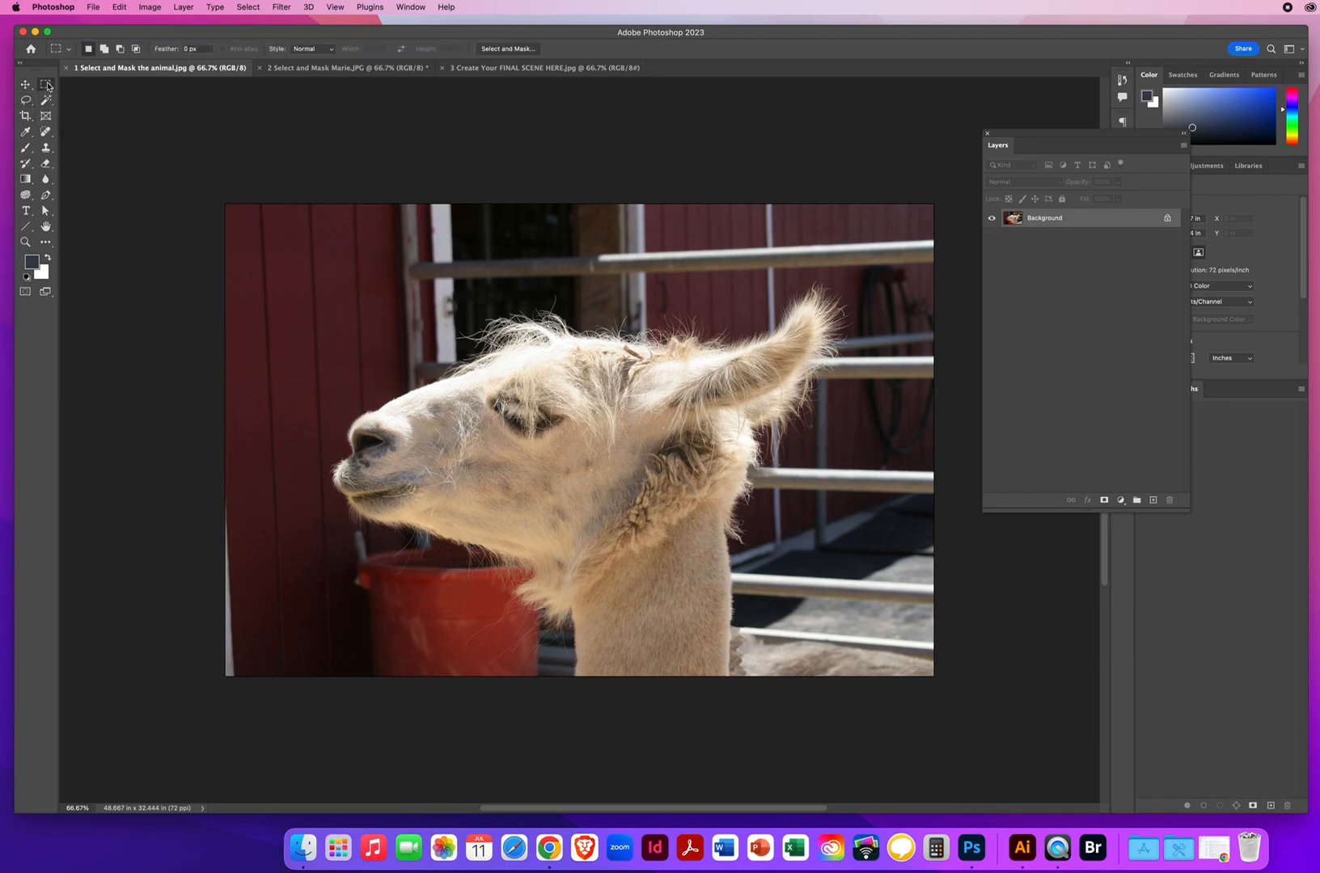
click(26, 100)
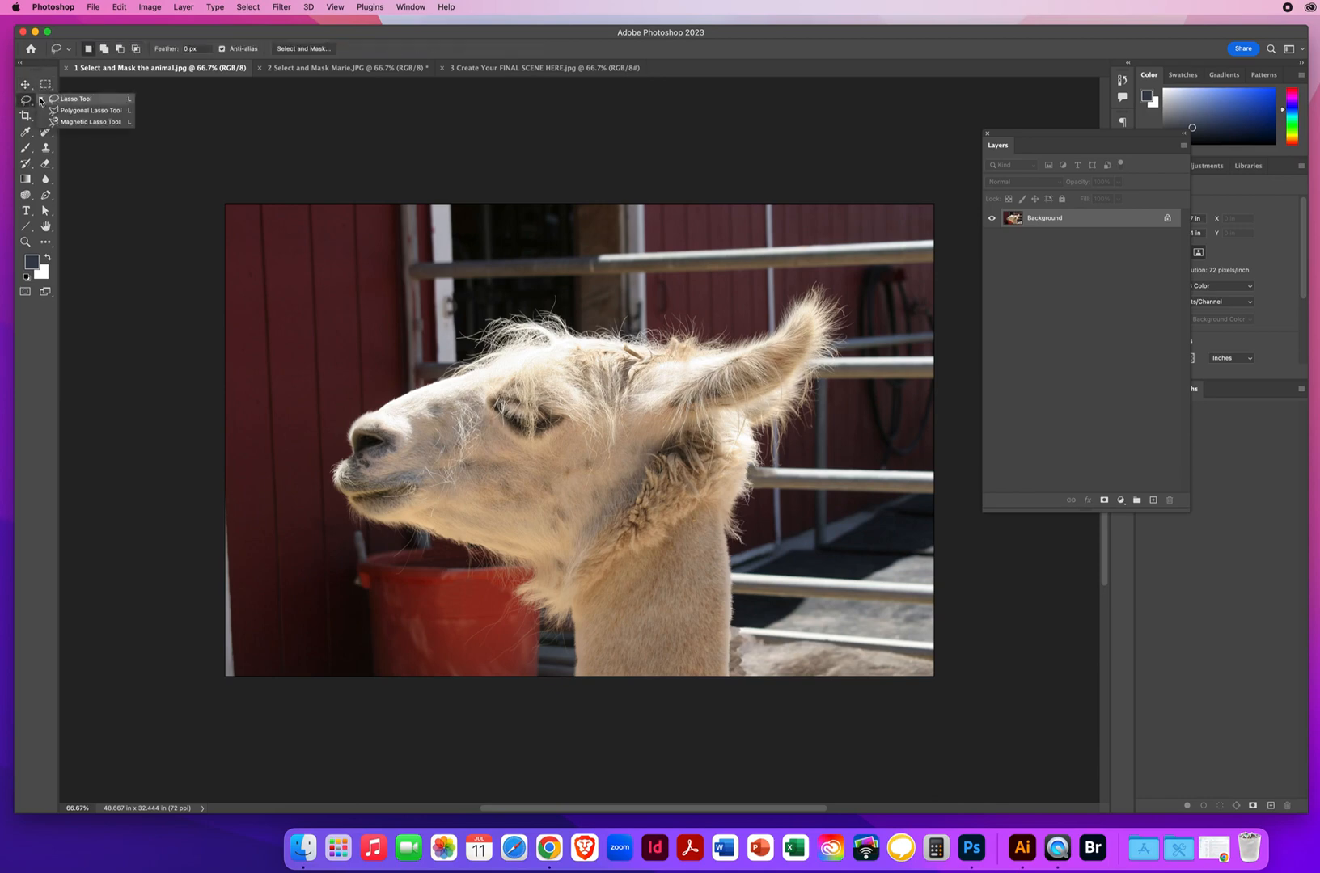
click(25, 99)
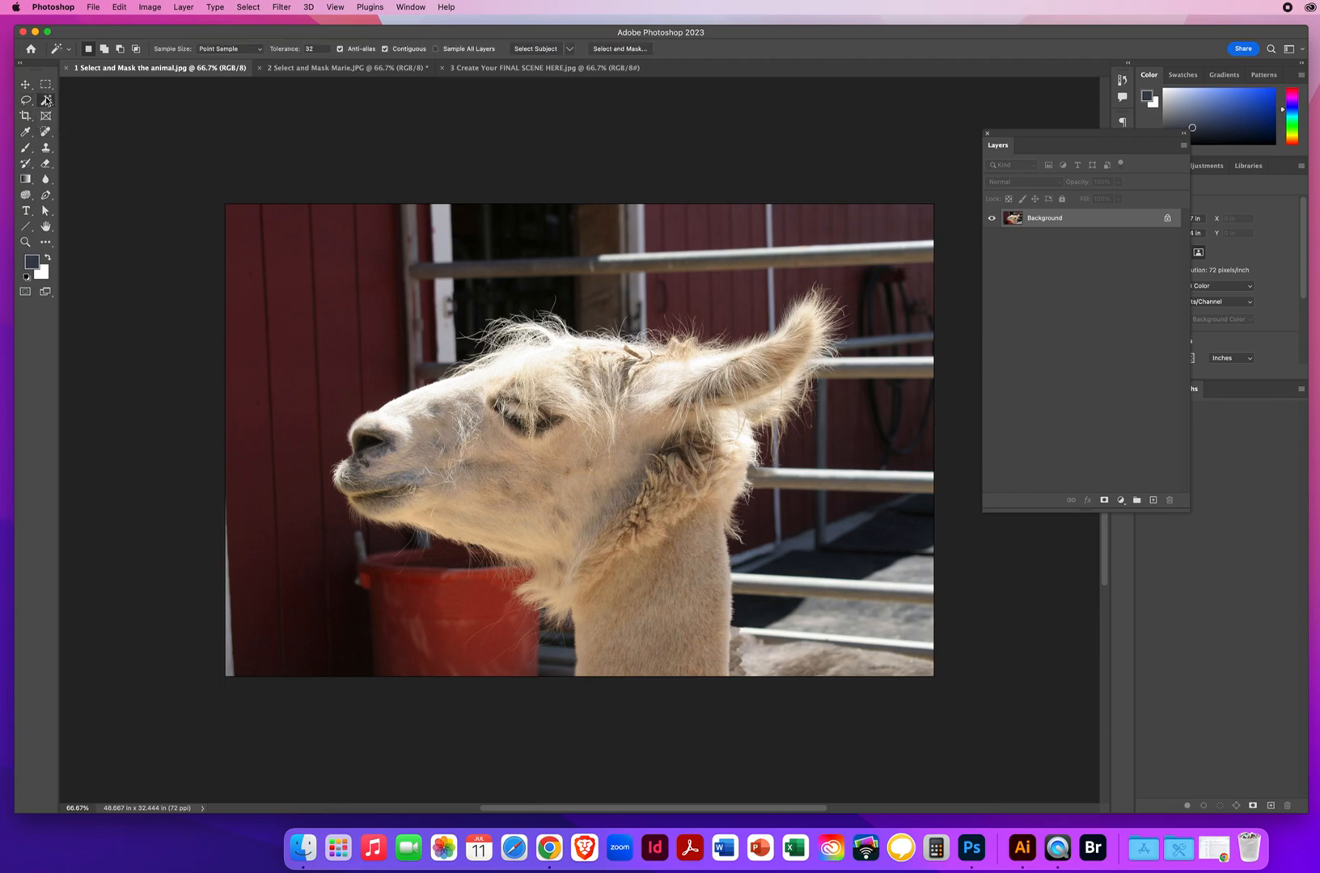
mouse_move(509, 107)
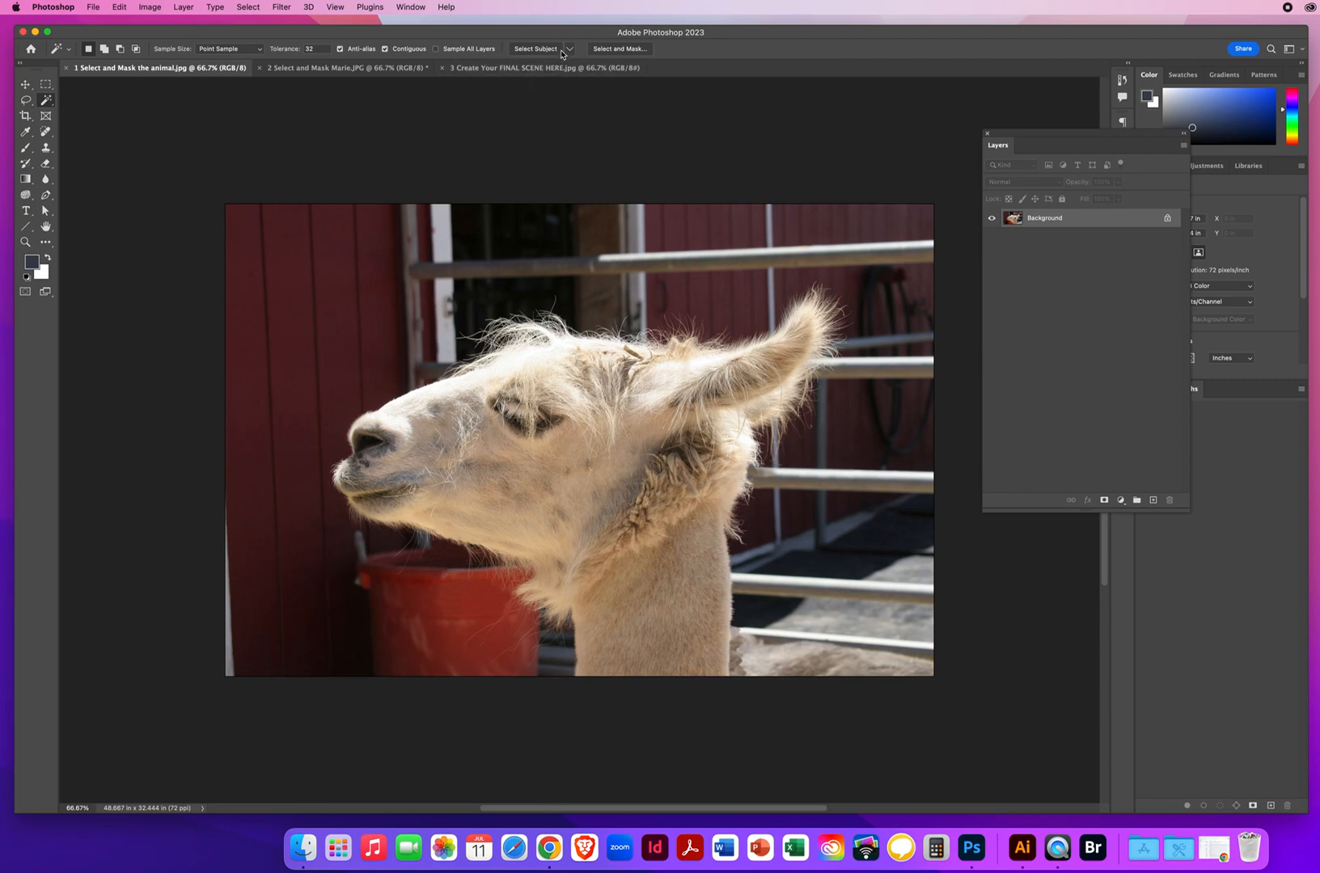
- Run Select Subject in Device mode to select the llama's head and neck
click(569, 49)
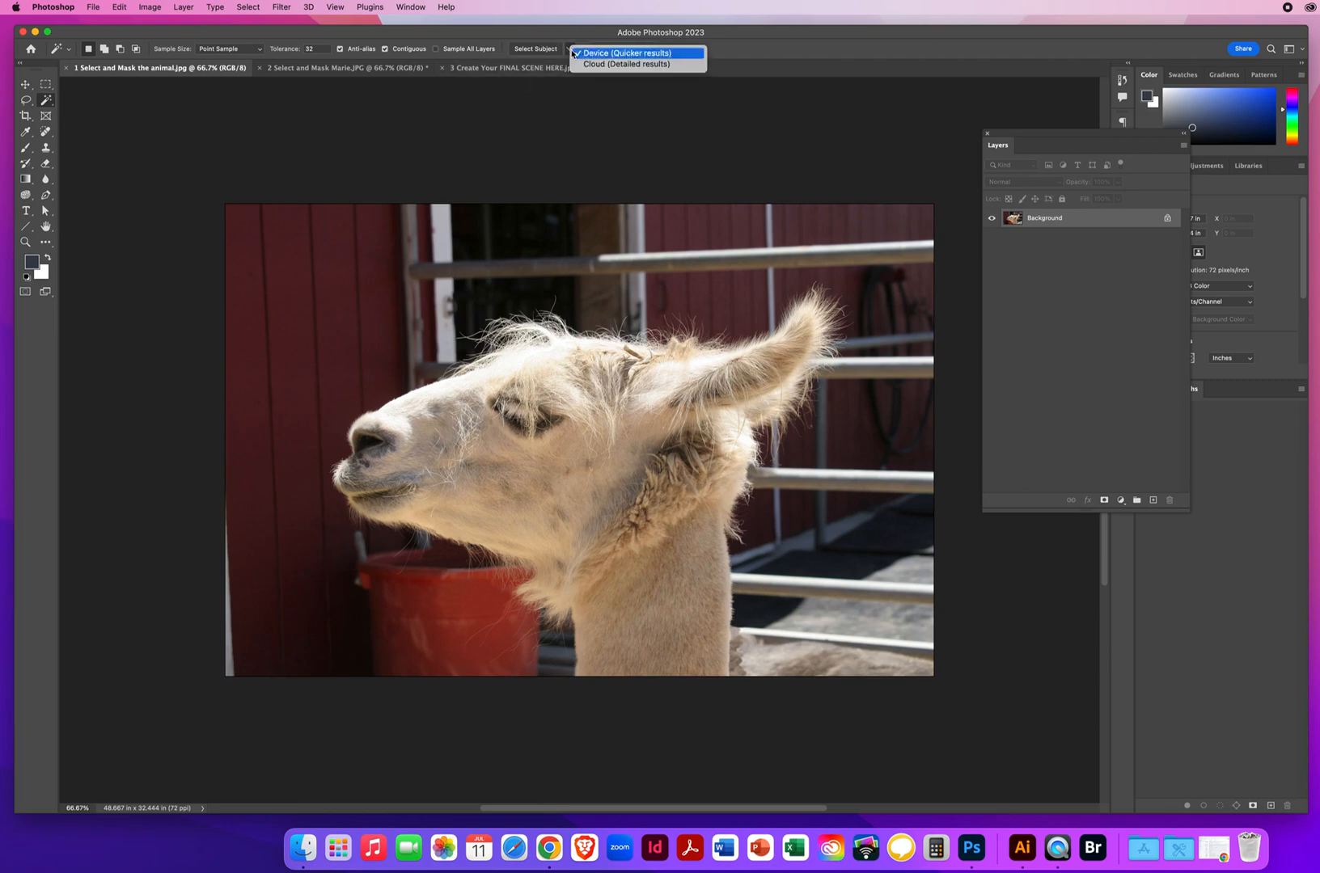
mouse_move(565, 69)
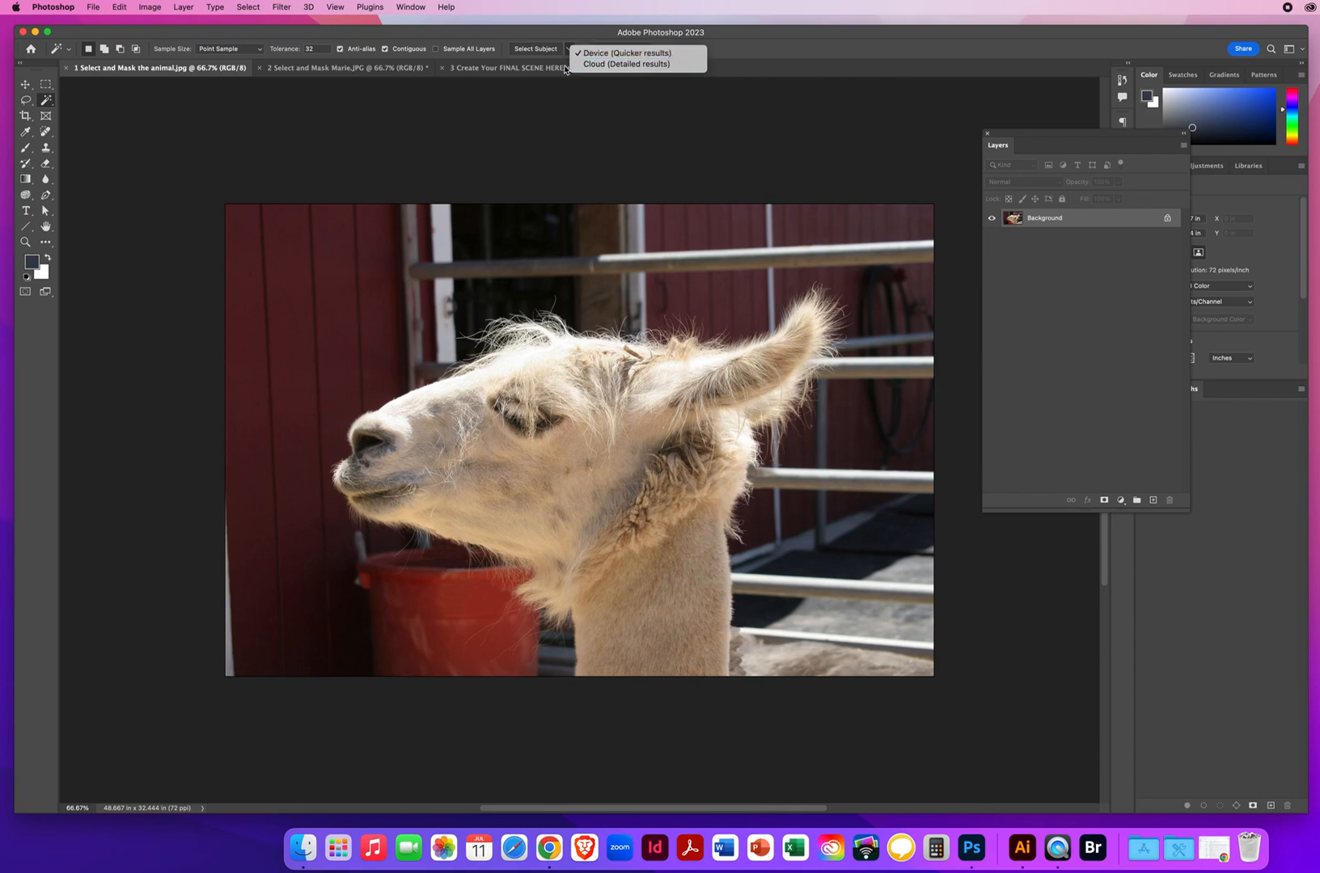
click(569, 48)
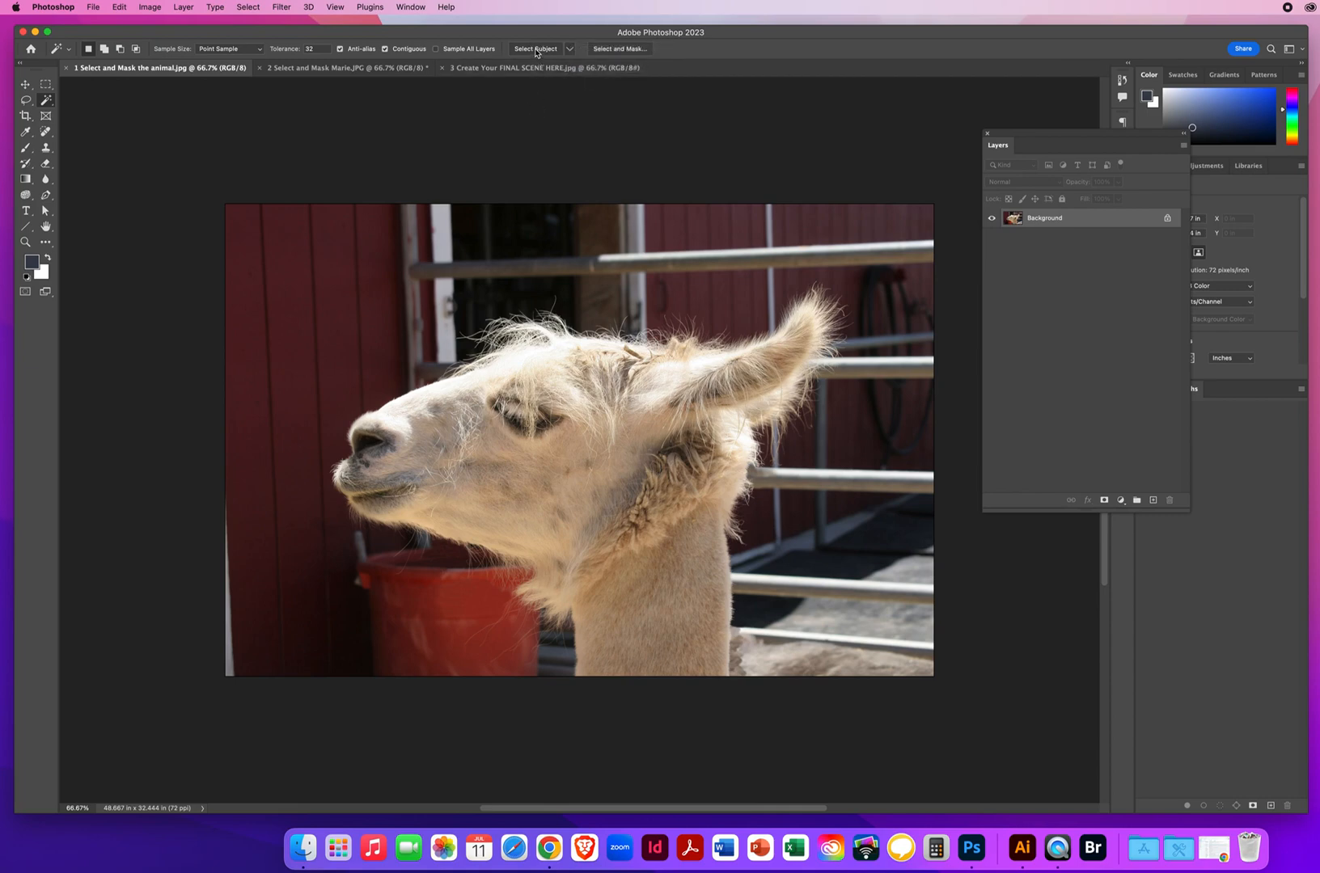
click(535, 48)
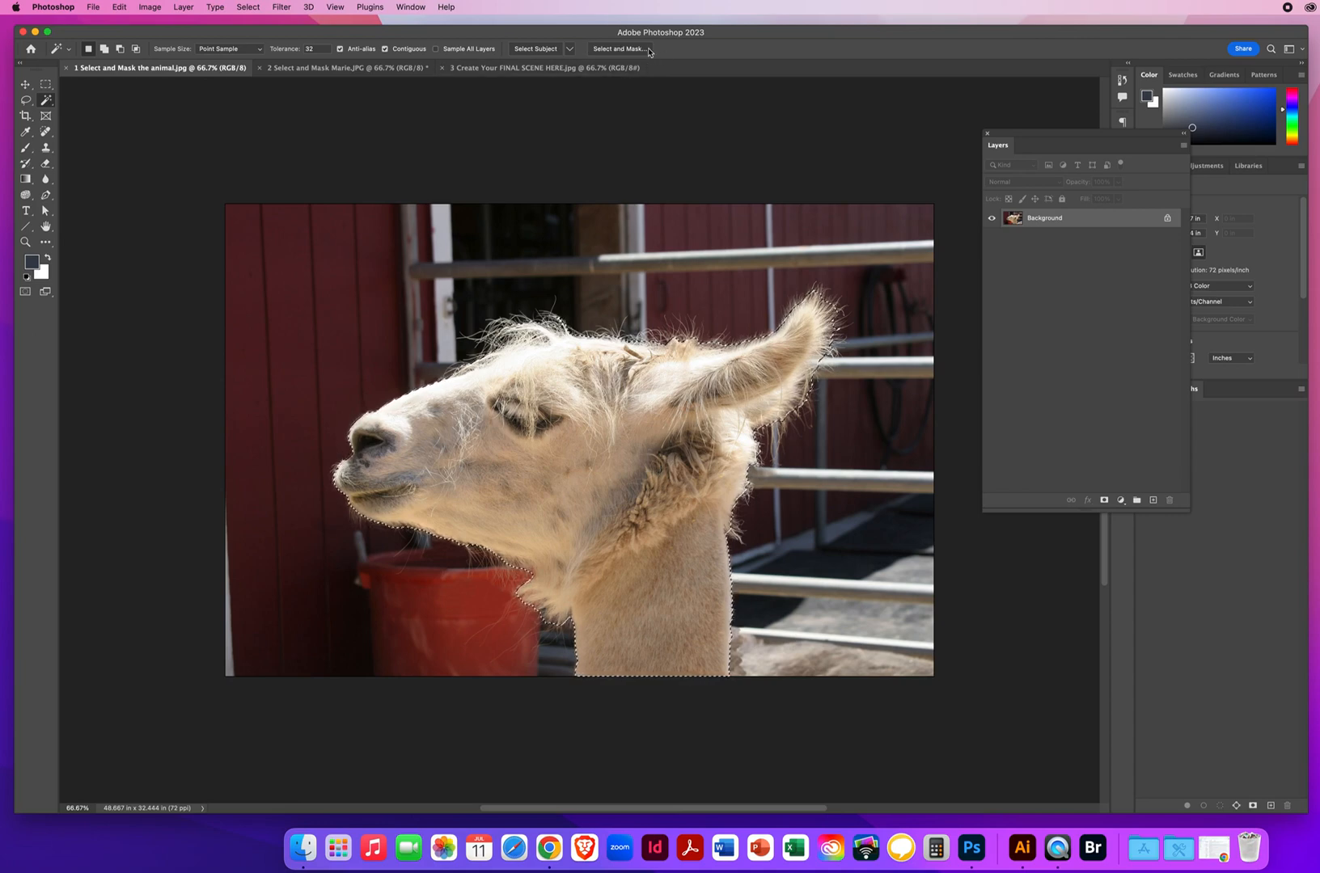
- Enter Select and Mask and set the View Mode to On Black
click(620, 47)
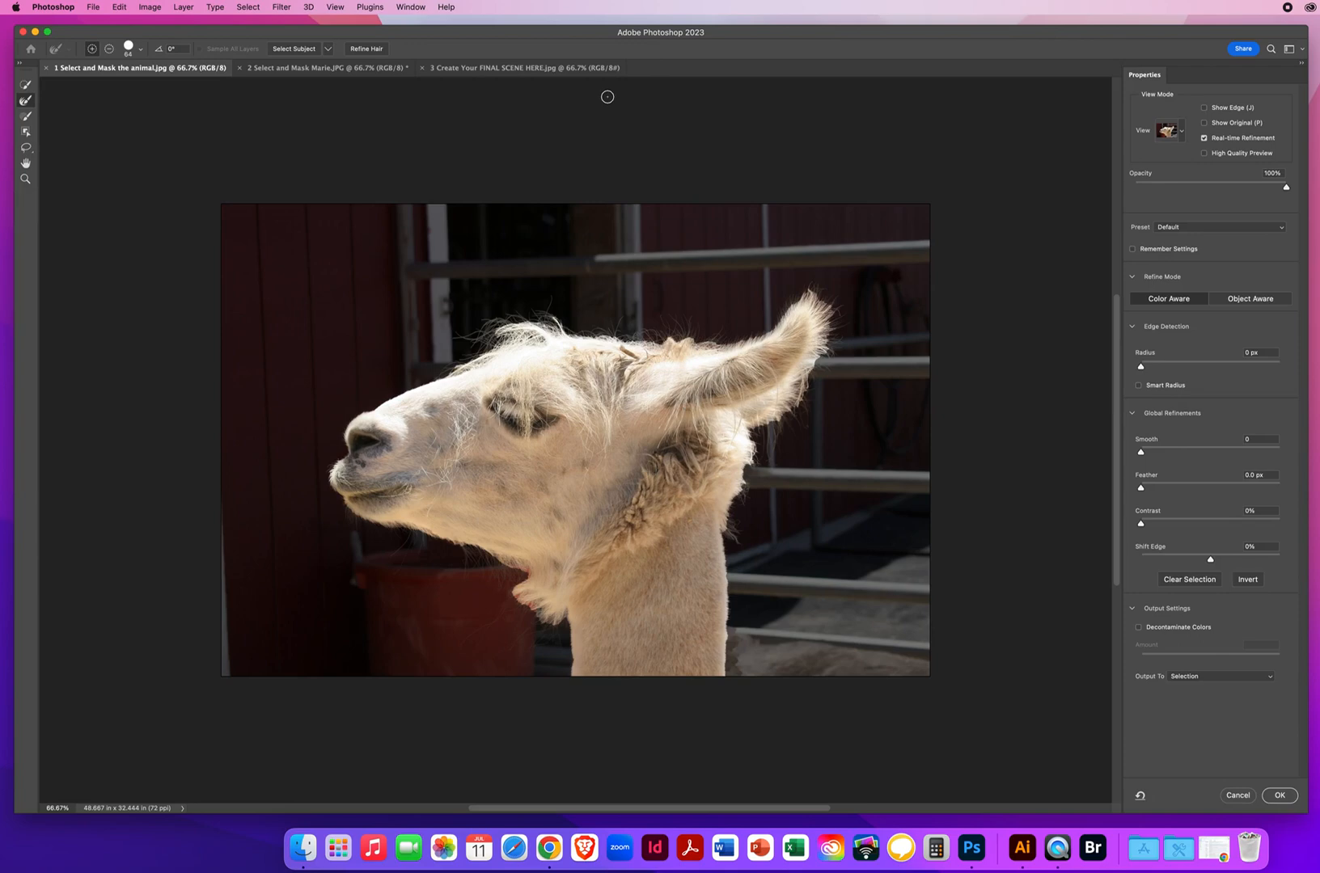
mouse_move(521, 149)
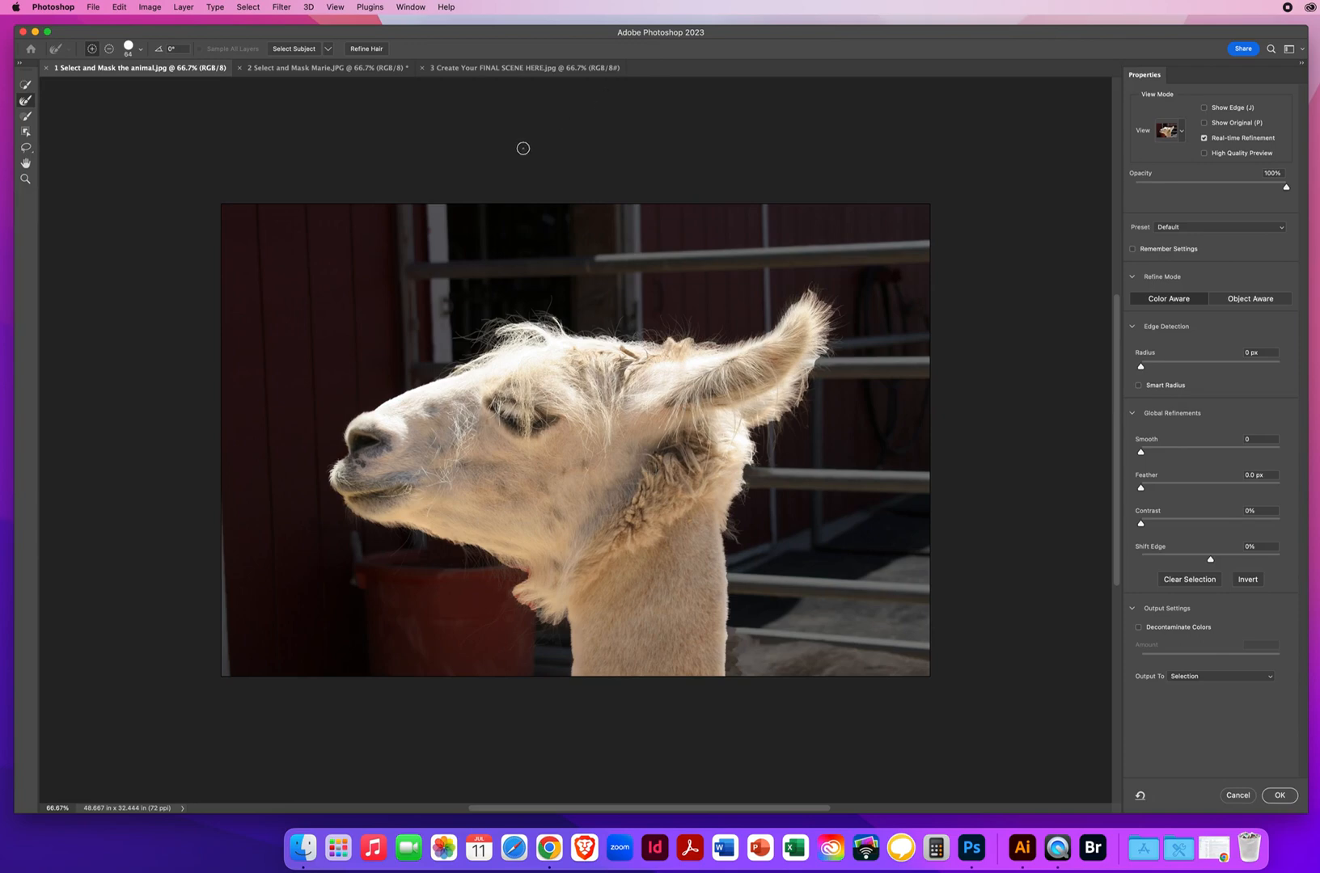
mouse_move(616, 76)
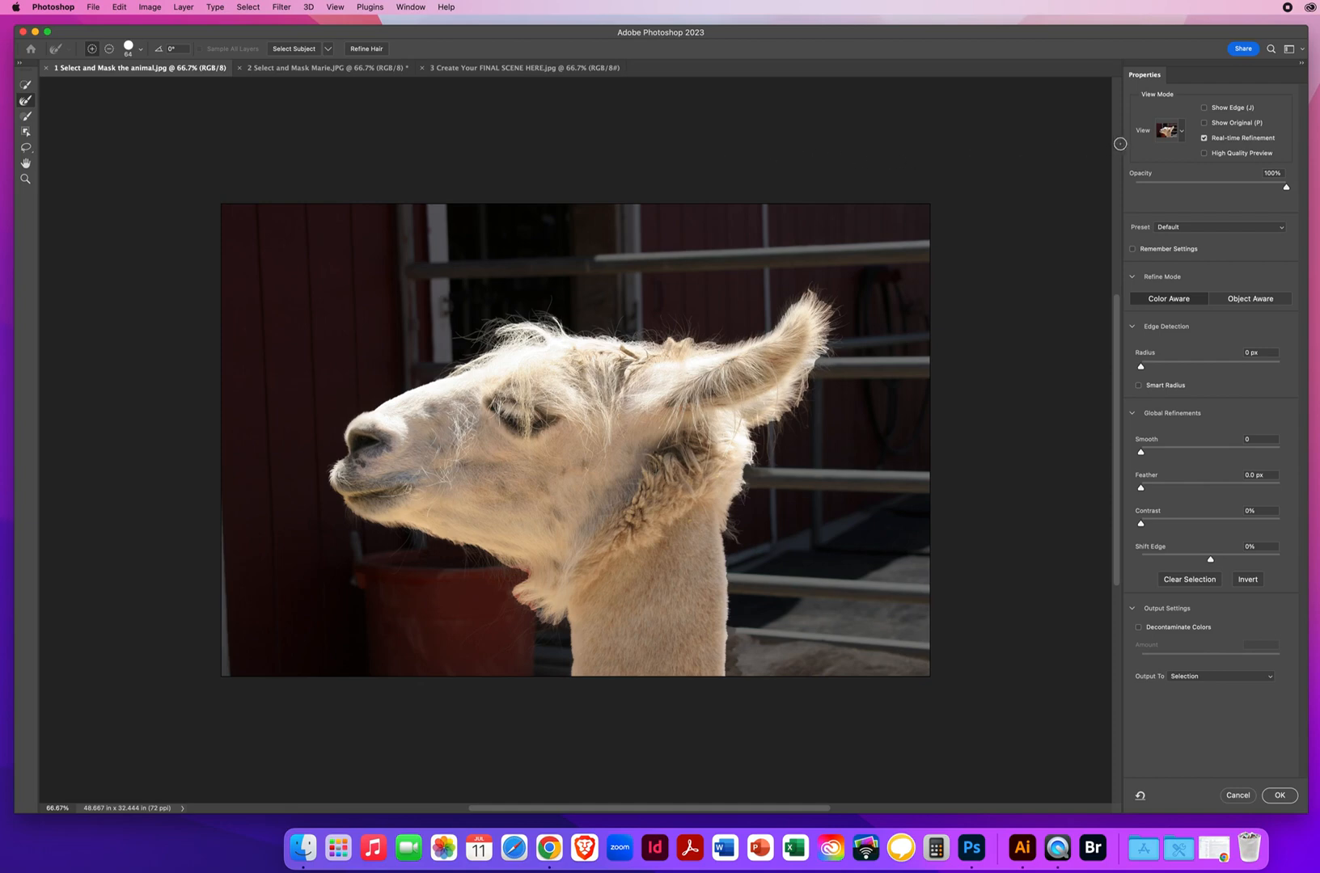
click(1170, 130)
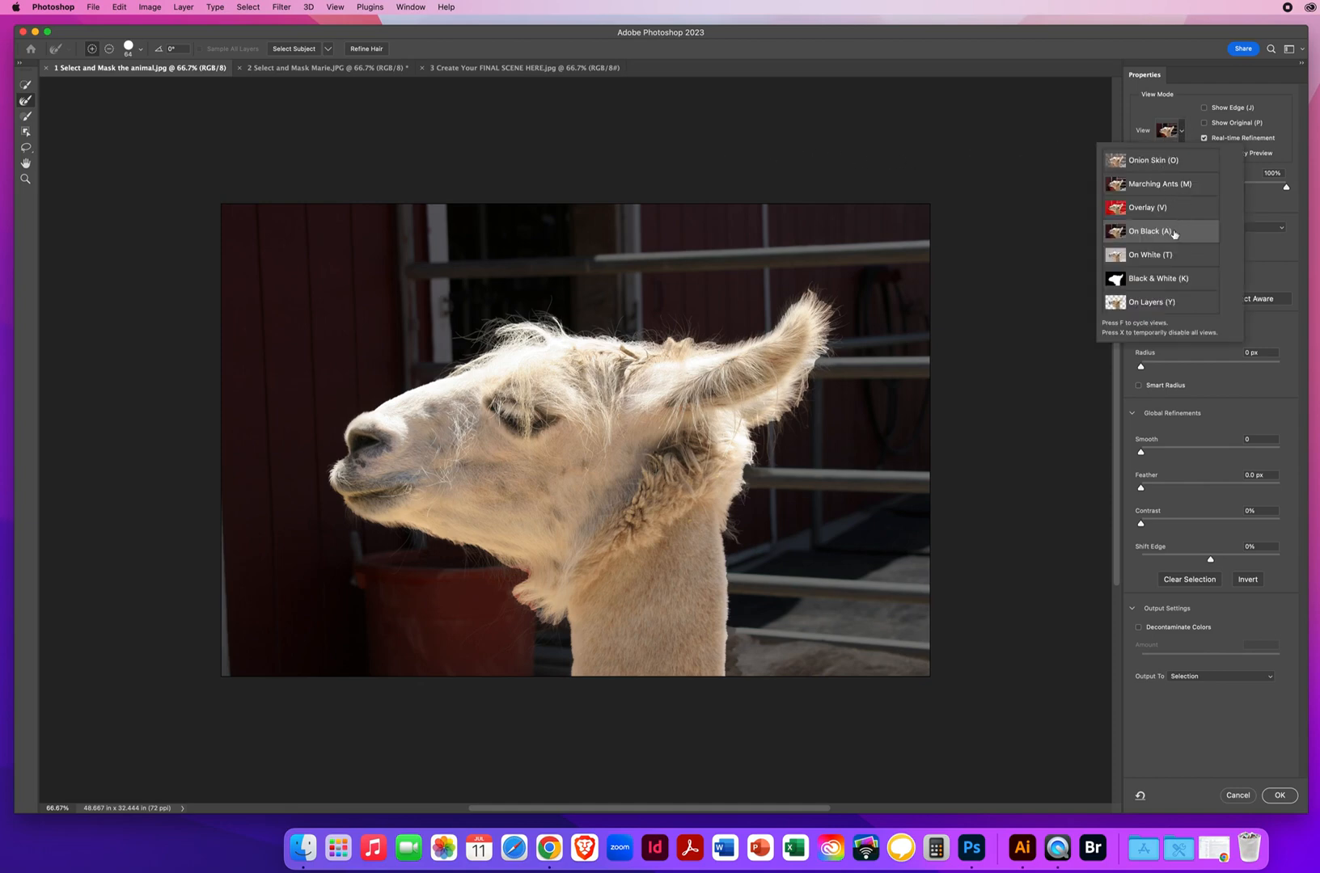
click(1150, 230)
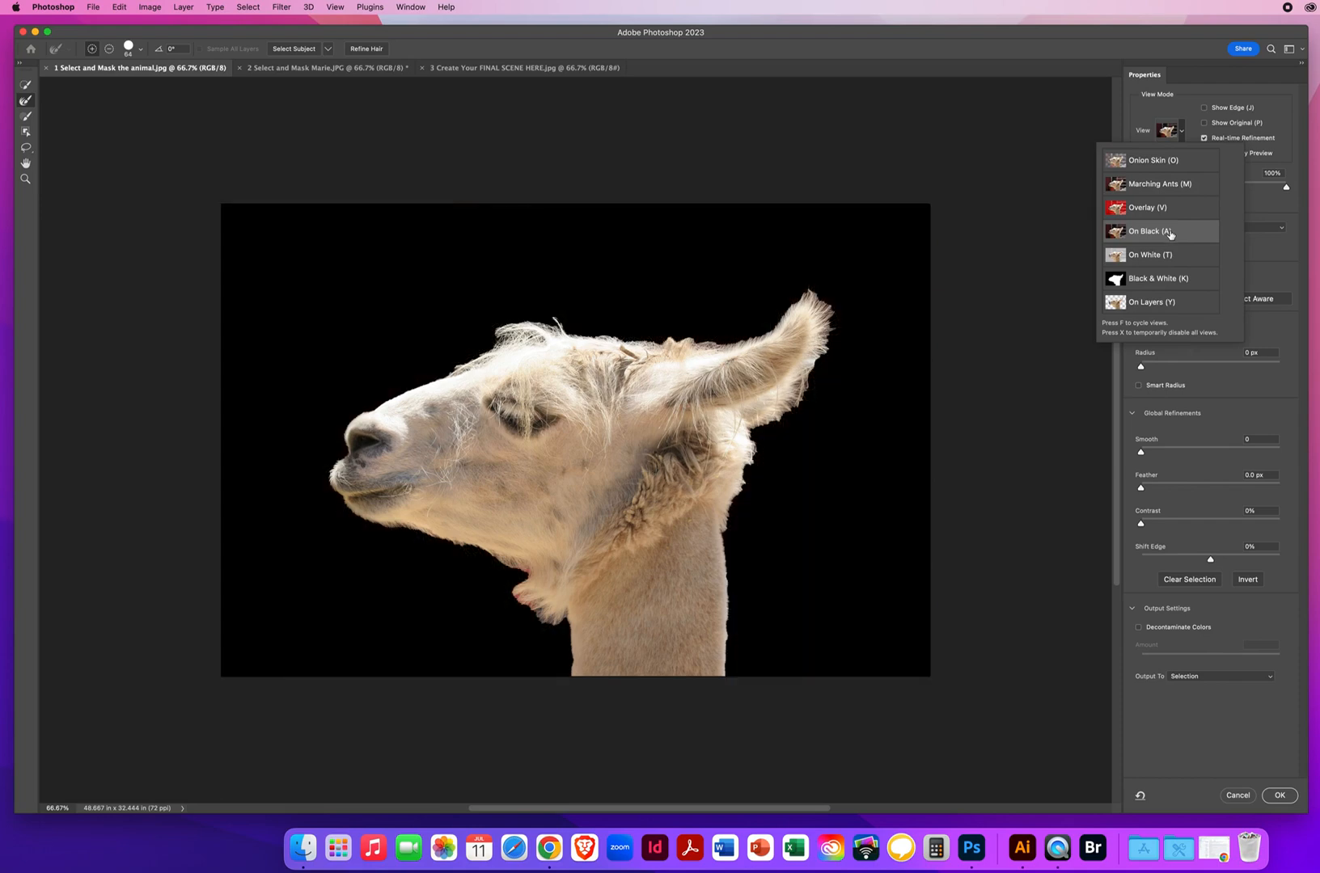
mouse_move(1175, 101)
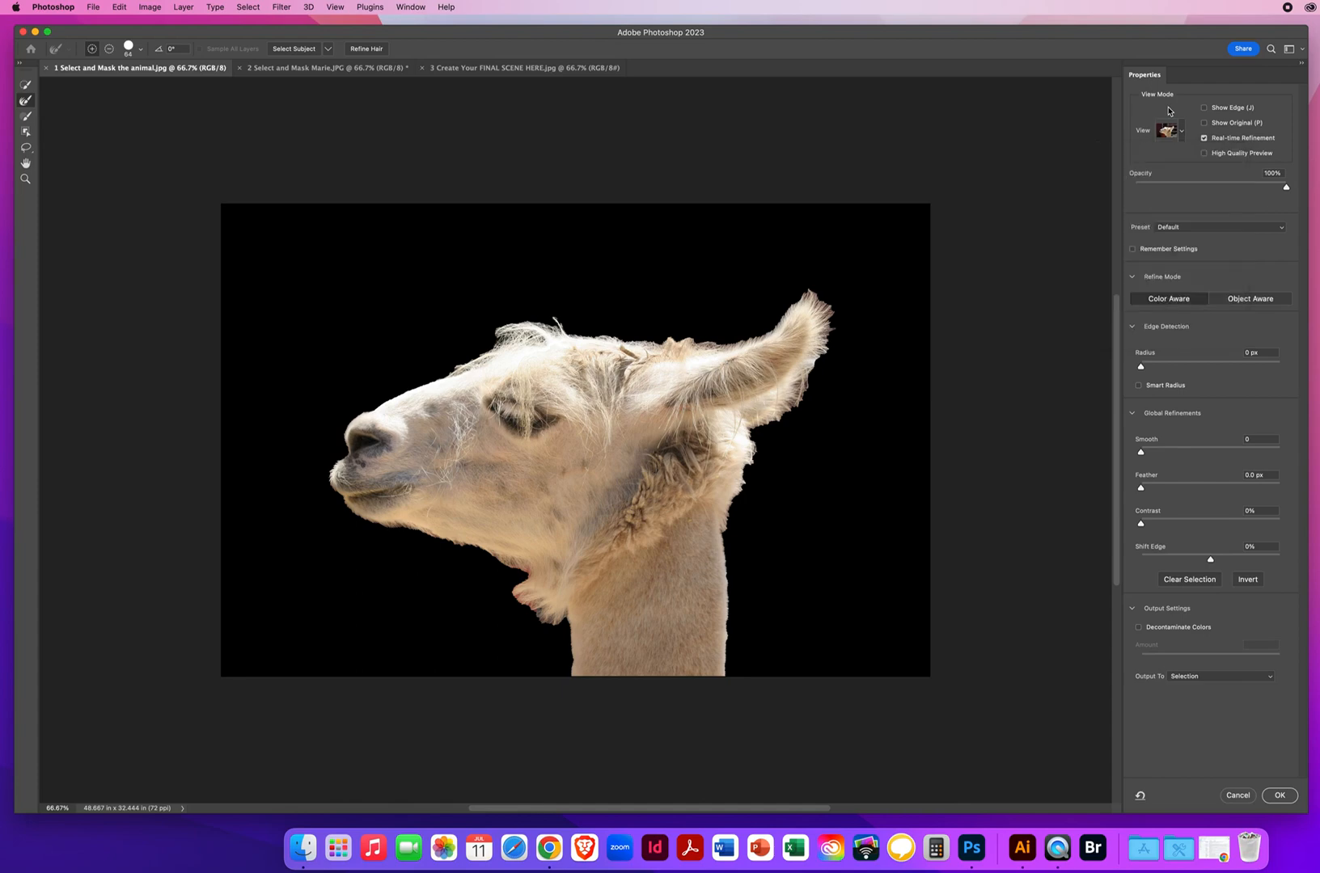
mouse_move(1166, 111)
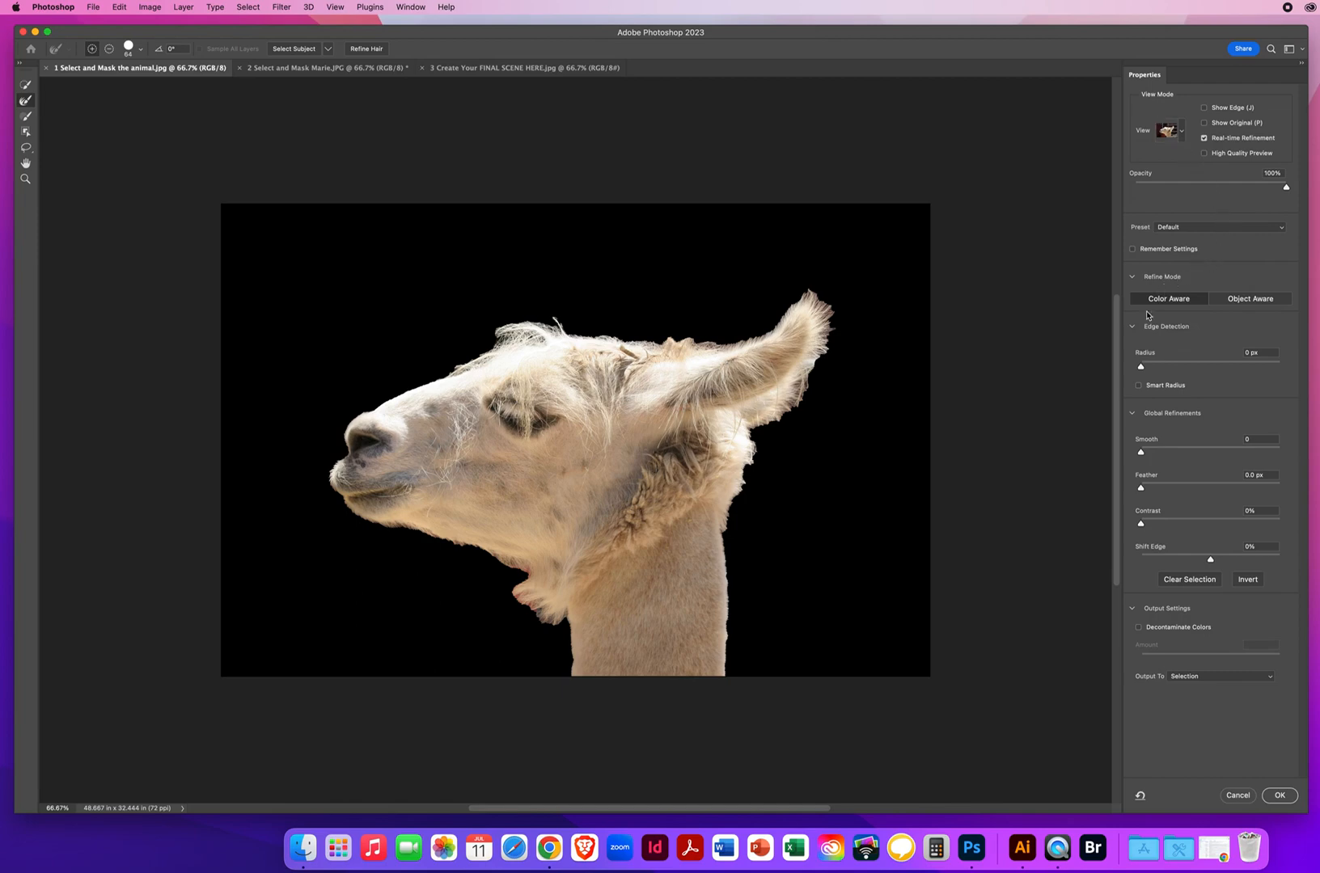
mouse_move(1174, 335)
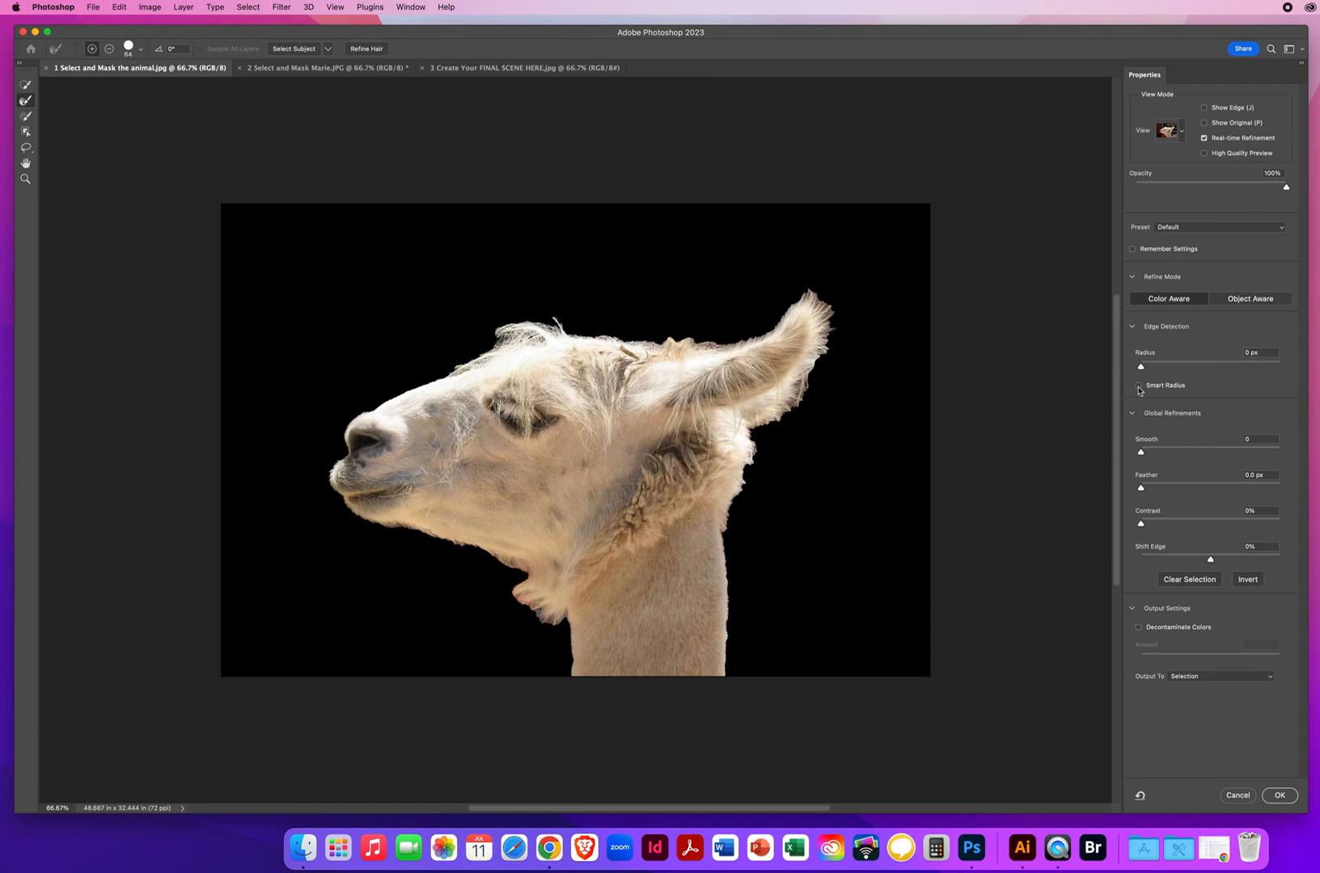
- Turn on Smart Radius at 1 px, shift the edge −7%, and enable Decontaminate Colors
click(1138, 385)
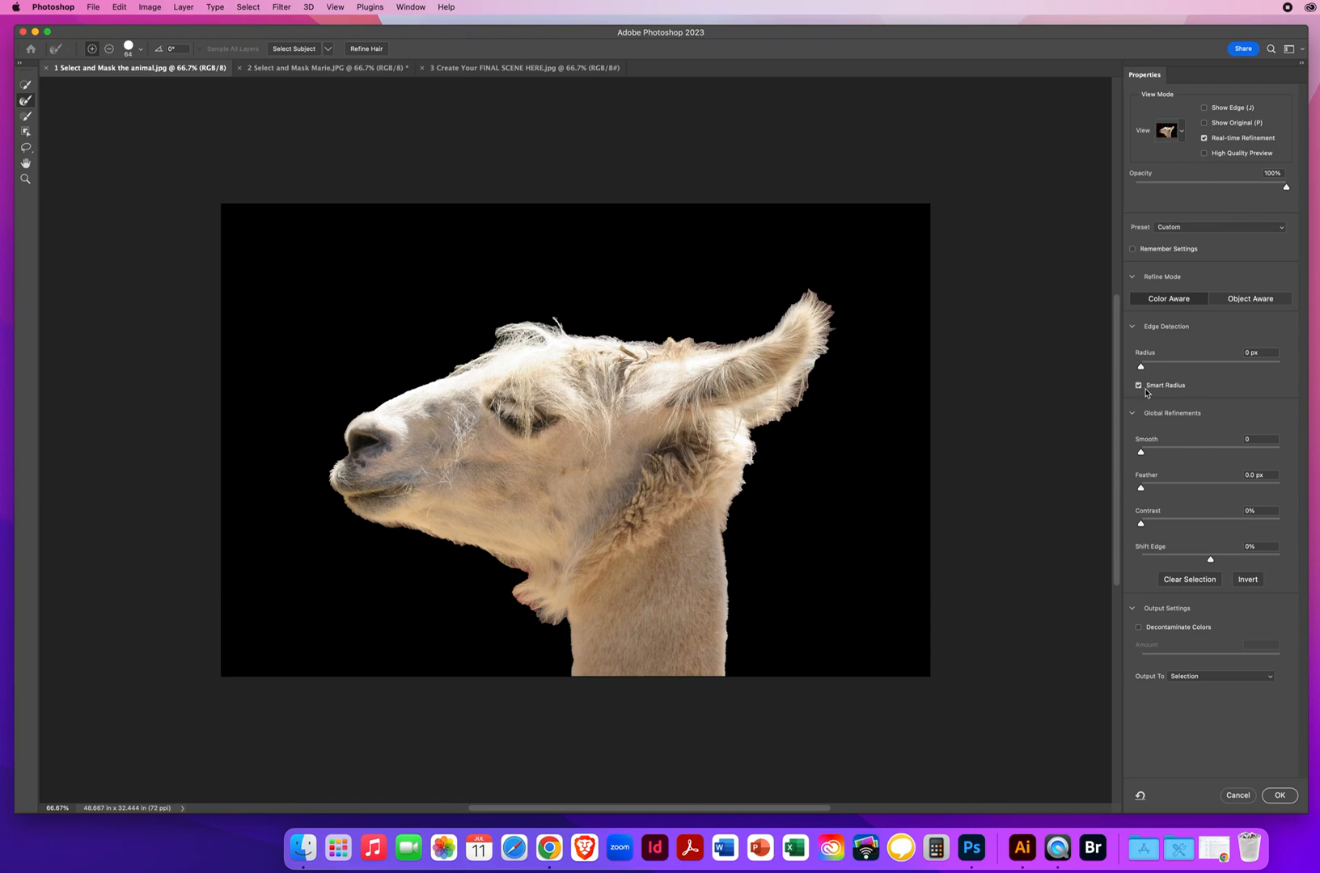
drag(1140, 368, 1146, 368)
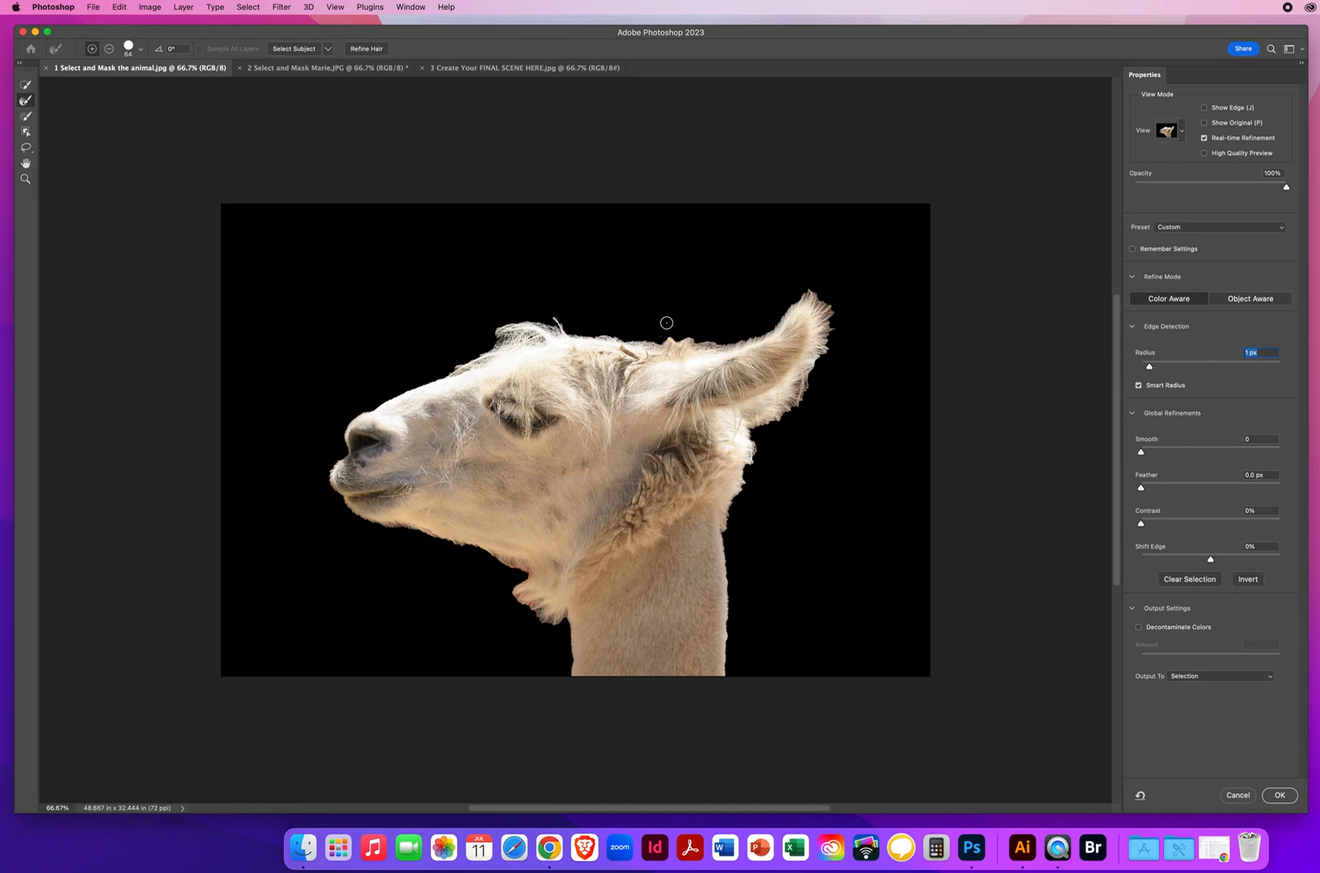
mouse_move(1221, 477)
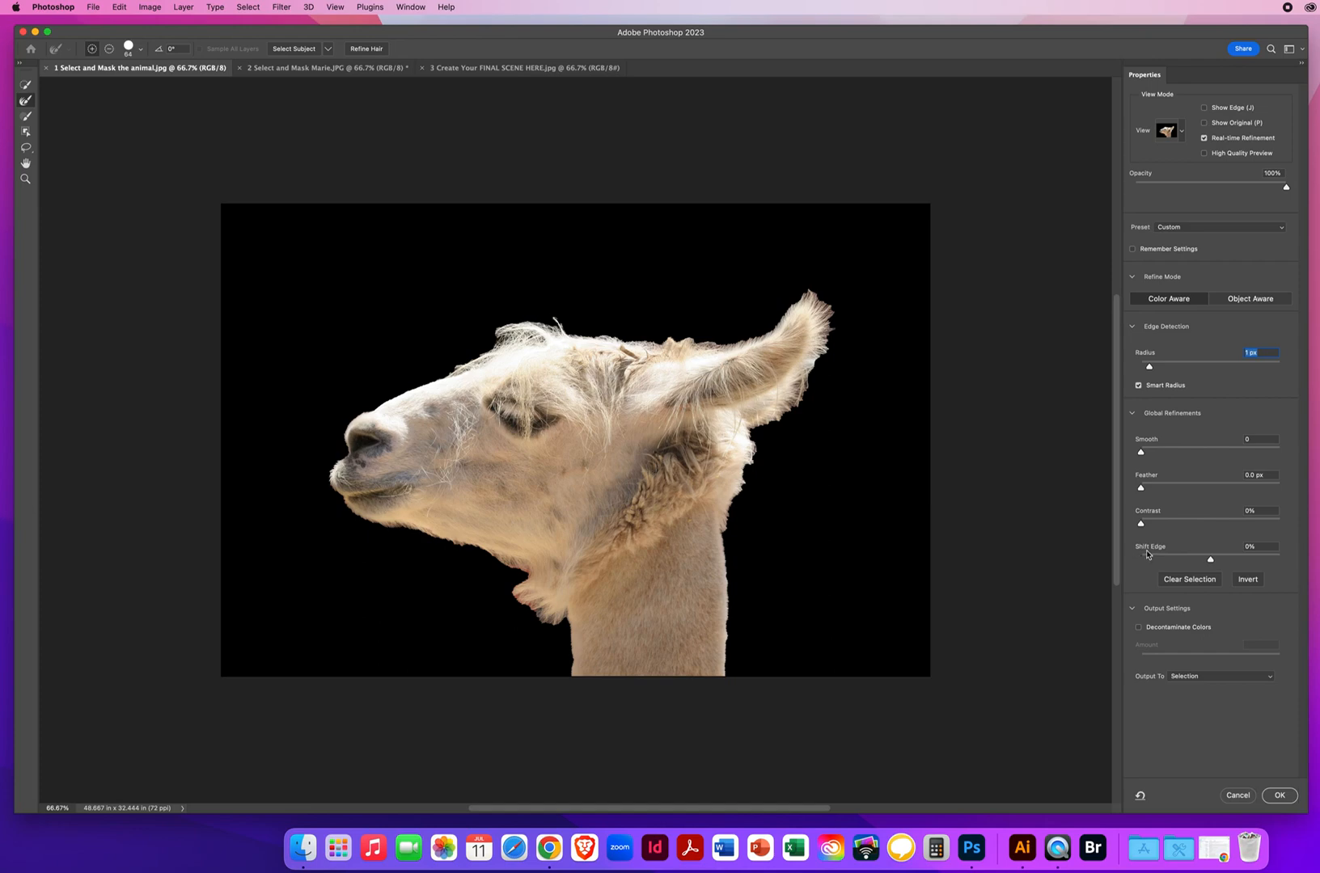
mouse_move(1211, 564)
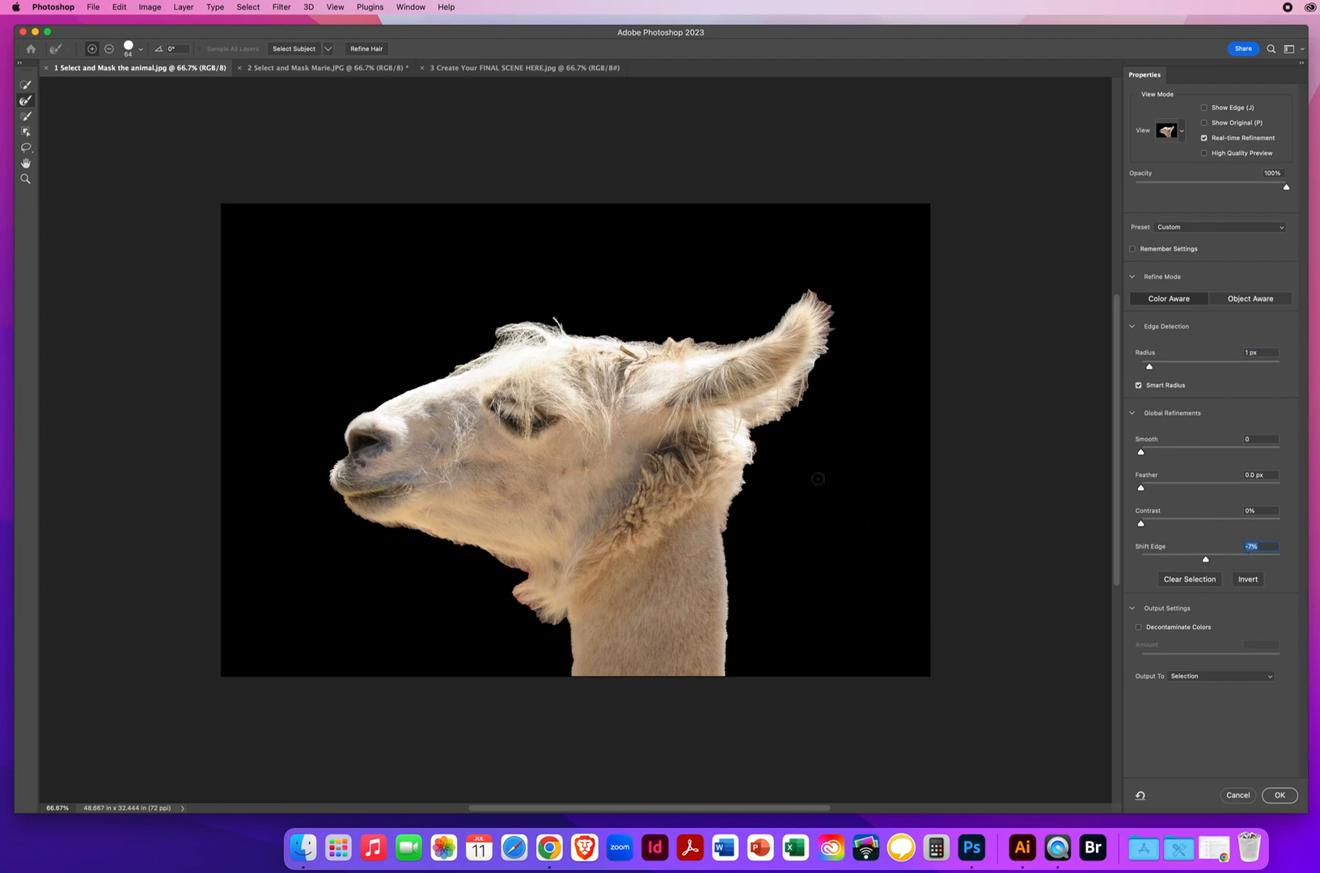
mouse_move(756, 475)
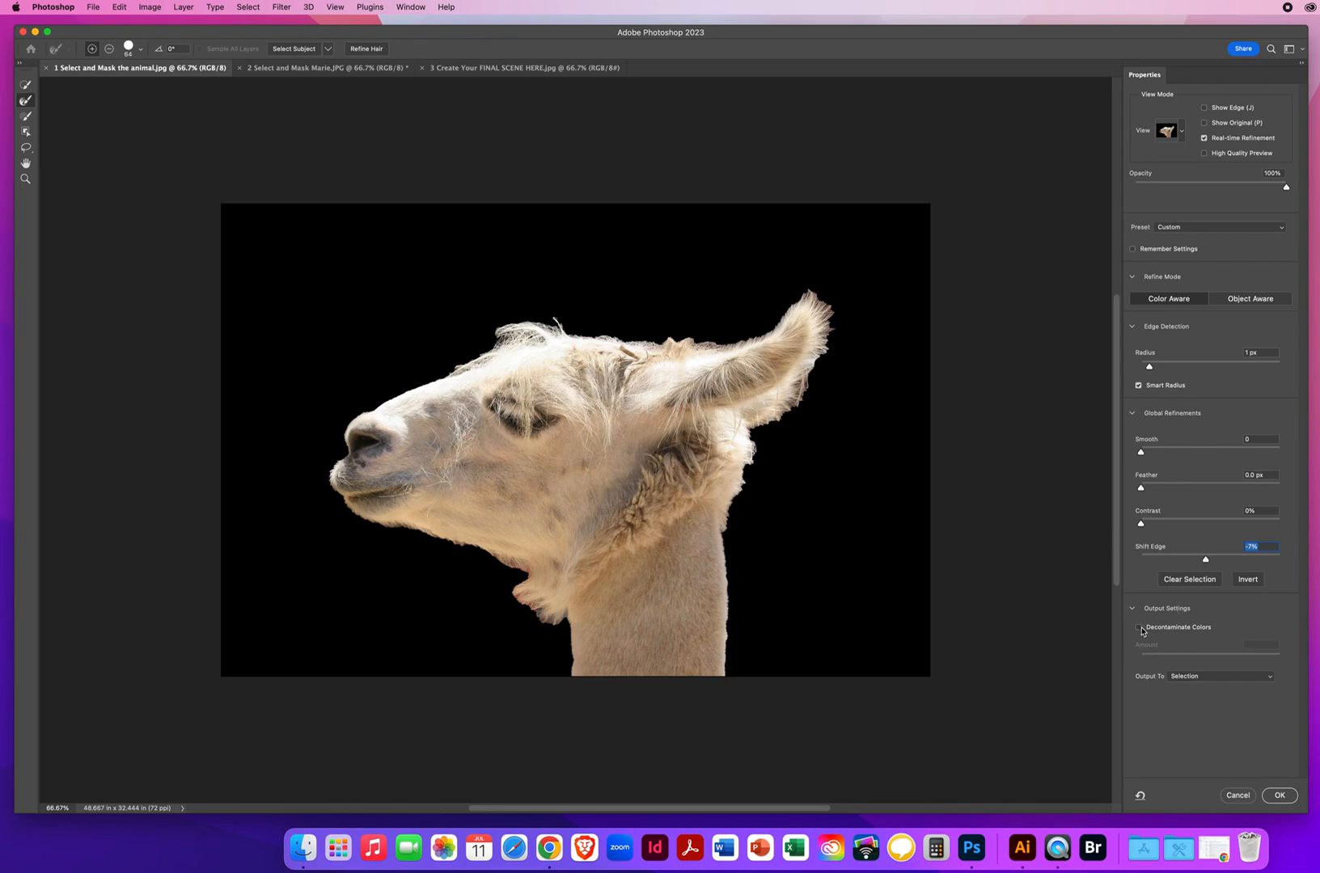
click(1139, 627)
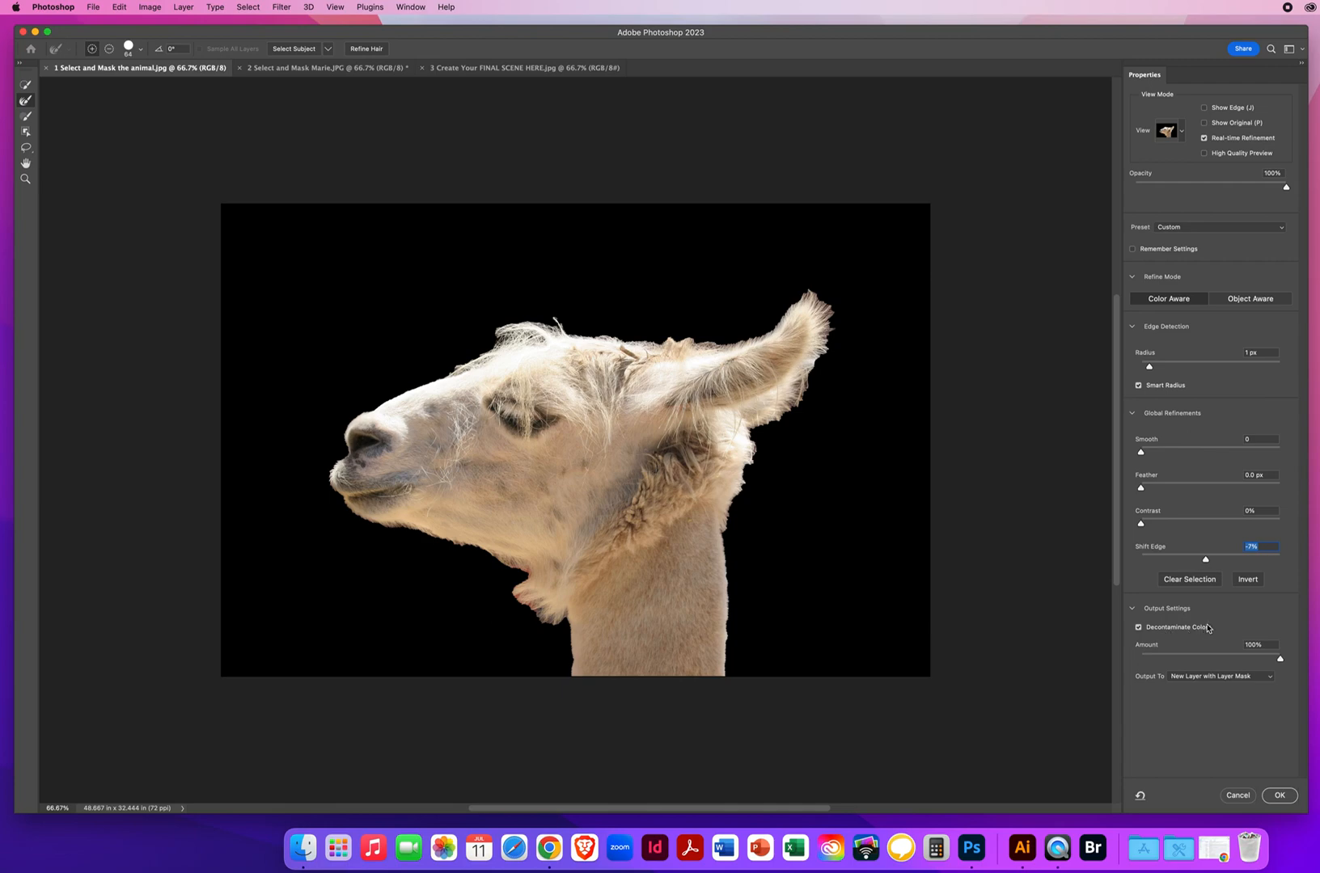
mouse_move(1162, 511)
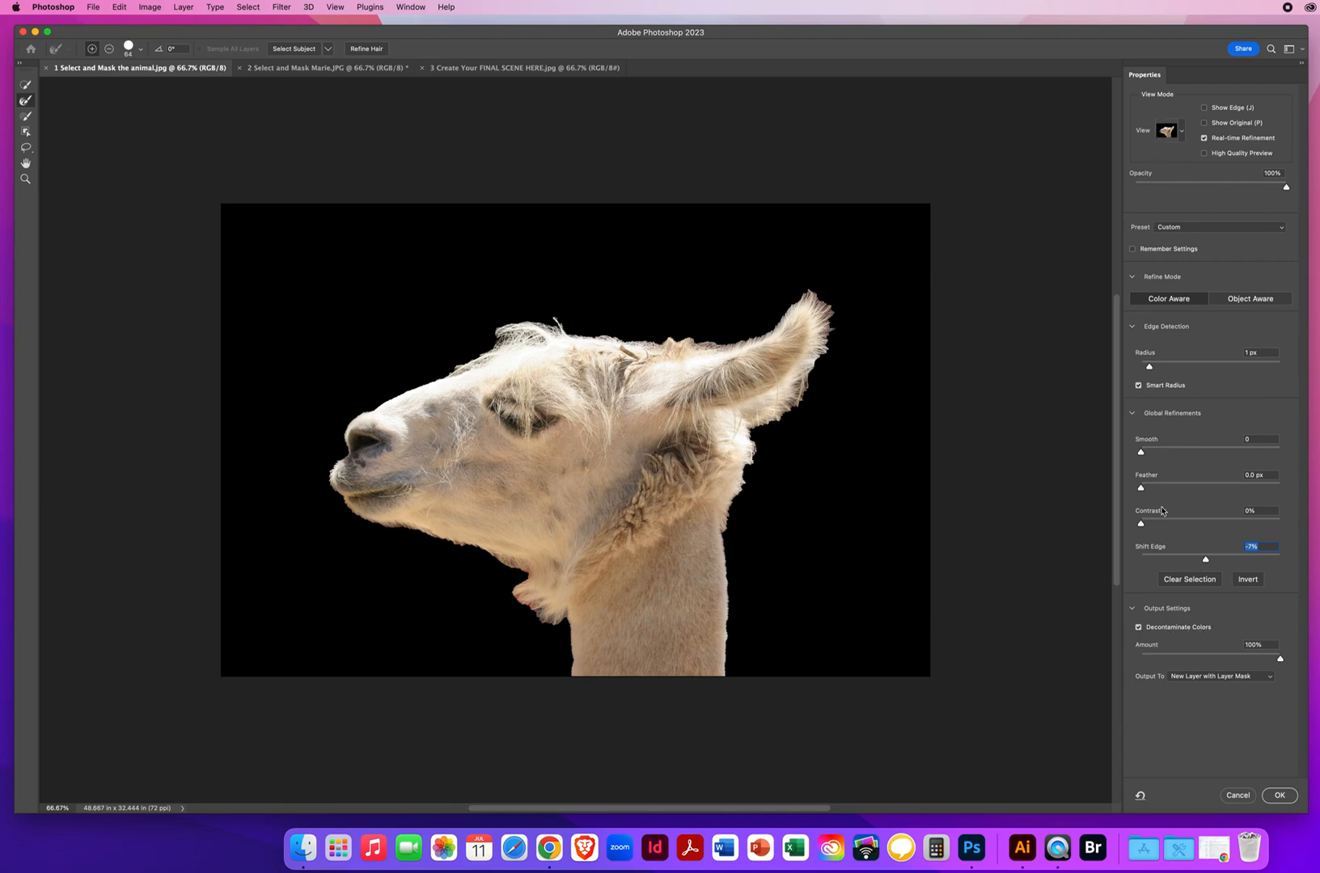
mouse_move(968, 429)
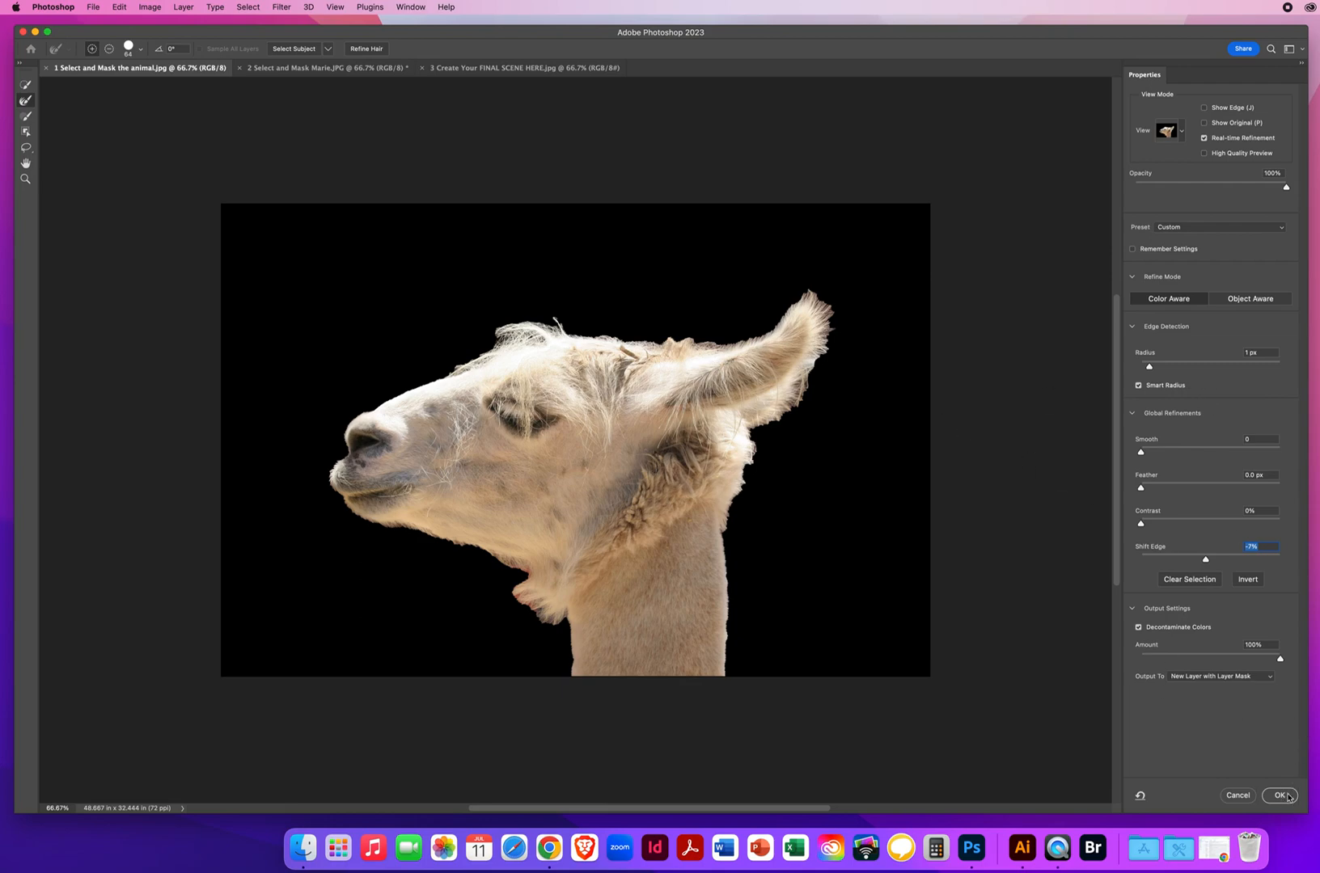
mouse_move(987, 584)
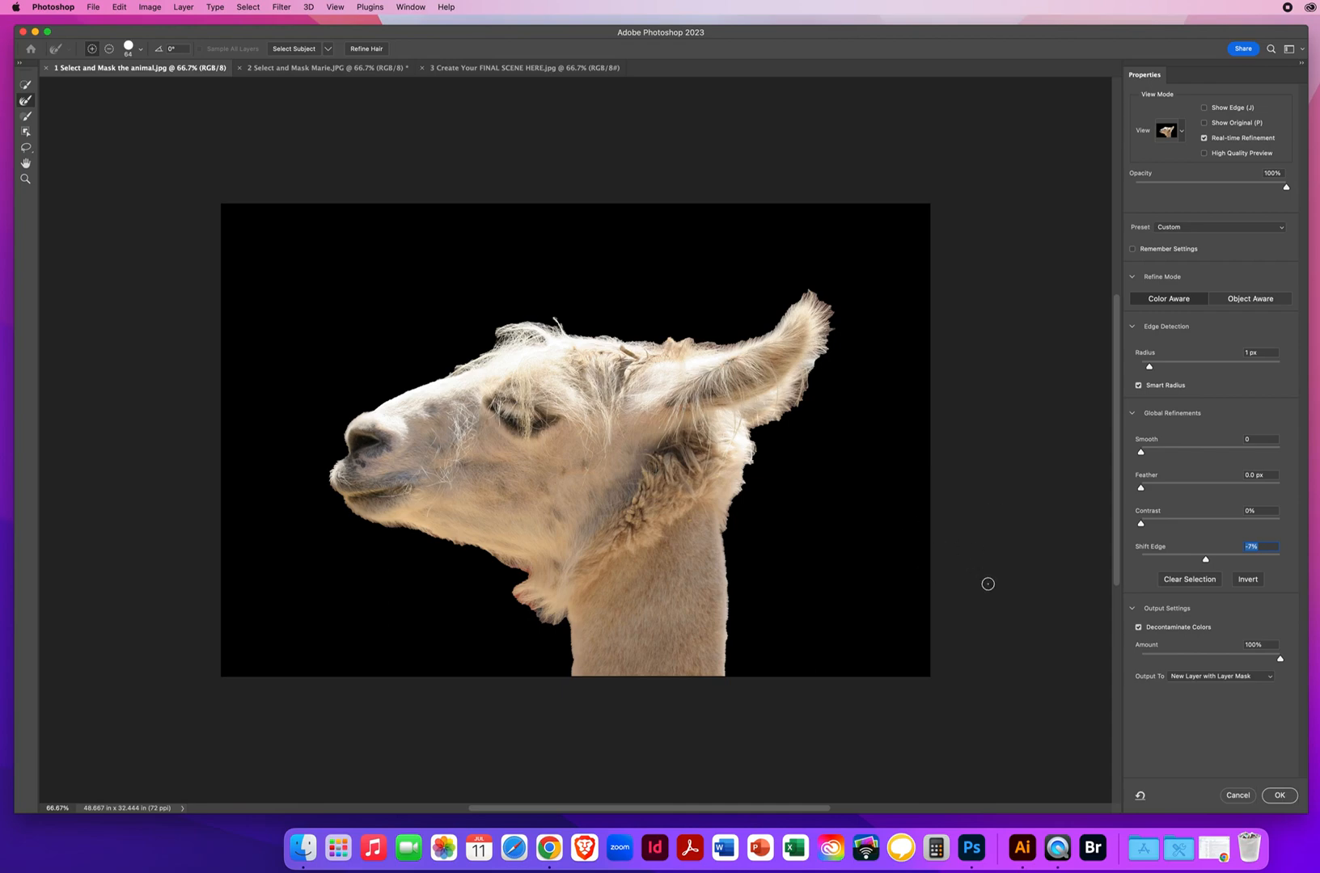
mouse_move(1195, 459)
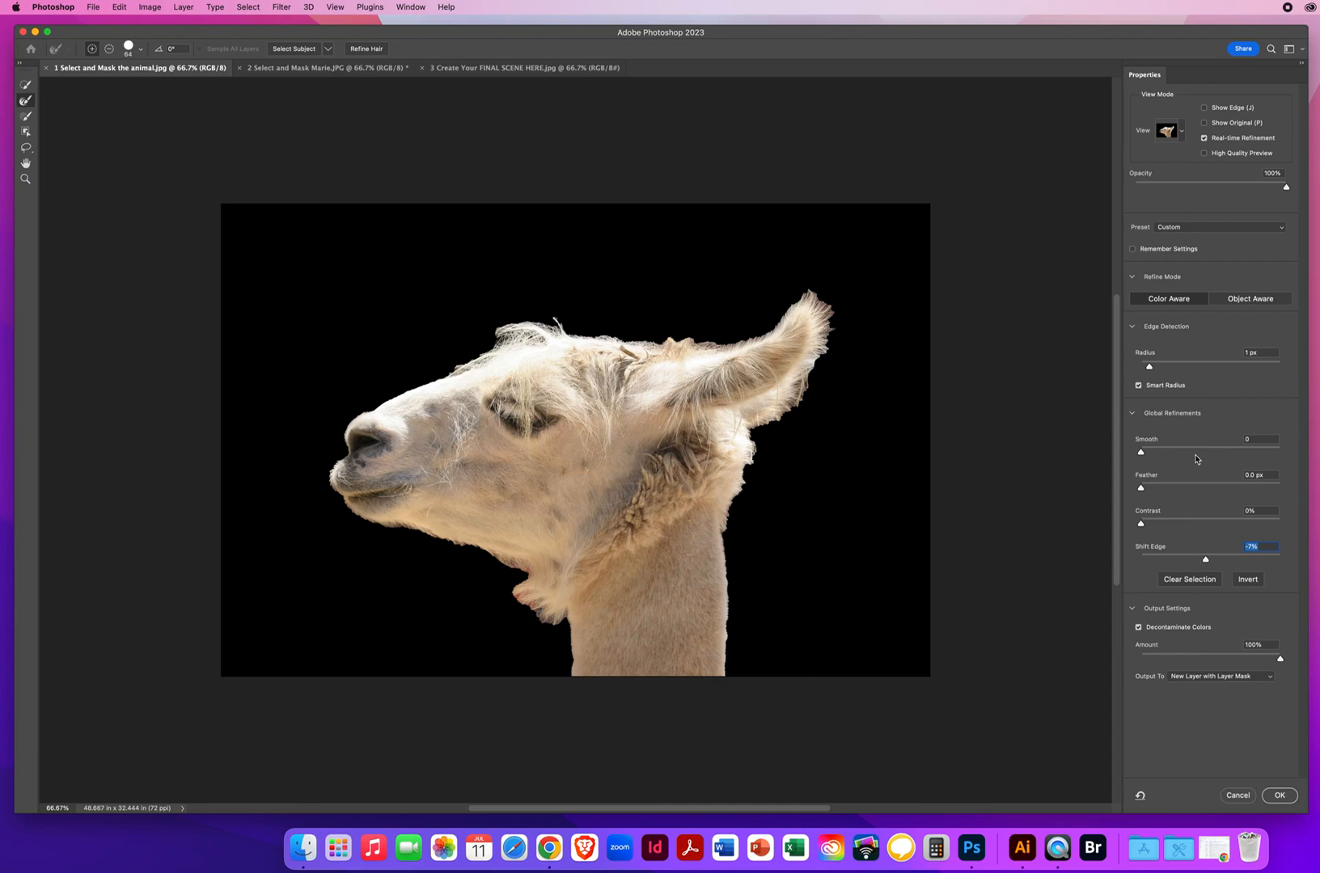
mouse_move(1194, 464)
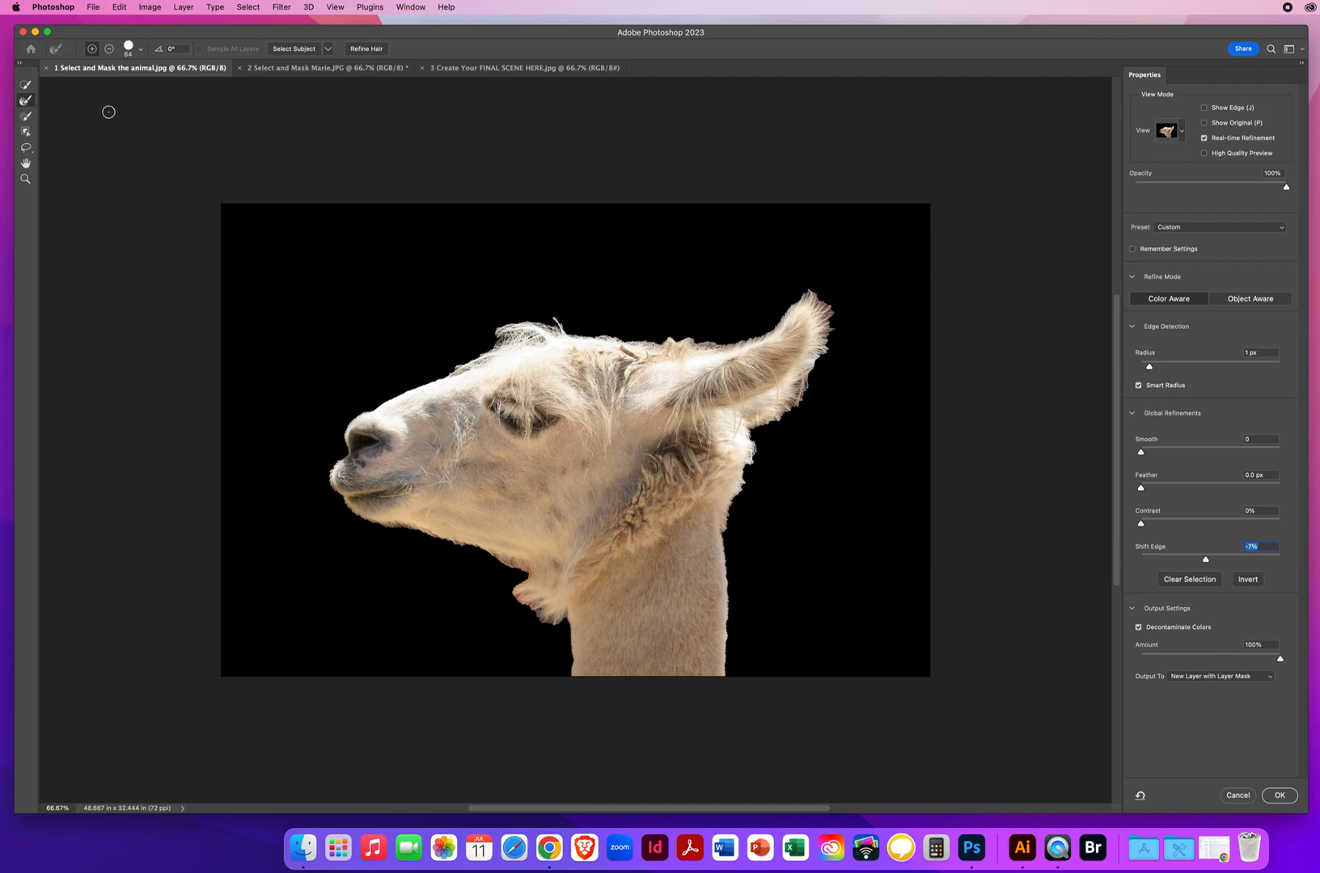
mouse_move(462, 317)
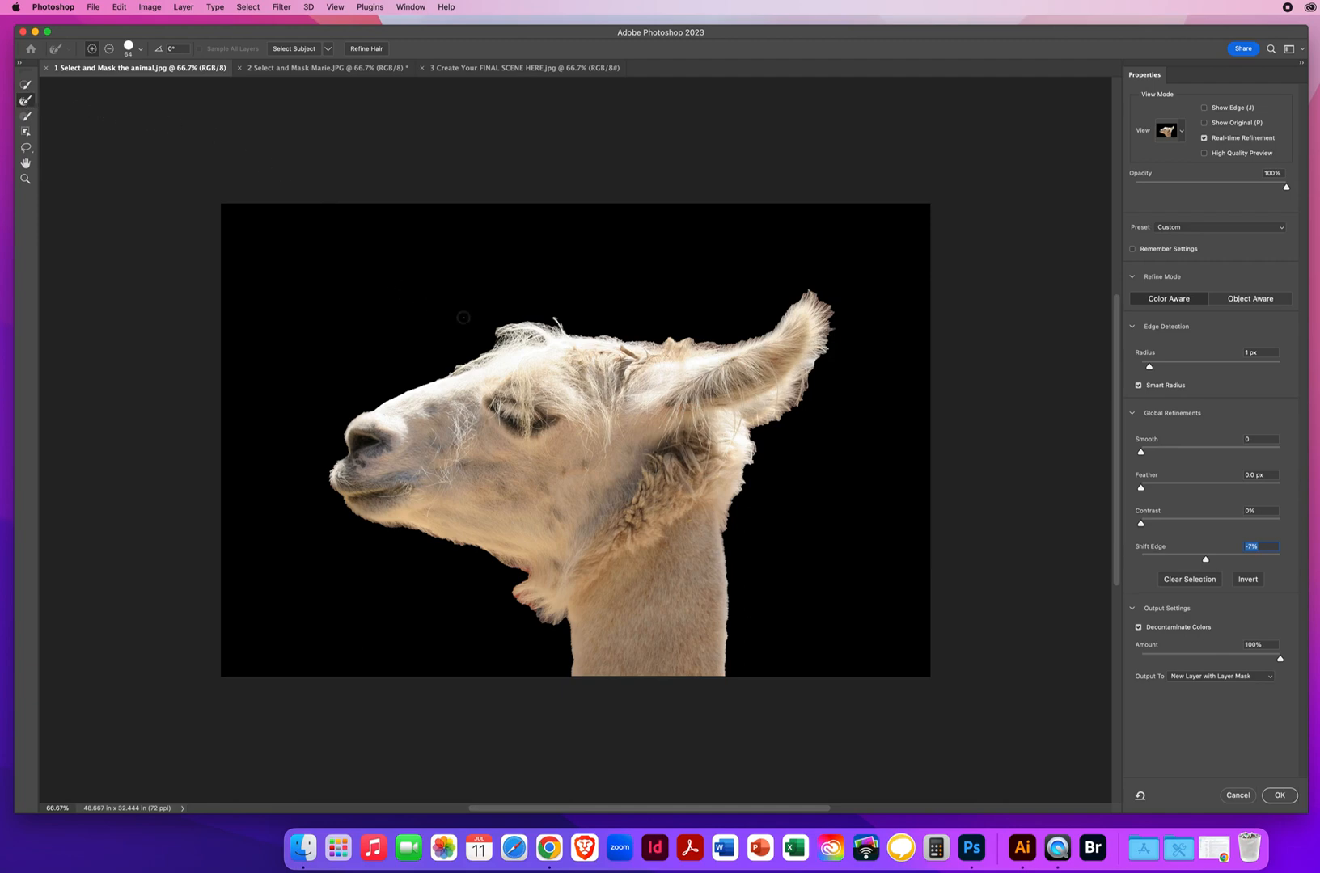
mouse_move(755, 625)
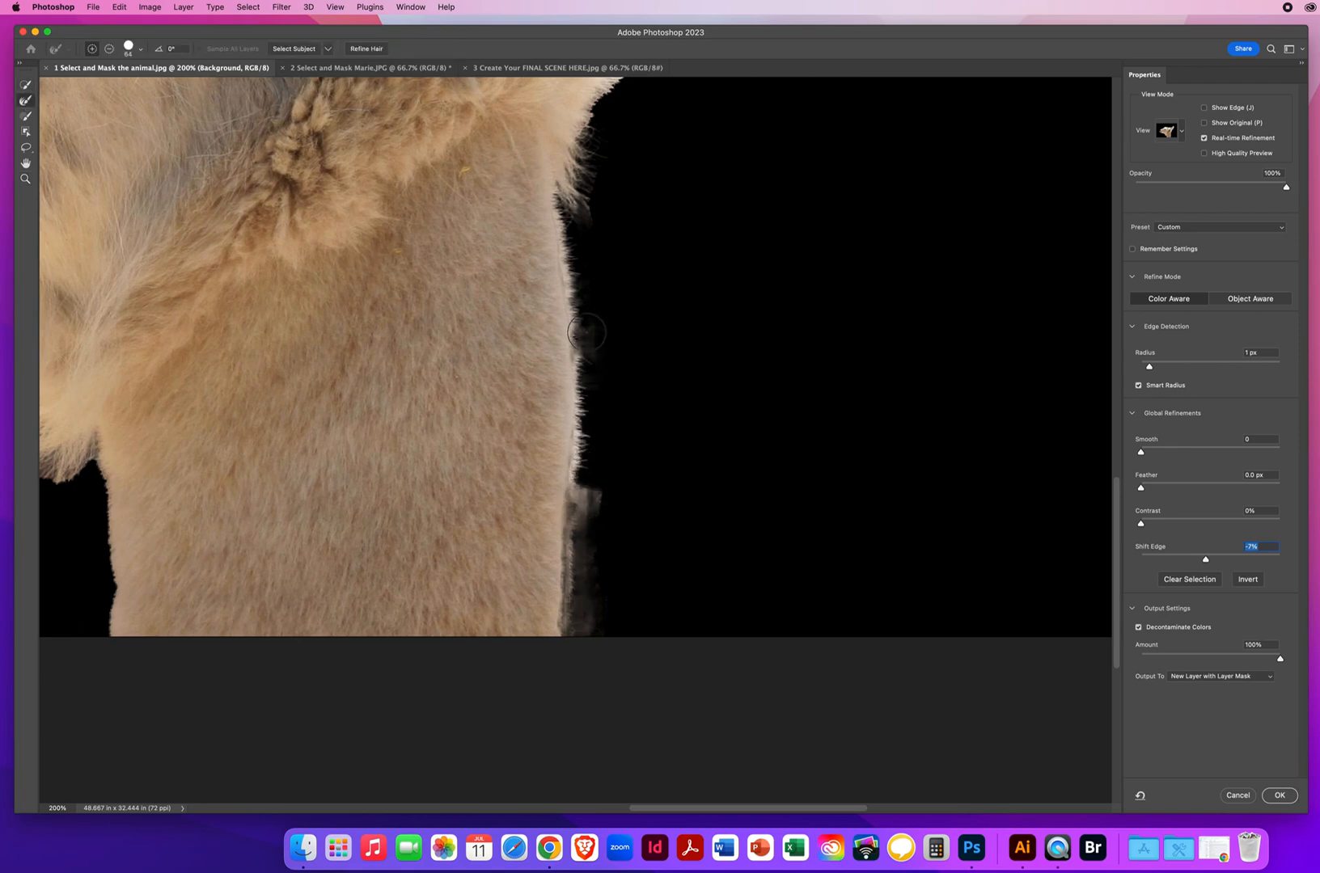
- Refine Edge brush the neck fur and the wispy hairs below and around the ear
drag(587, 333, 587, 134)
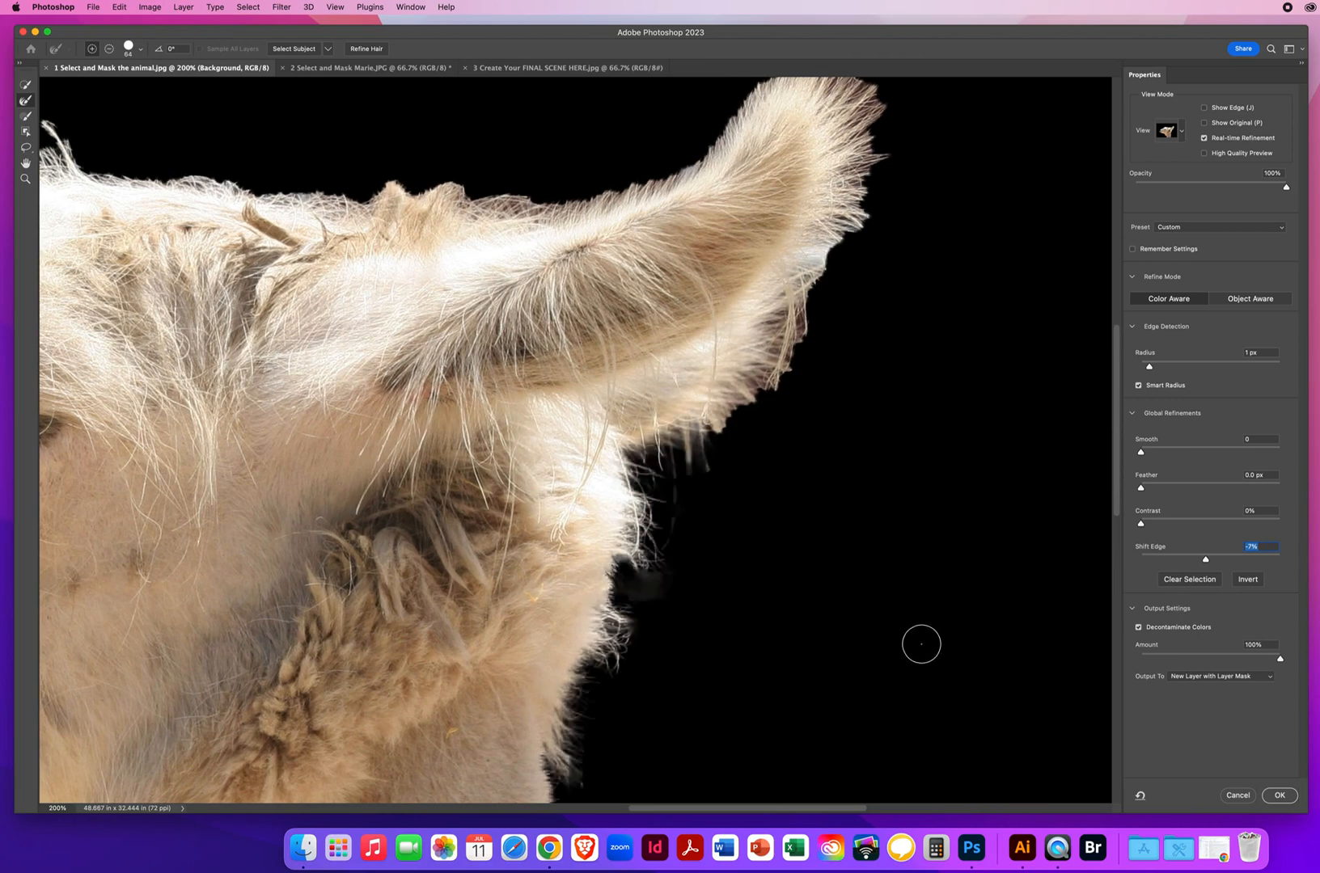
drag(921, 645, 734, 420)
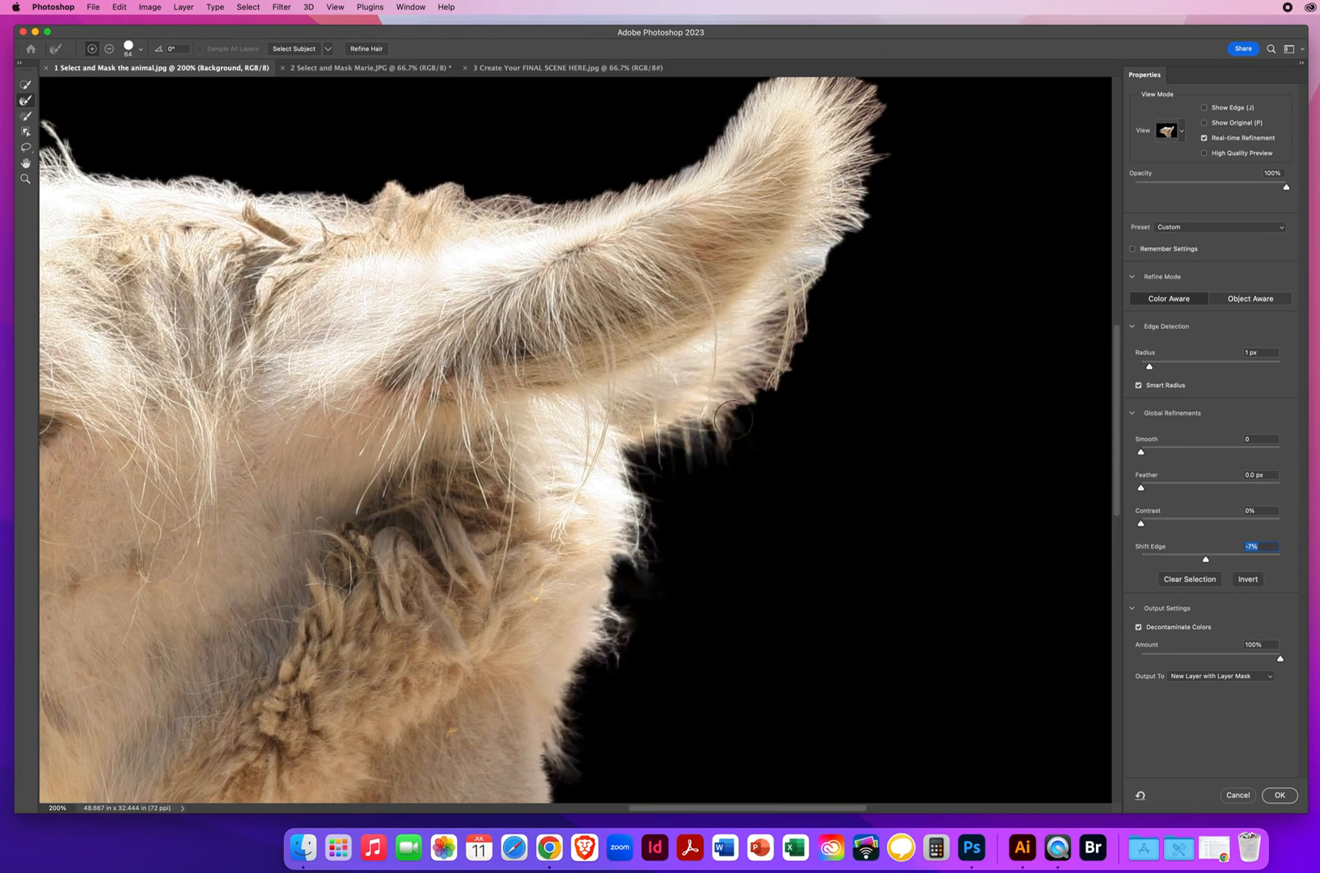
drag(733, 421, 762, 333)
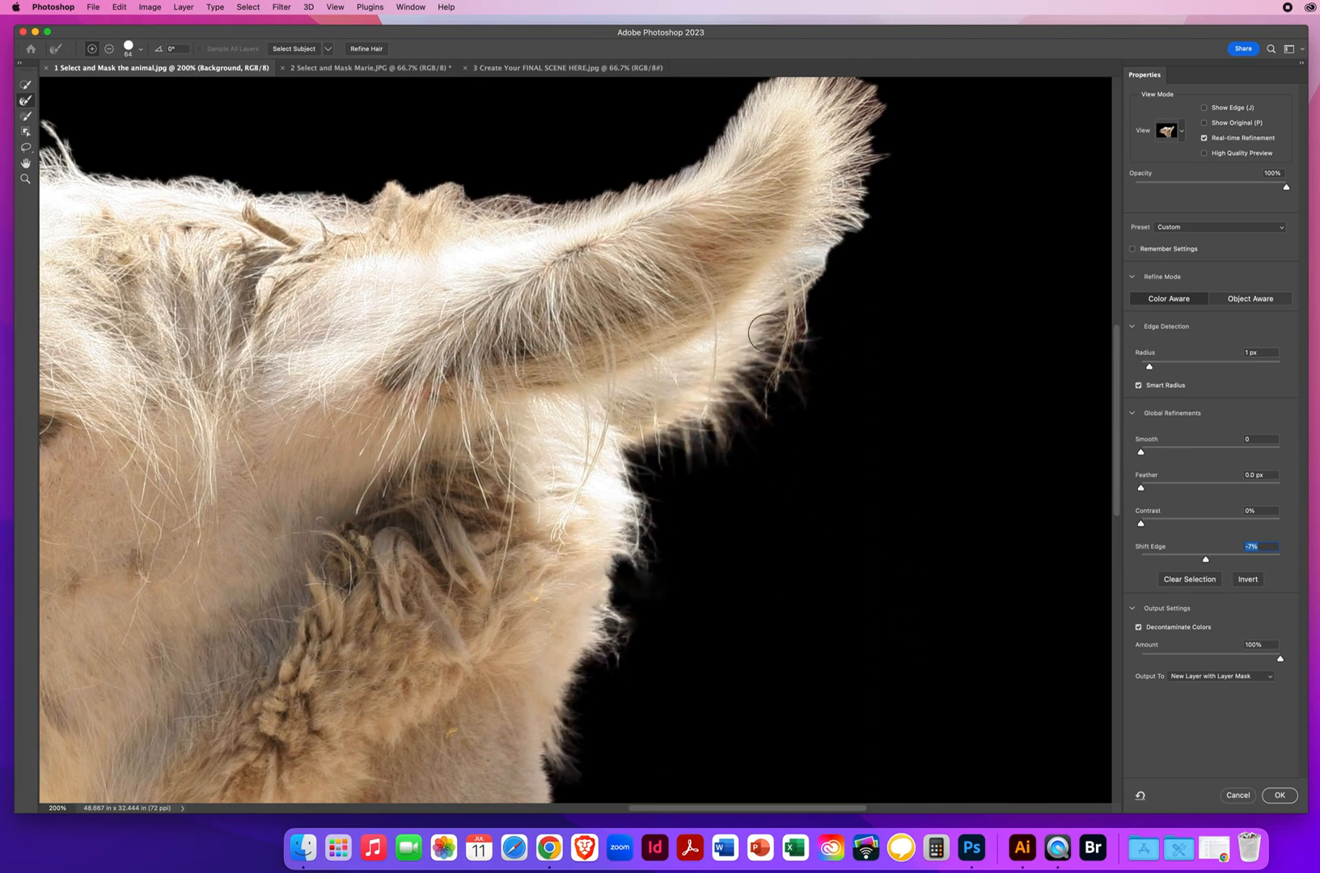
drag(761, 332, 804, 232)
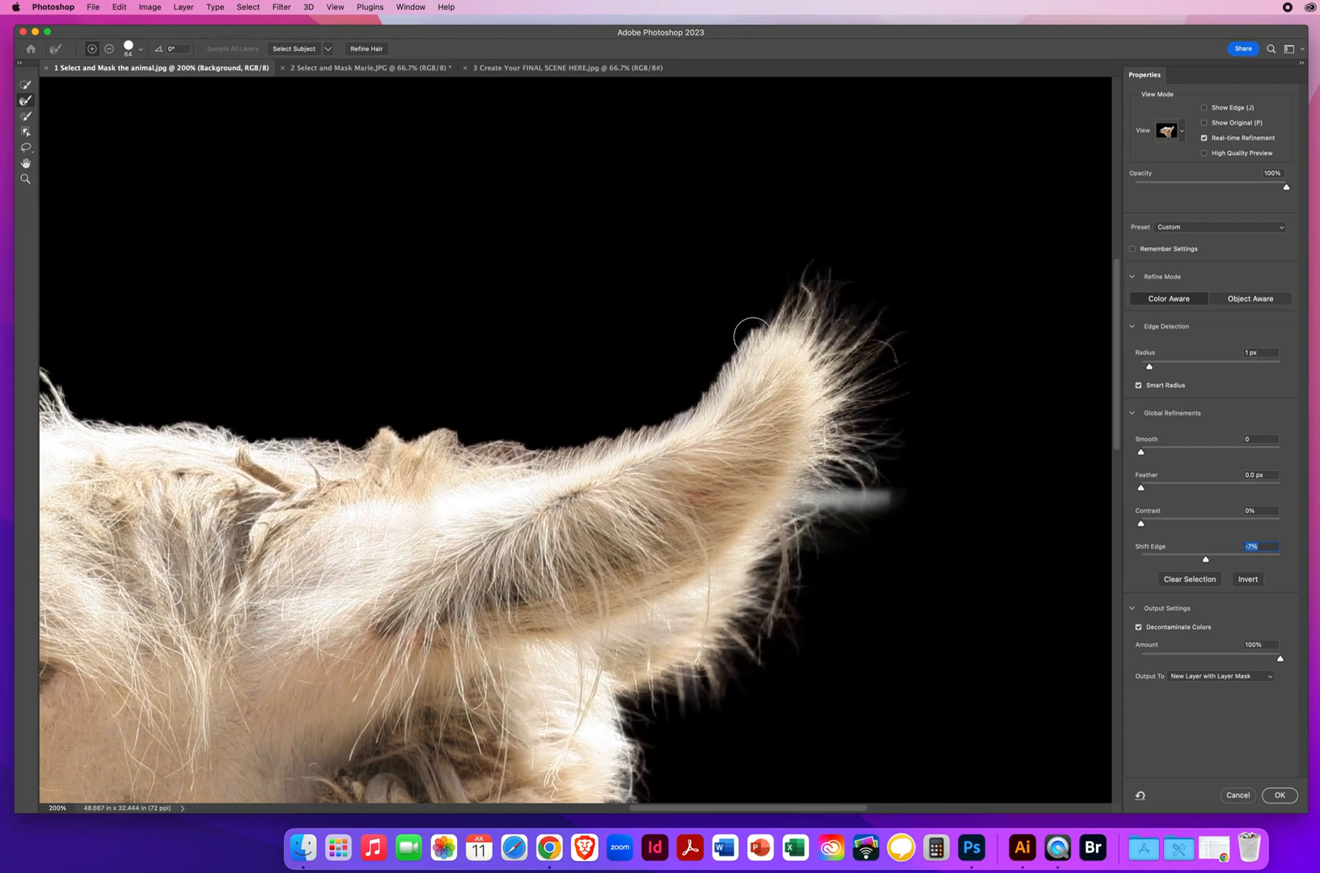
drag(751, 331, 705, 394)
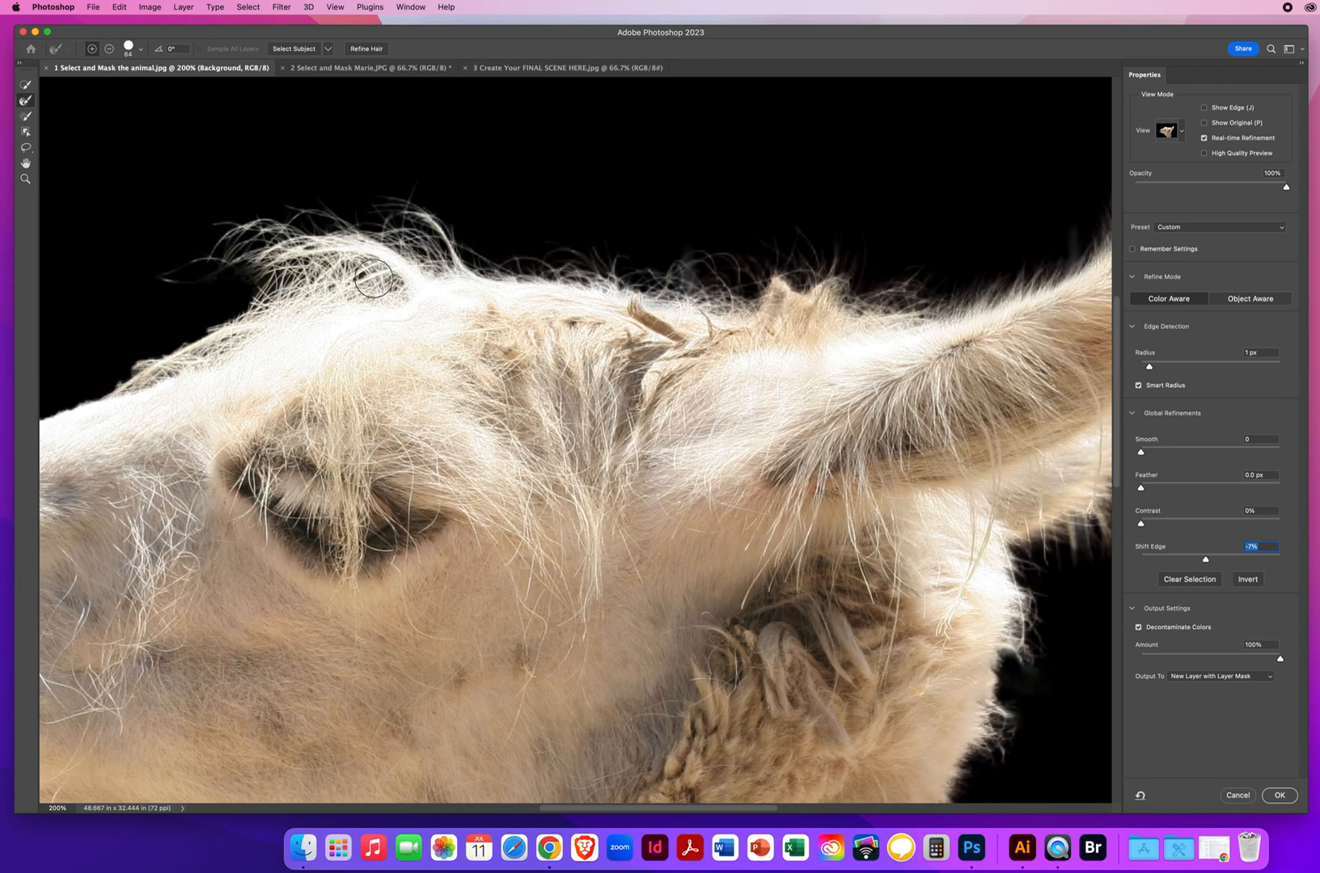
- Refine Edge brush the head-top tufts, forehead hairs, nose, mouth whiskers and chin
drag(375, 279, 293, 300)
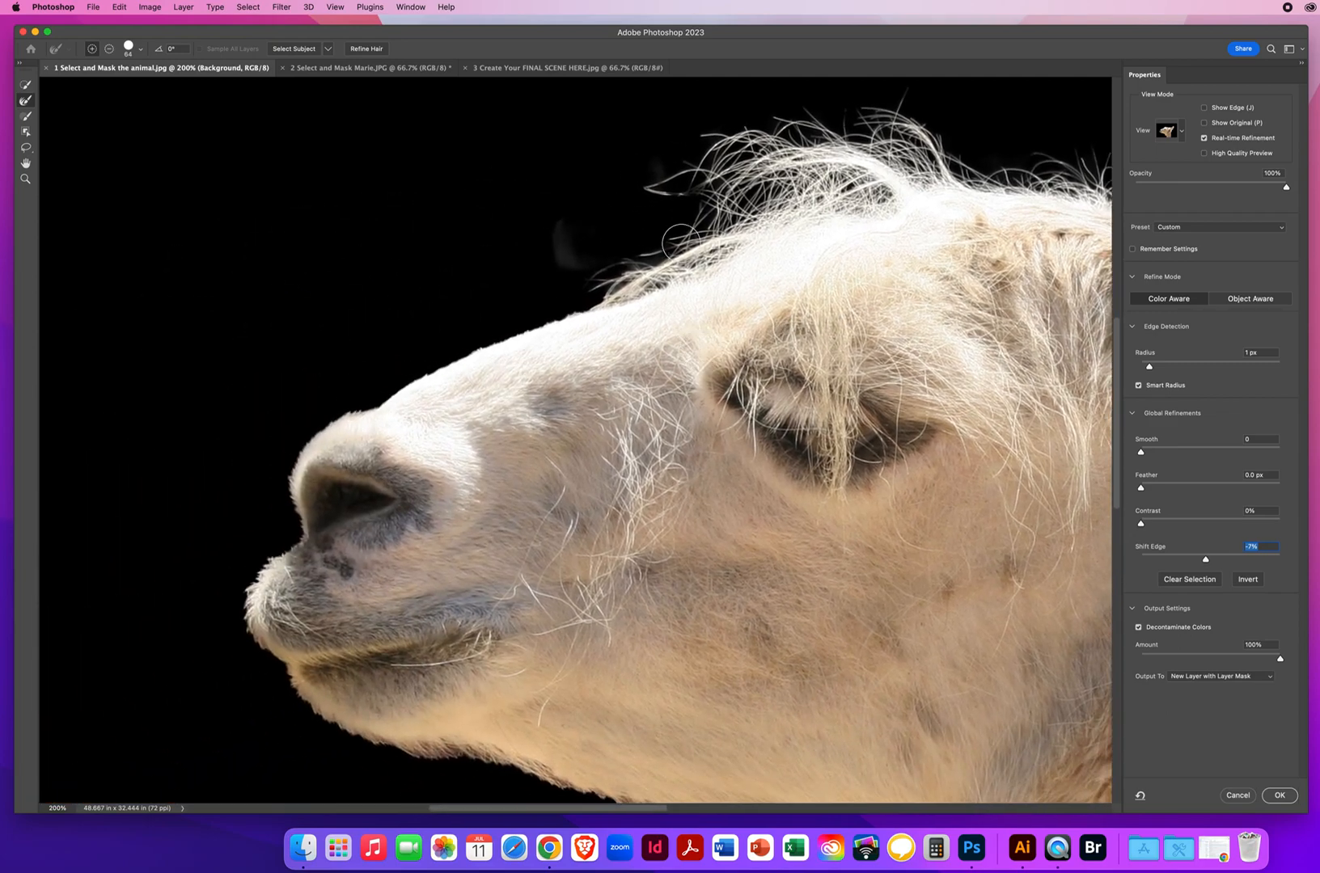
drag(677, 244, 535, 321)
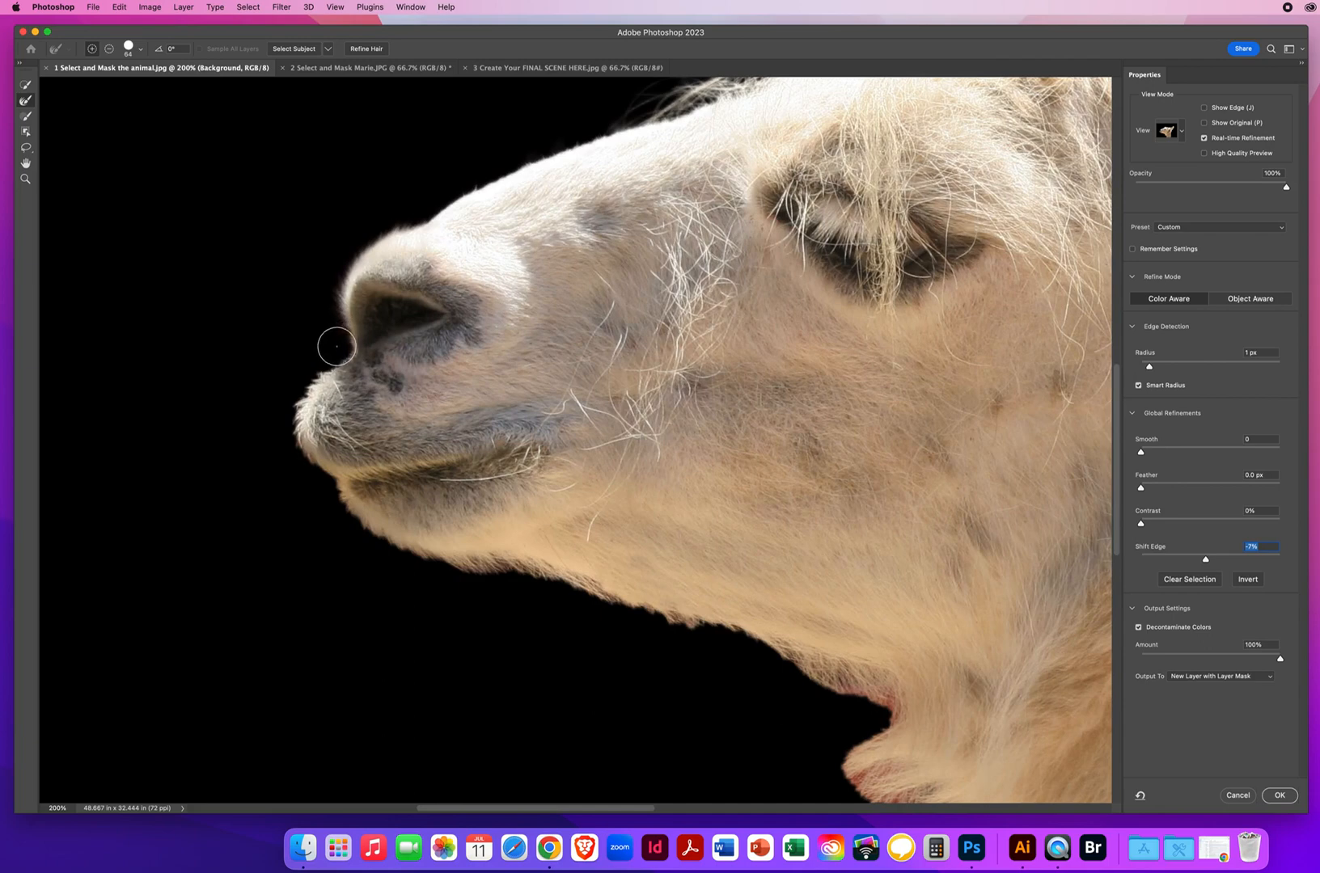
drag(335, 346, 290, 413)
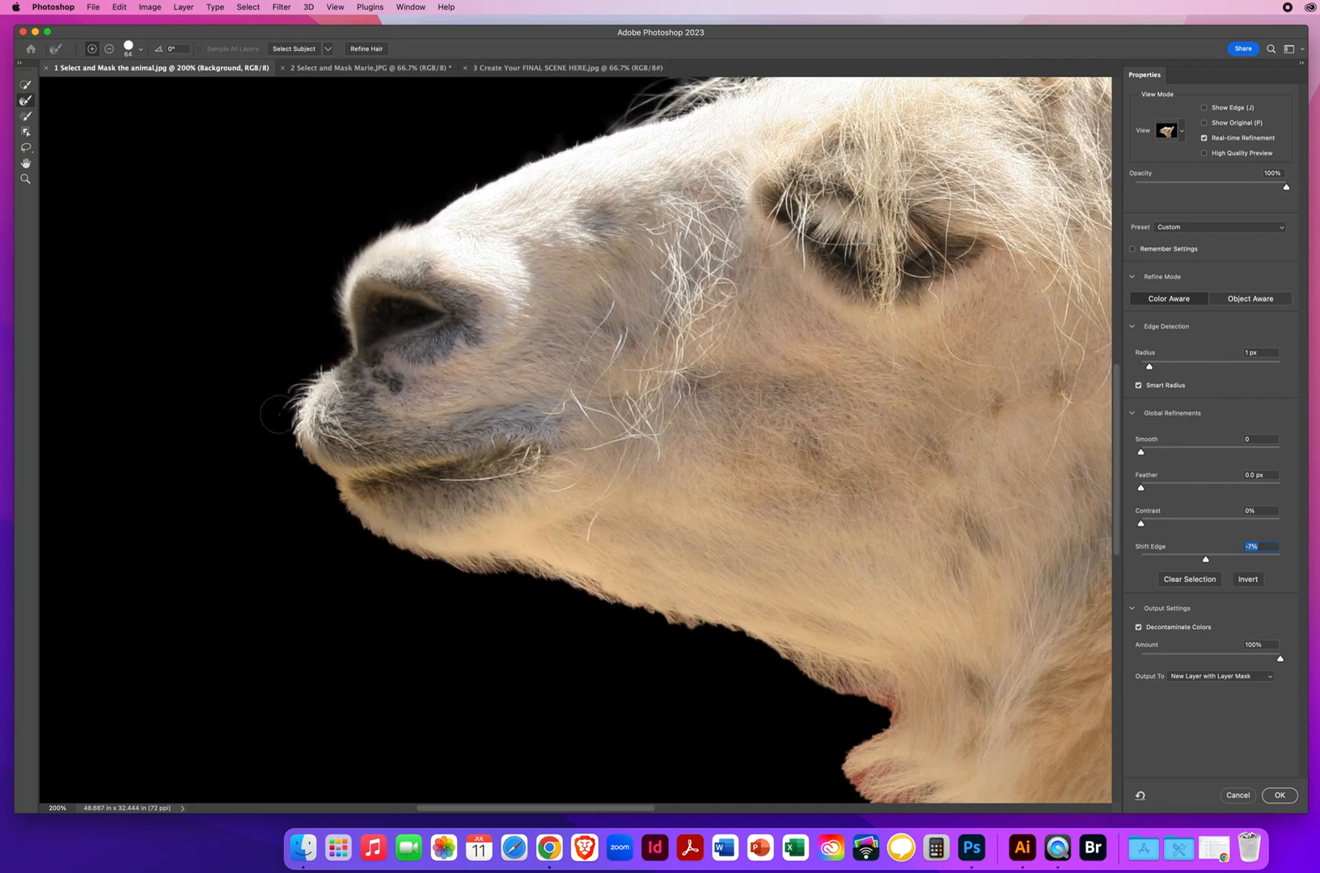
drag(256, 414, 304, 472)
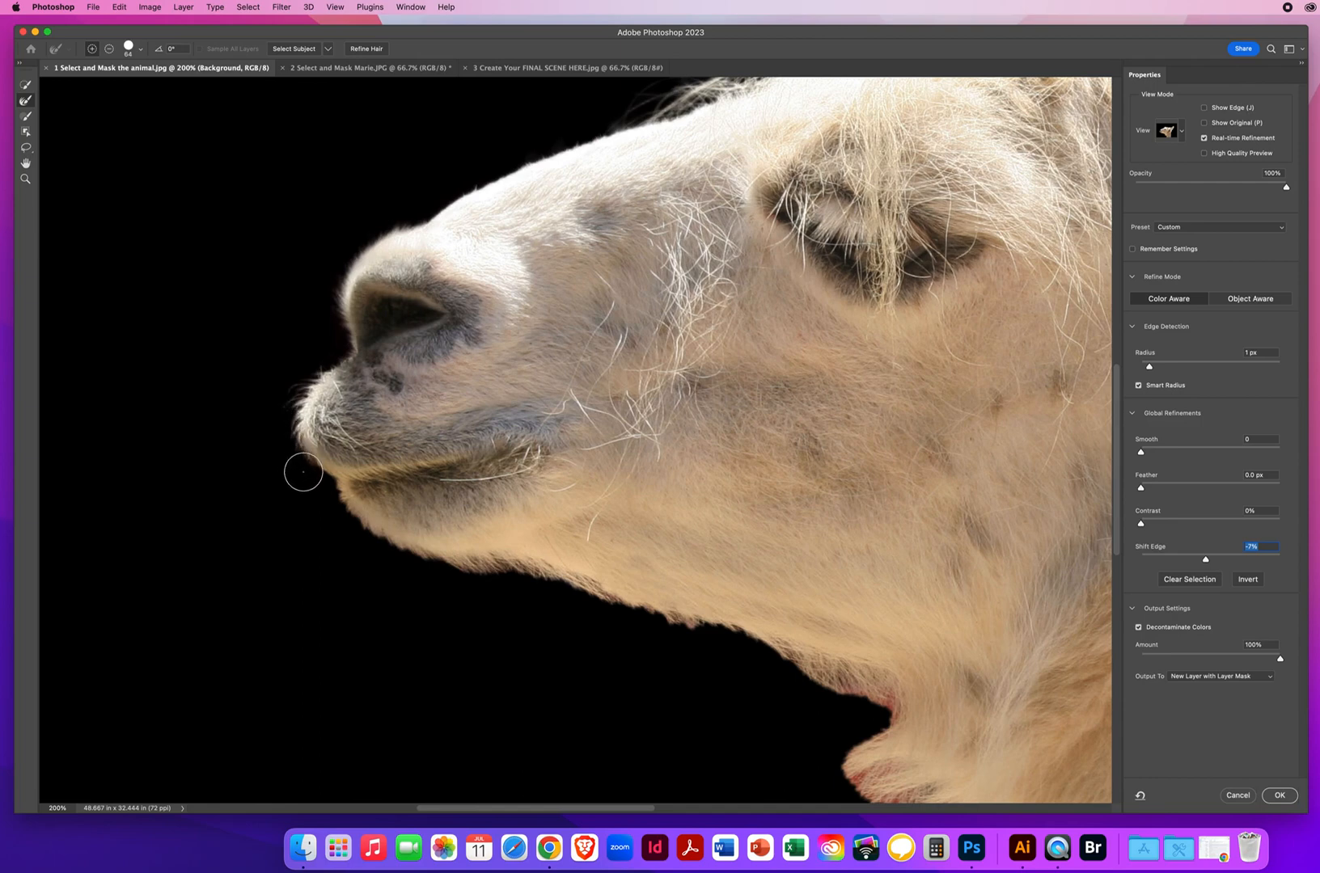
drag(303, 472, 359, 542)
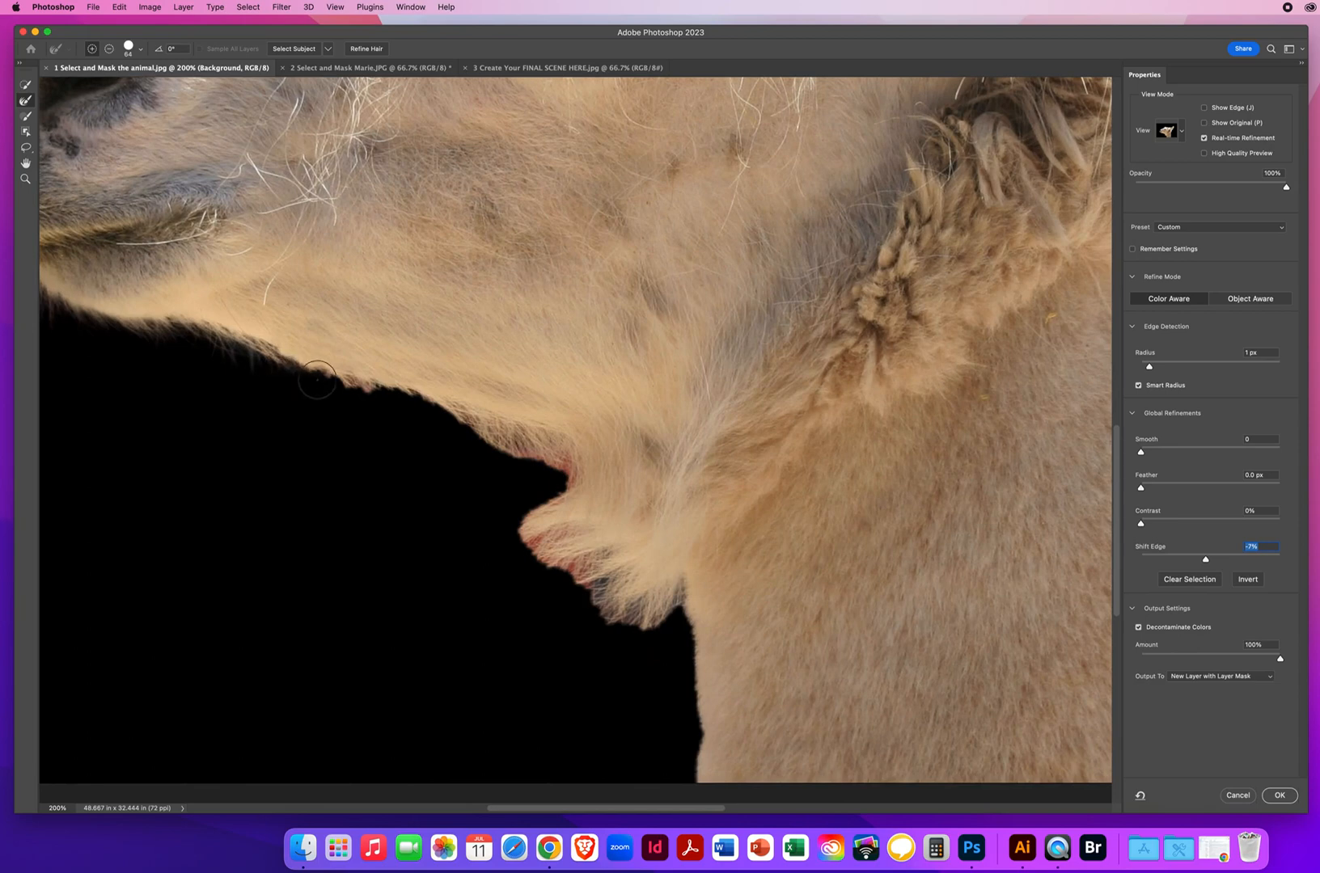
- Refine the under-jaw fur, throat tuft and front neck edge, cleaning the grey neck patch
drag(318, 379, 489, 439)
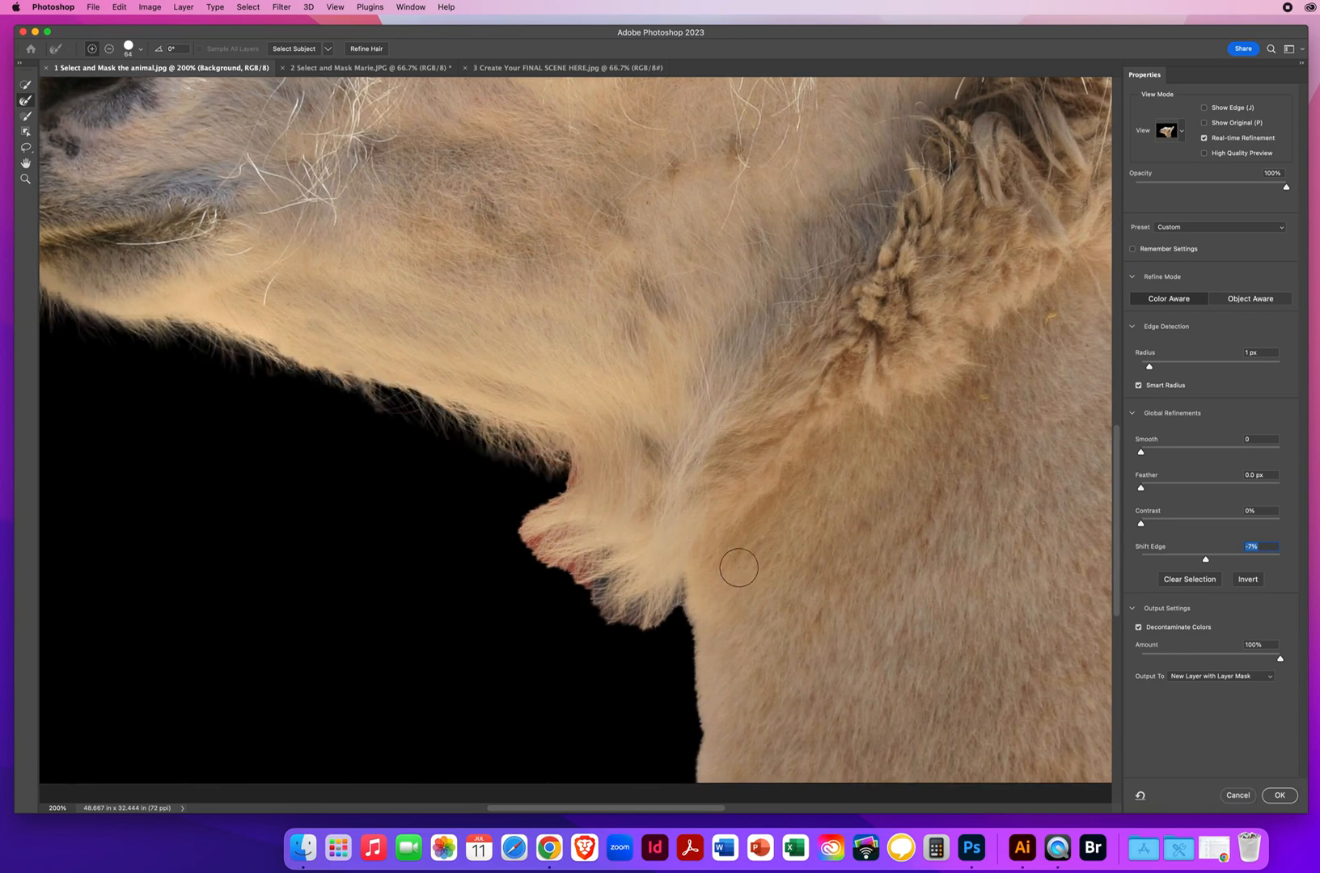
drag(738, 568, 522, 499)
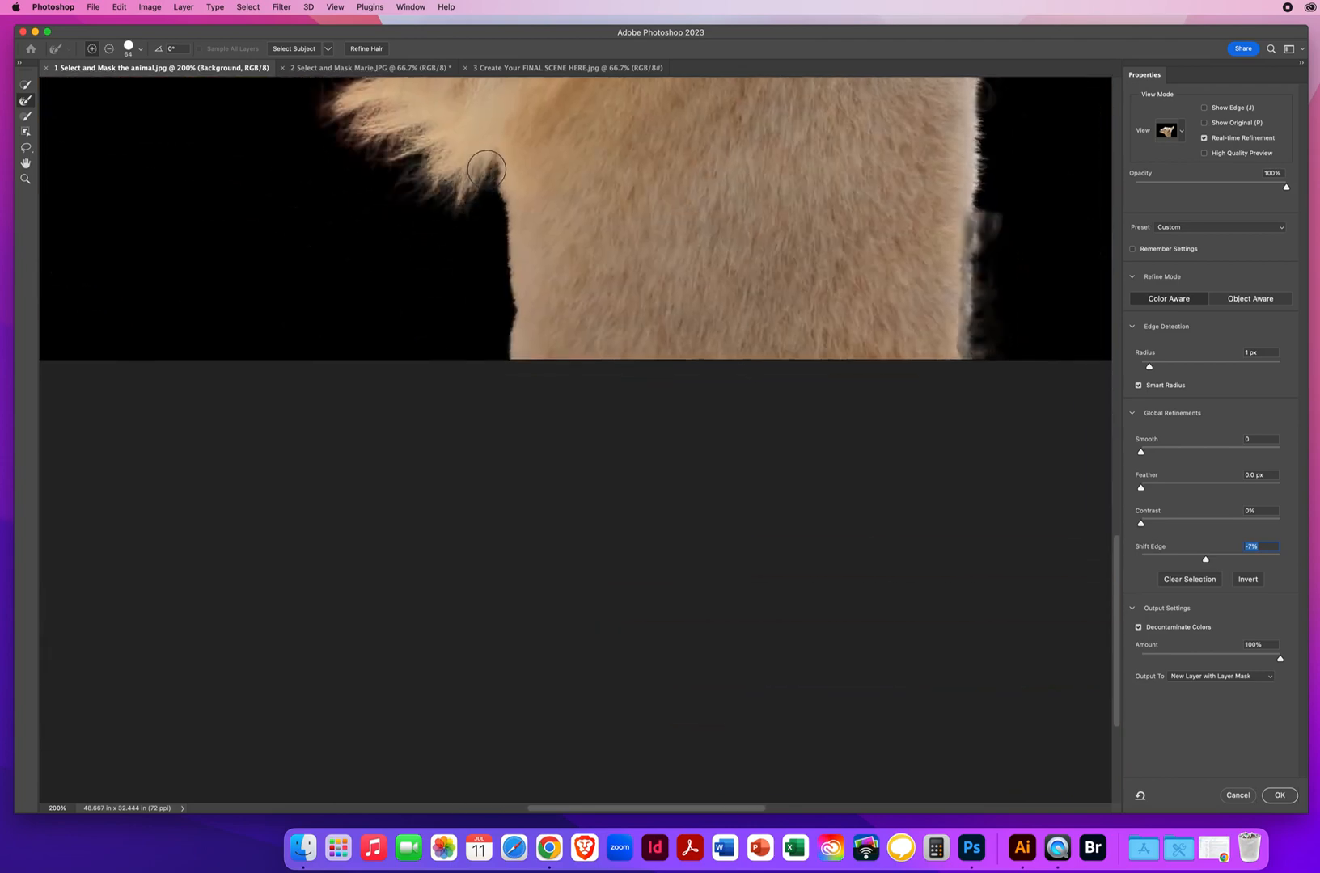
drag(487, 169, 496, 294)
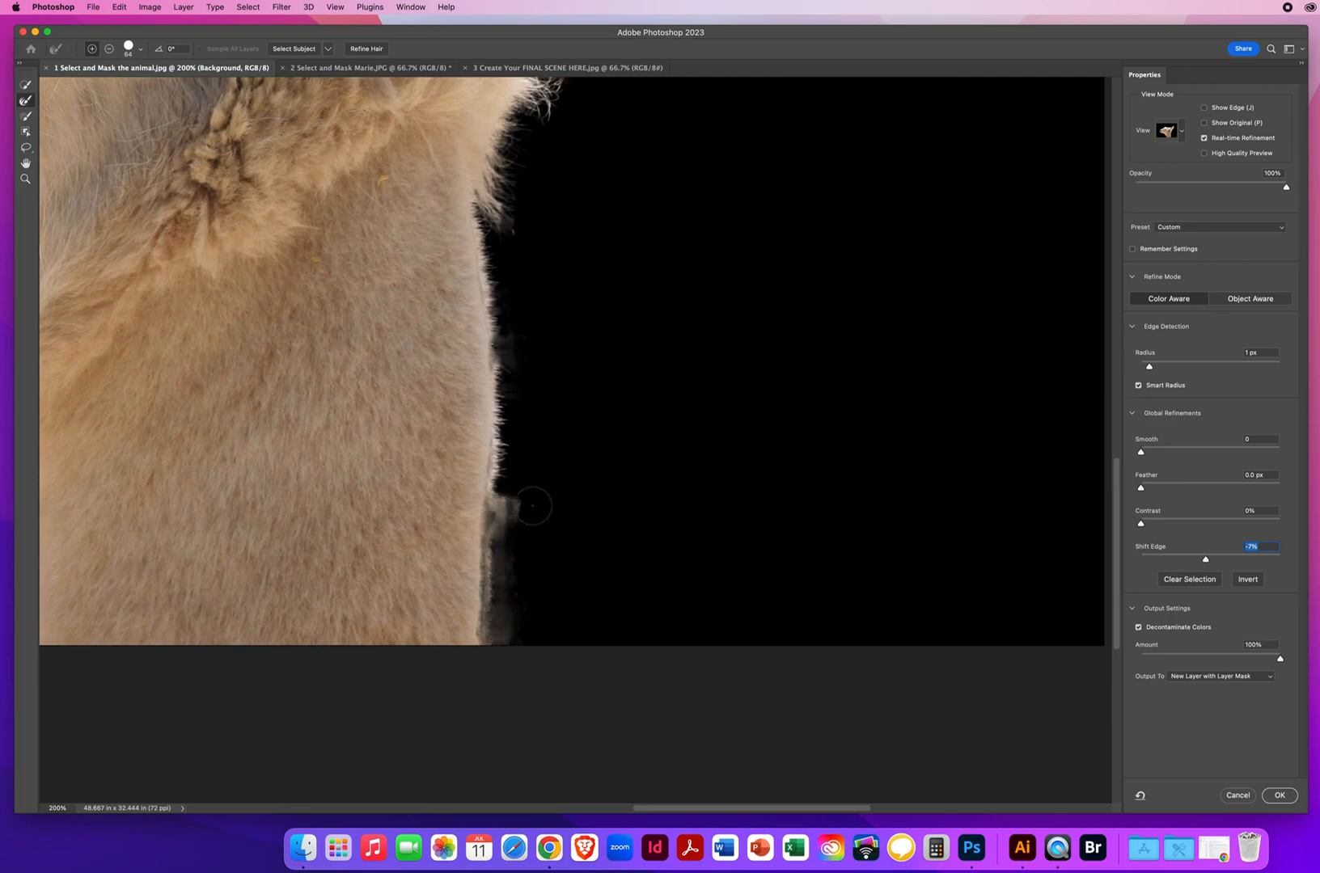
mouse_move(515, 493)
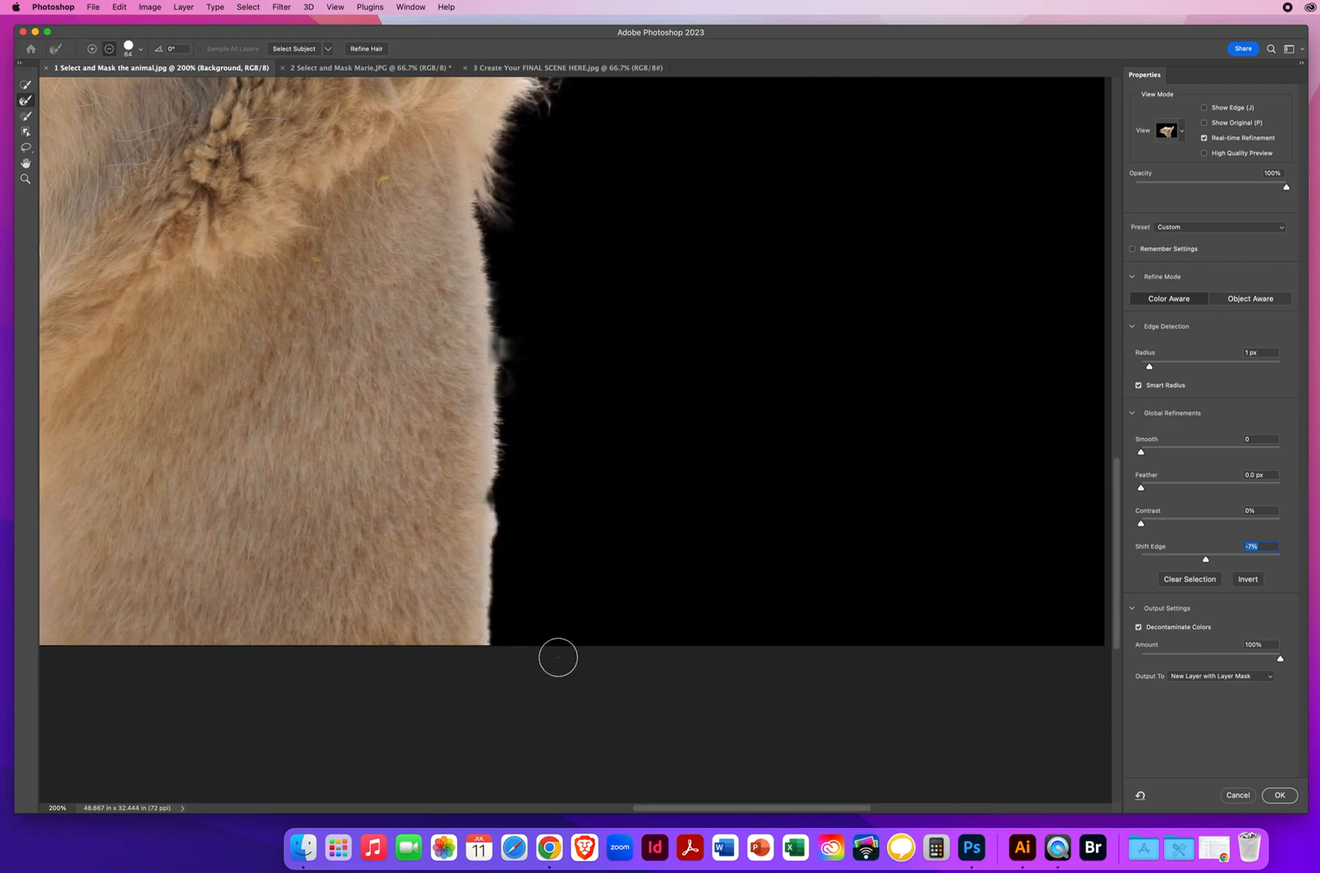
drag(557, 658, 536, 600)
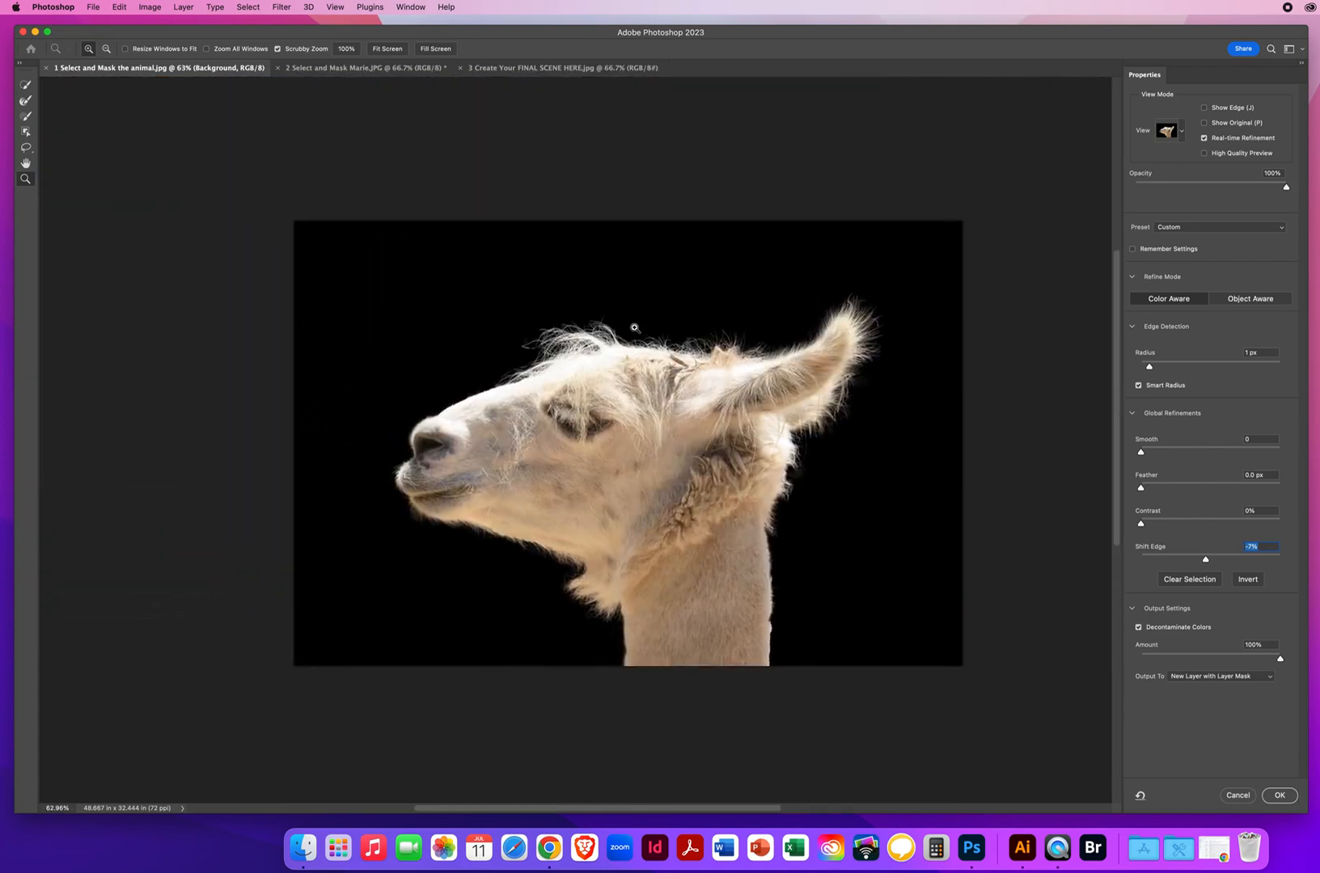
mouse_move(830, 403)
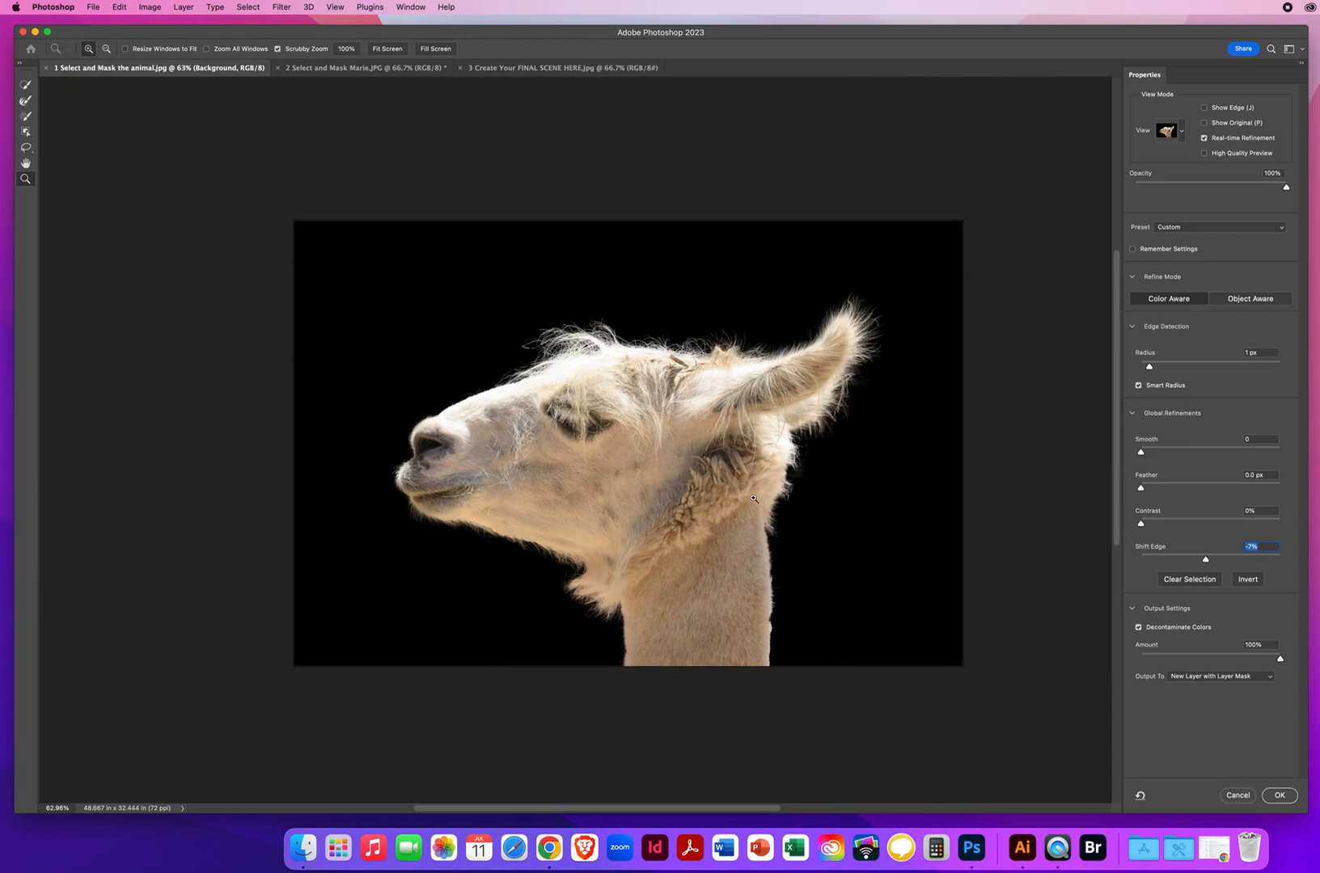
mouse_move(757, 498)
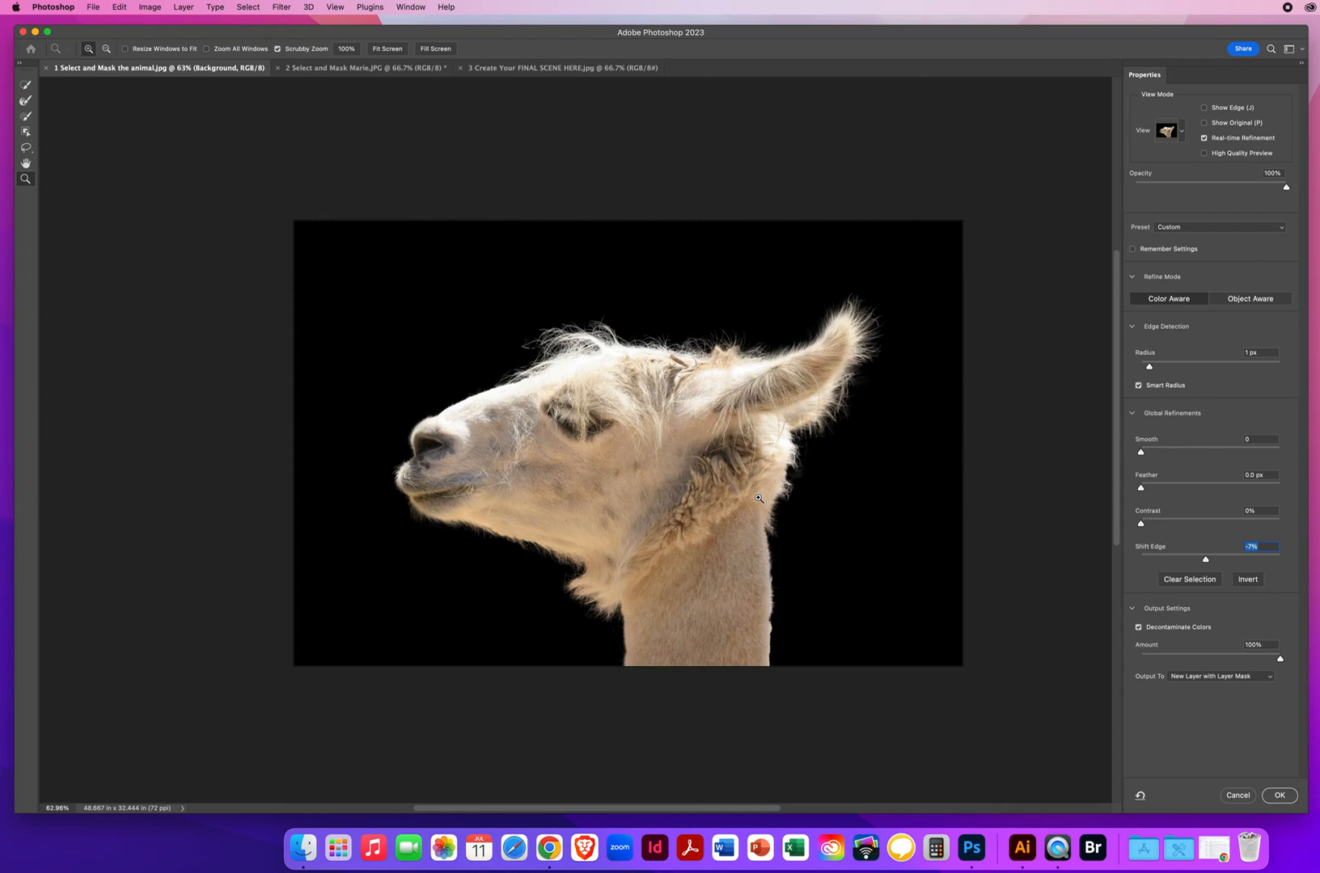
mouse_move(894, 583)
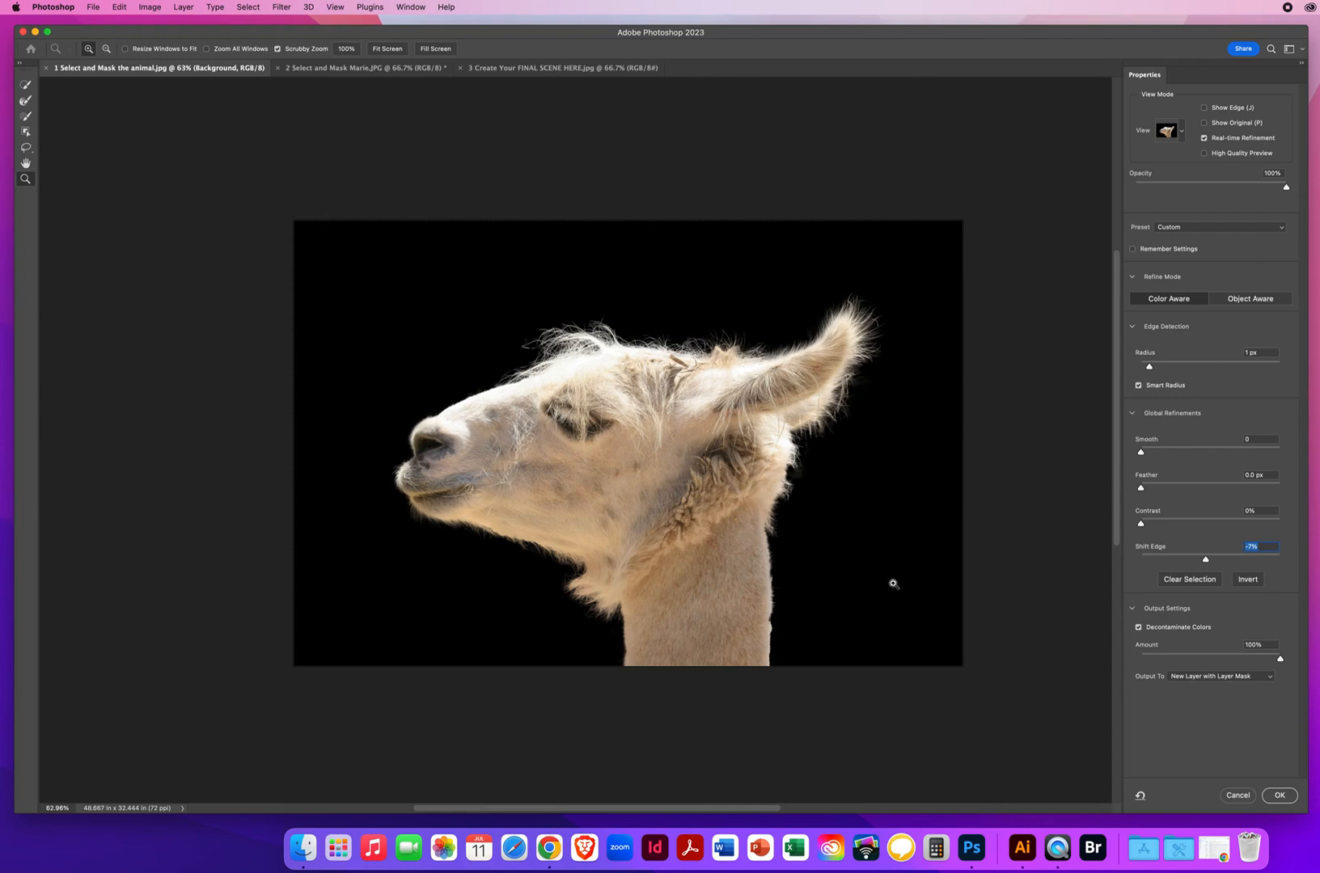
mouse_move(1196, 690)
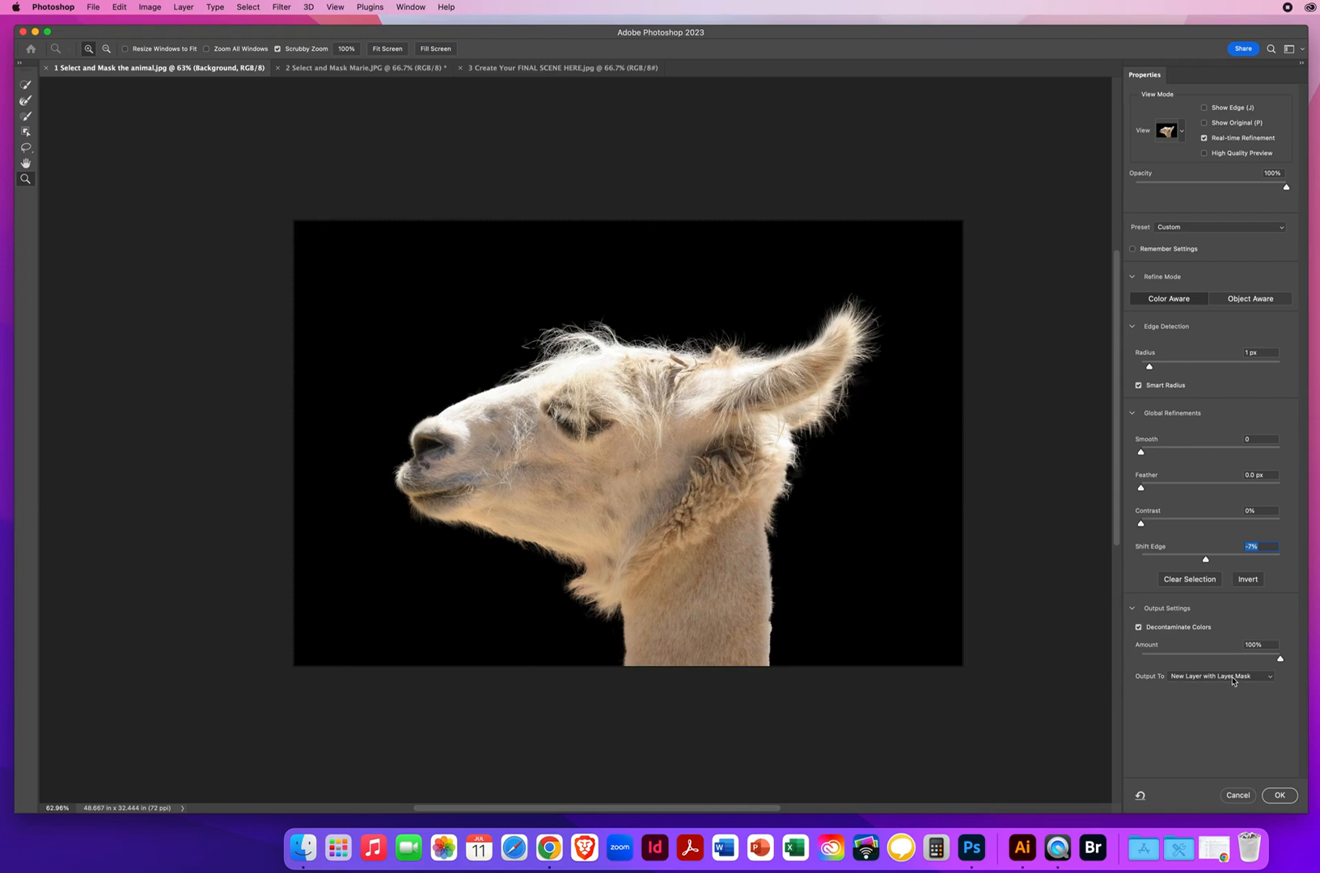
mouse_move(1237, 680)
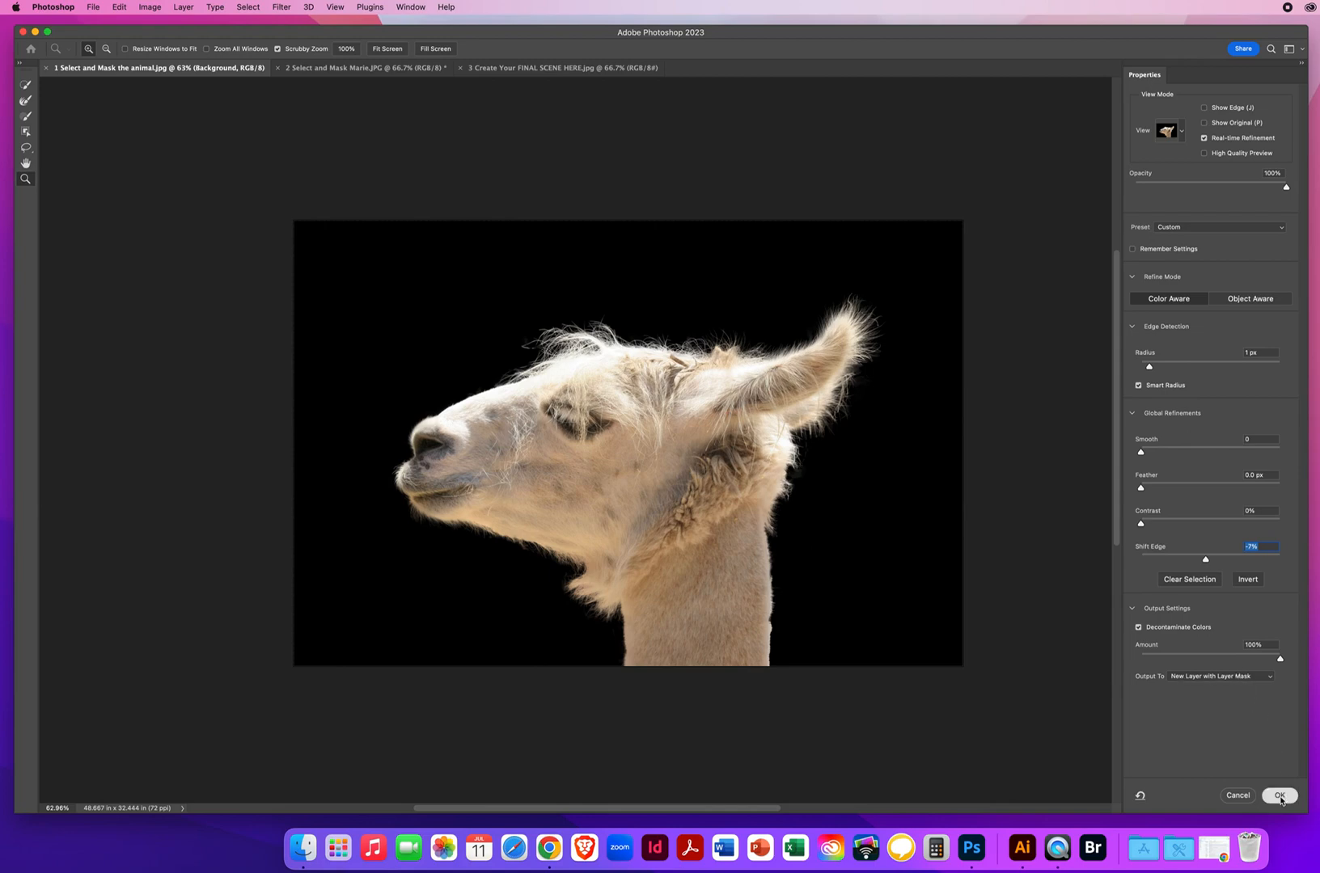
- Output the refined llama to a masked layer and check the original and copy layers
click(1279, 795)
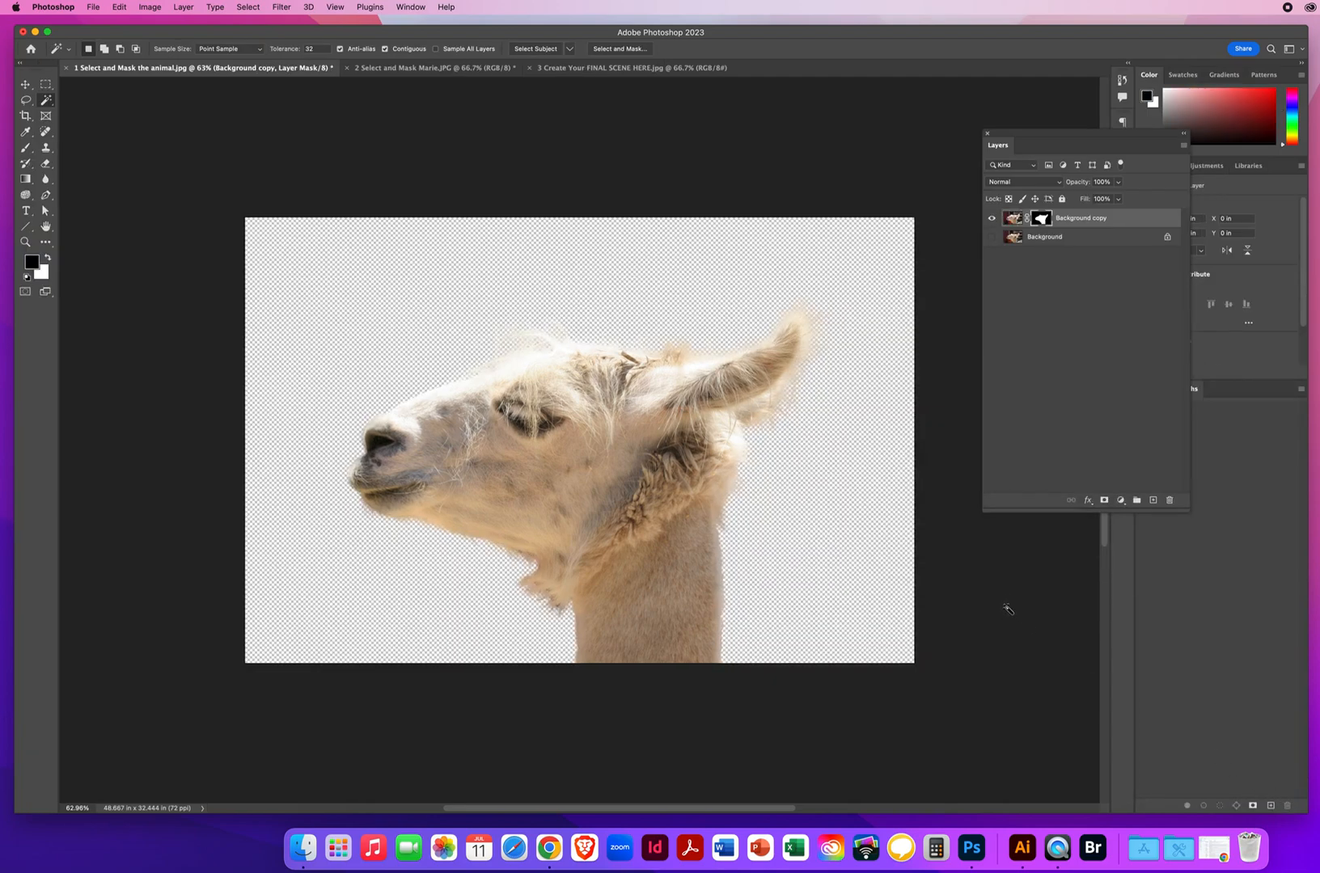
click(1045, 236)
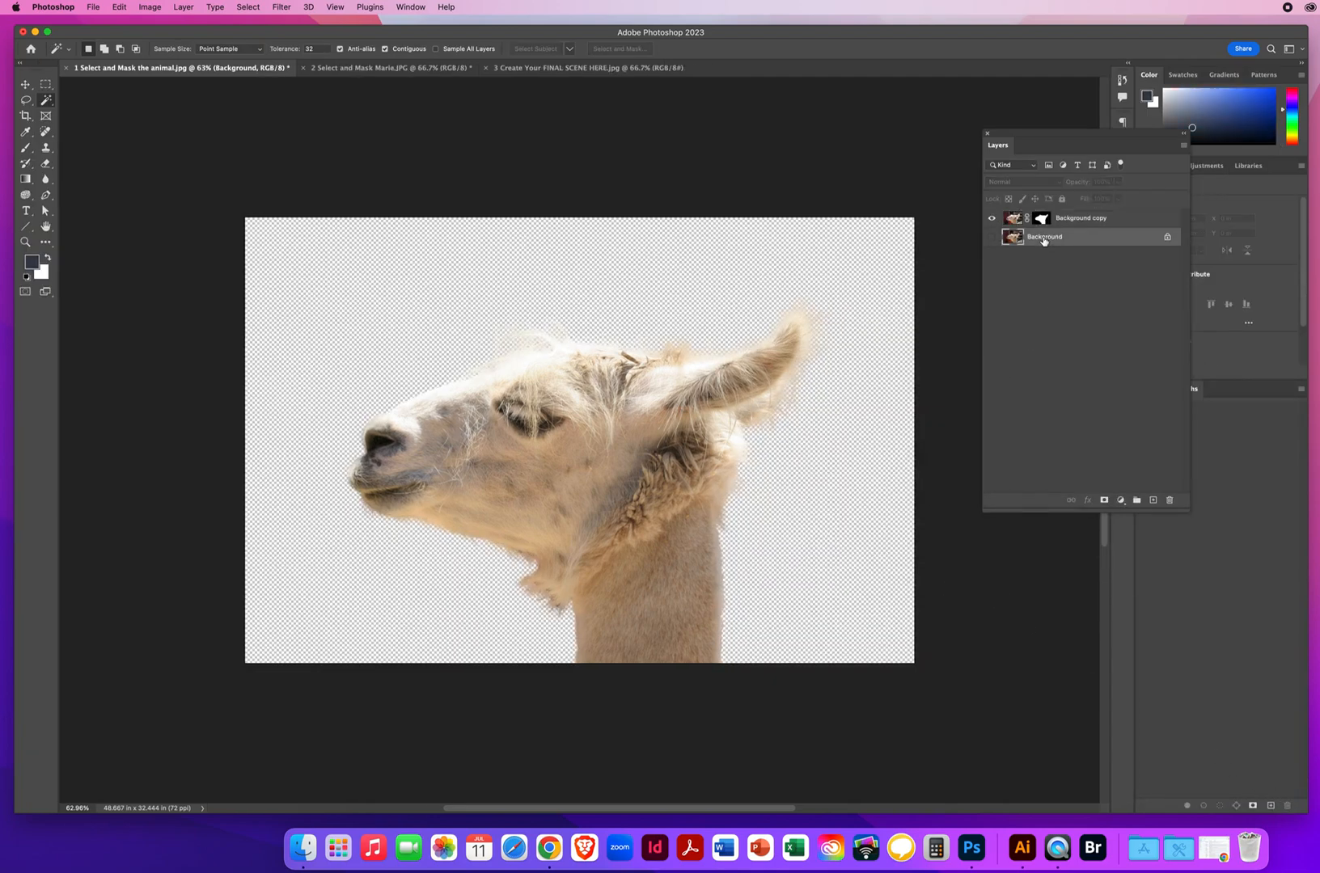
click(1079, 218)
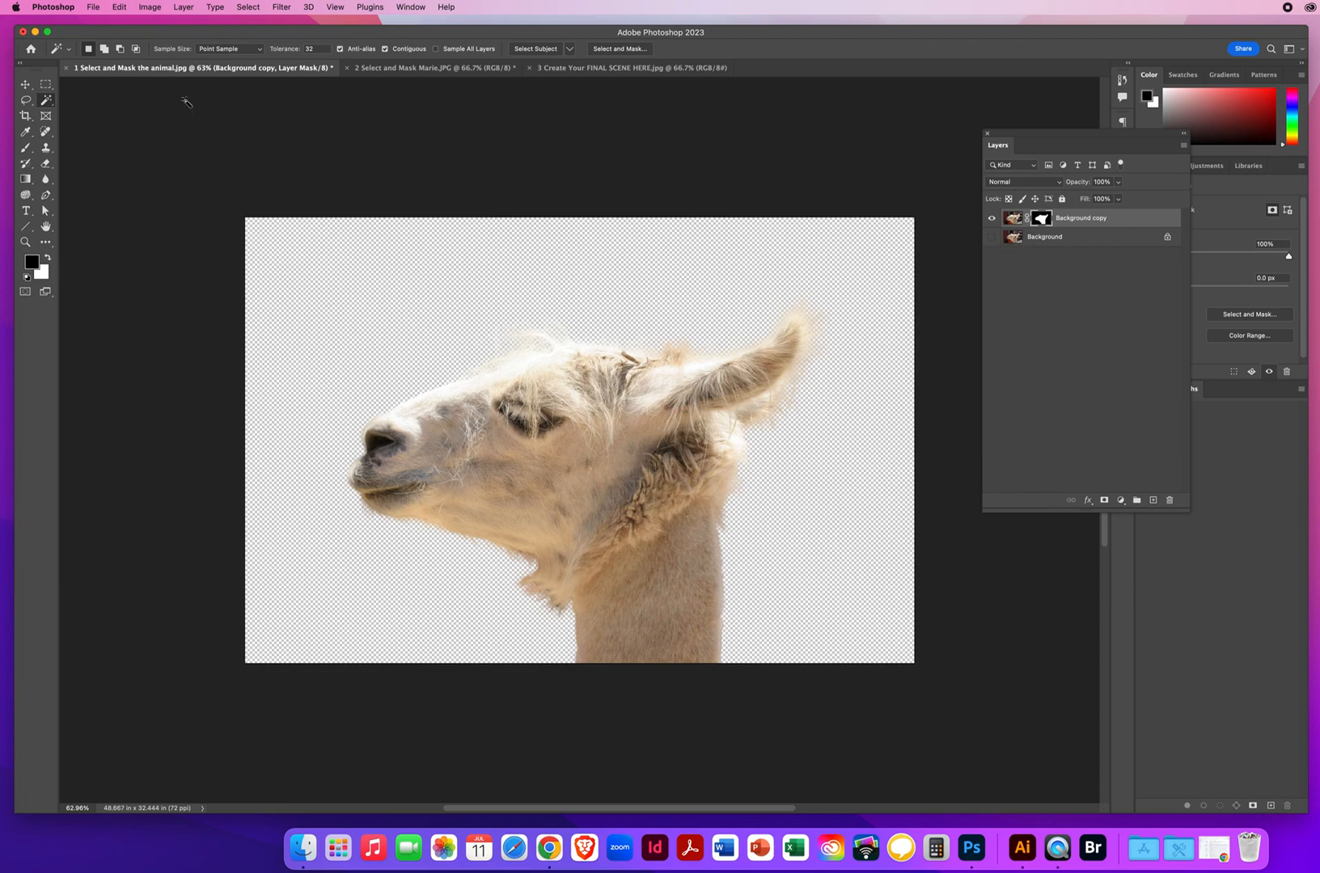
- Glance at the farm-field scene, then return to the llama layer with the Brush tool
click(25, 84)
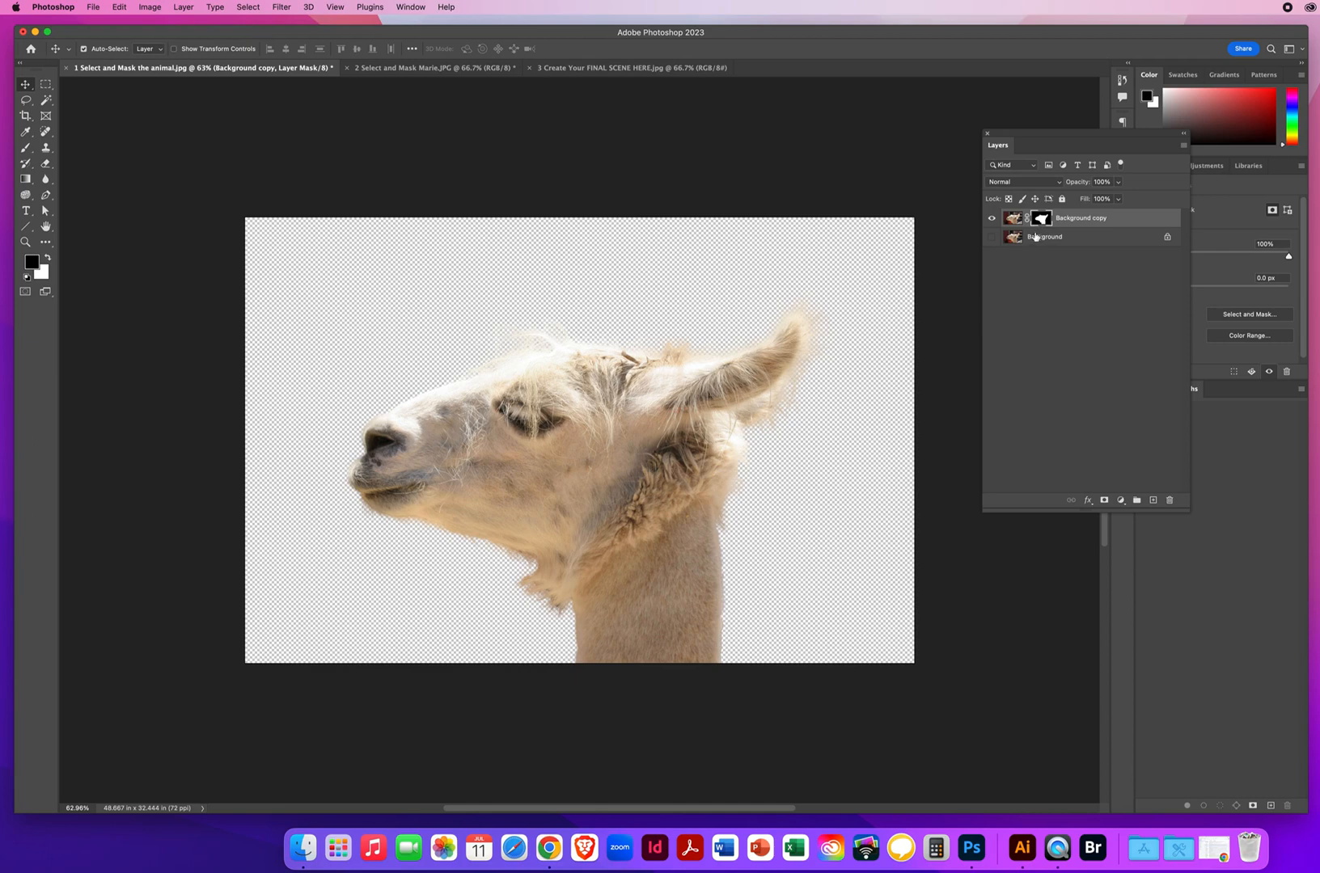
mouse_move(917, 680)
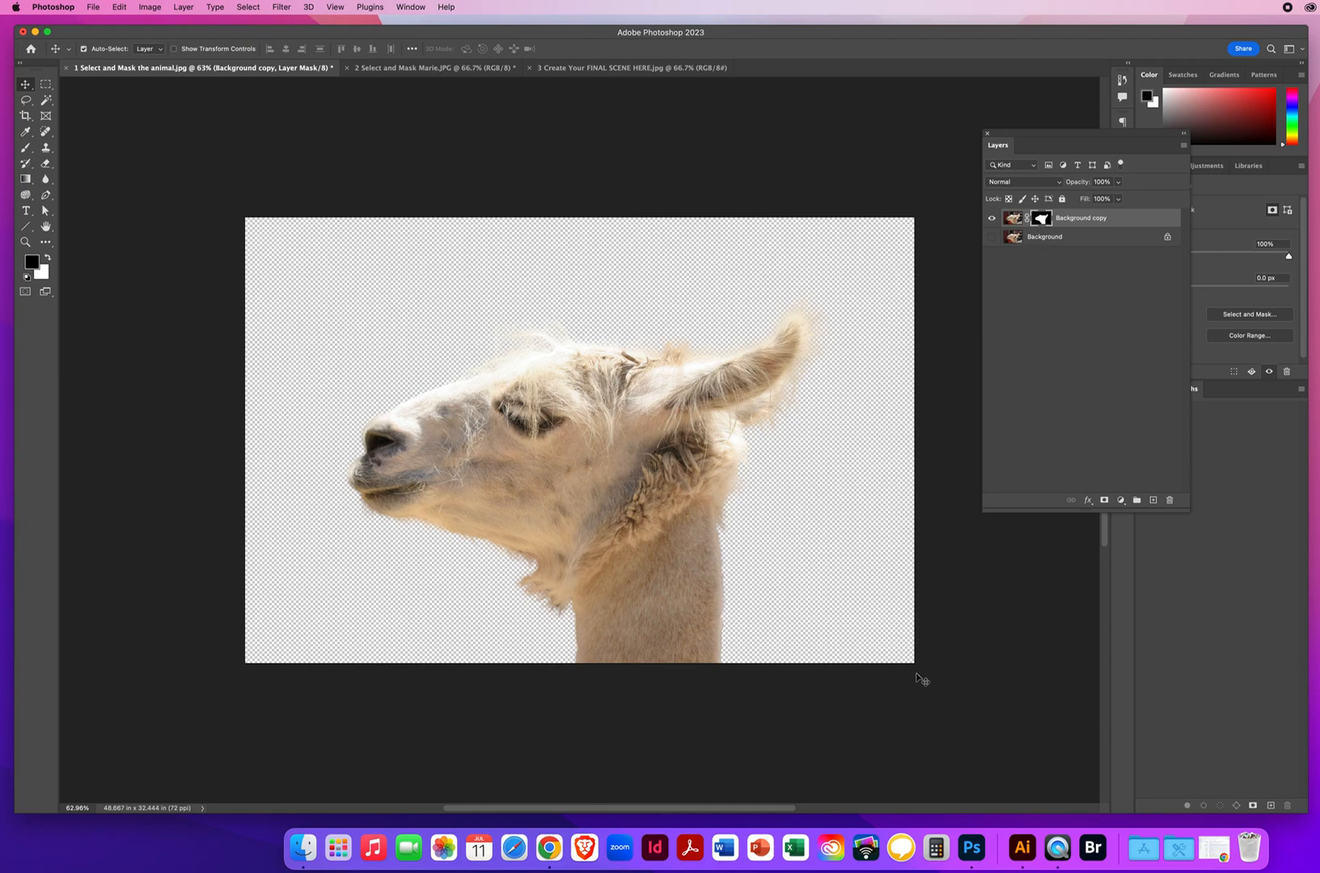
mouse_move(928, 310)
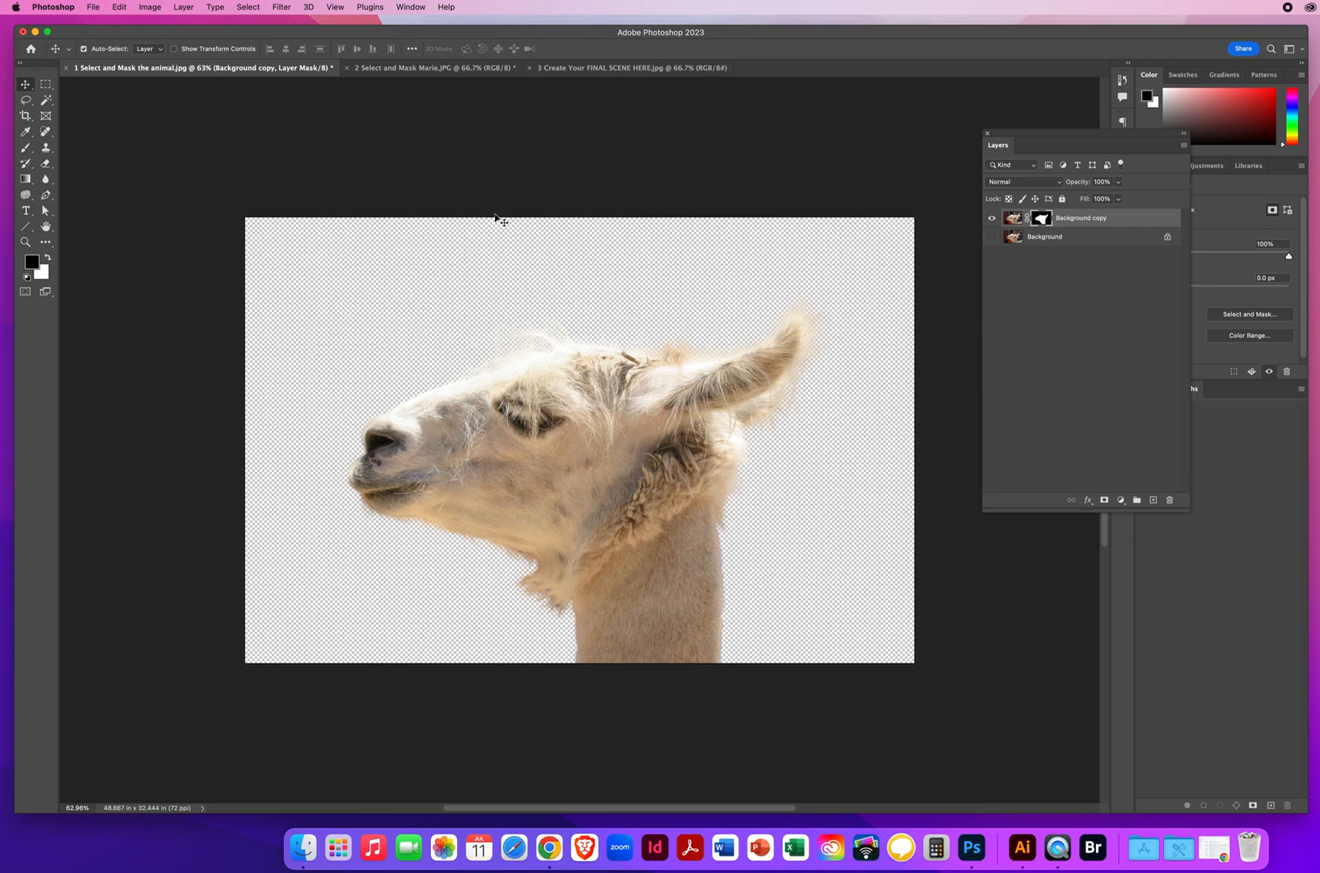
mouse_move(529, 421)
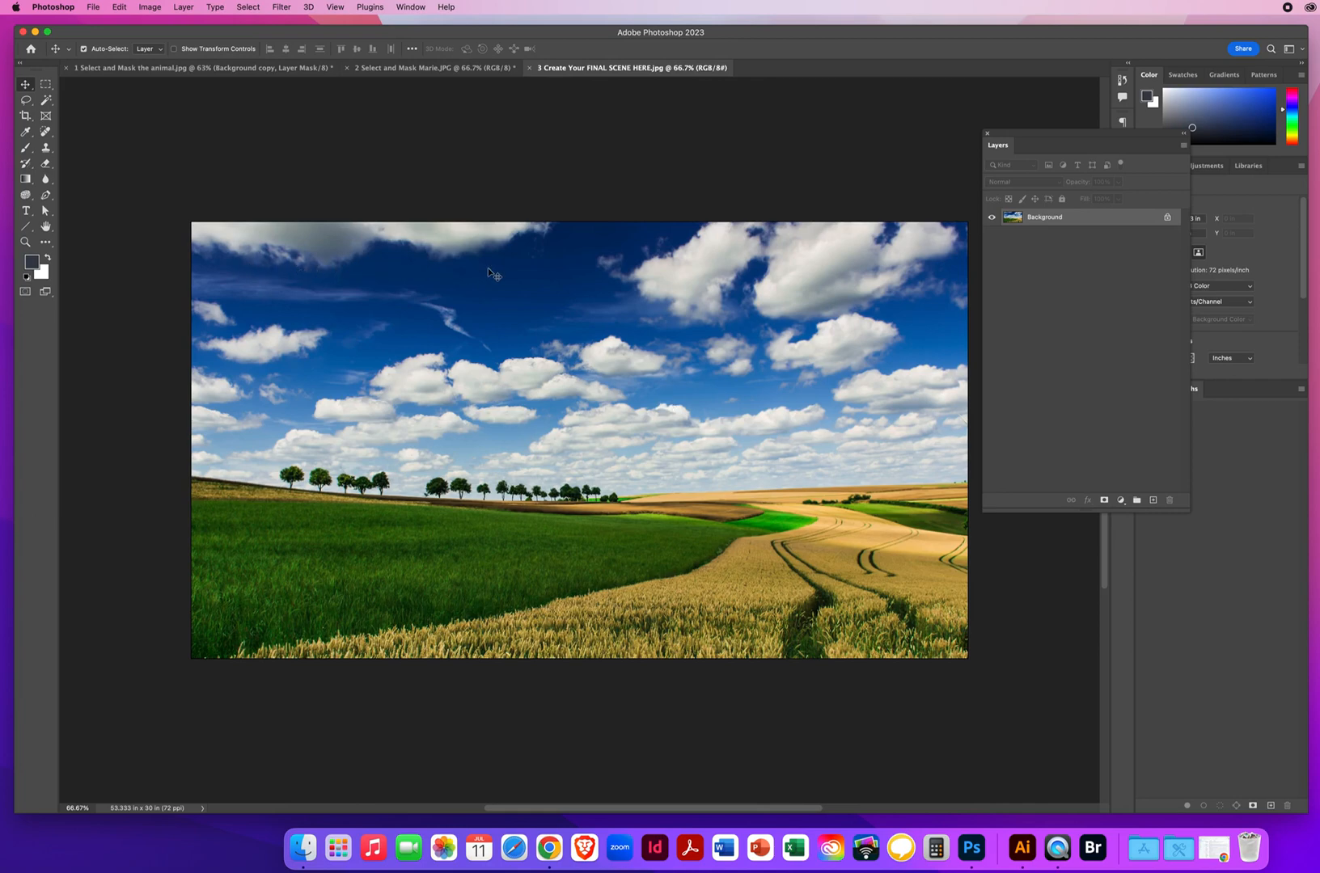
mouse_move(431, 103)
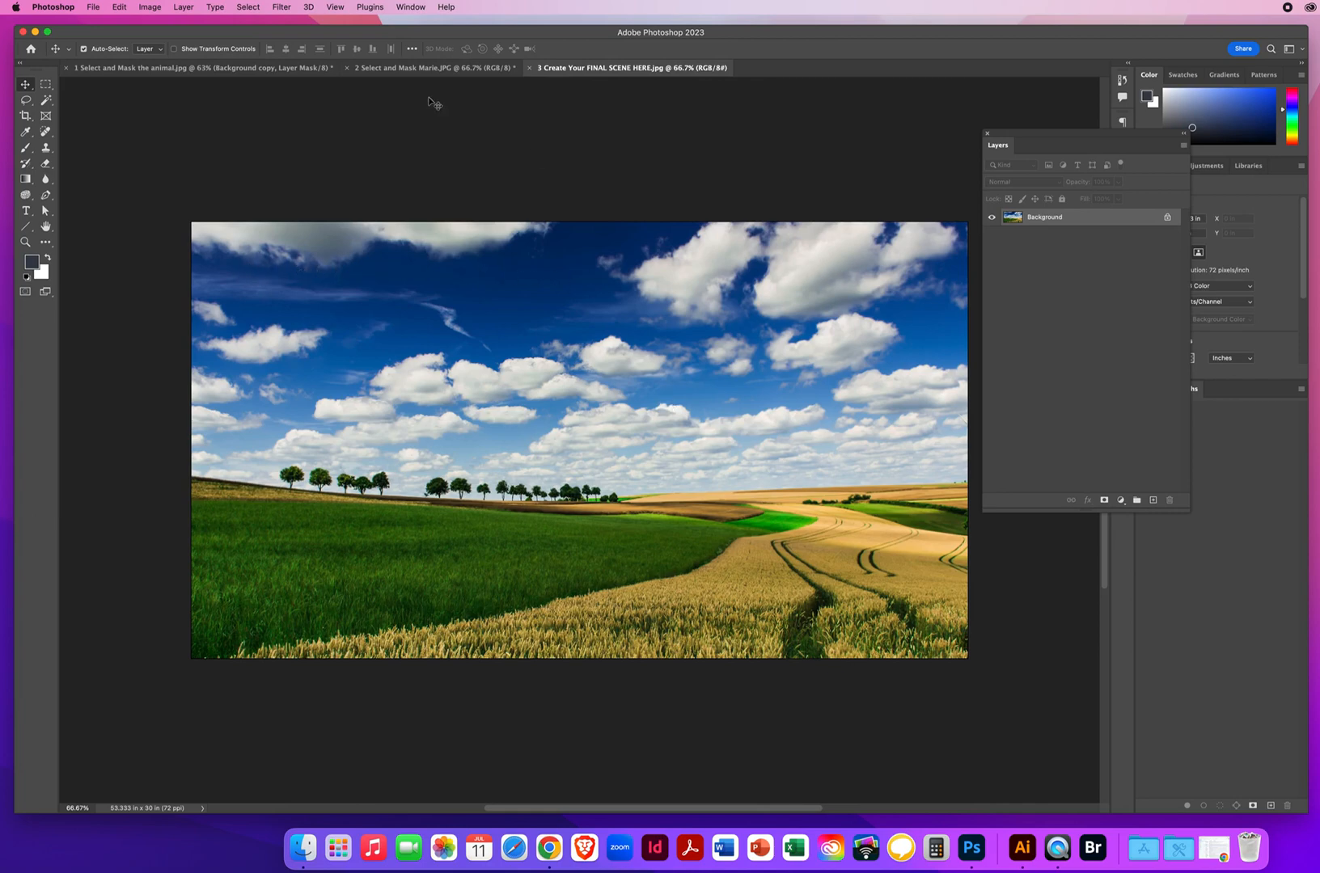
click(199, 68)
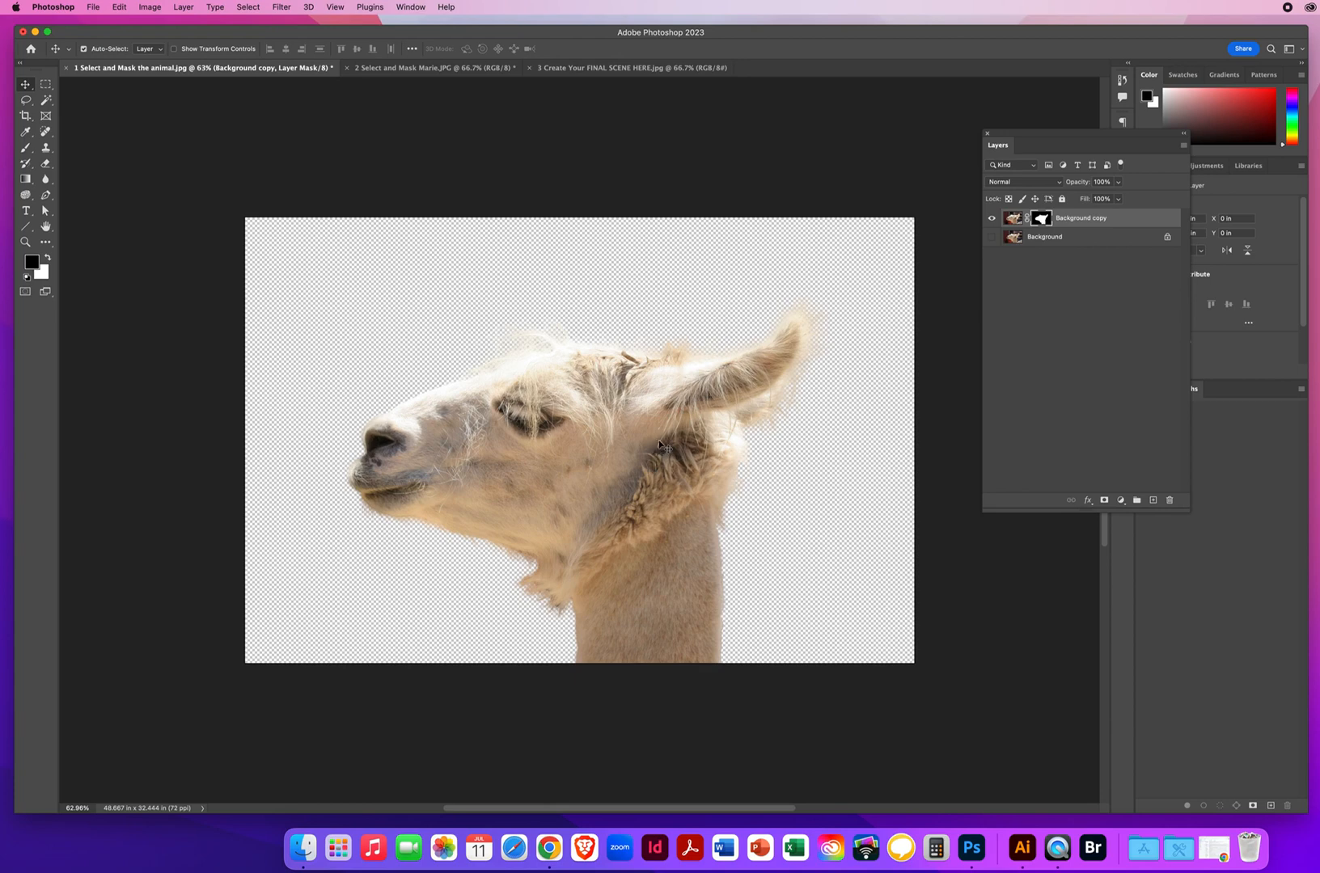
click(1041, 217)
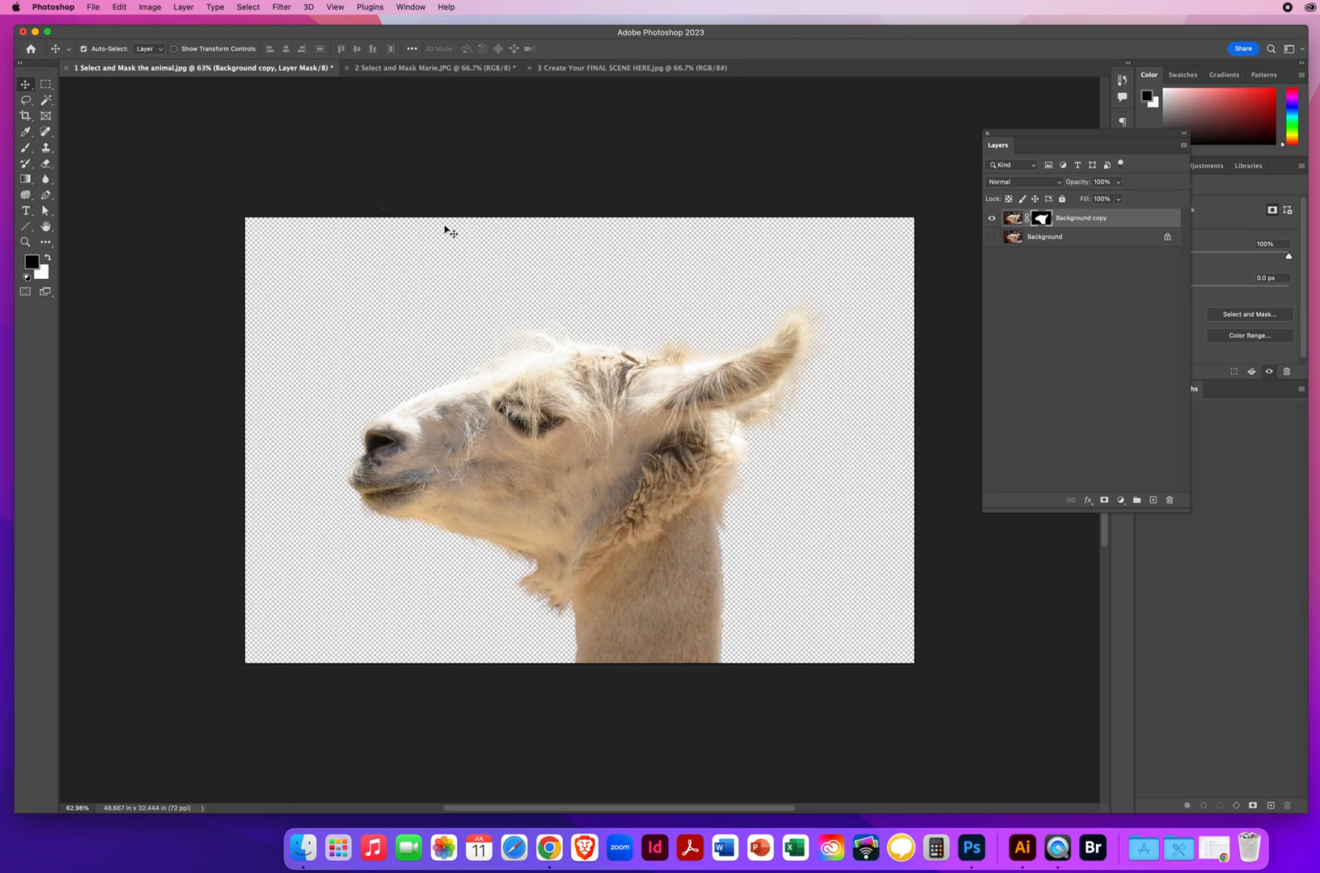
click(26, 148)
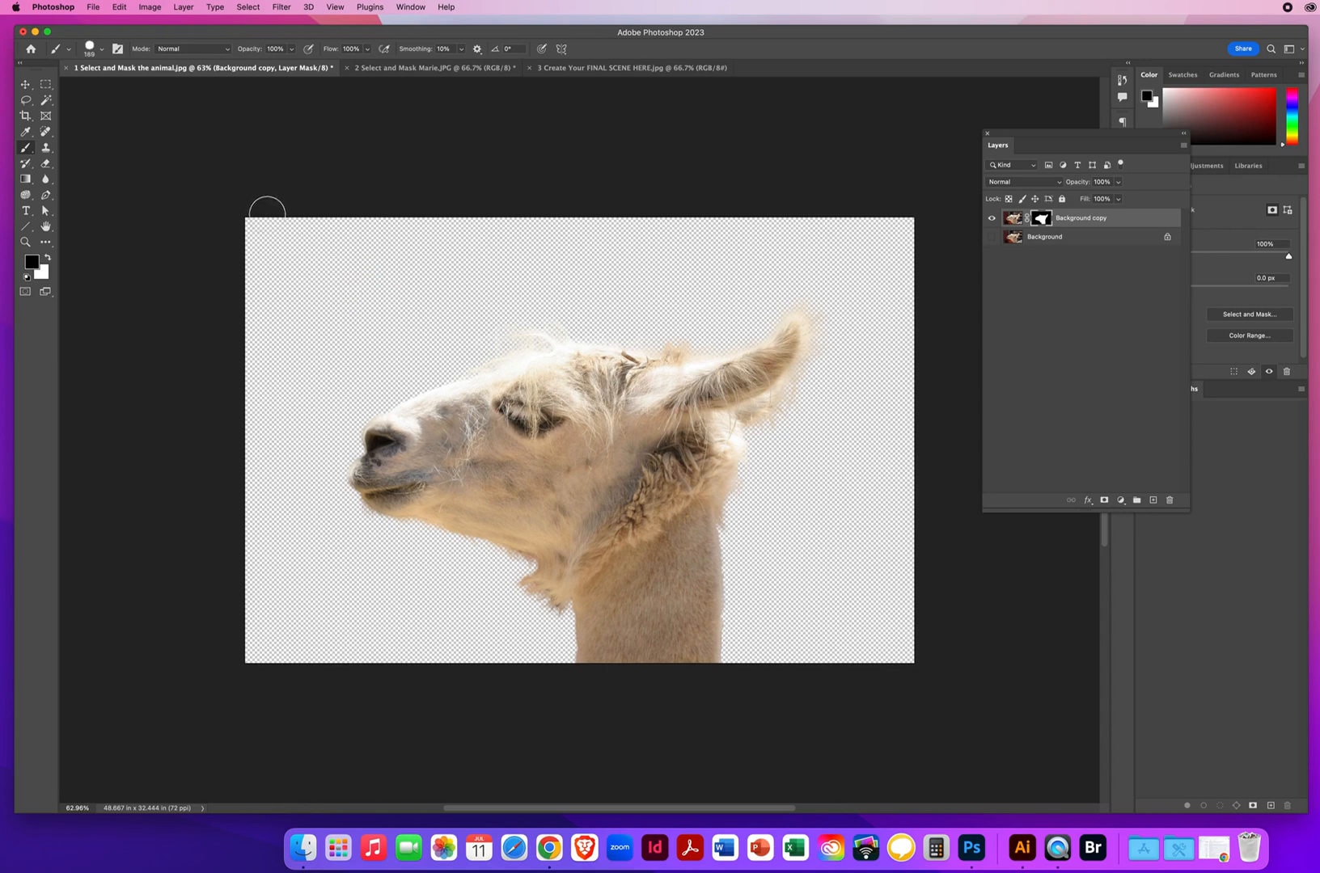
mouse_move(514, 208)
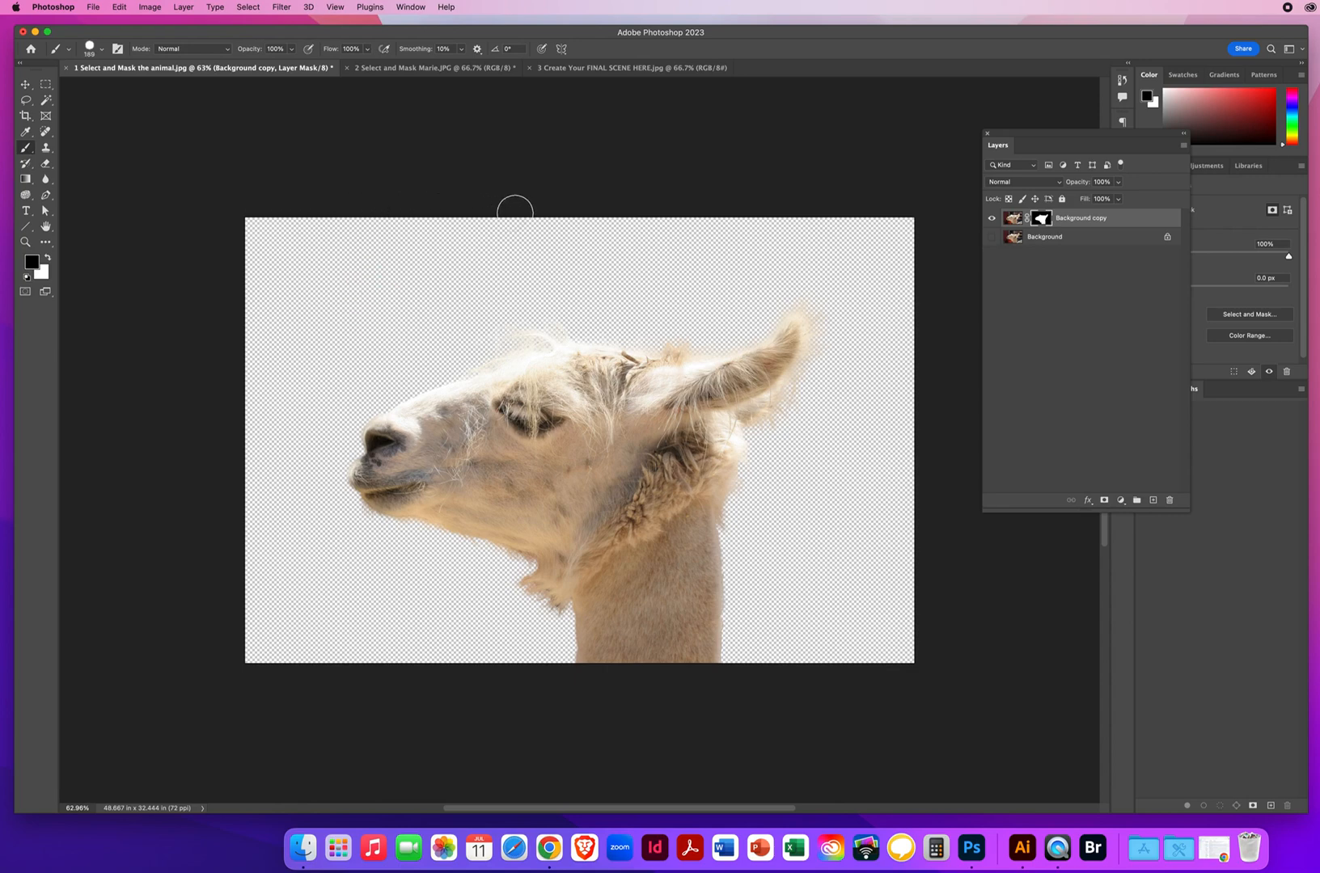
mouse_move(934, 214)
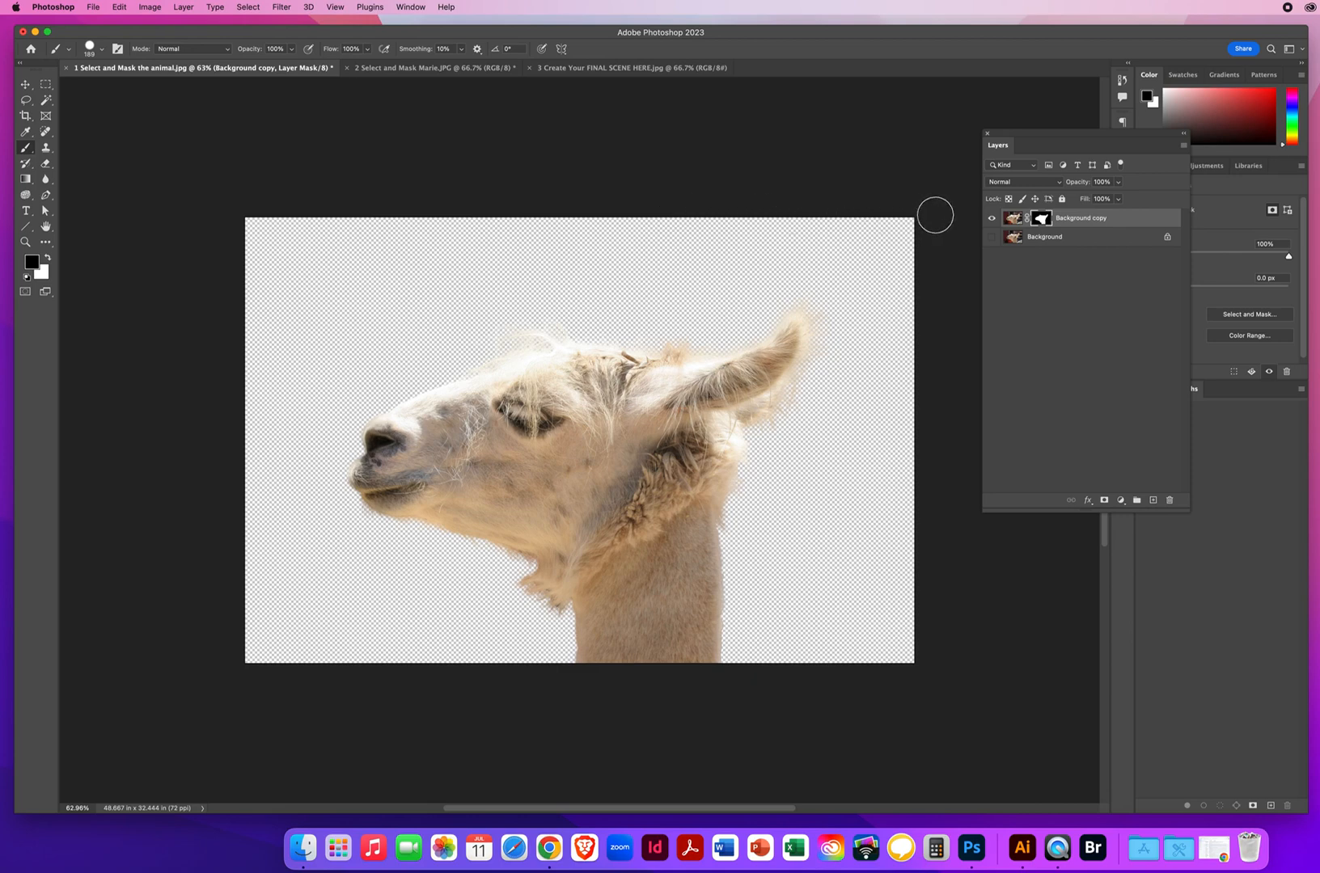
mouse_move(907, 284)
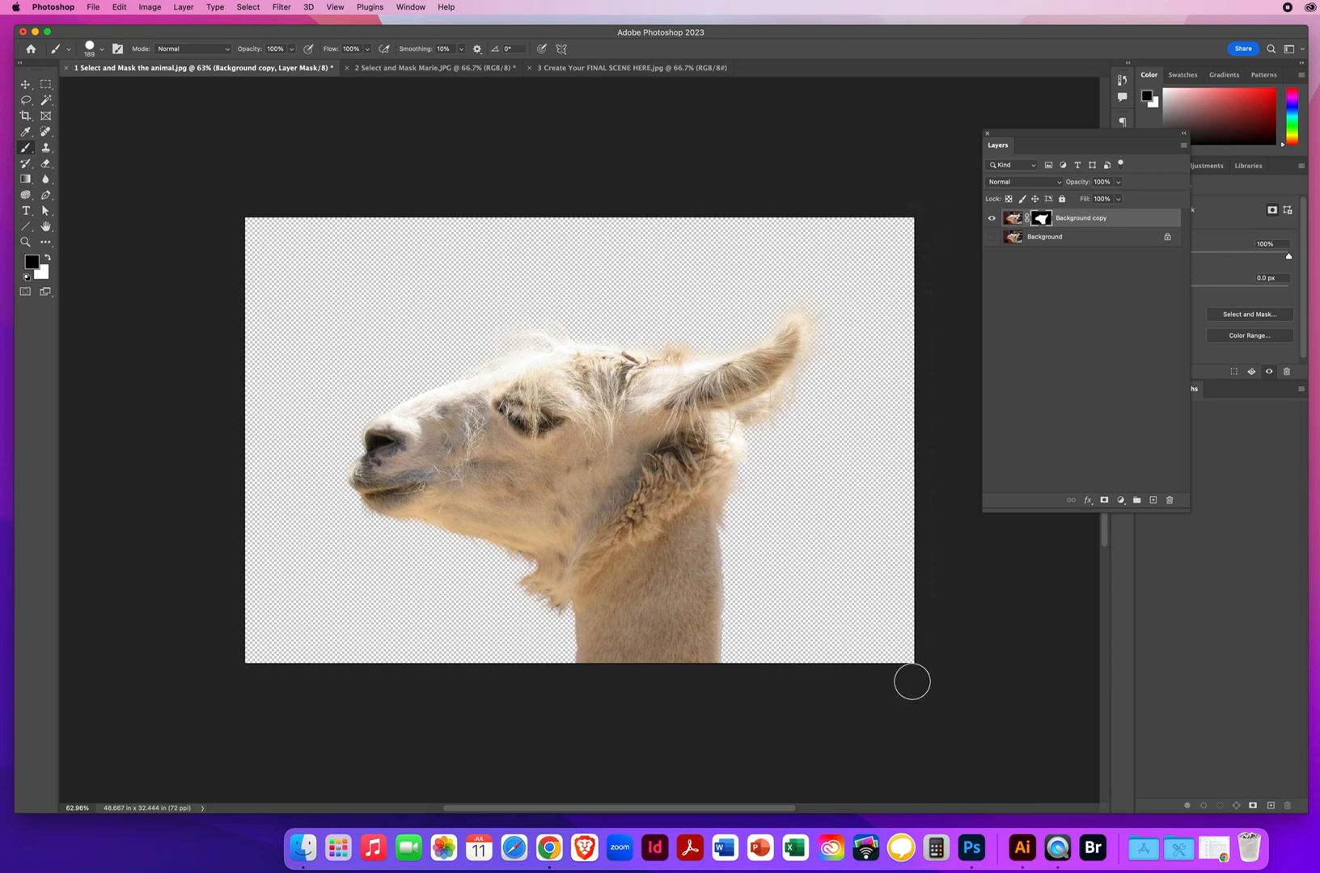
mouse_move(912, 667)
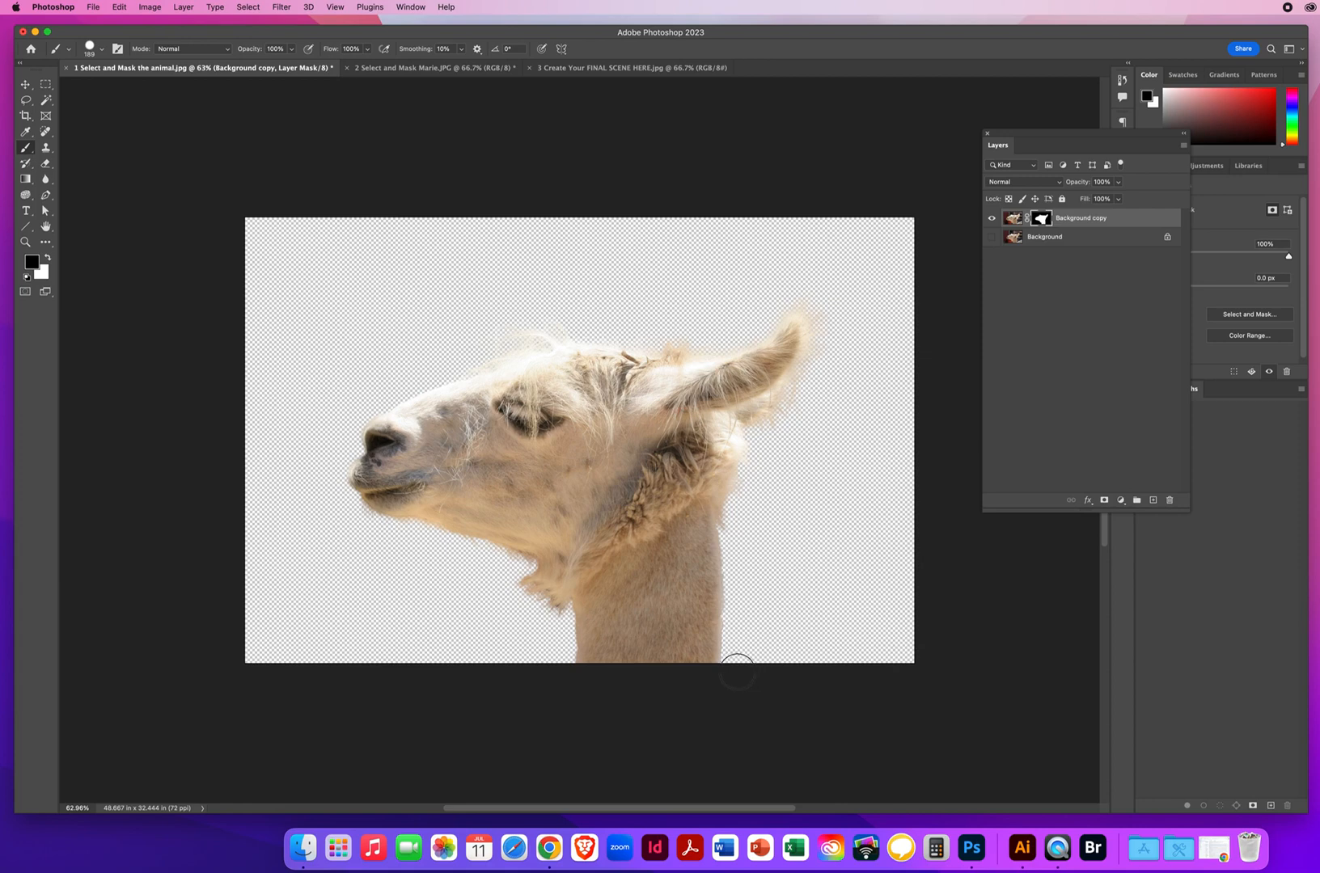
mouse_move(555, 669)
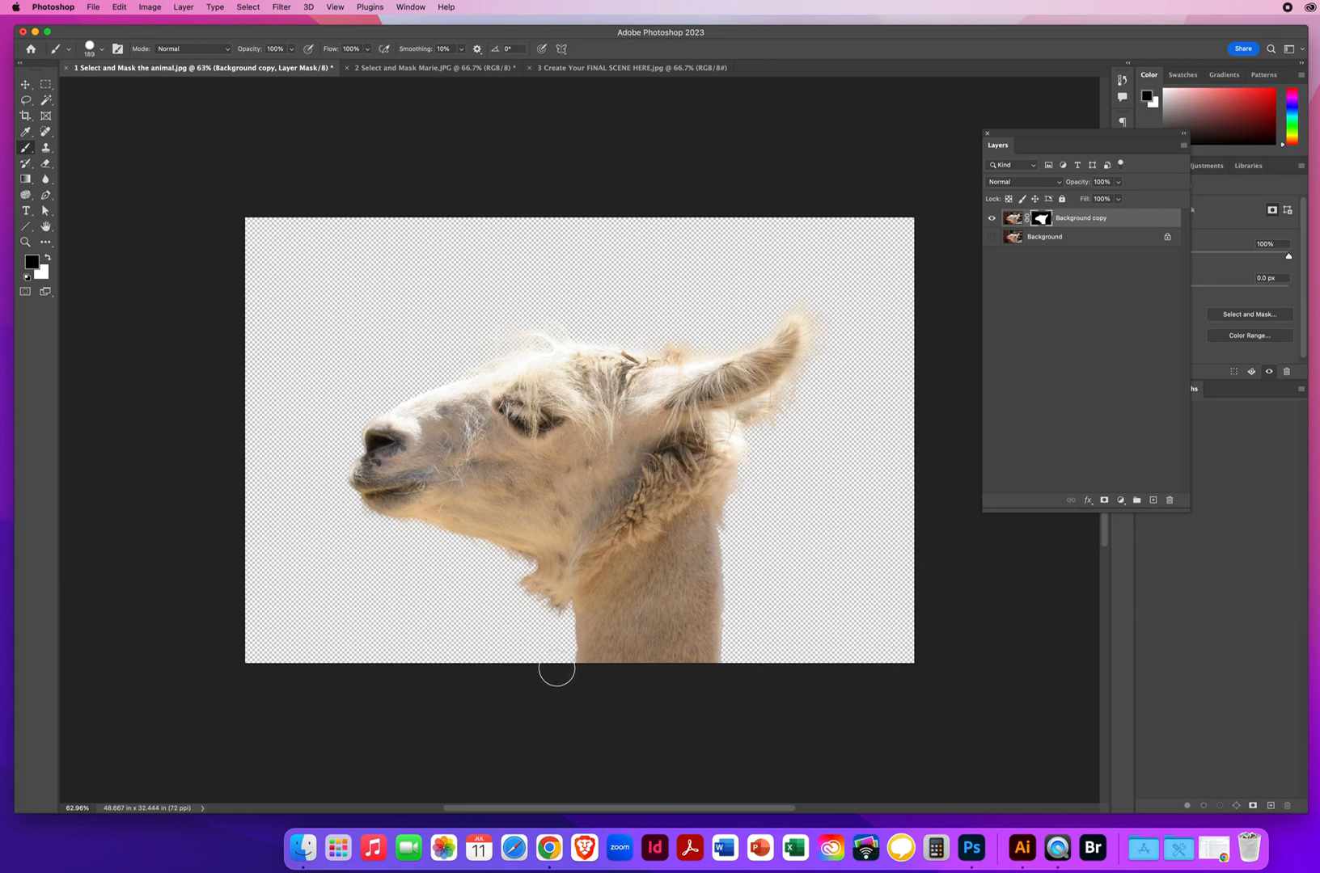
- Paint on the llama's layer mask along the canvas edge
drag(556, 669, 245, 665)
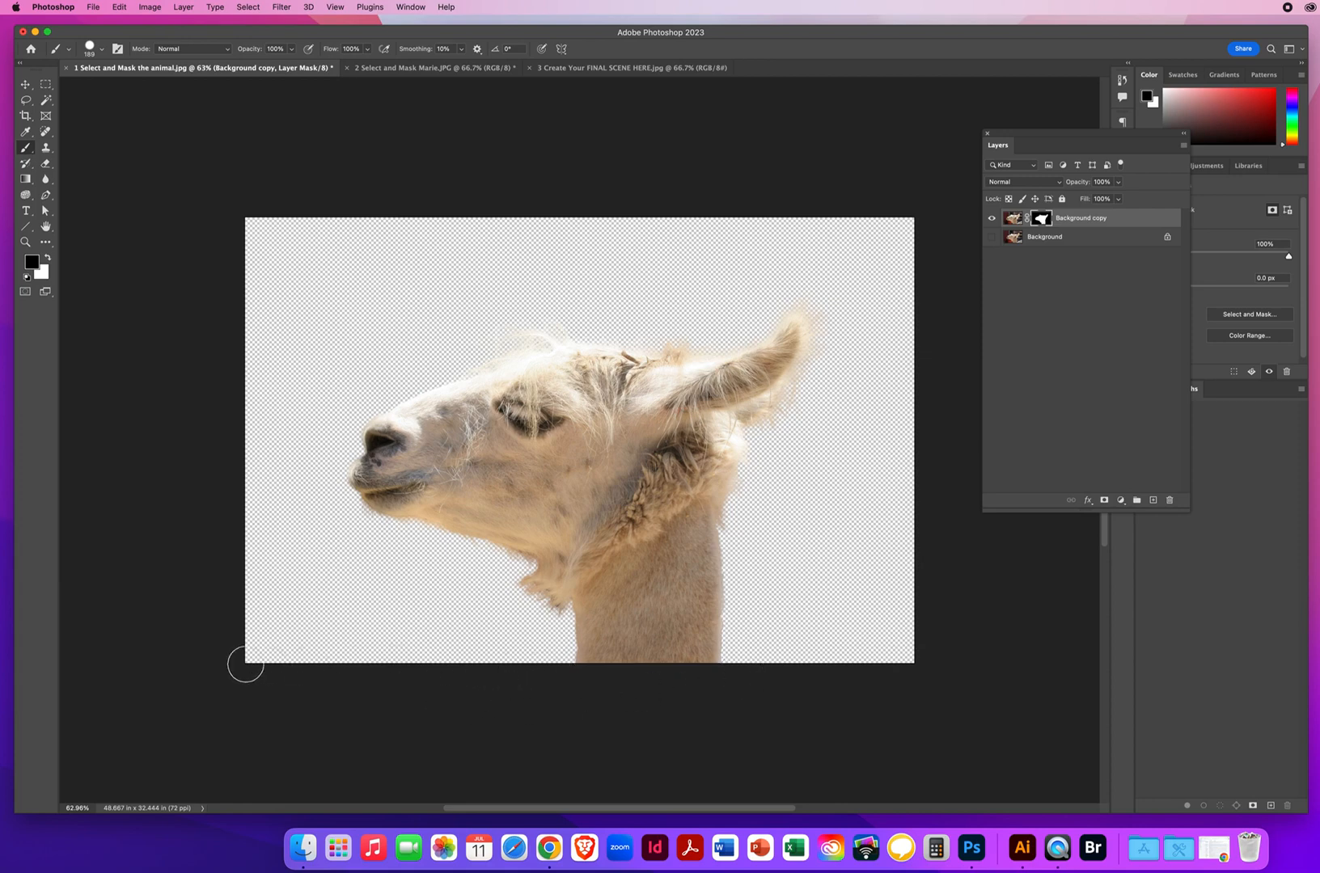
mouse_move(240, 341)
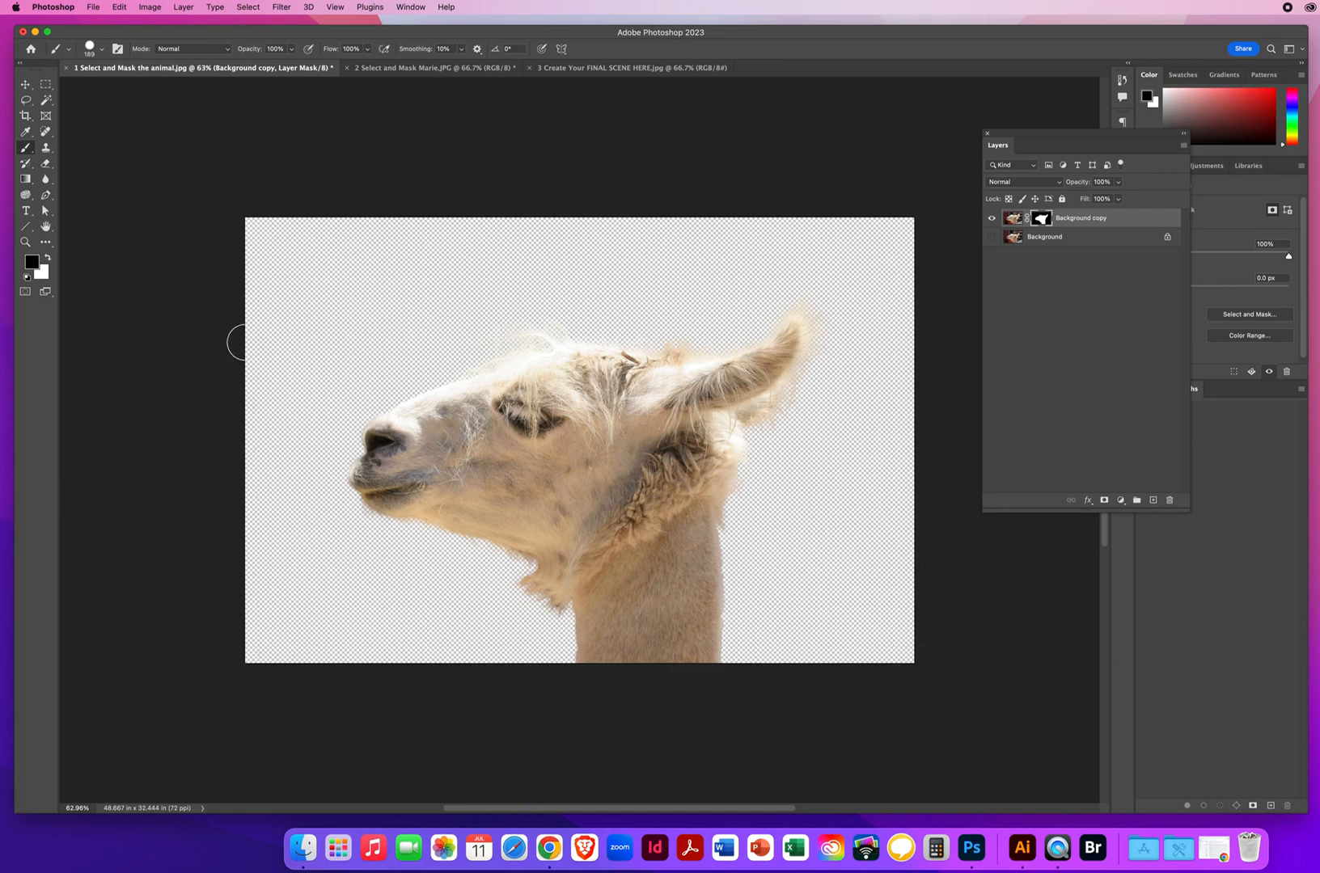
mouse_move(246, 200)
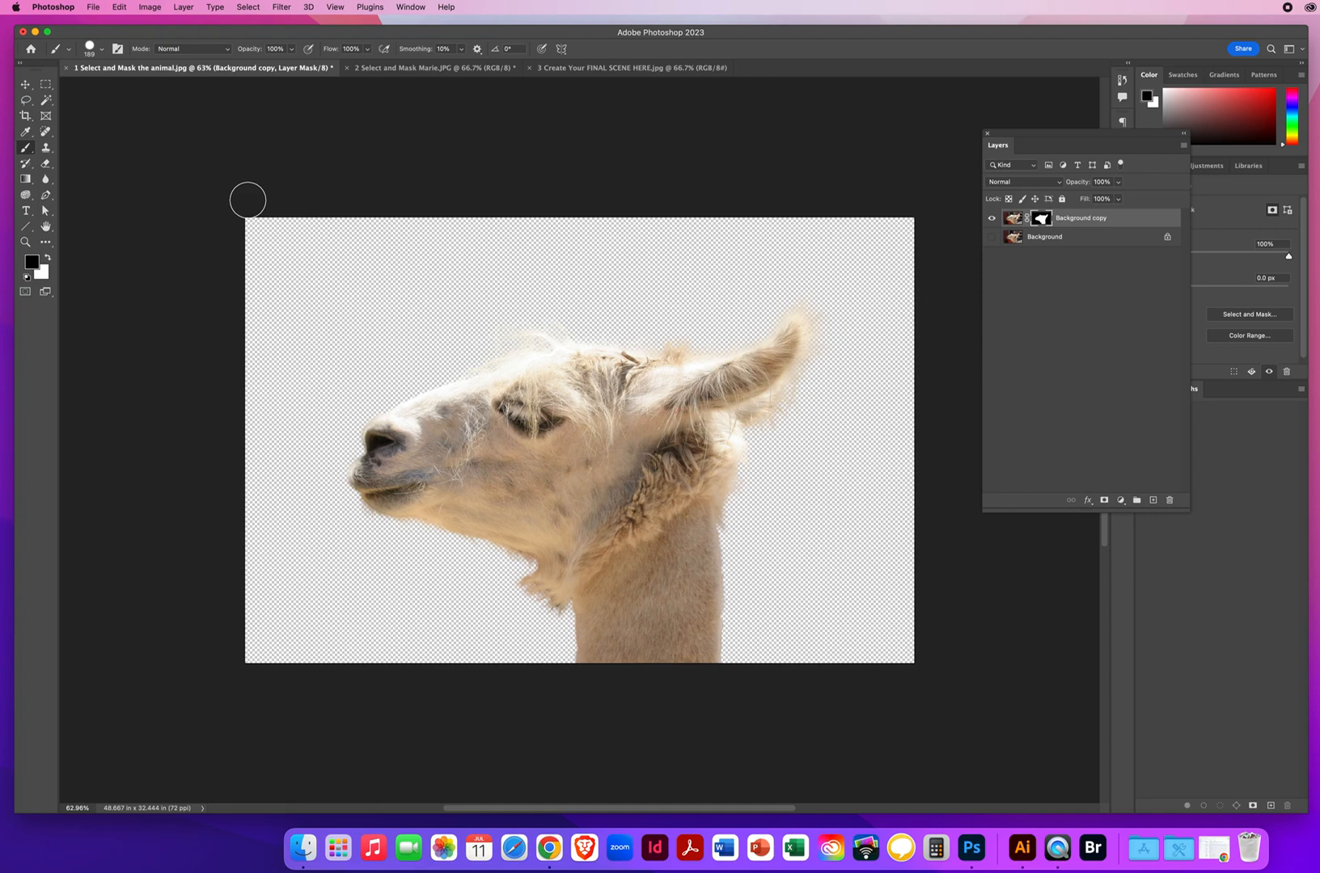
mouse_move(263, 292)
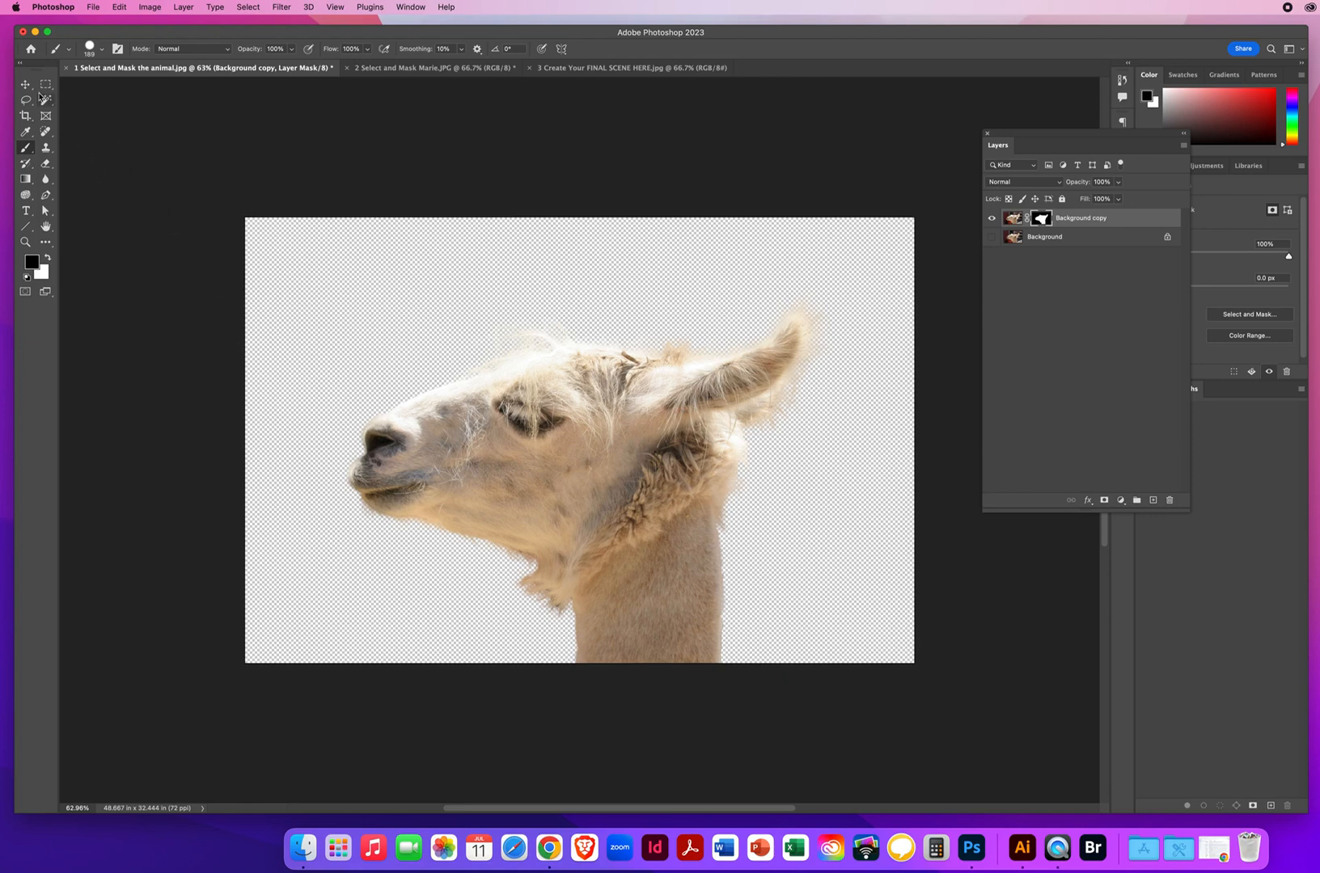
- Delete the llama layer's mask, choosing Apply to bake it into the pixels
click(26, 84)
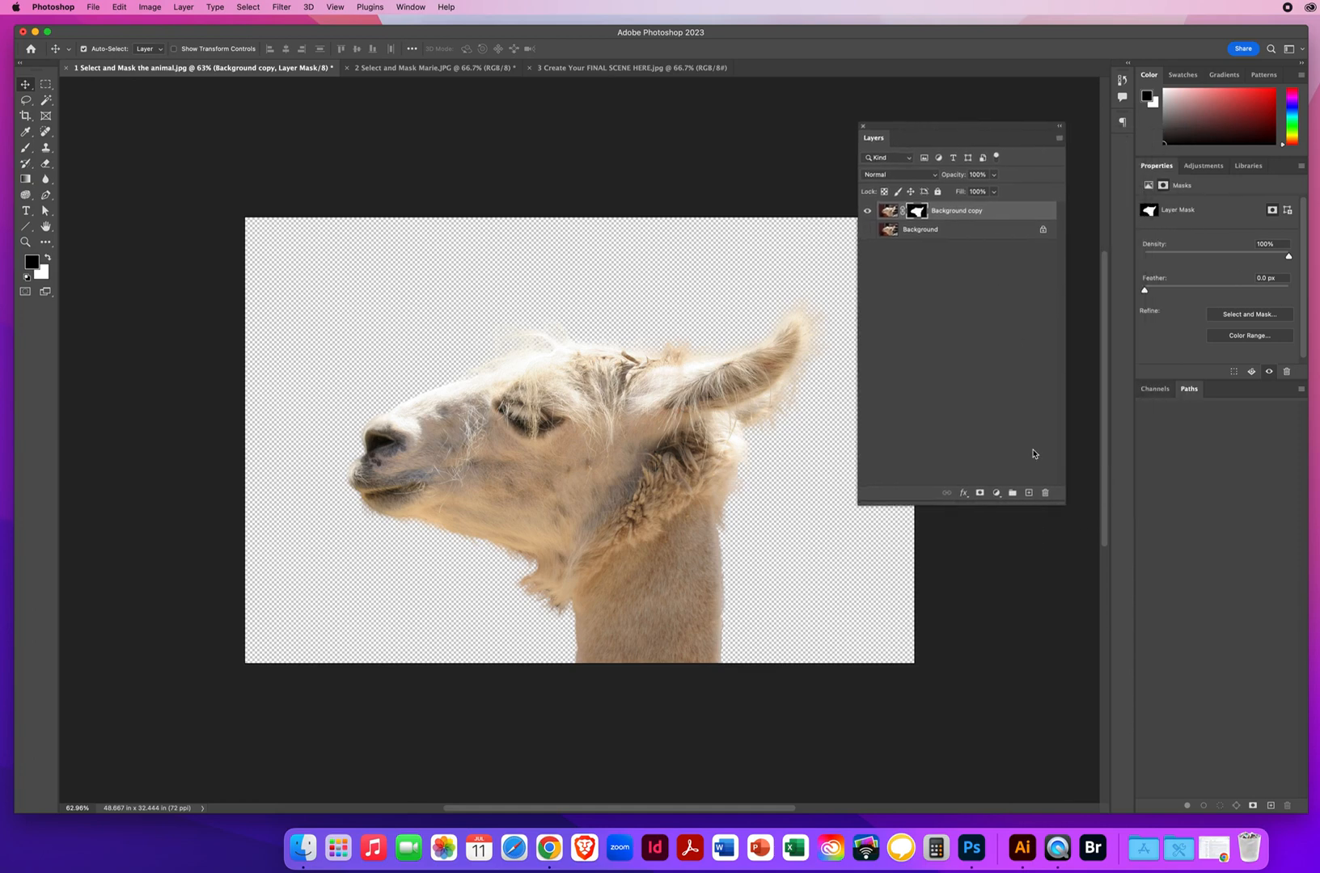
click(1046, 492)
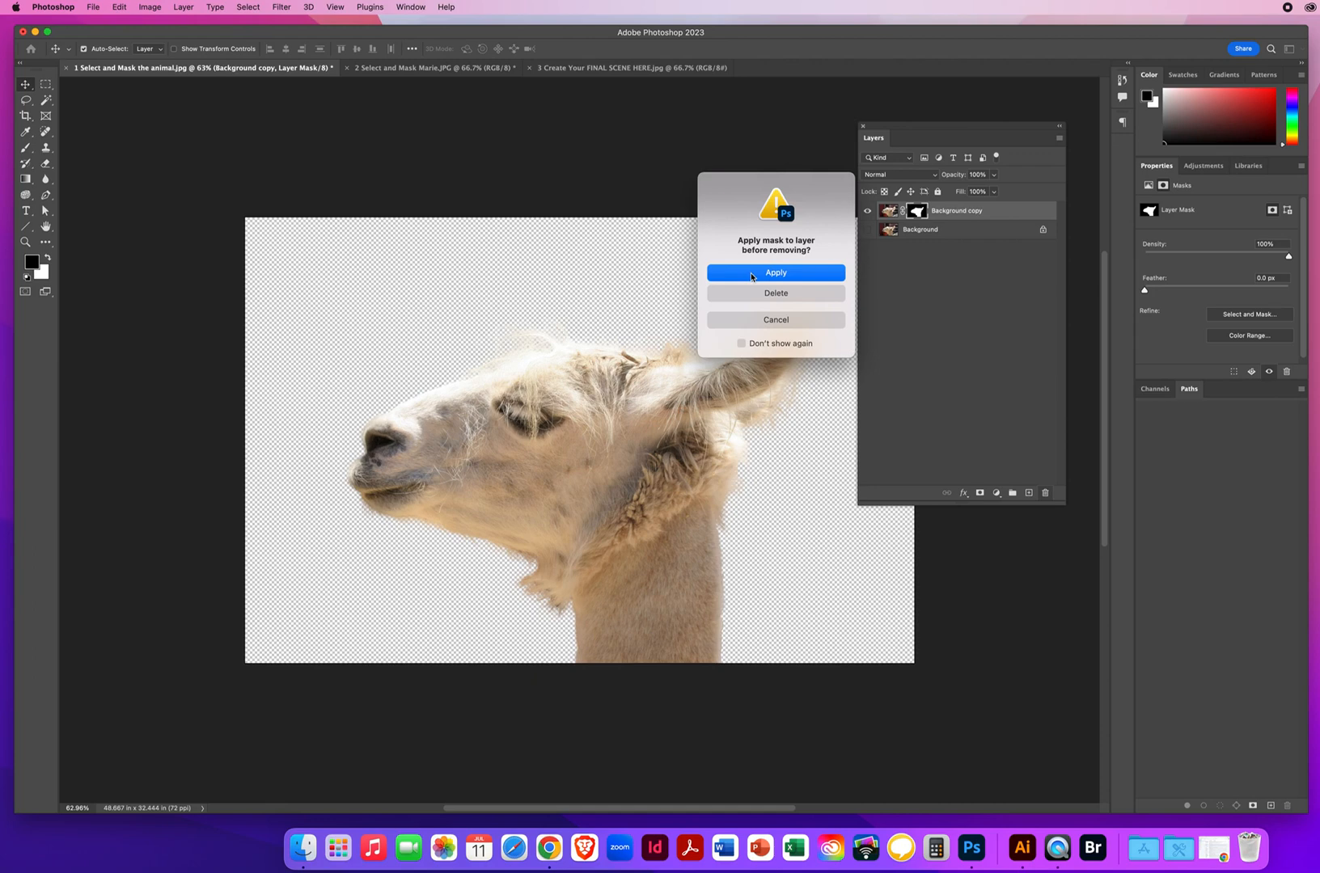
click(775, 273)
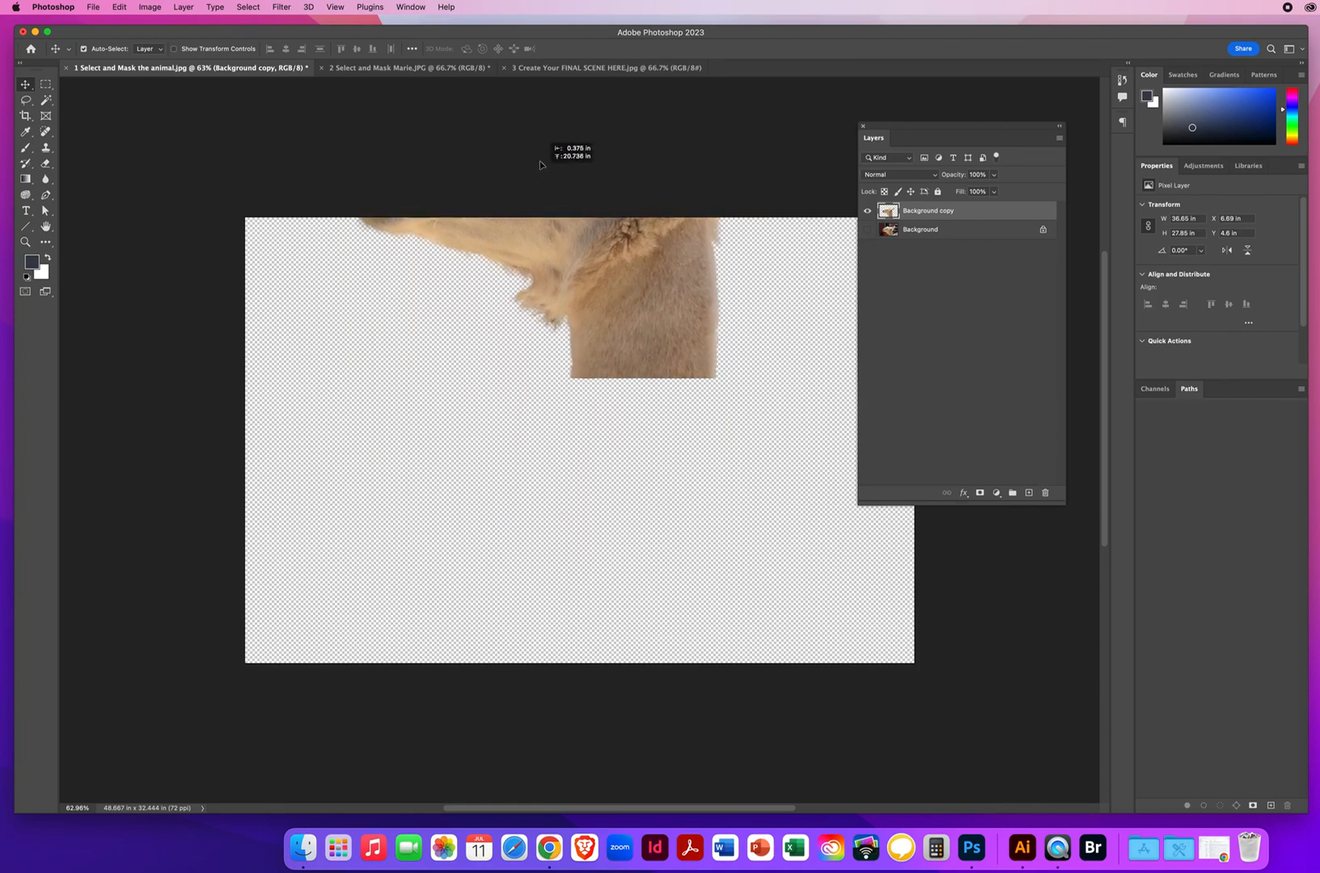
- Copy the llama cutout into the farm-field scene, then return to the llama document
click(603, 68)
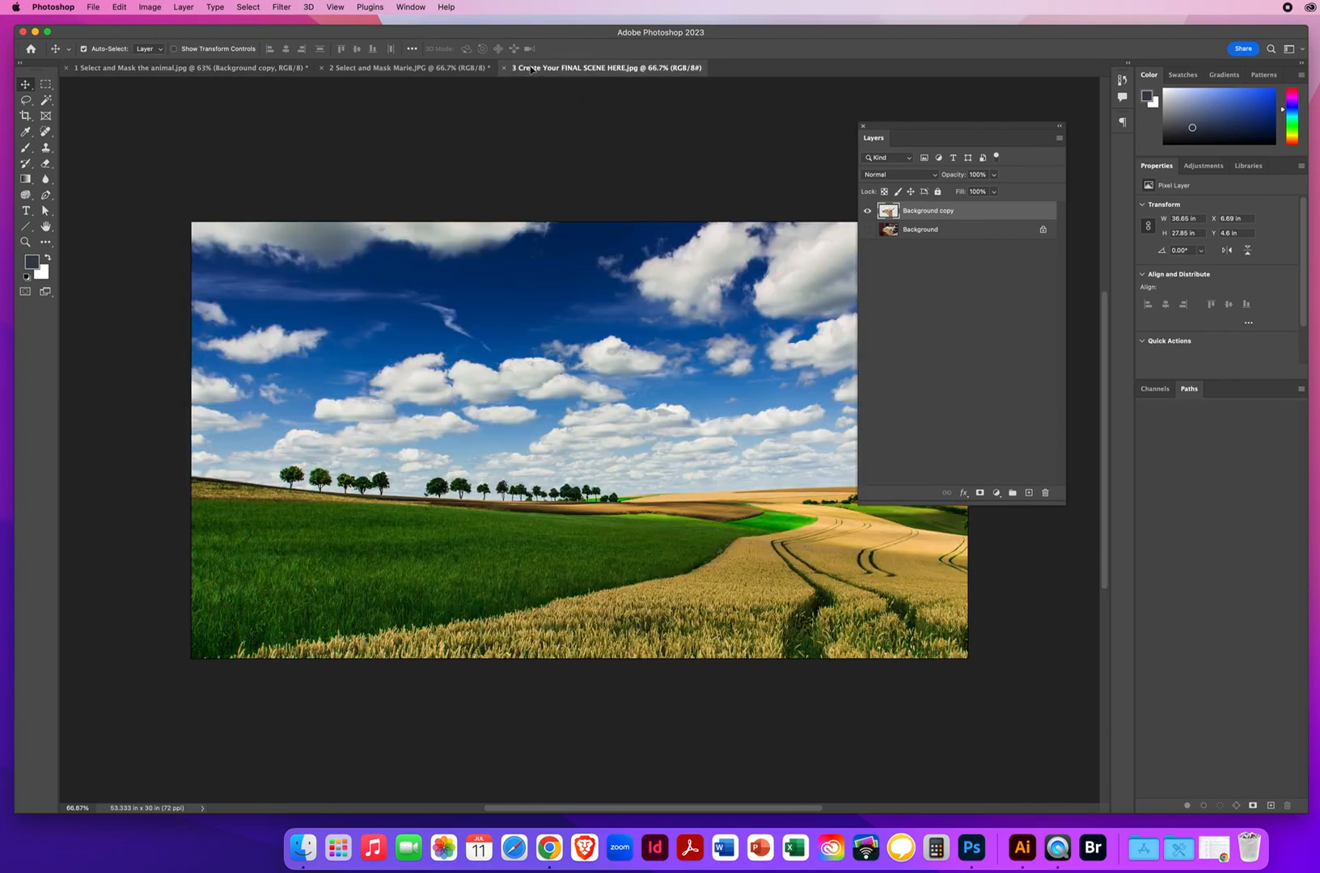
mouse_move(607, 443)
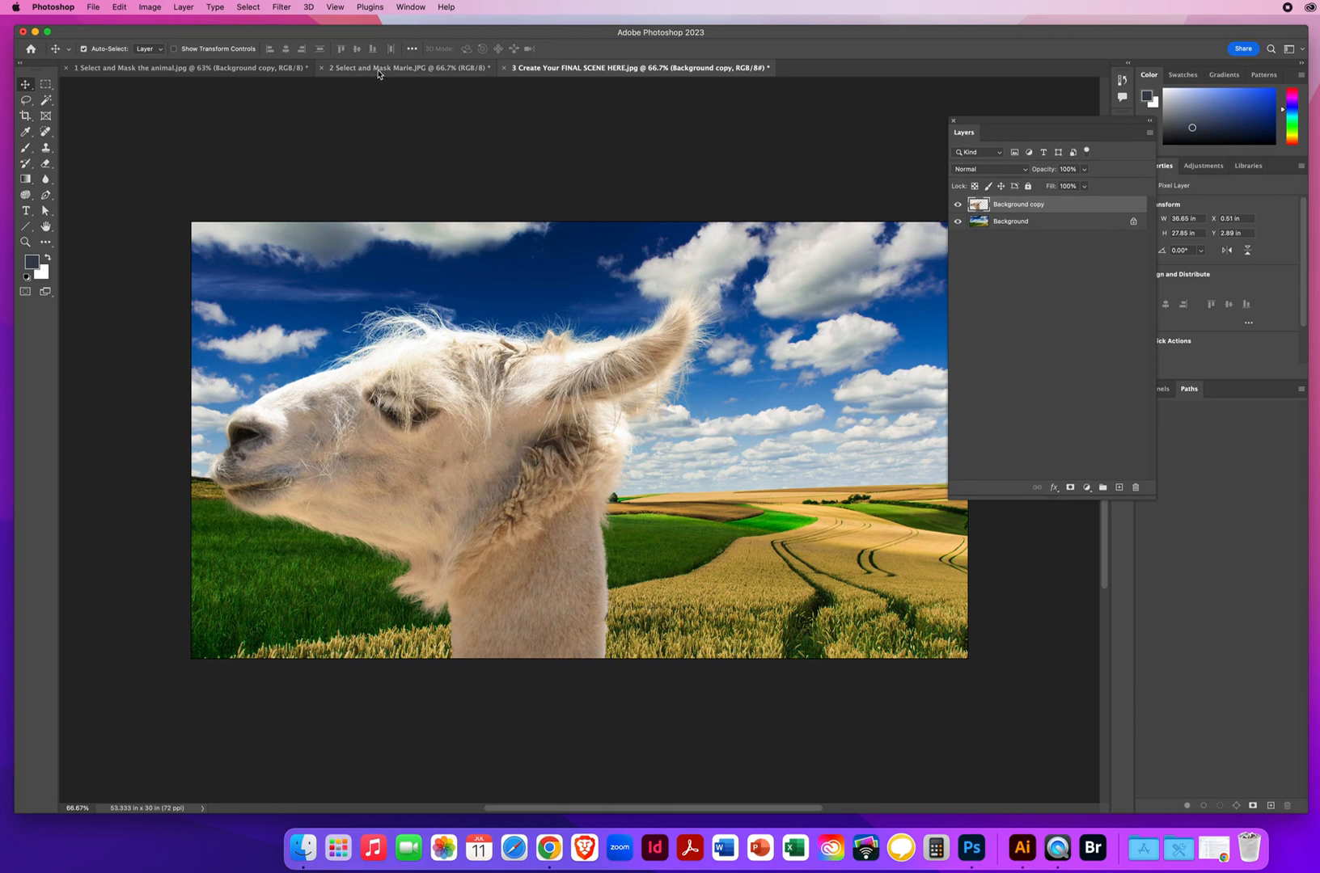
click(189, 67)
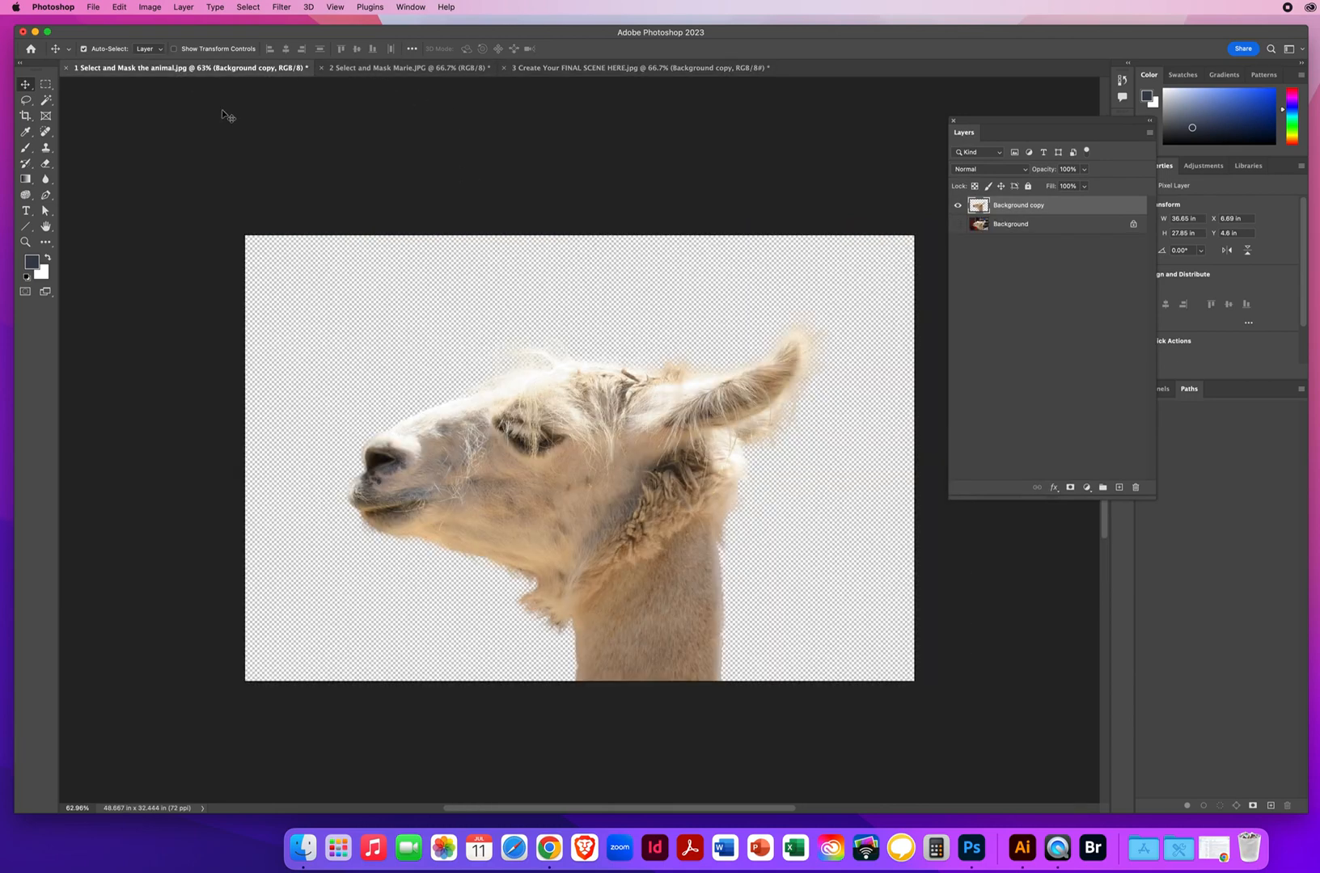
mouse_move(557, 353)
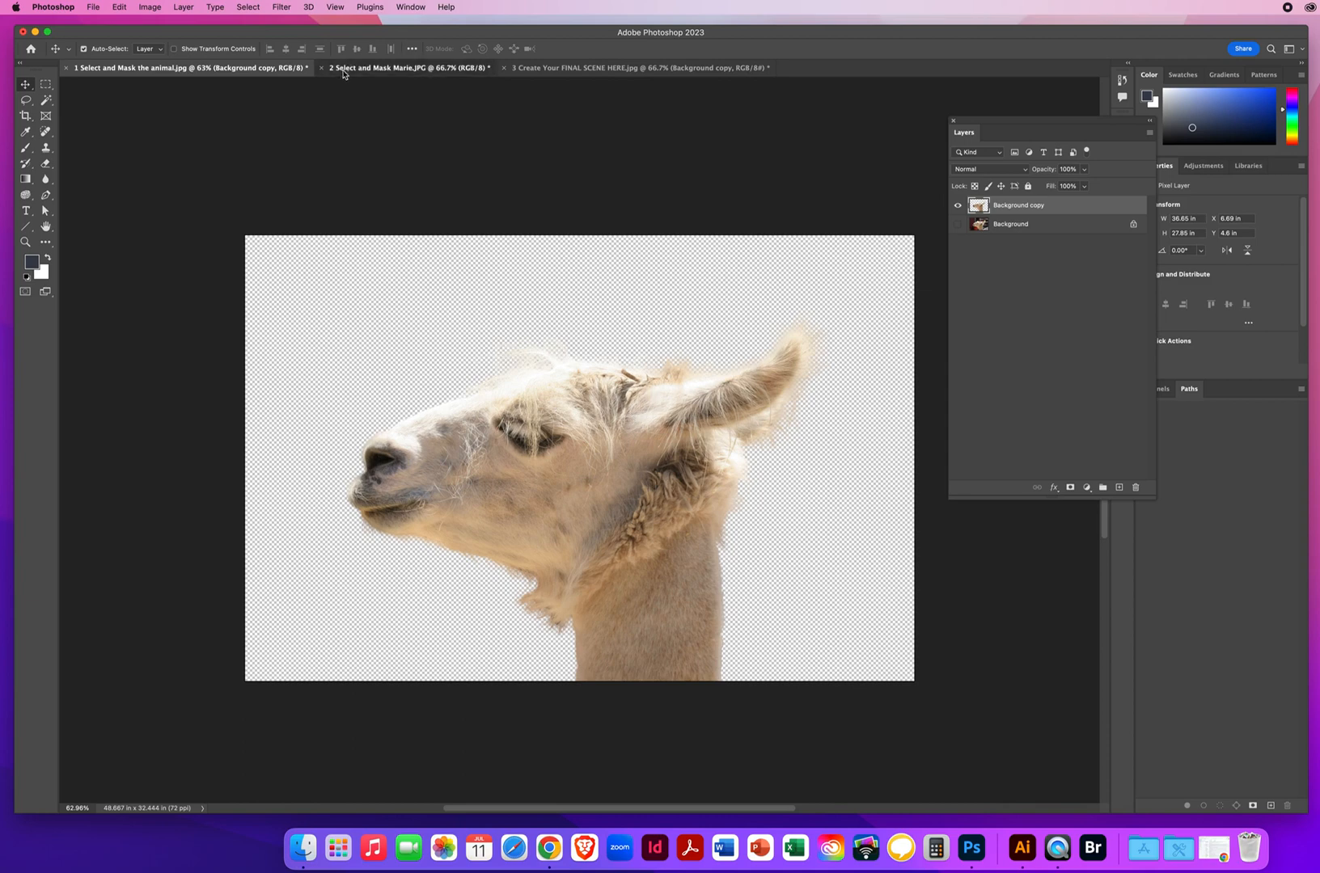
- Select the woman in her portrait with Select Subject and enter Select and Mask
click(408, 68)
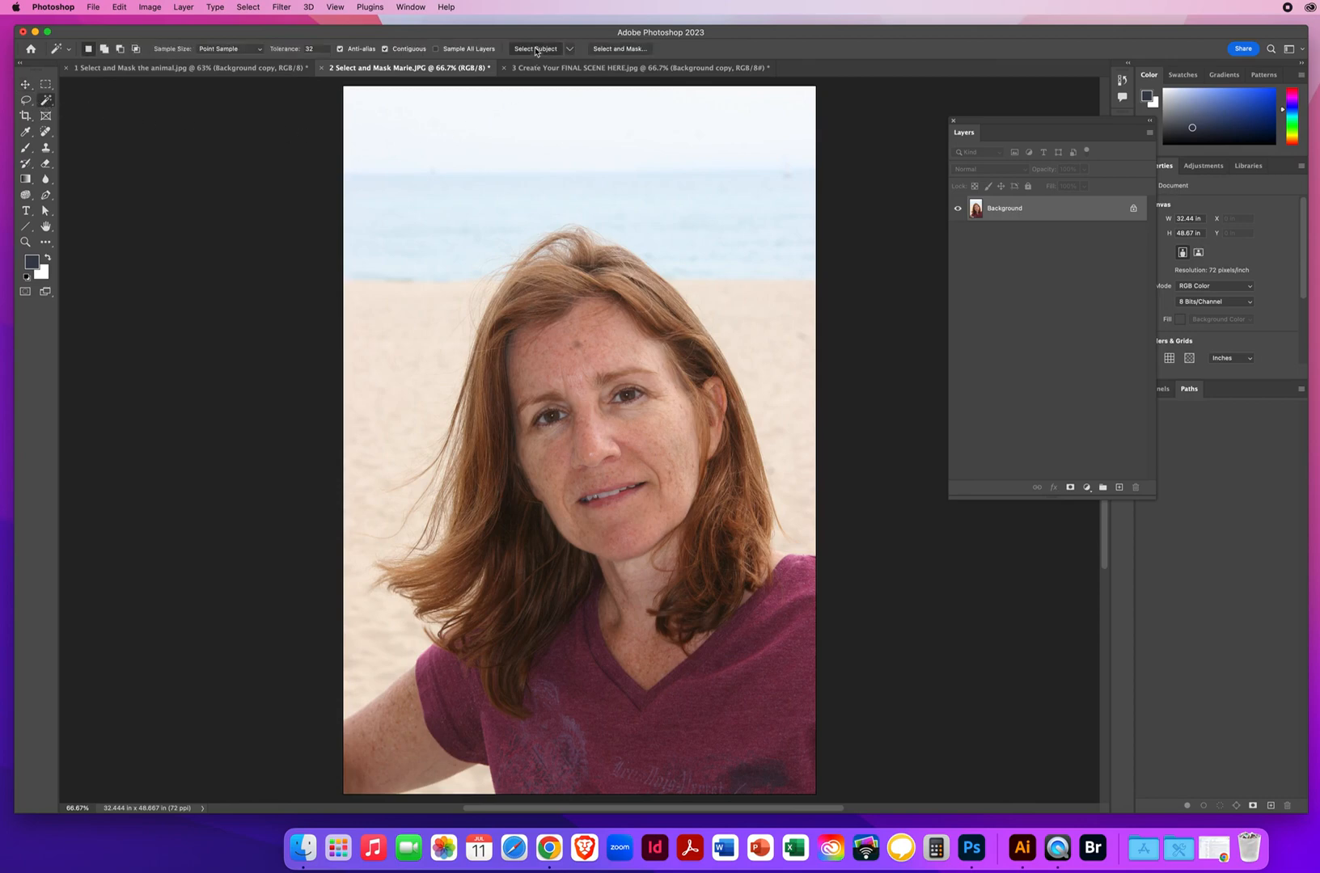
click(535, 47)
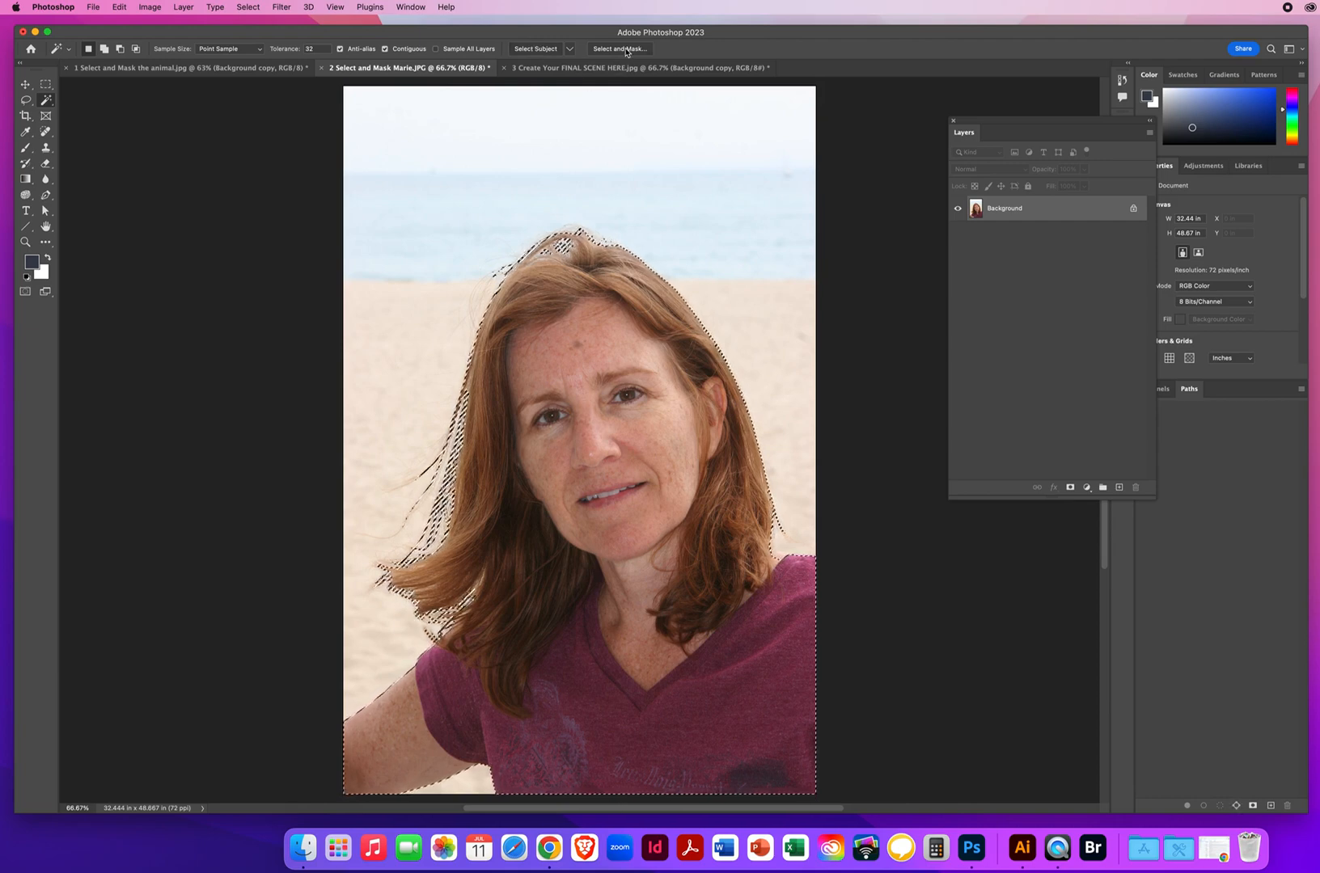
click(619, 48)
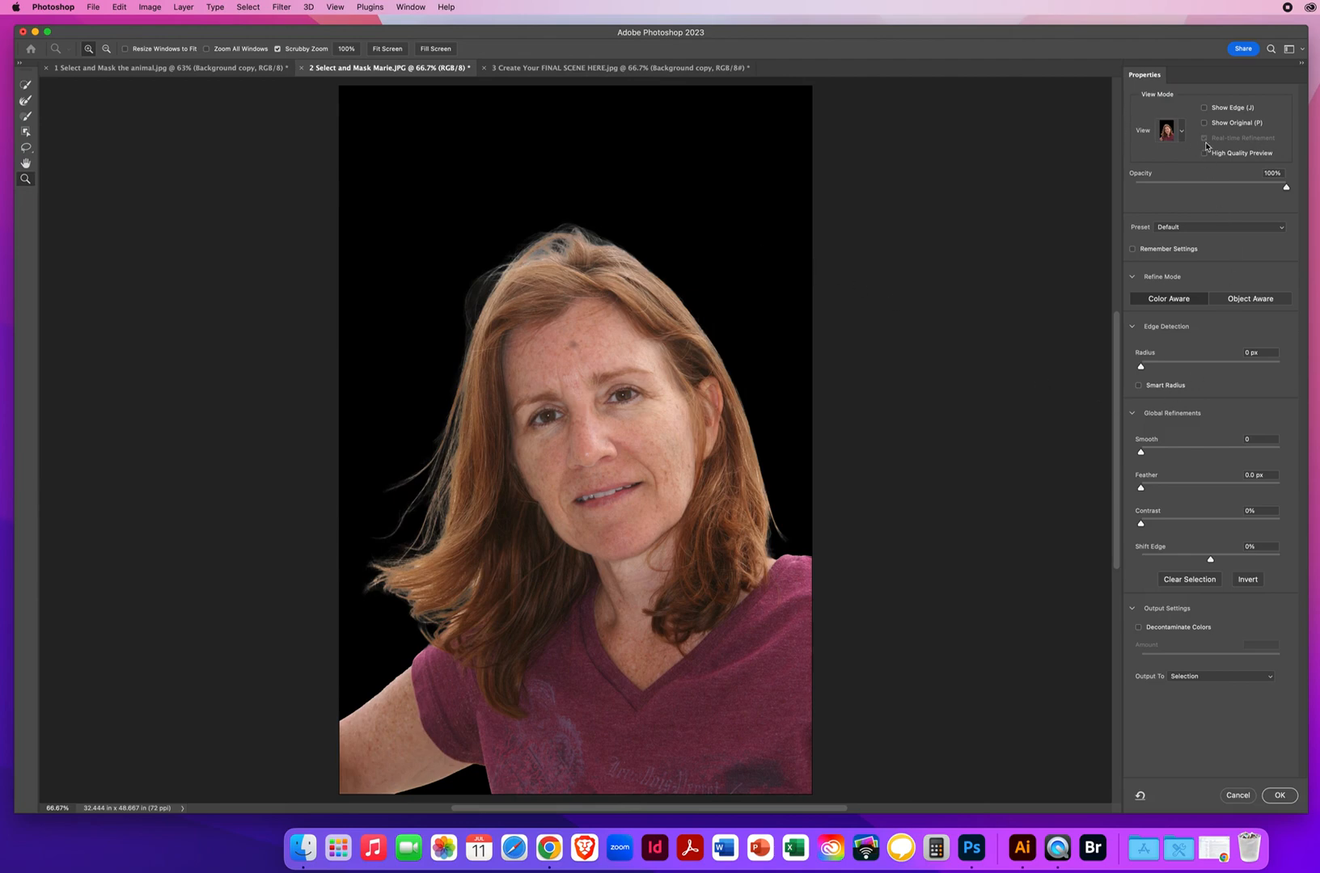
- Set Smart Radius at 1 px, Shift Edge -6%, and Decontaminate Colors for the woman
click(1179, 130)
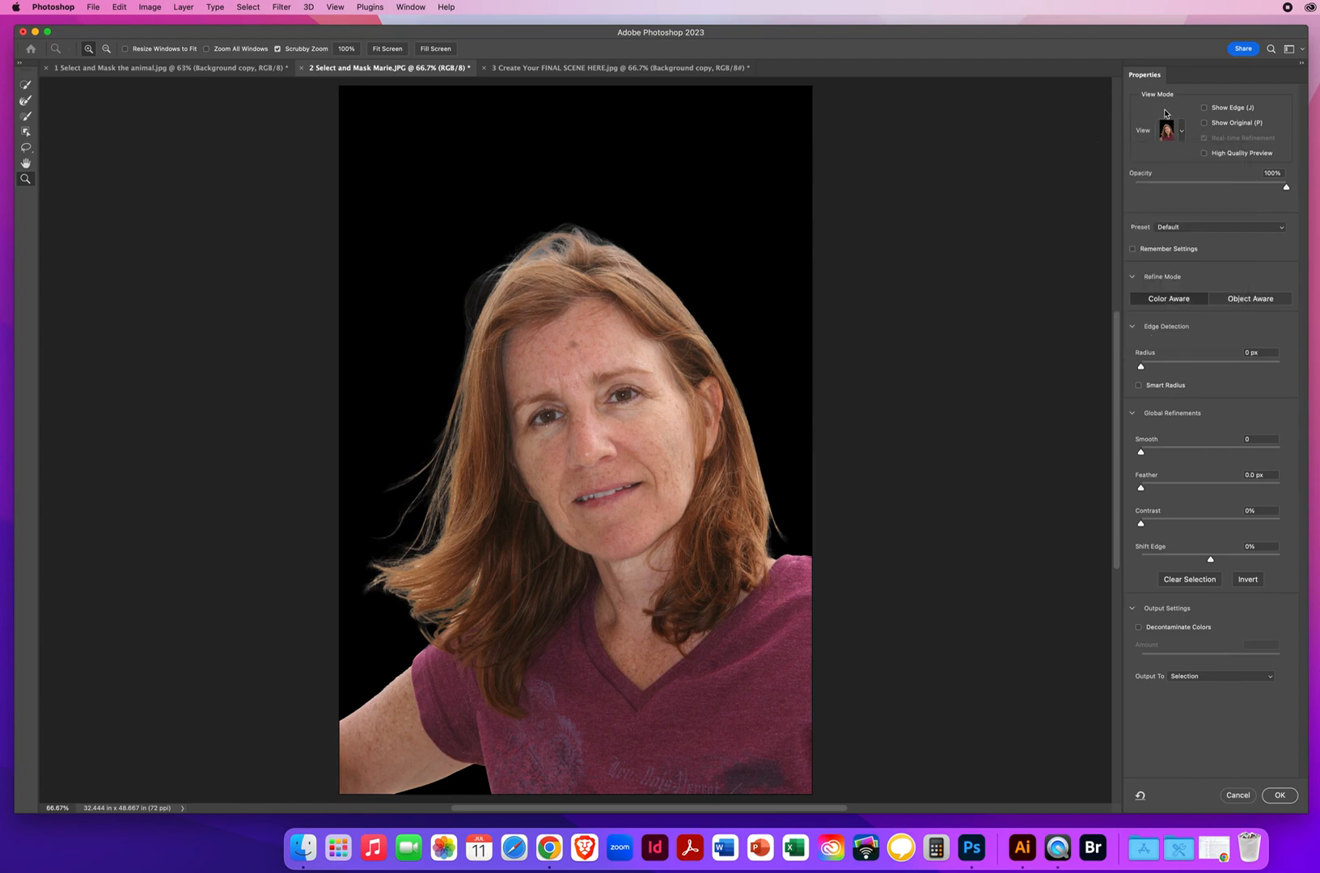
mouse_move(416, 484)
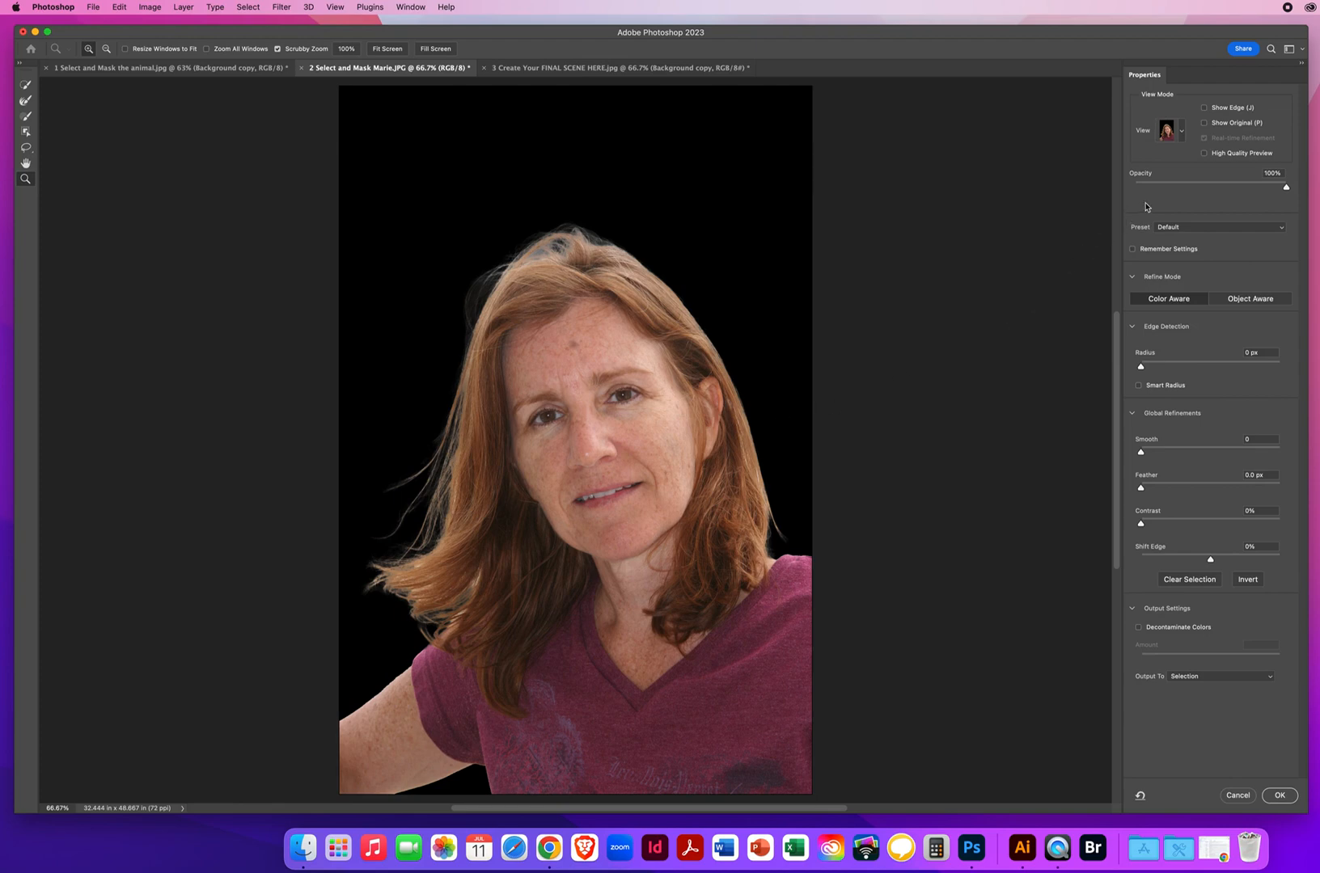
mouse_move(1191, 342)
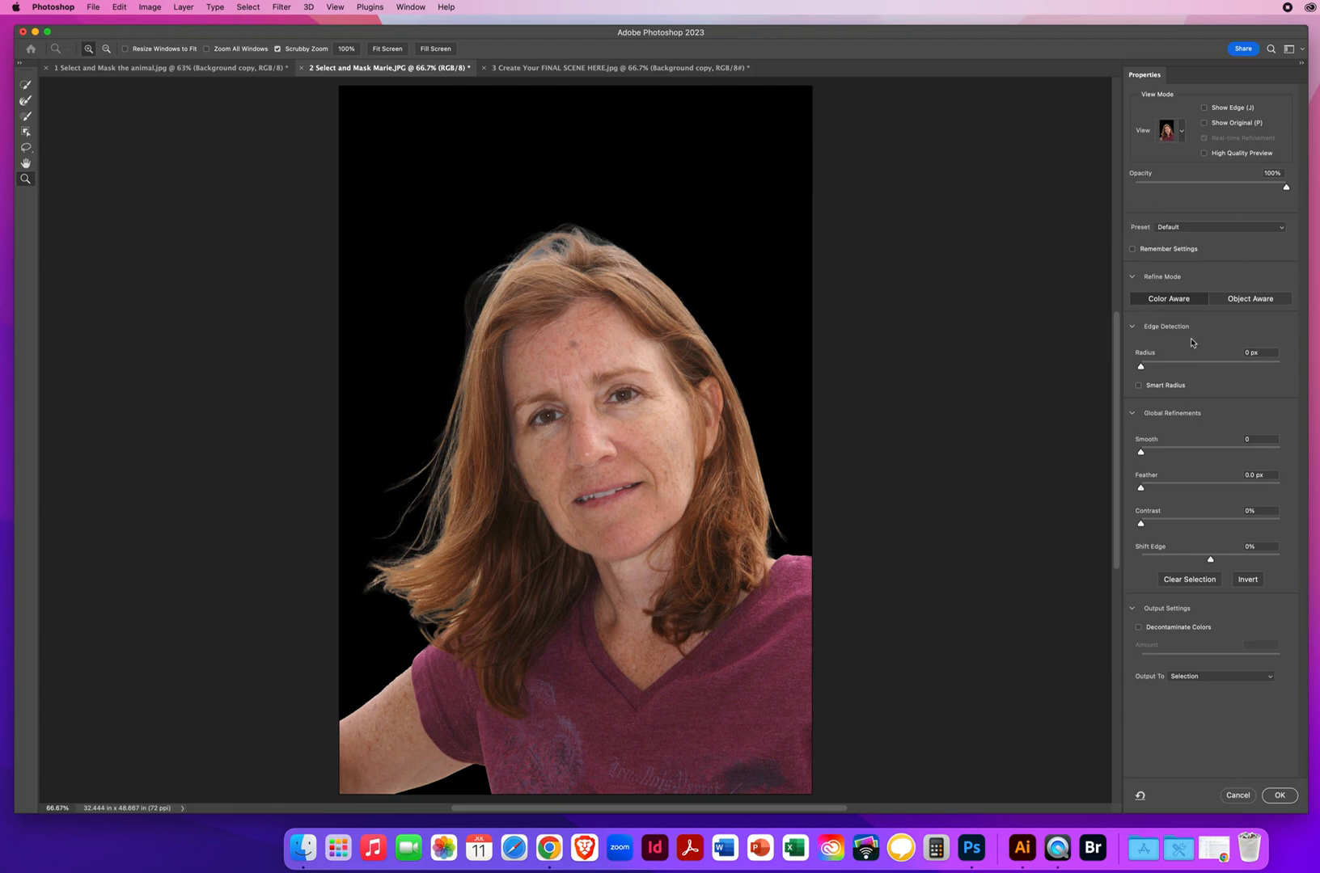
click(1138, 385)
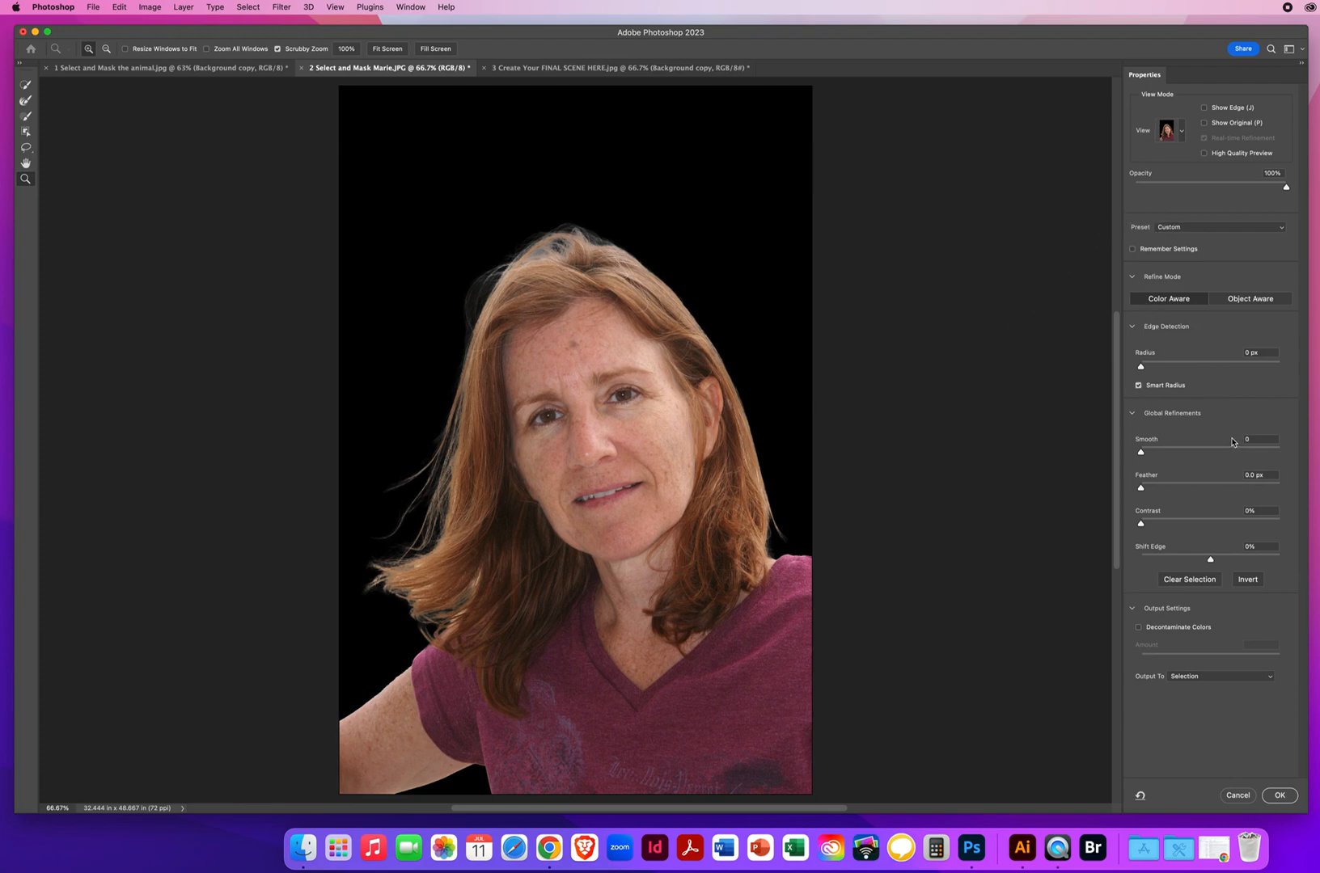
drag(1139, 366, 1147, 366)
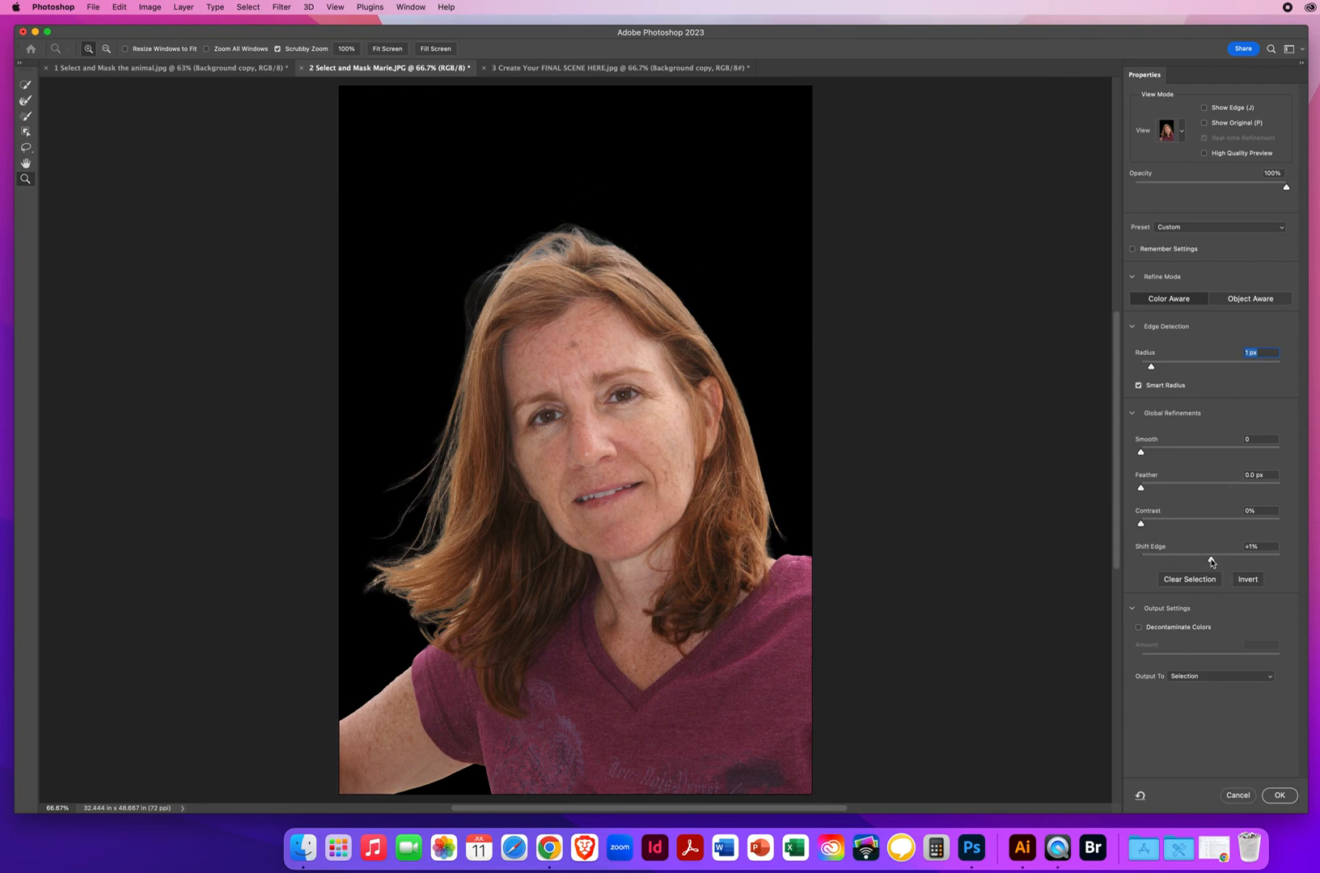
drag(1254, 555, 1211, 554)
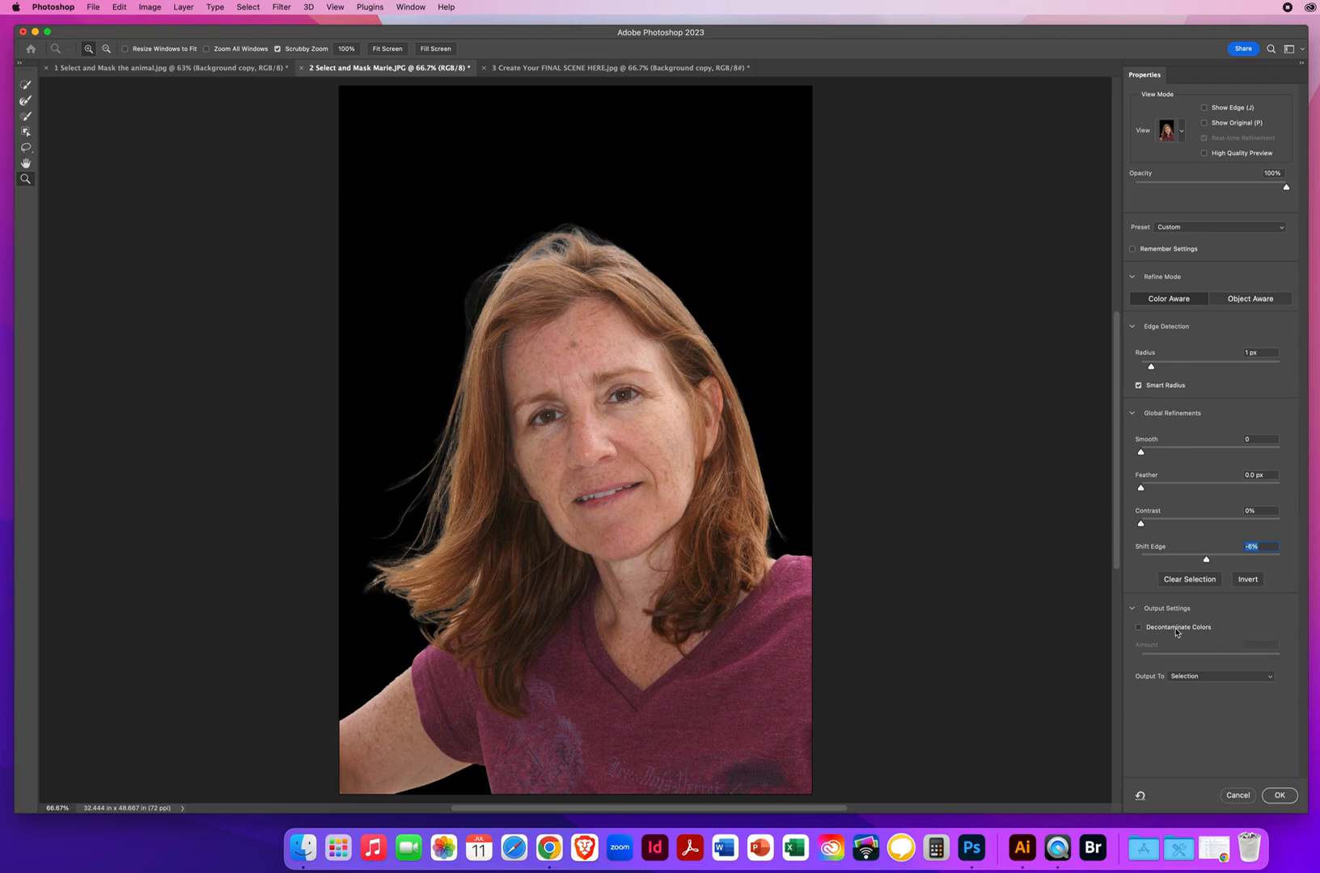
click(1138, 626)
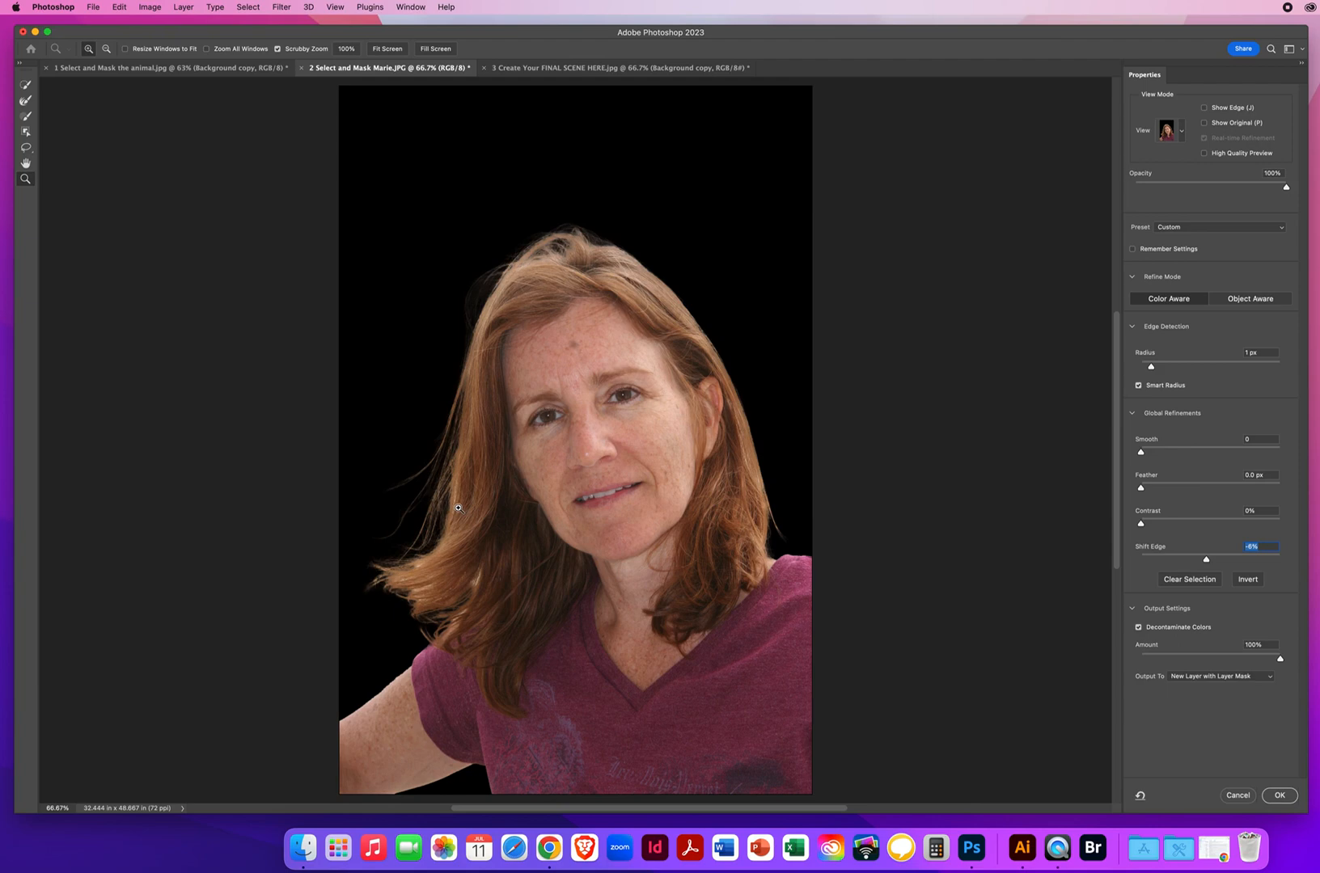
mouse_move(779, 534)
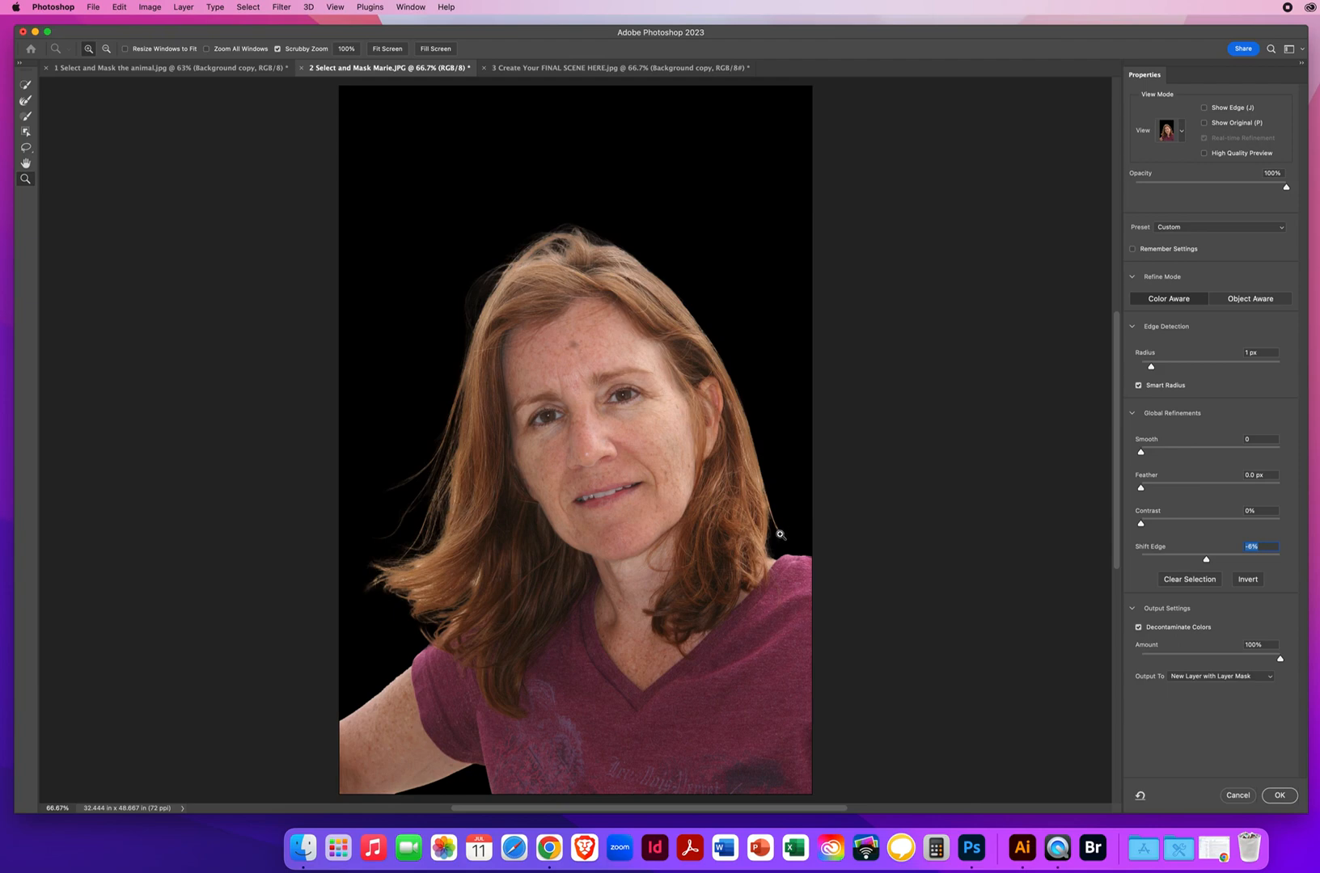
drag(778, 534, 624, 508)
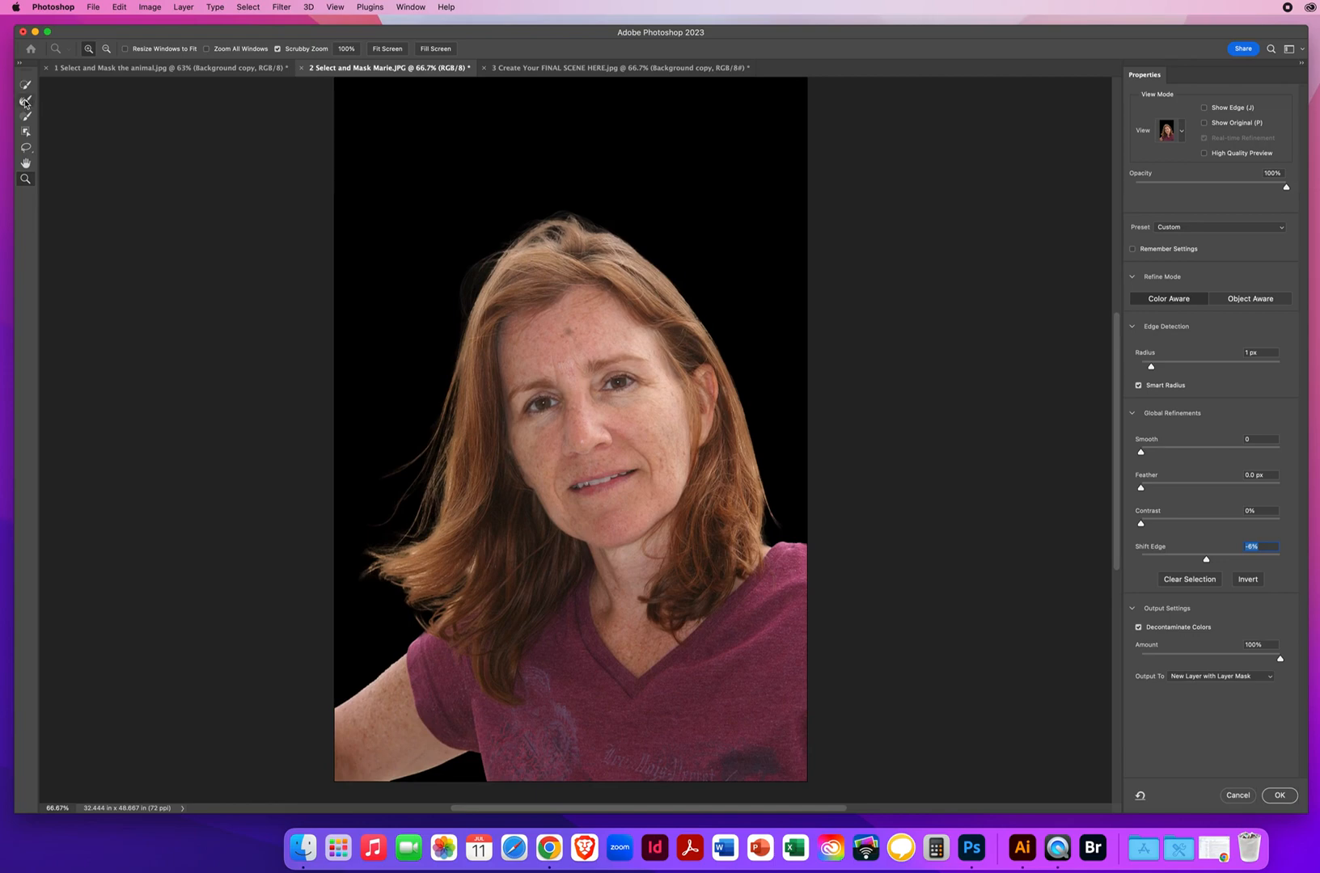
- Brush the woman's hair and shoulder outline with Refine Edge, then output a masked layer
click(26, 100)
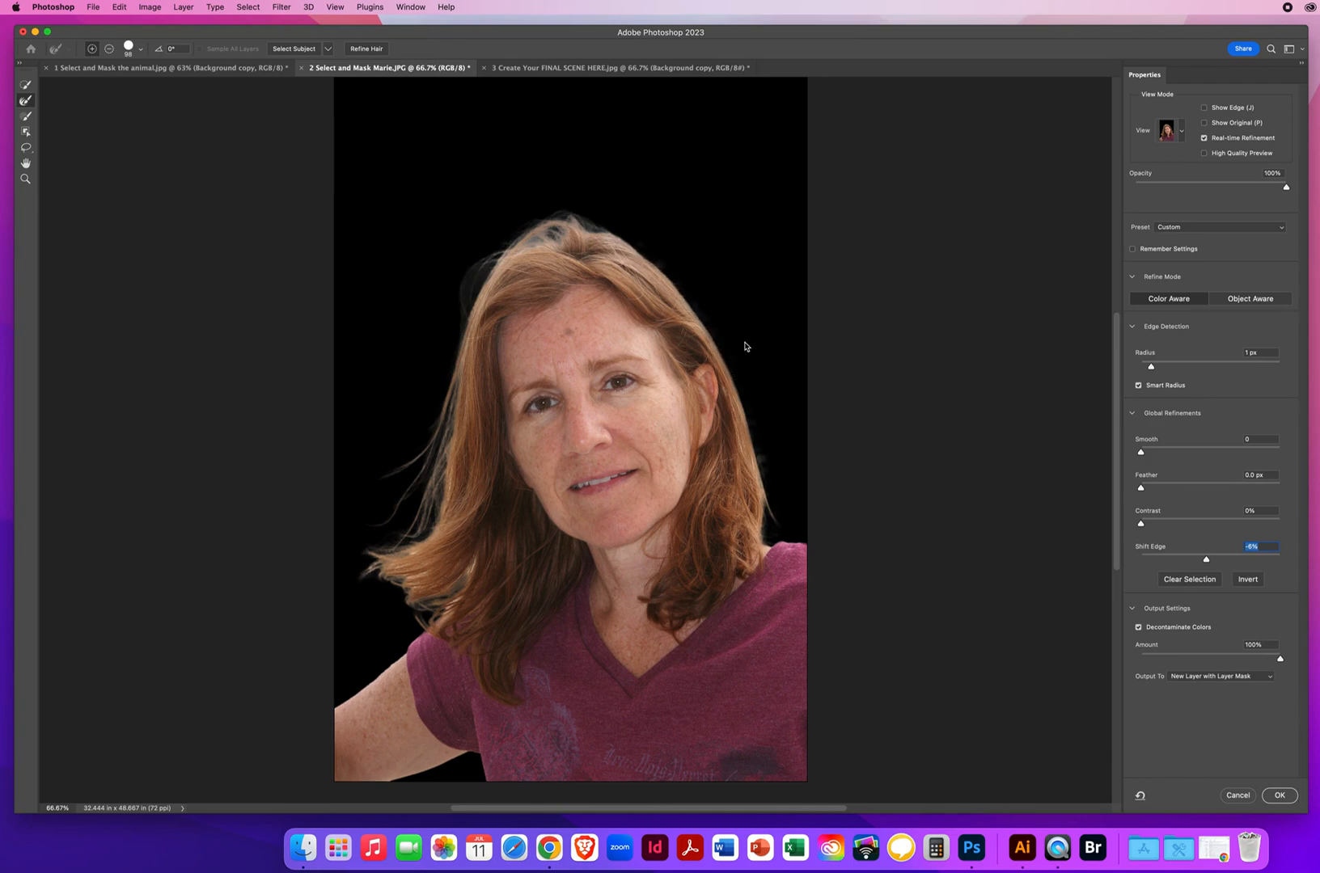
drag(743, 346, 664, 256)
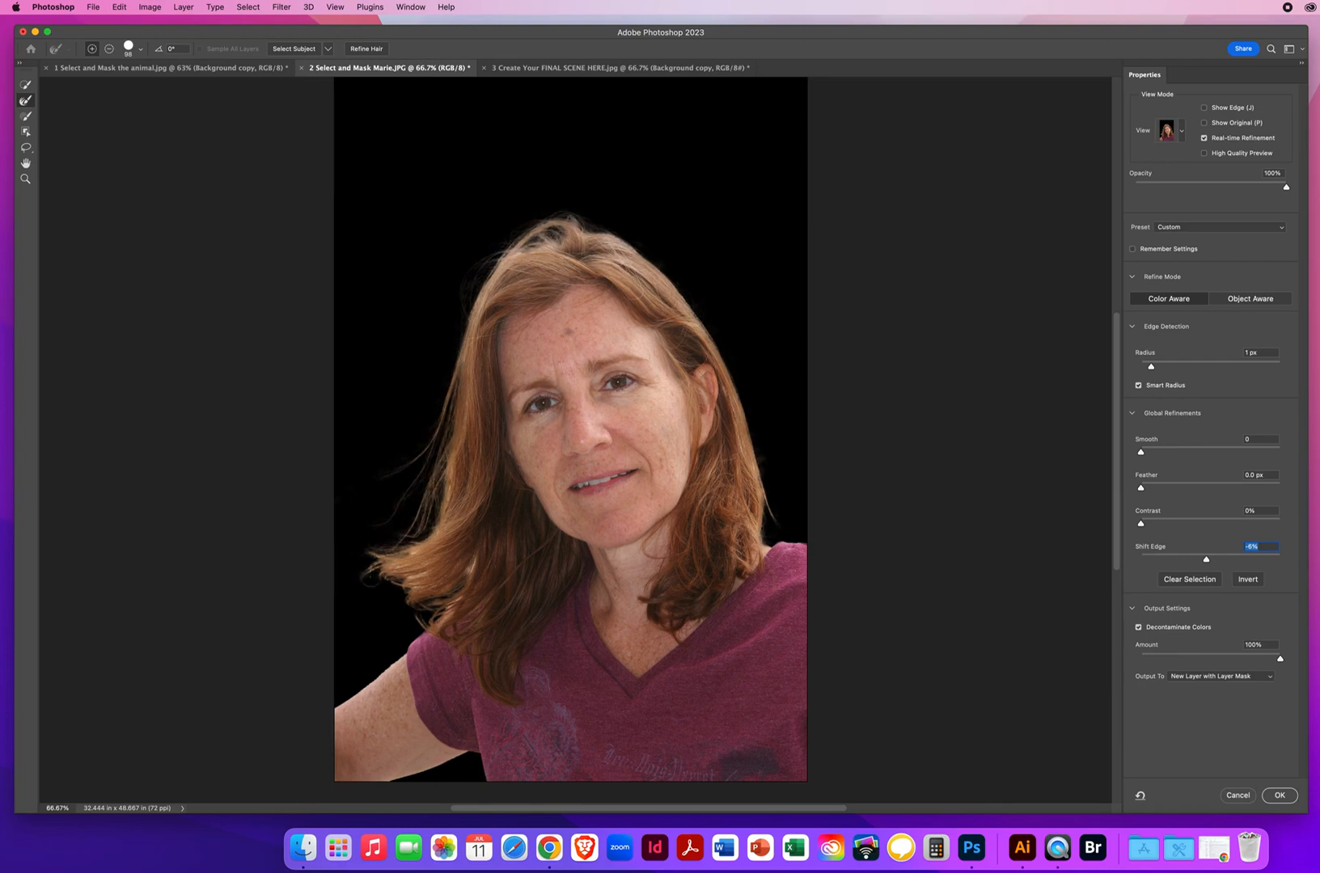
drag(548, 228, 419, 574)
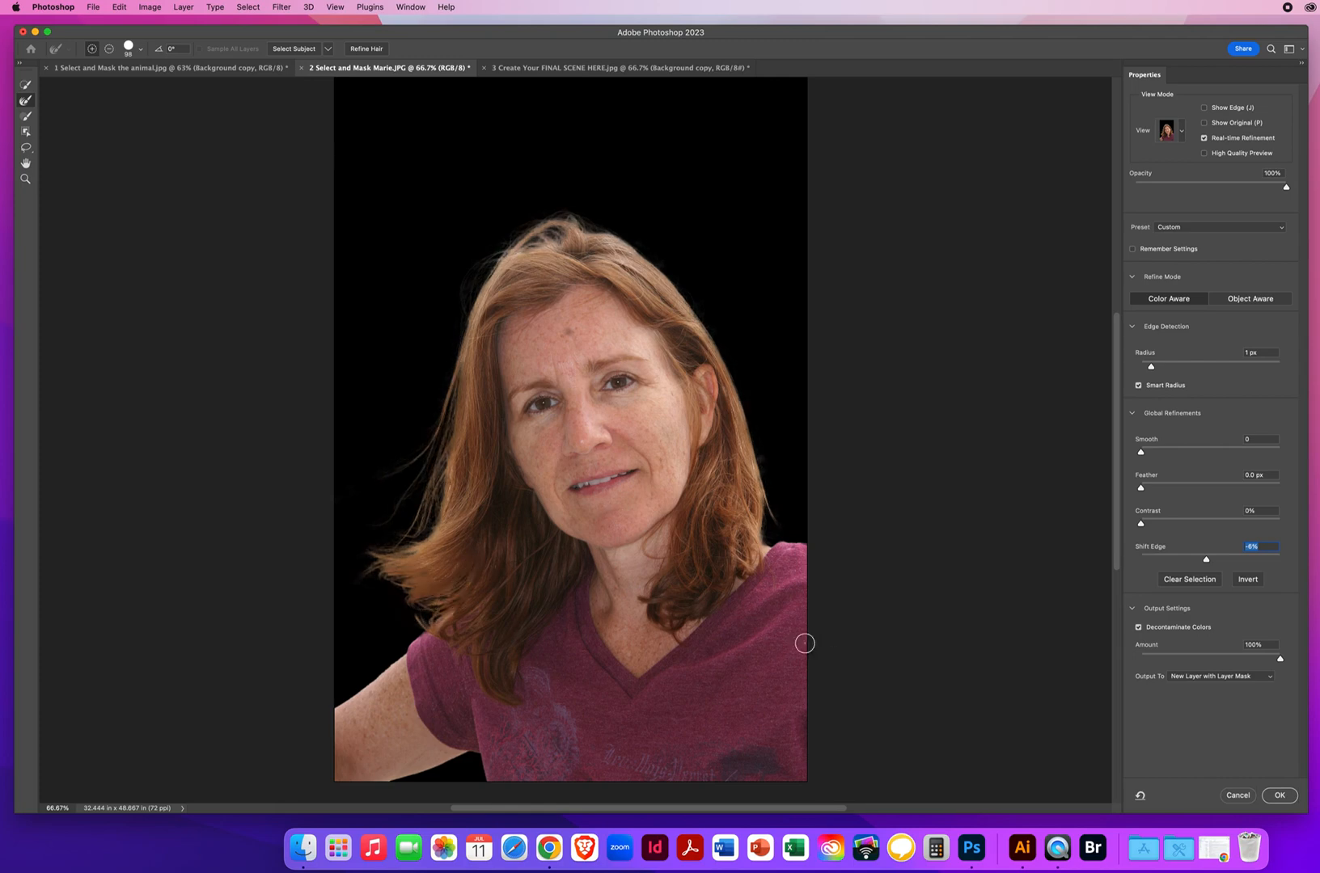
mouse_move(554, 570)
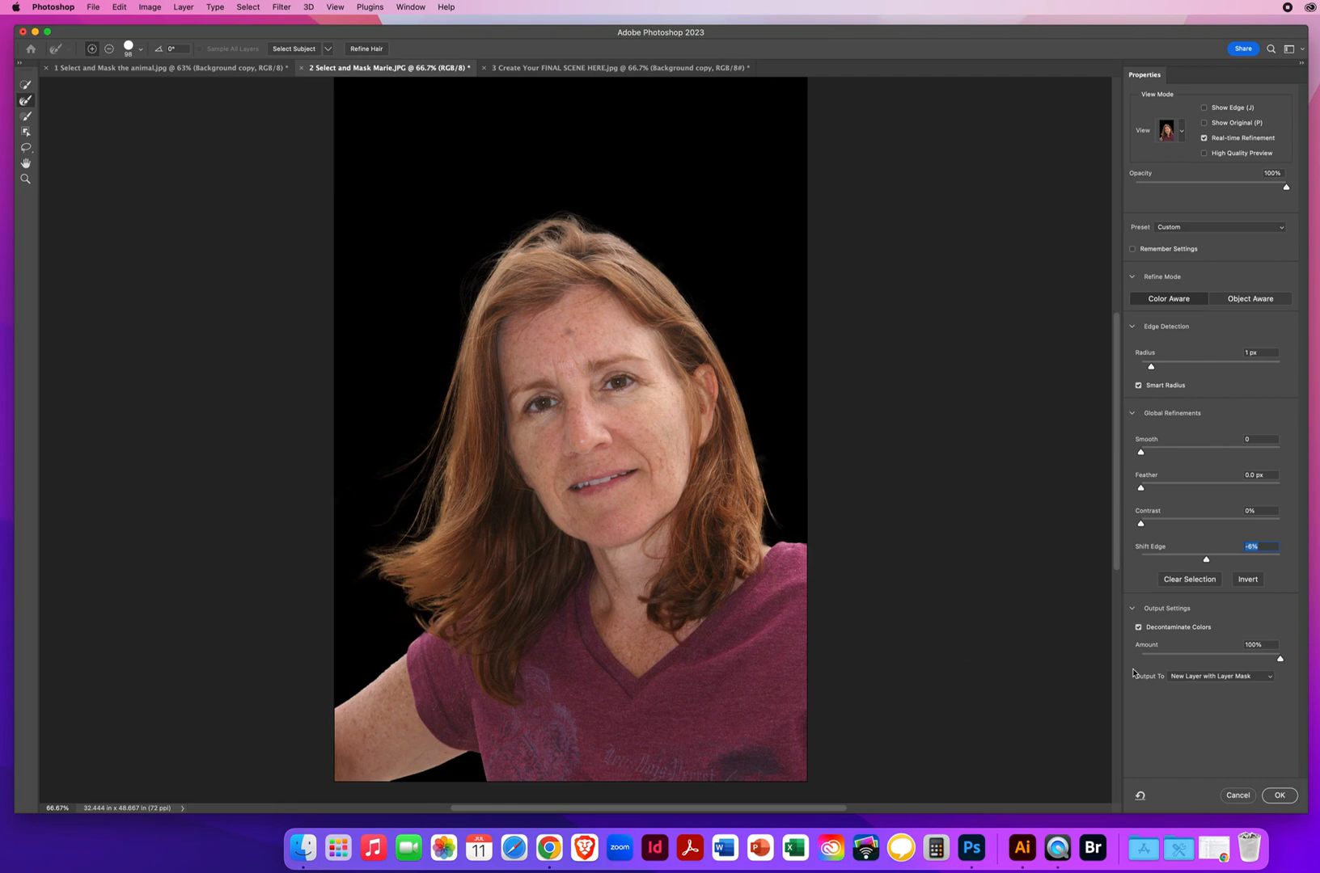
mouse_move(1246, 682)
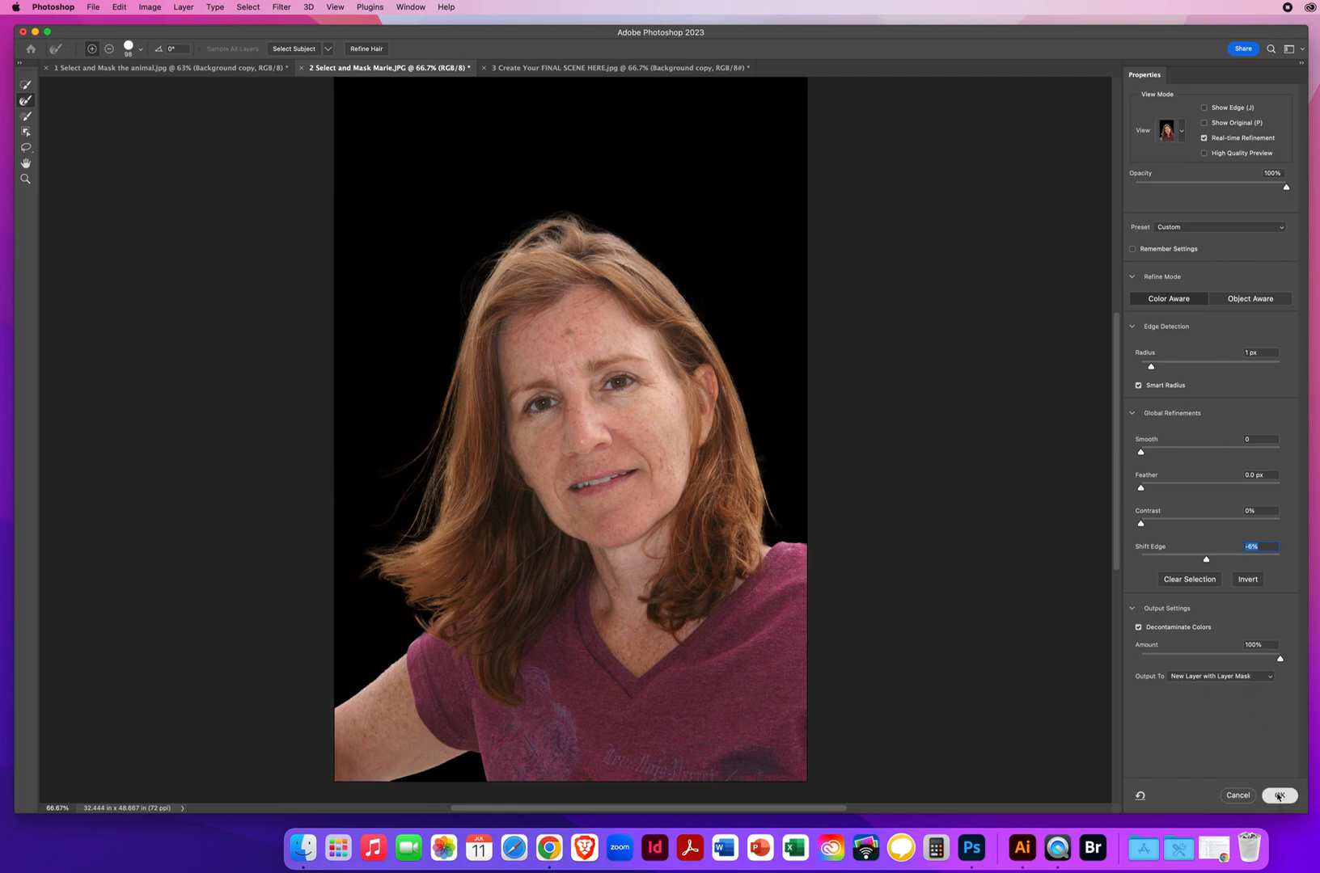
click(1278, 795)
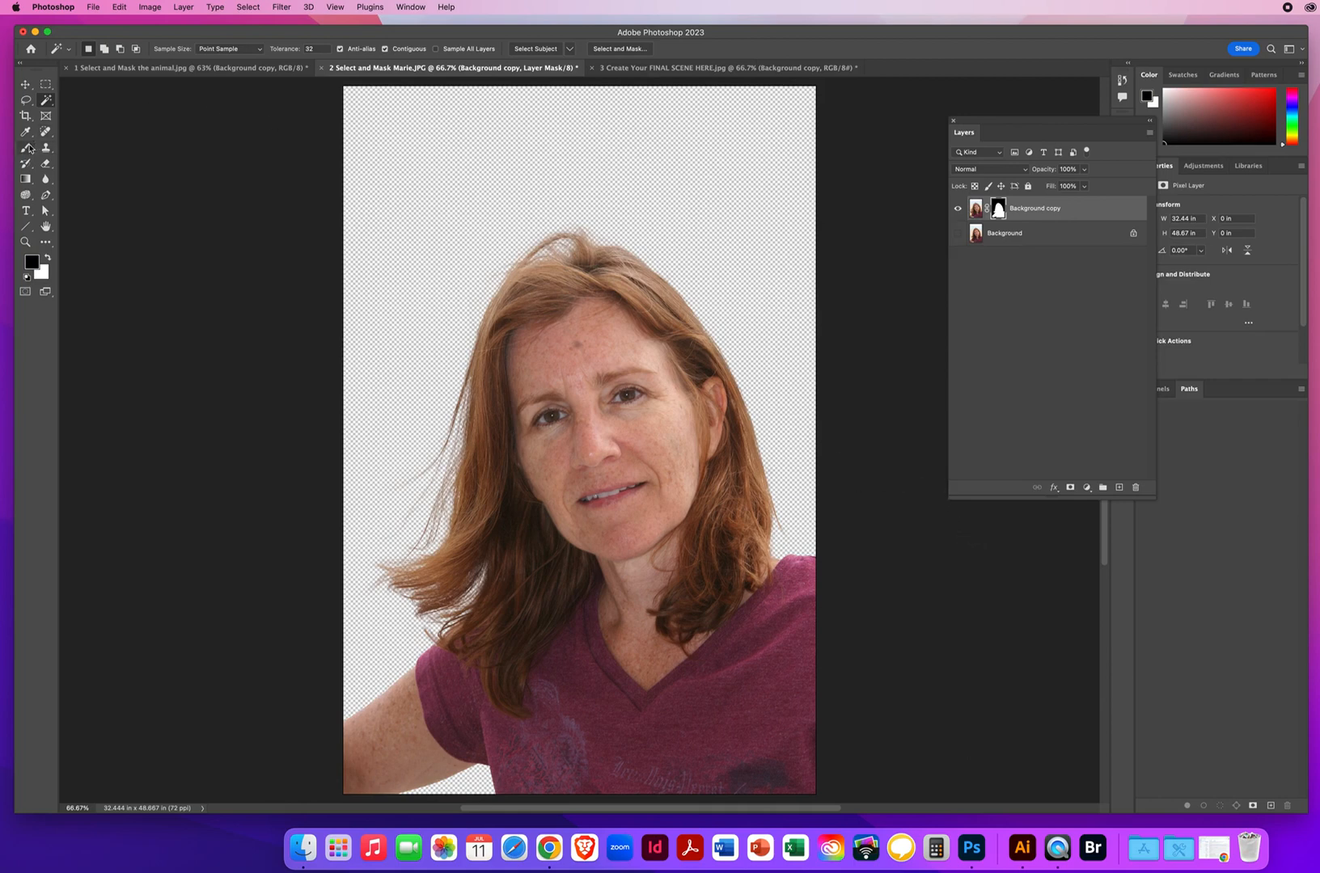
click(25, 147)
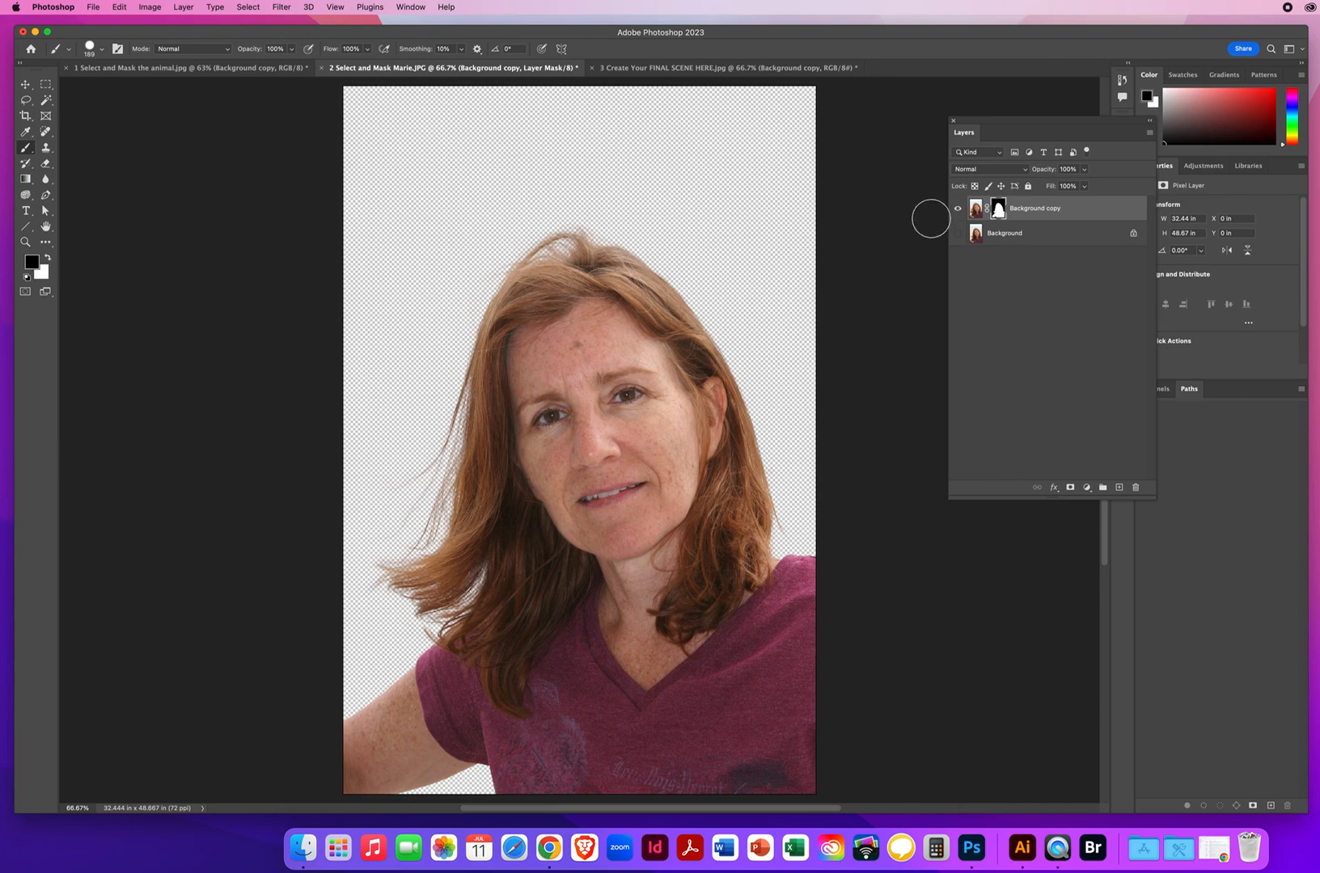
mouse_move(822, 489)
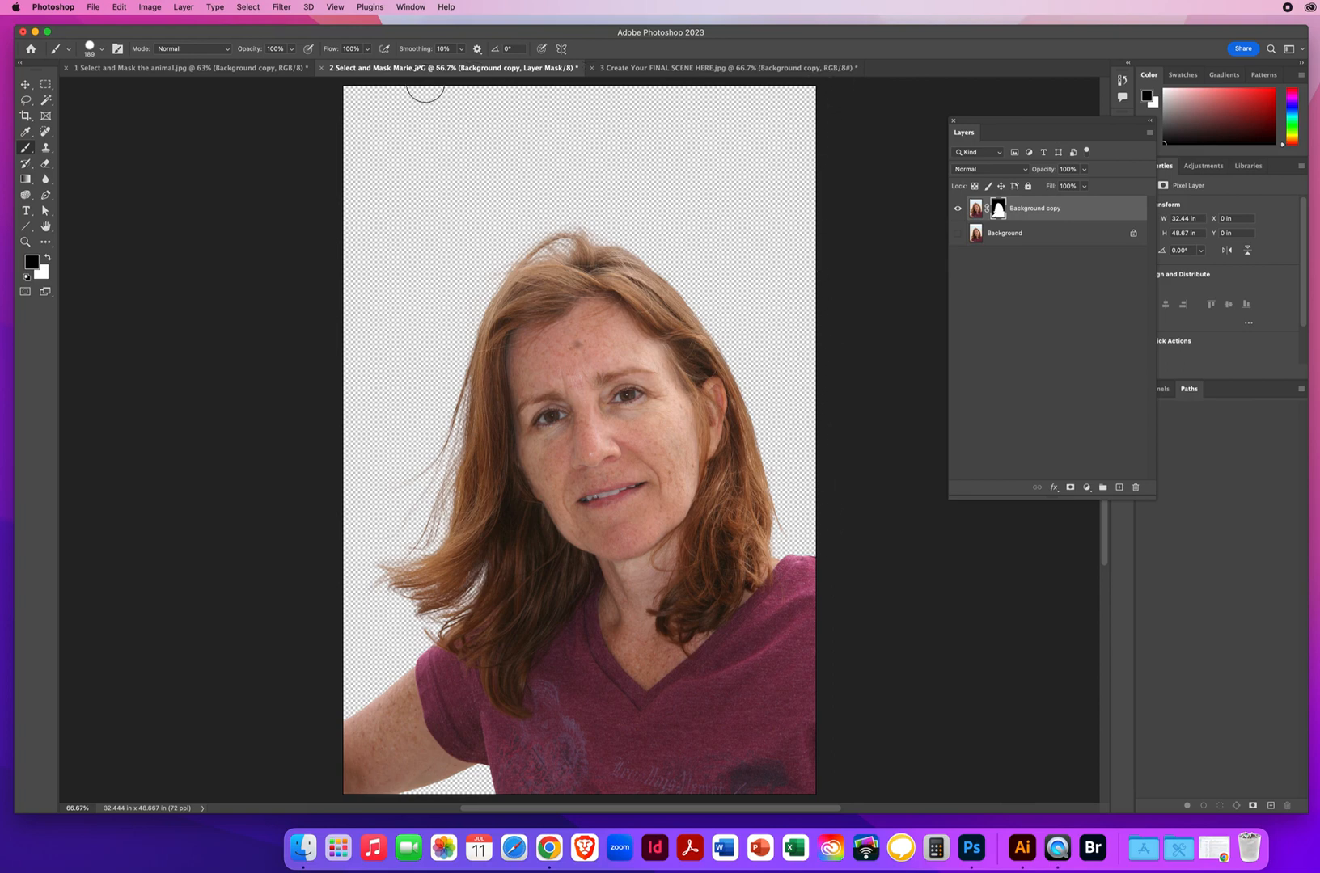
mouse_move(332, 160)
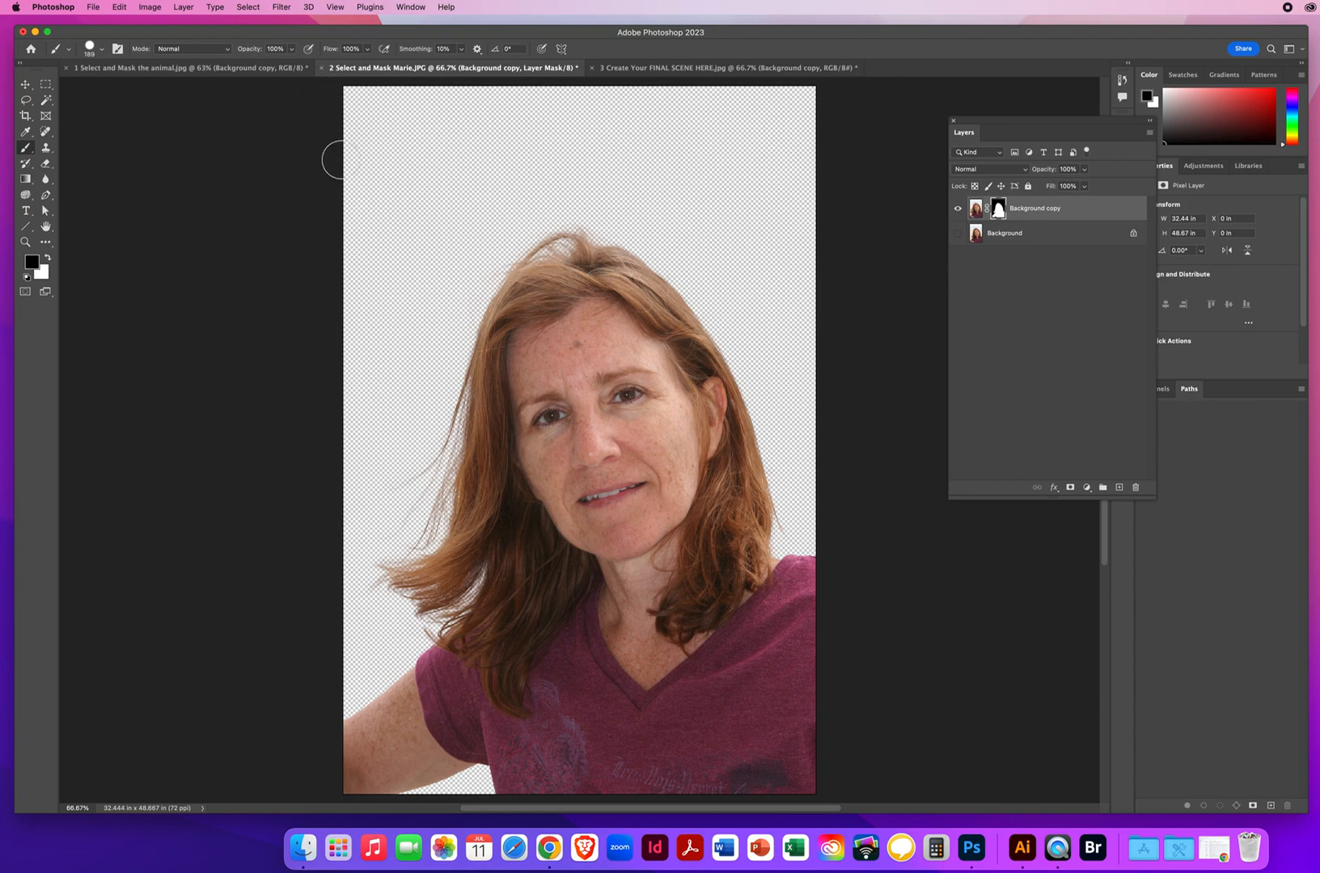
mouse_move(332, 657)
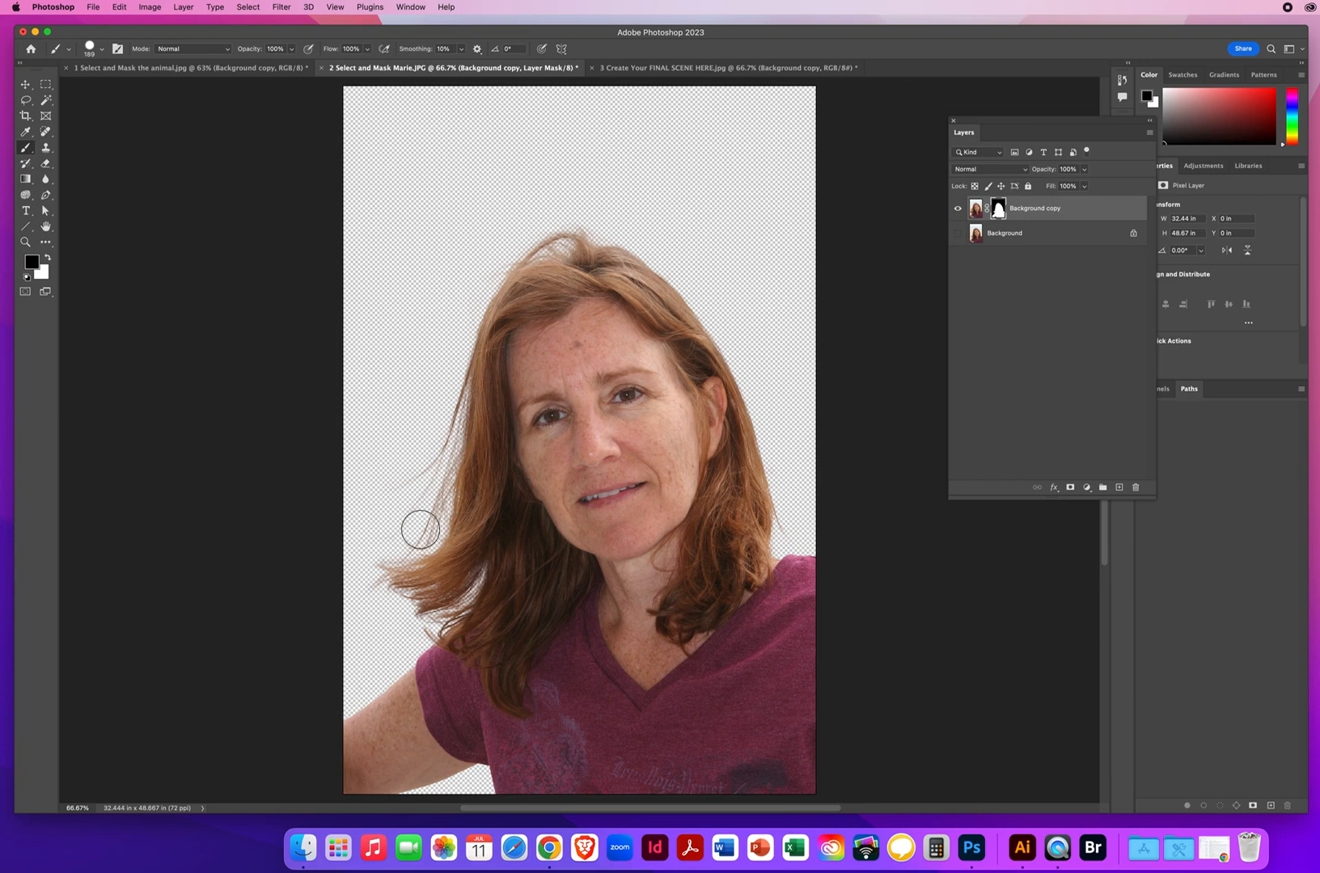
mouse_move(388, 237)
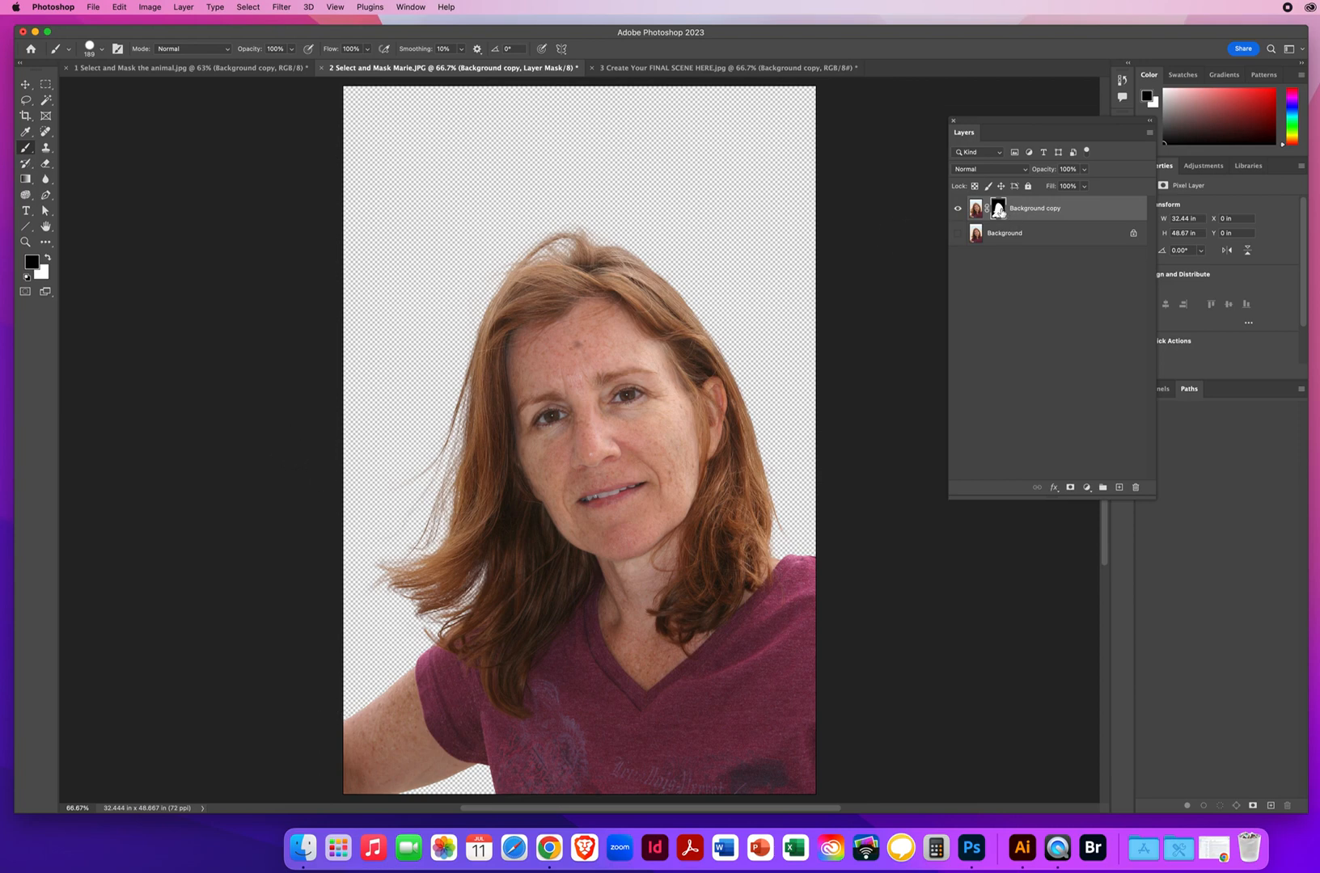
- Delete the woman's layer mask, choosing Apply to bake it into the Background copy layer
click(997, 207)
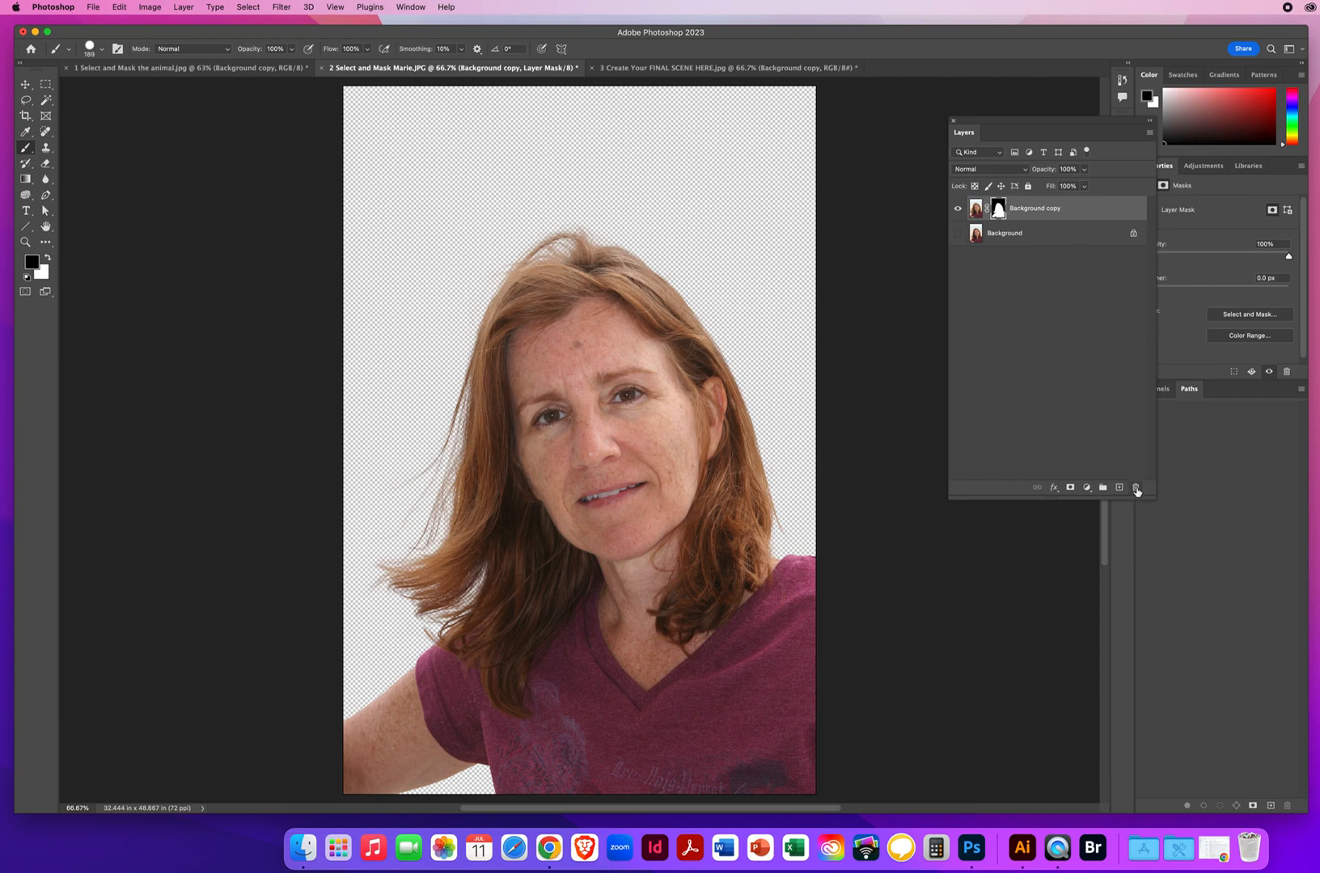
click(1134, 486)
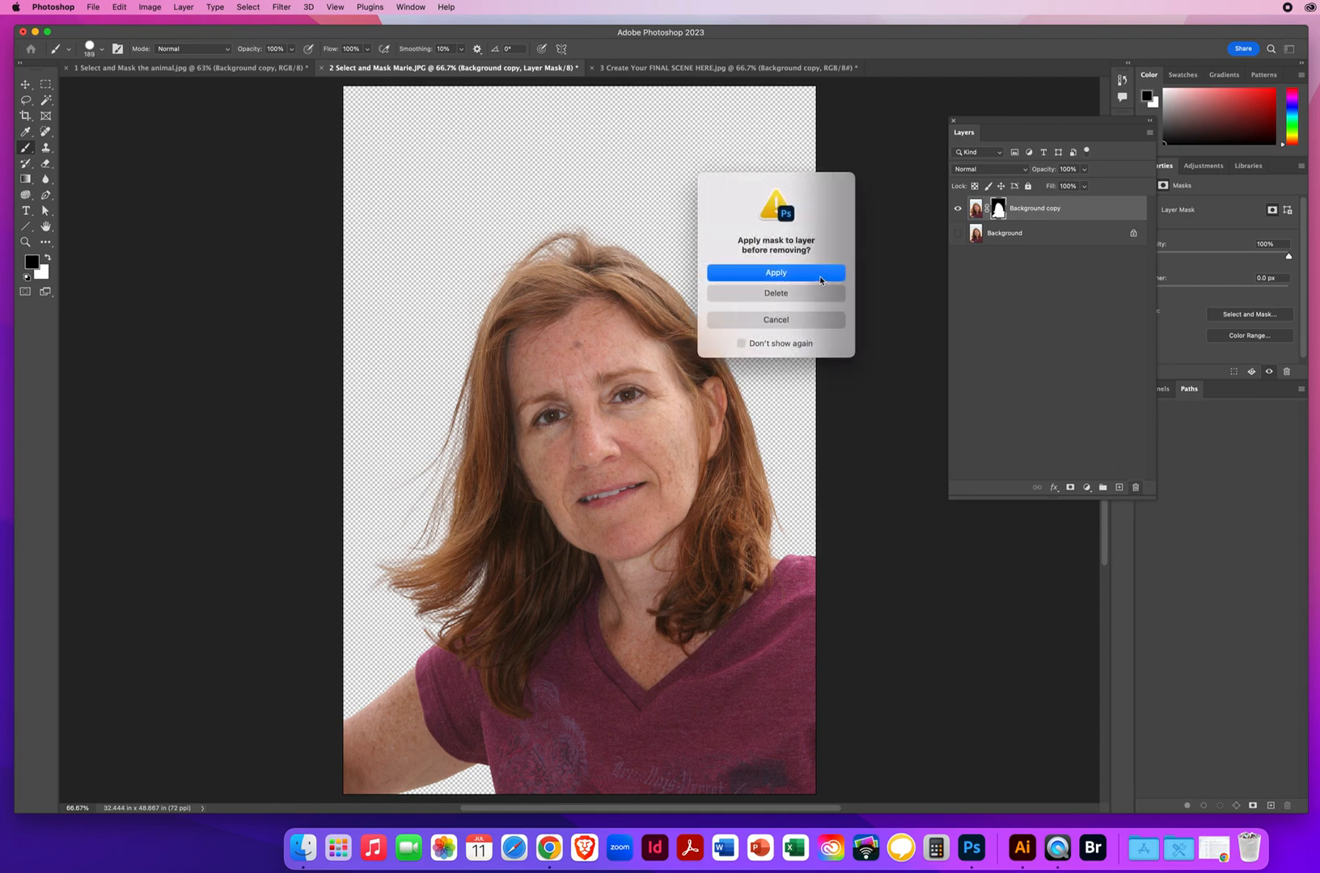
click(775, 272)
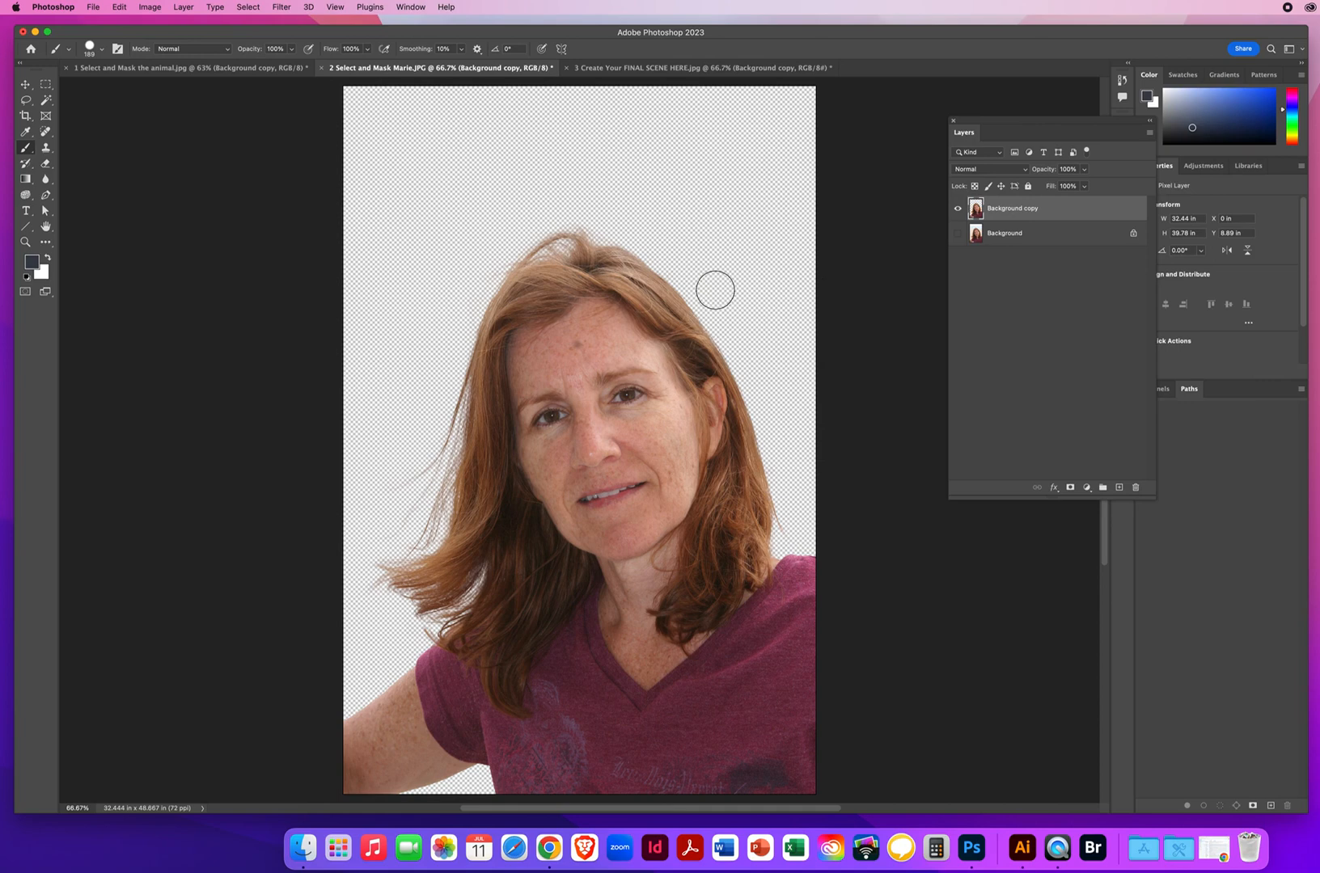
- Copy the woman's cutout into the final scene and move her right beside the llama
click(25, 84)
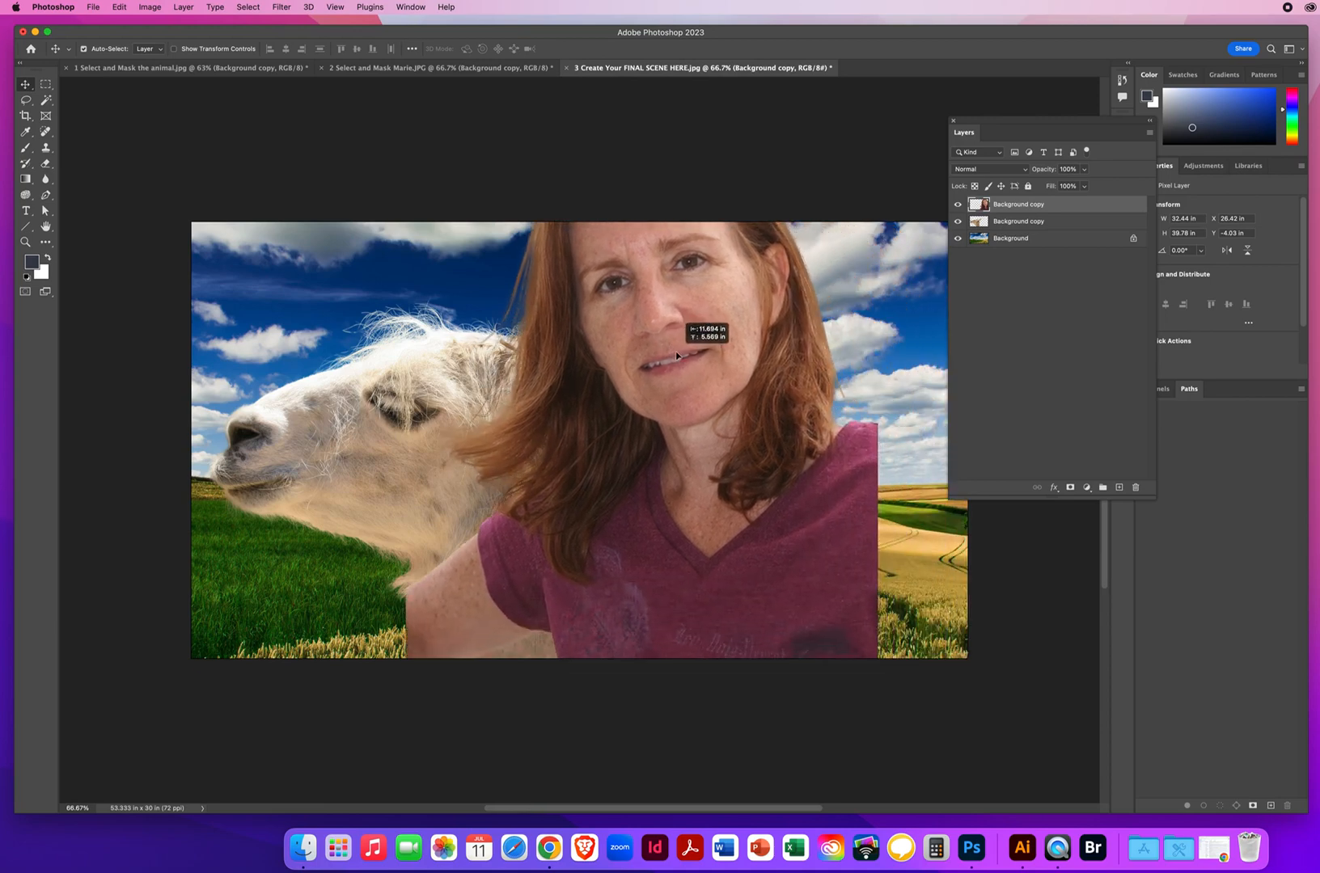
drag(678, 355, 873, 452)
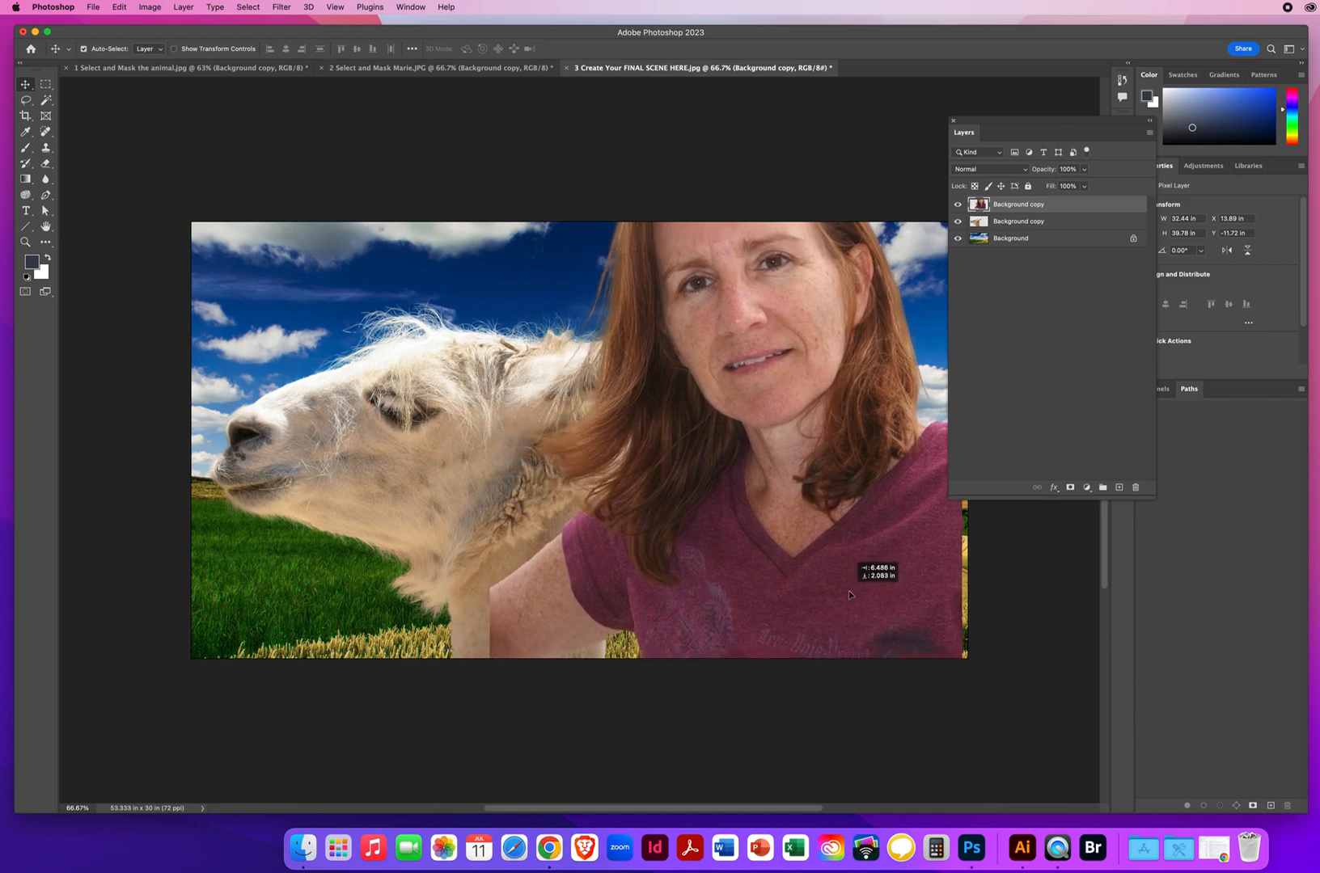
drag(849, 595, 830, 579)
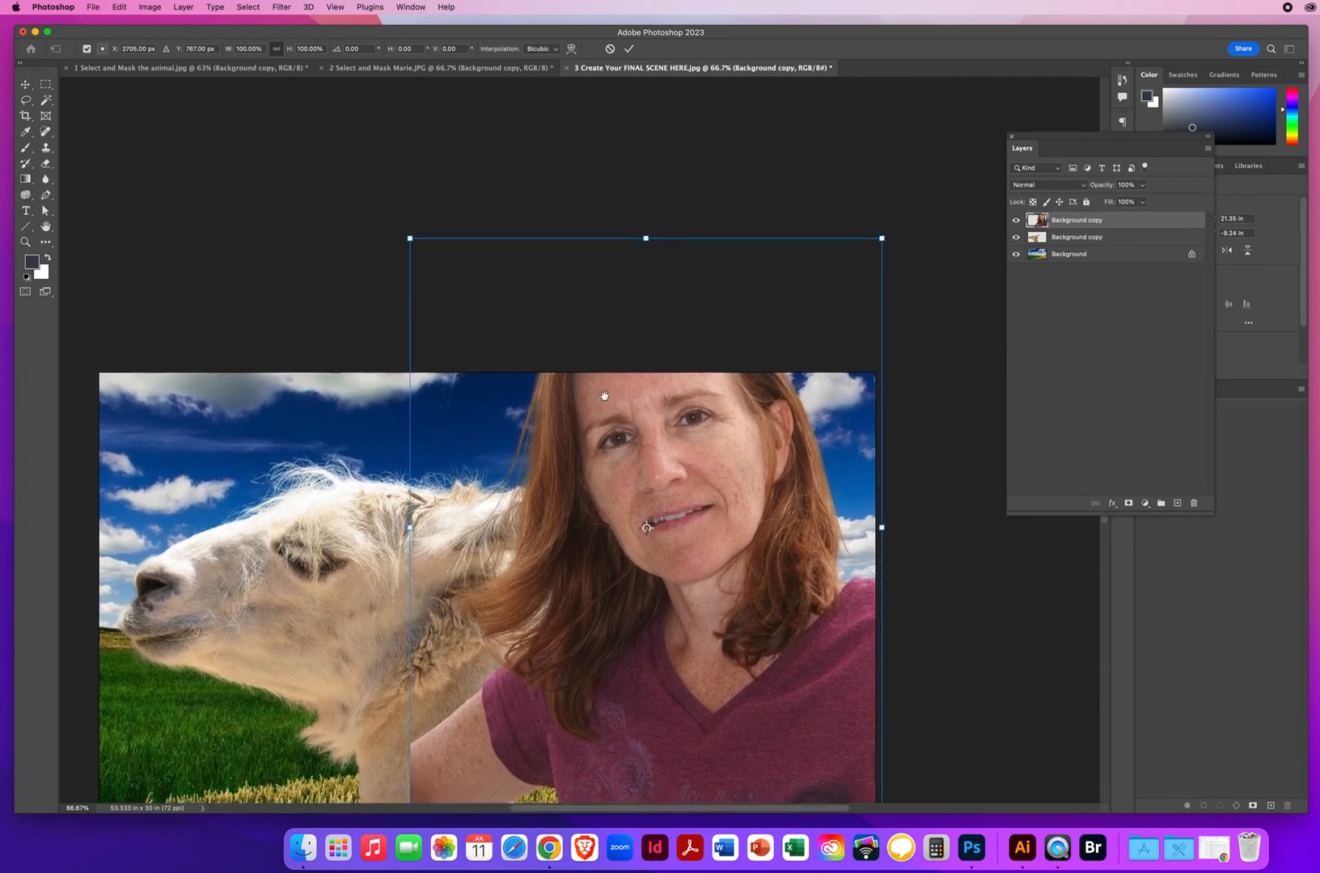
- Scale the woman down at the right edge and move the llama layer above her
drag(603, 395, 747, 403)
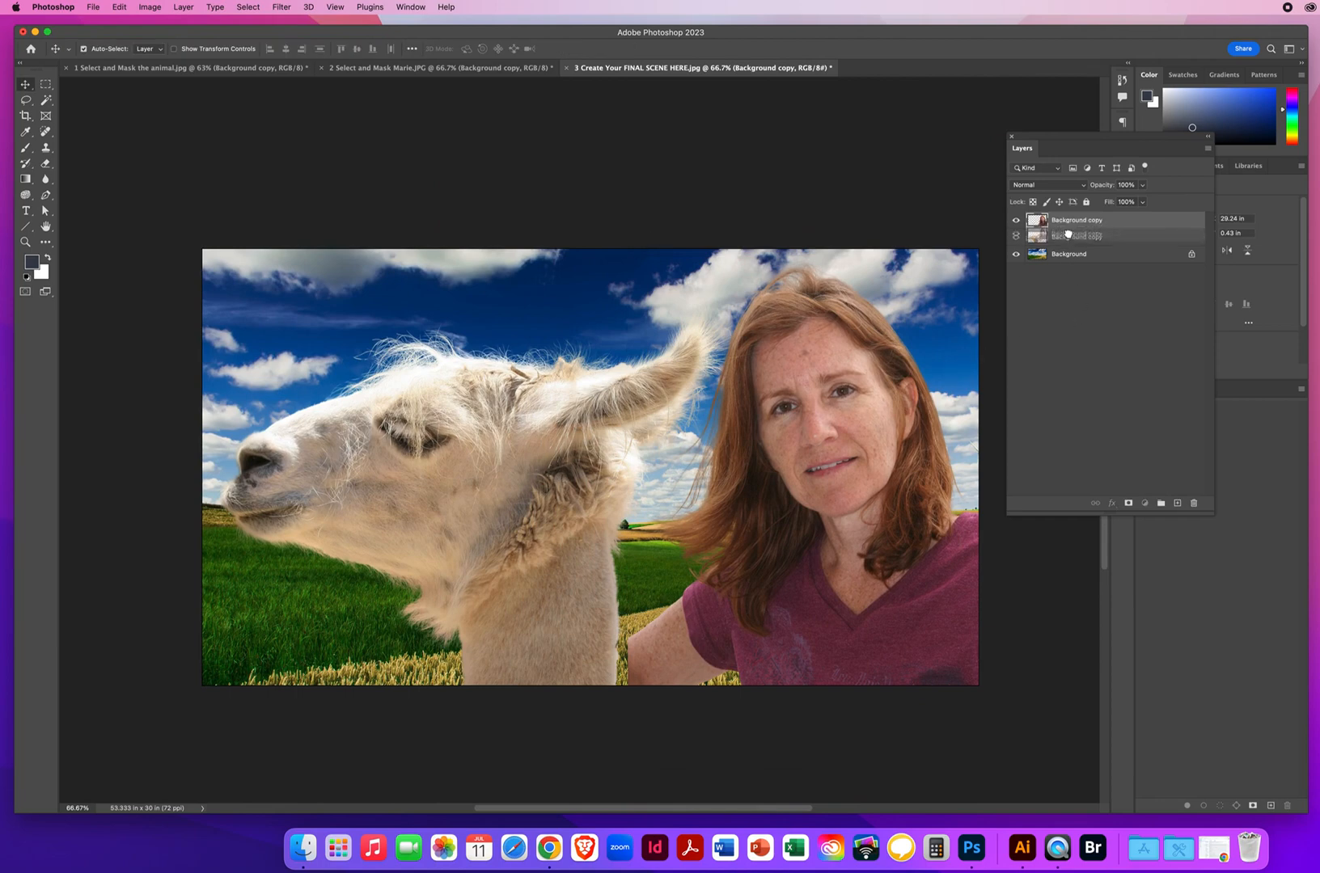
click(1075, 236)
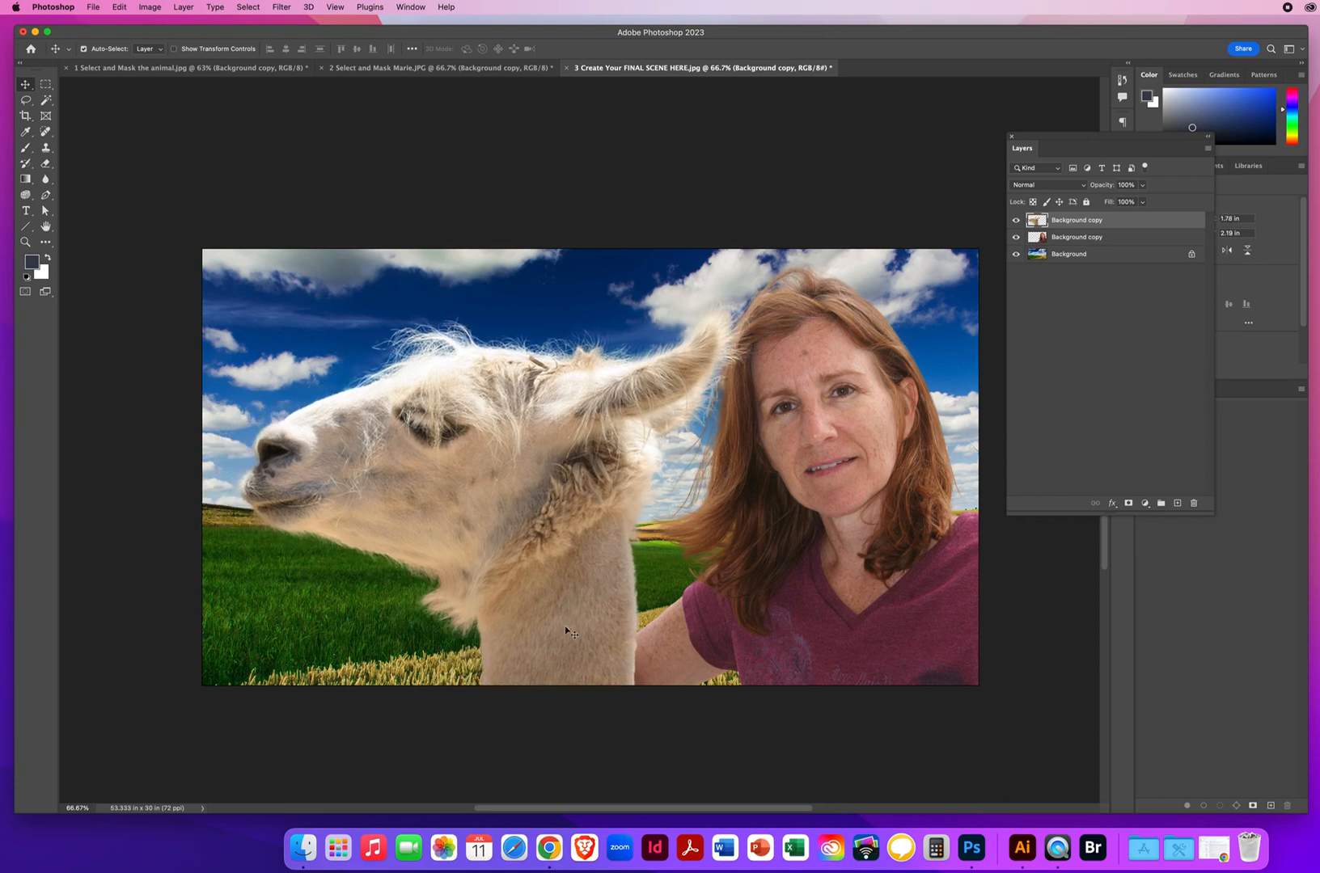
mouse_move(494, 693)
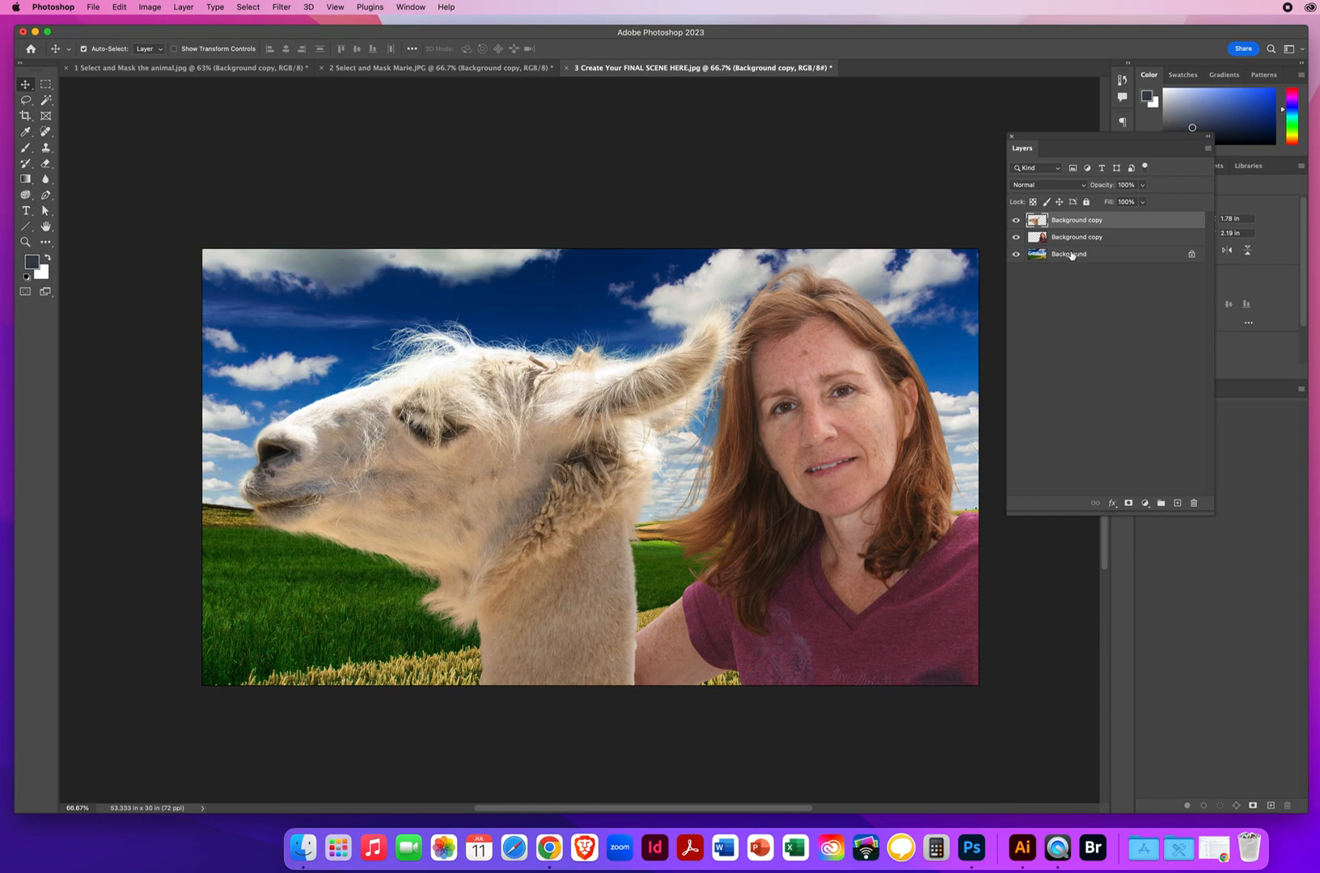
- Apply a Gaussian Blur of about 19 px to the Background farm-field layer
click(1067, 254)
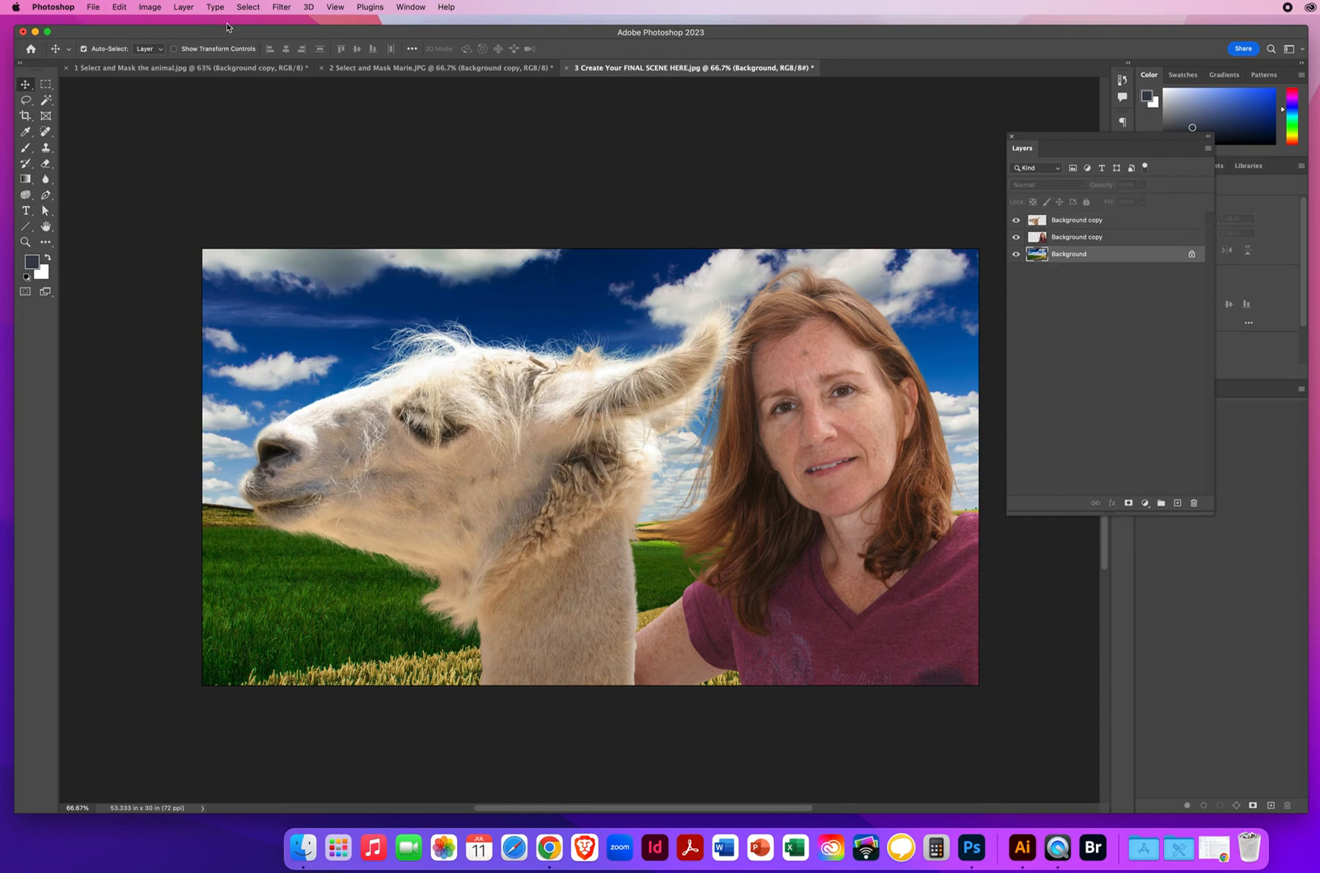
click(281, 6)
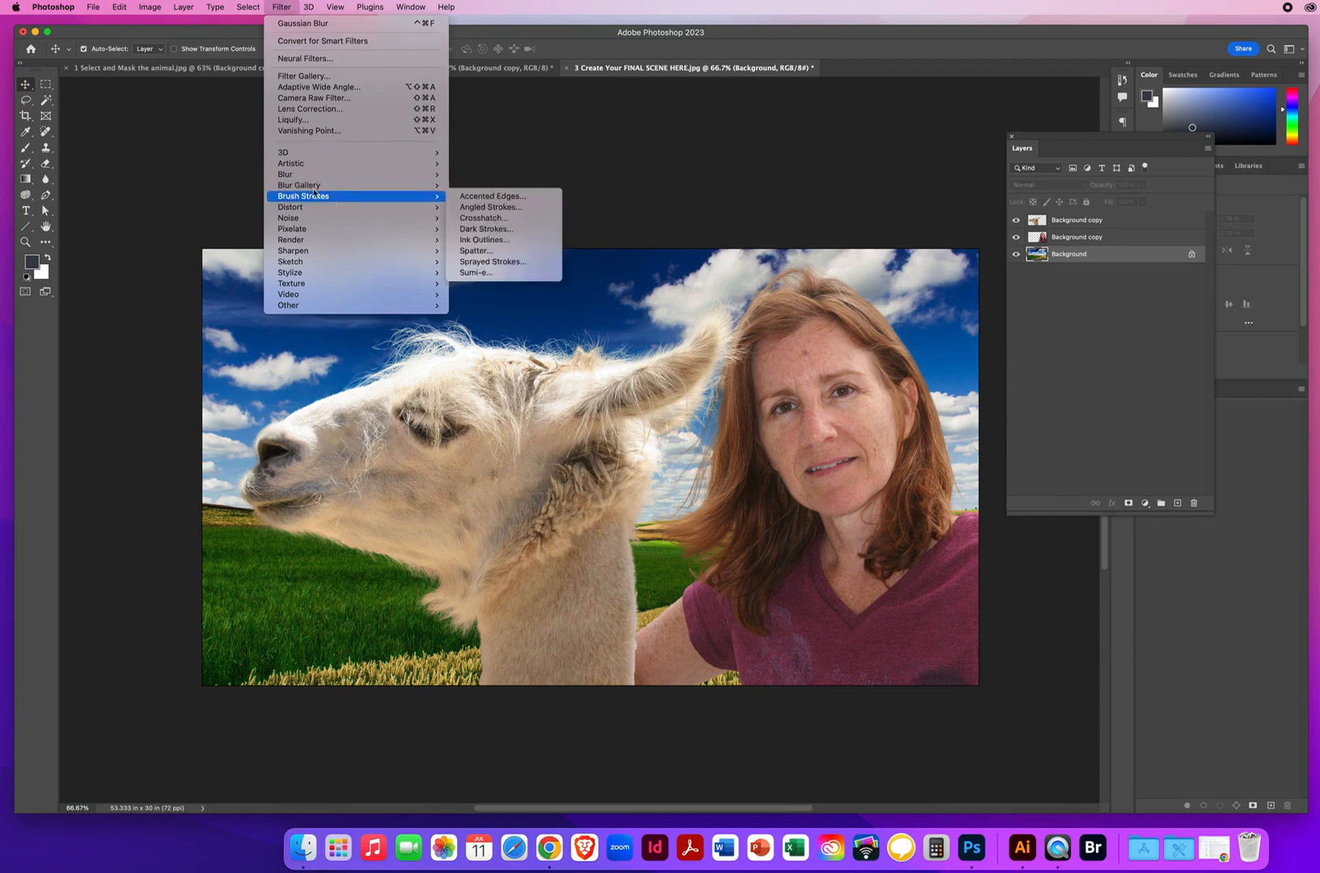
mouse_move(286, 174)
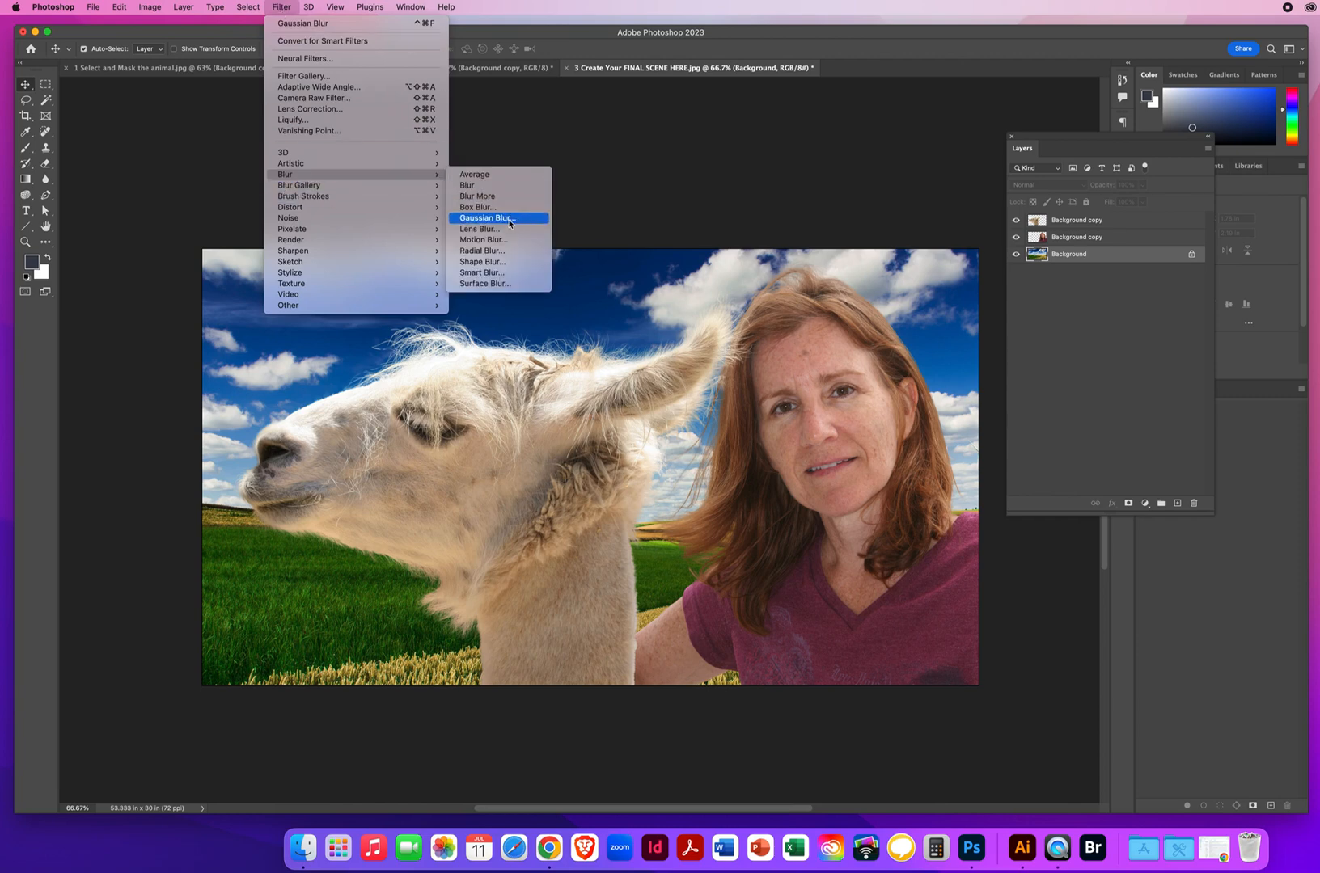
click(488, 218)
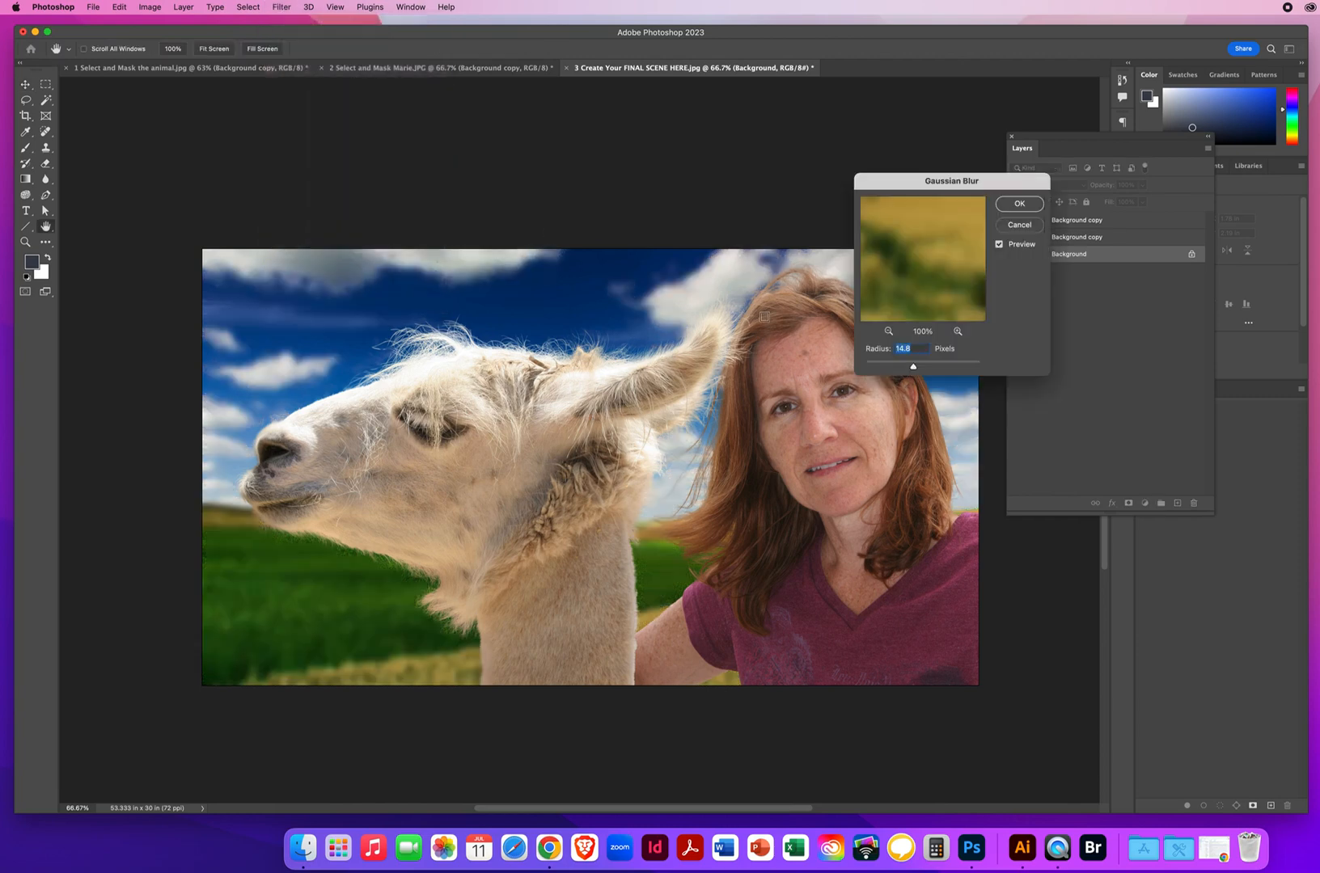
drag(950, 159, 618, 112)
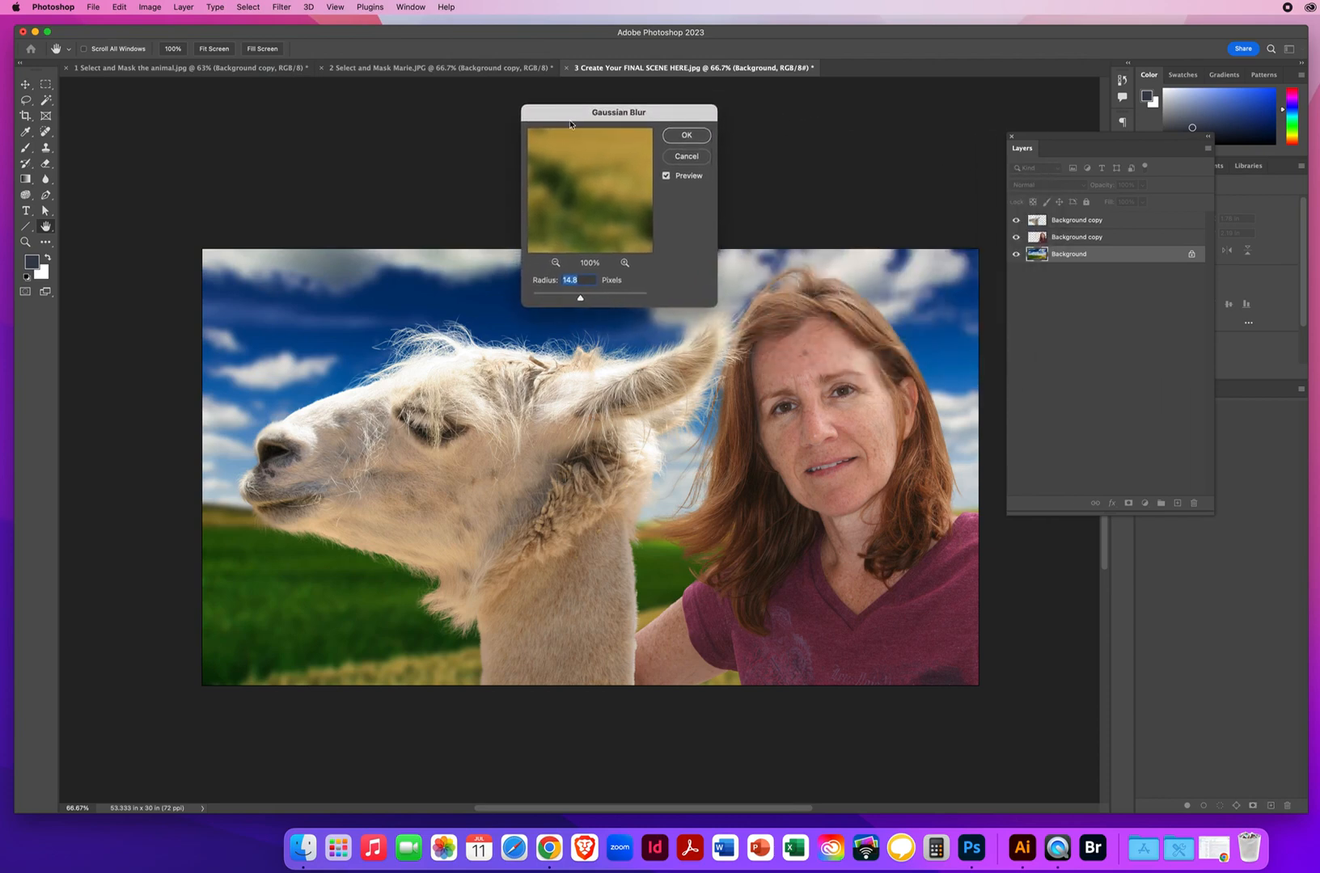
drag(580, 298, 590, 297)
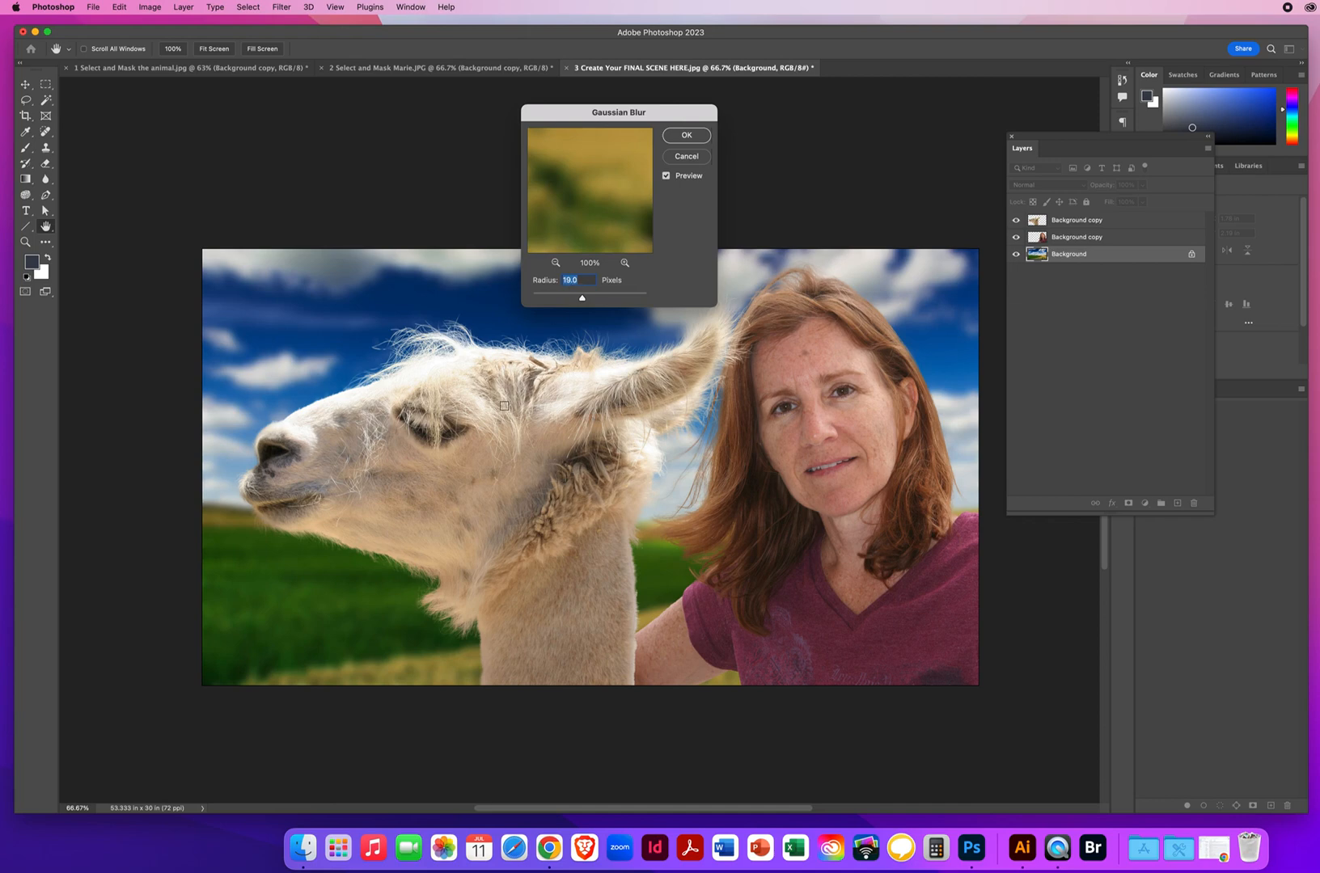
click(685, 134)
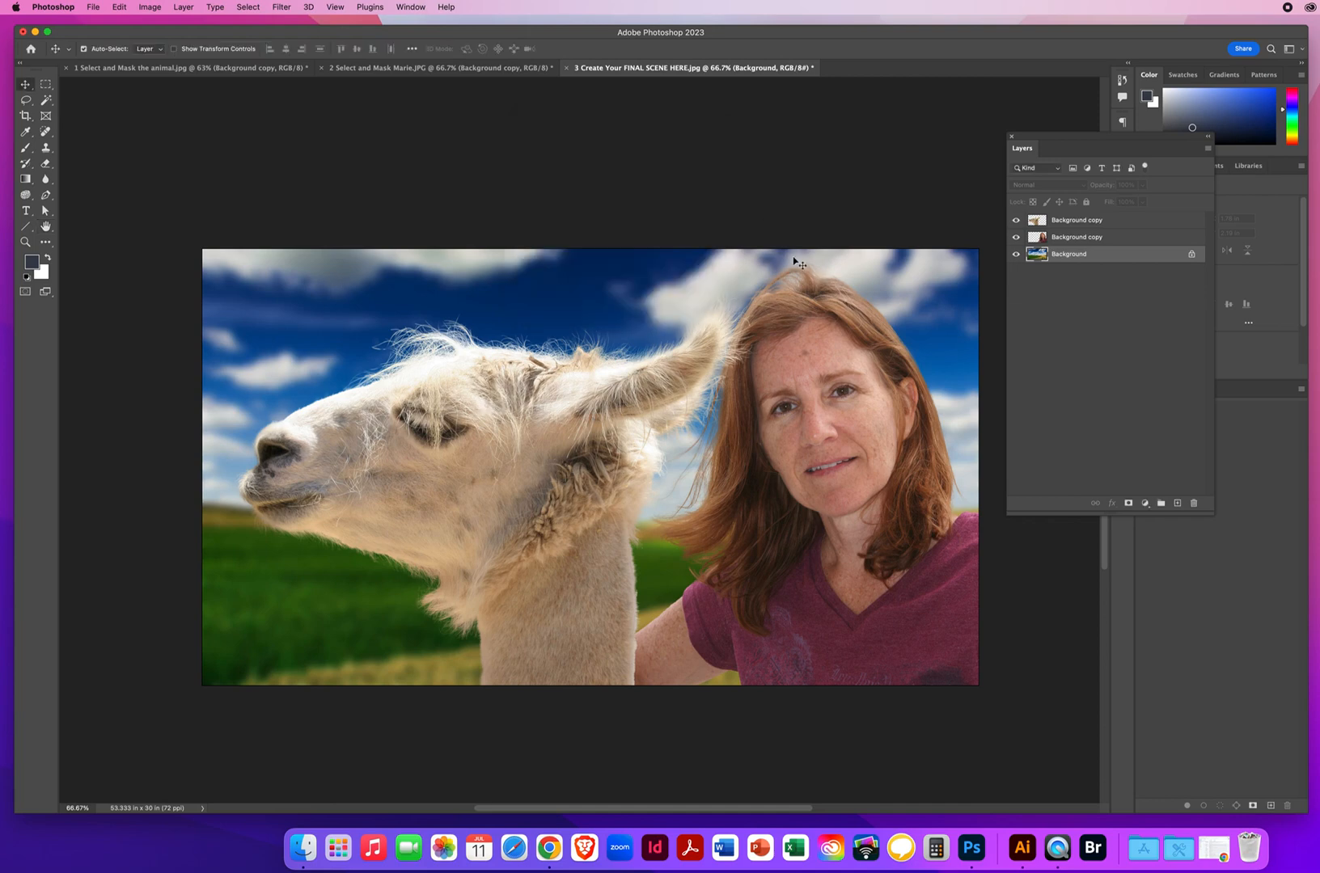
mouse_move(465, 334)
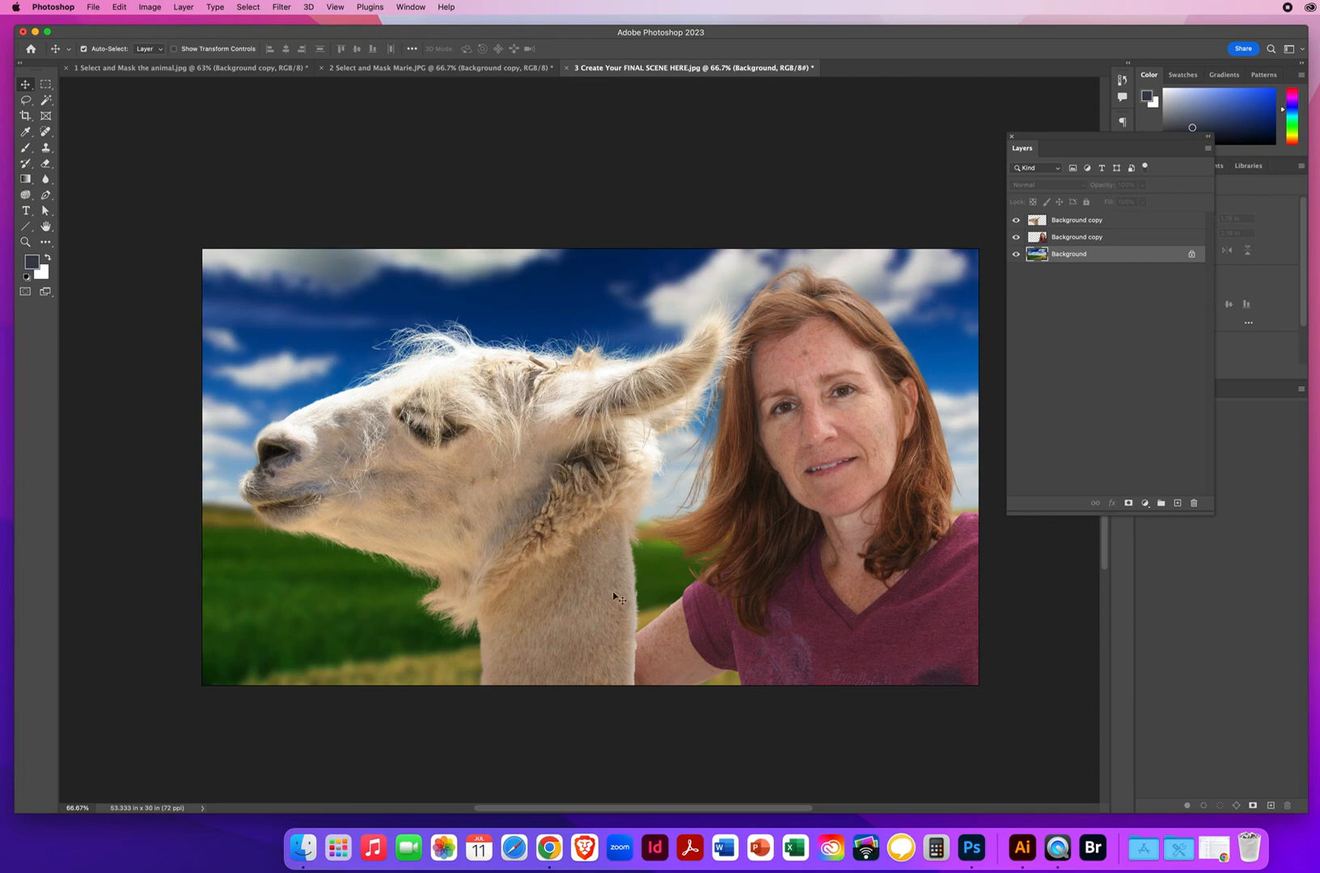
mouse_move(664, 284)
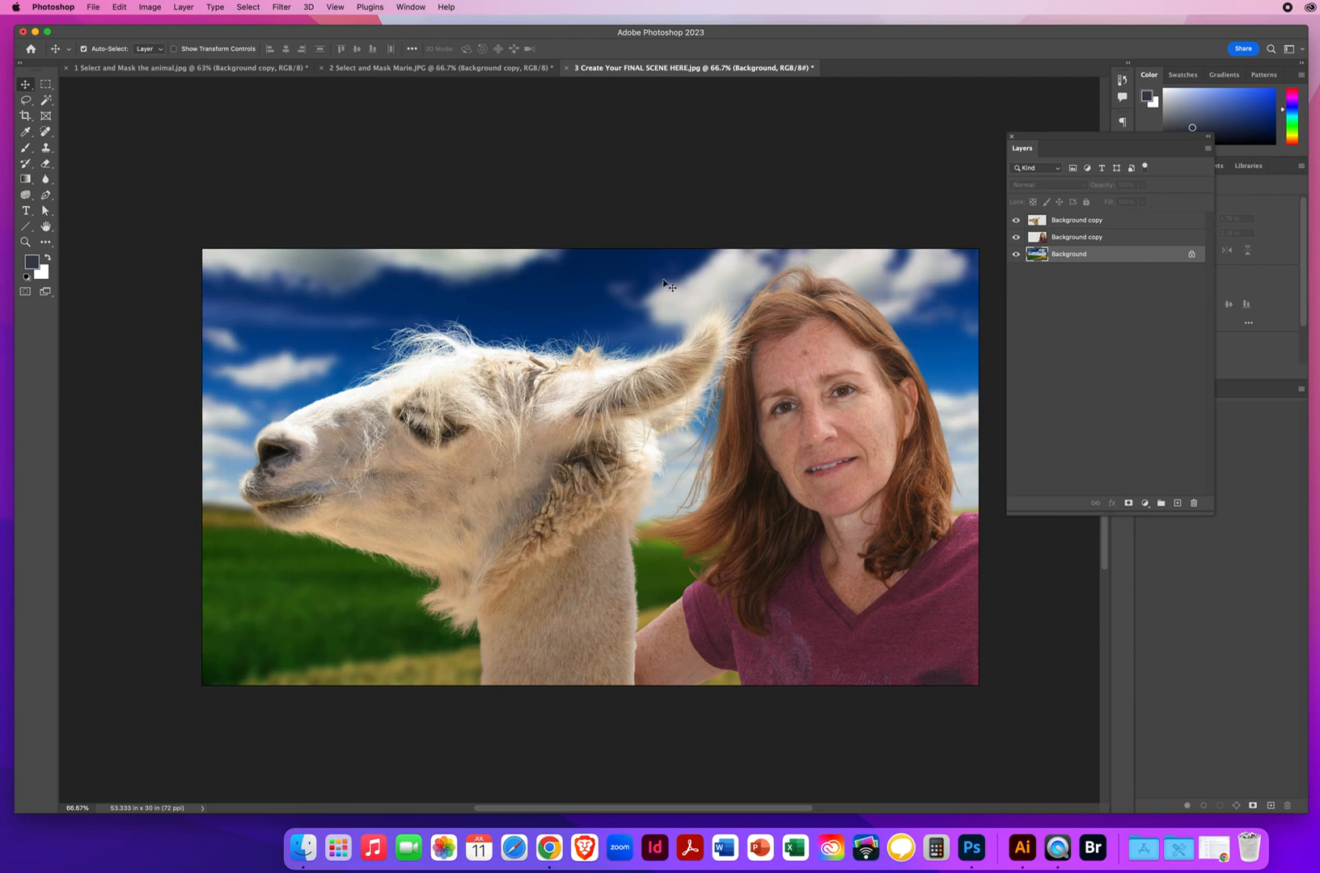
mouse_move(508, 540)
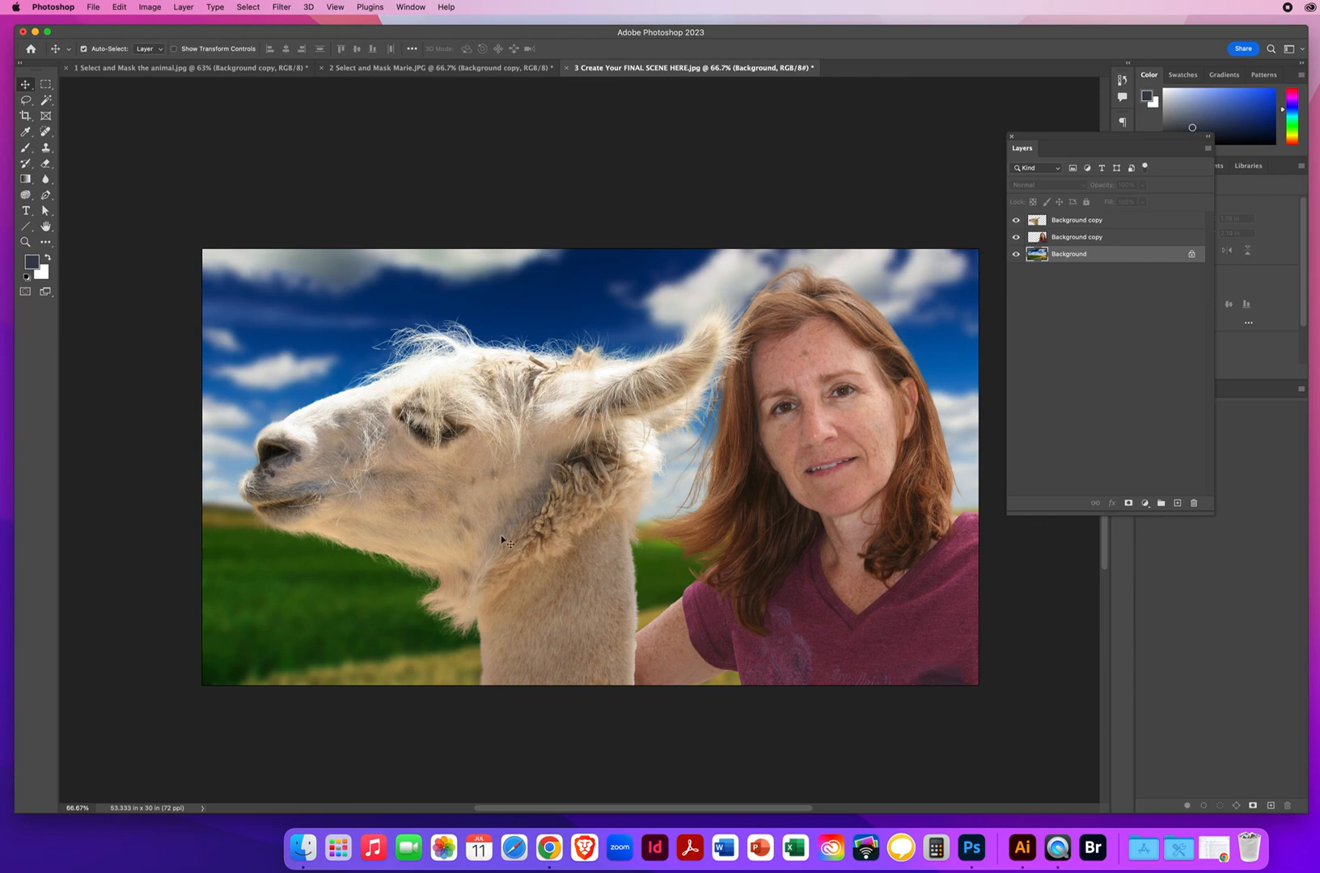
mouse_move(537, 468)
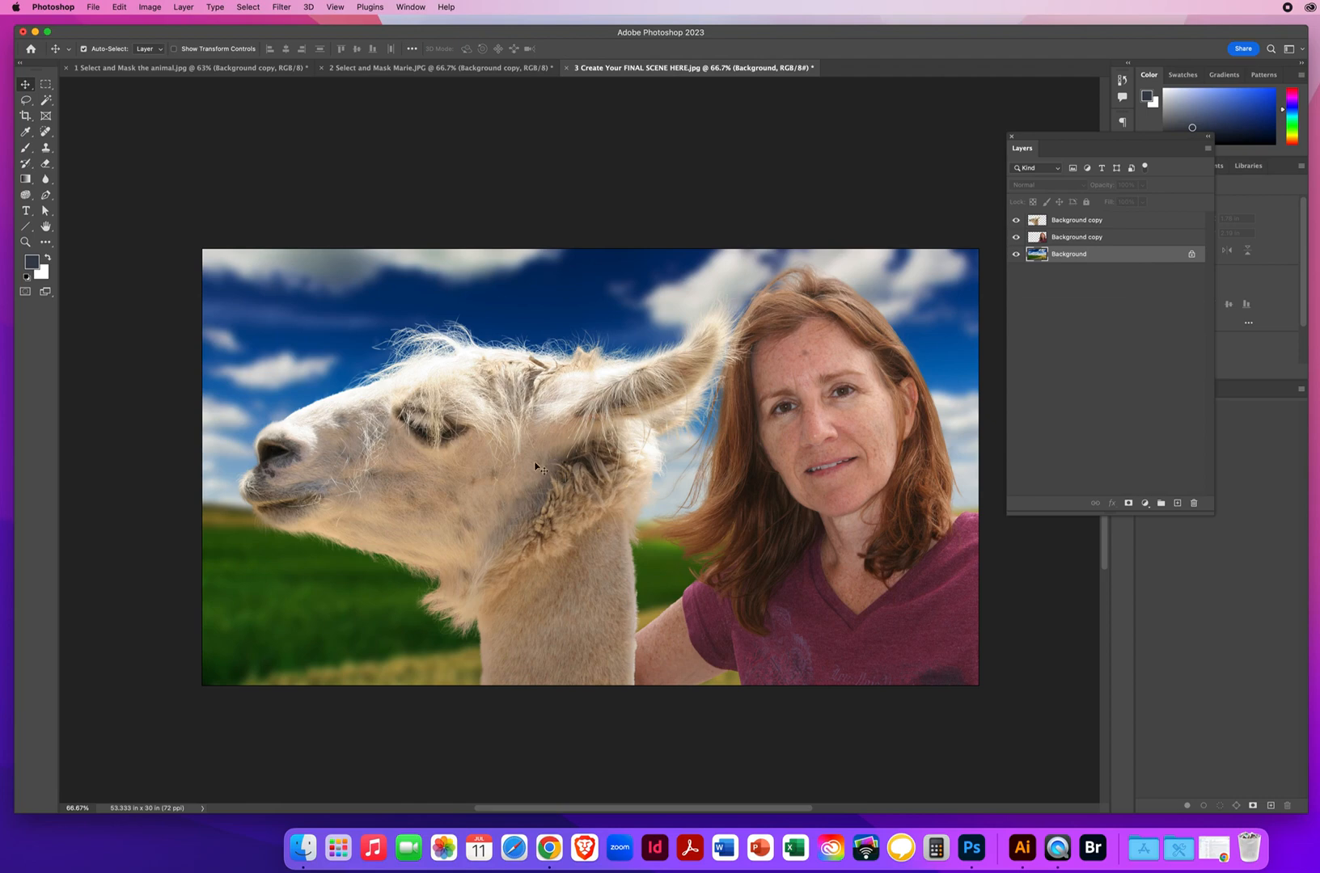
mouse_move(626, 418)
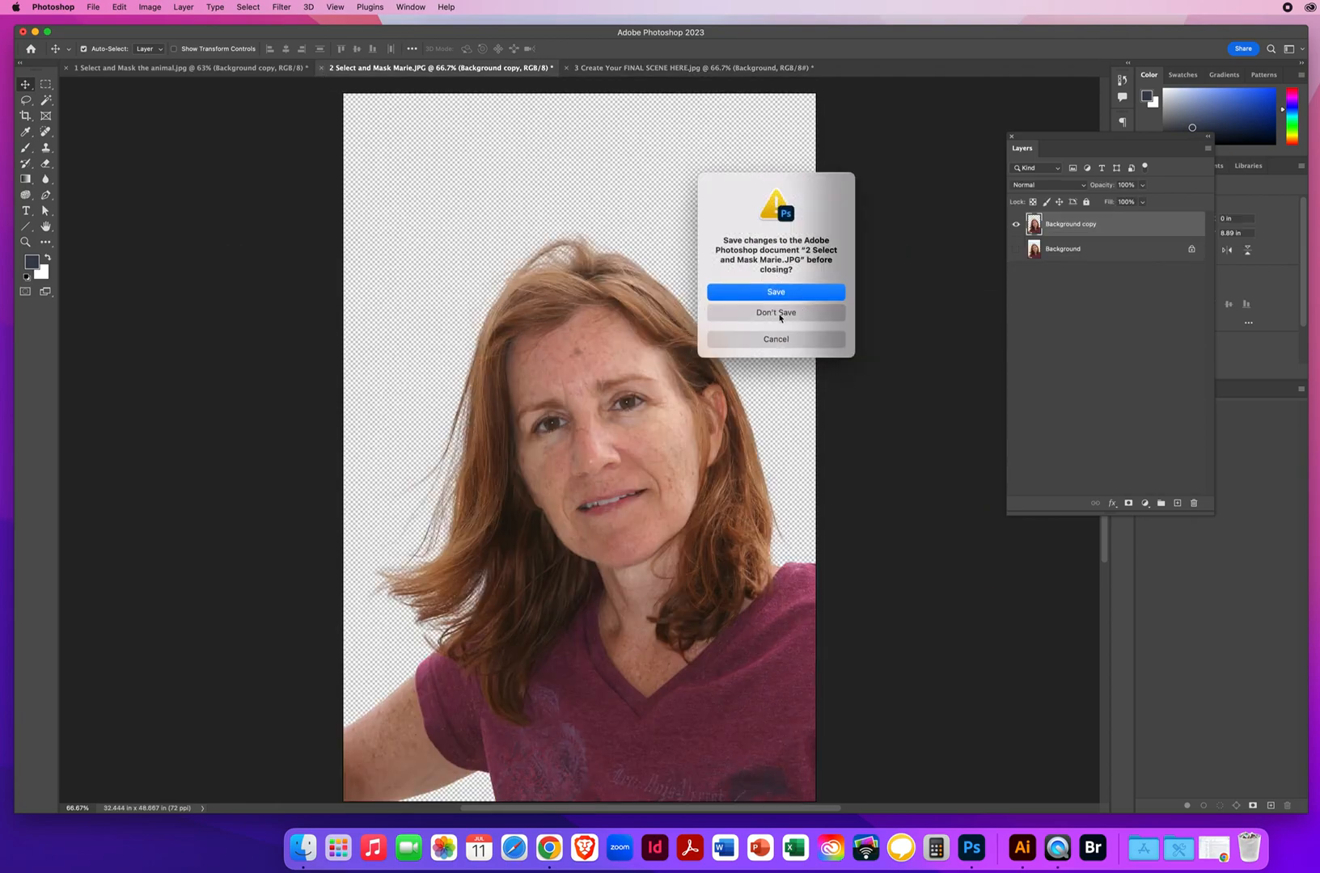
- Close the woman's source photo without saving
click(775, 313)
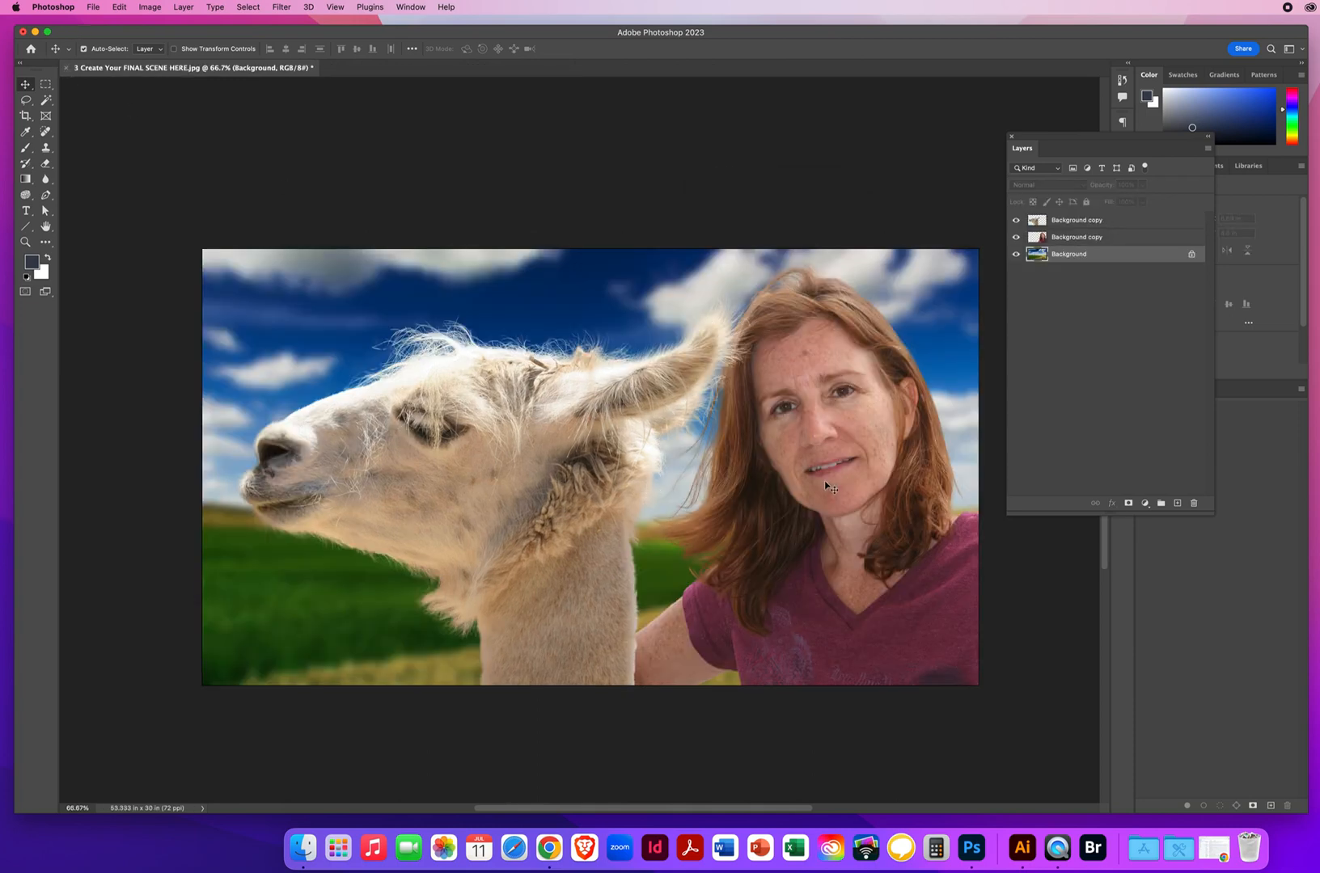
mouse_move(368, 566)
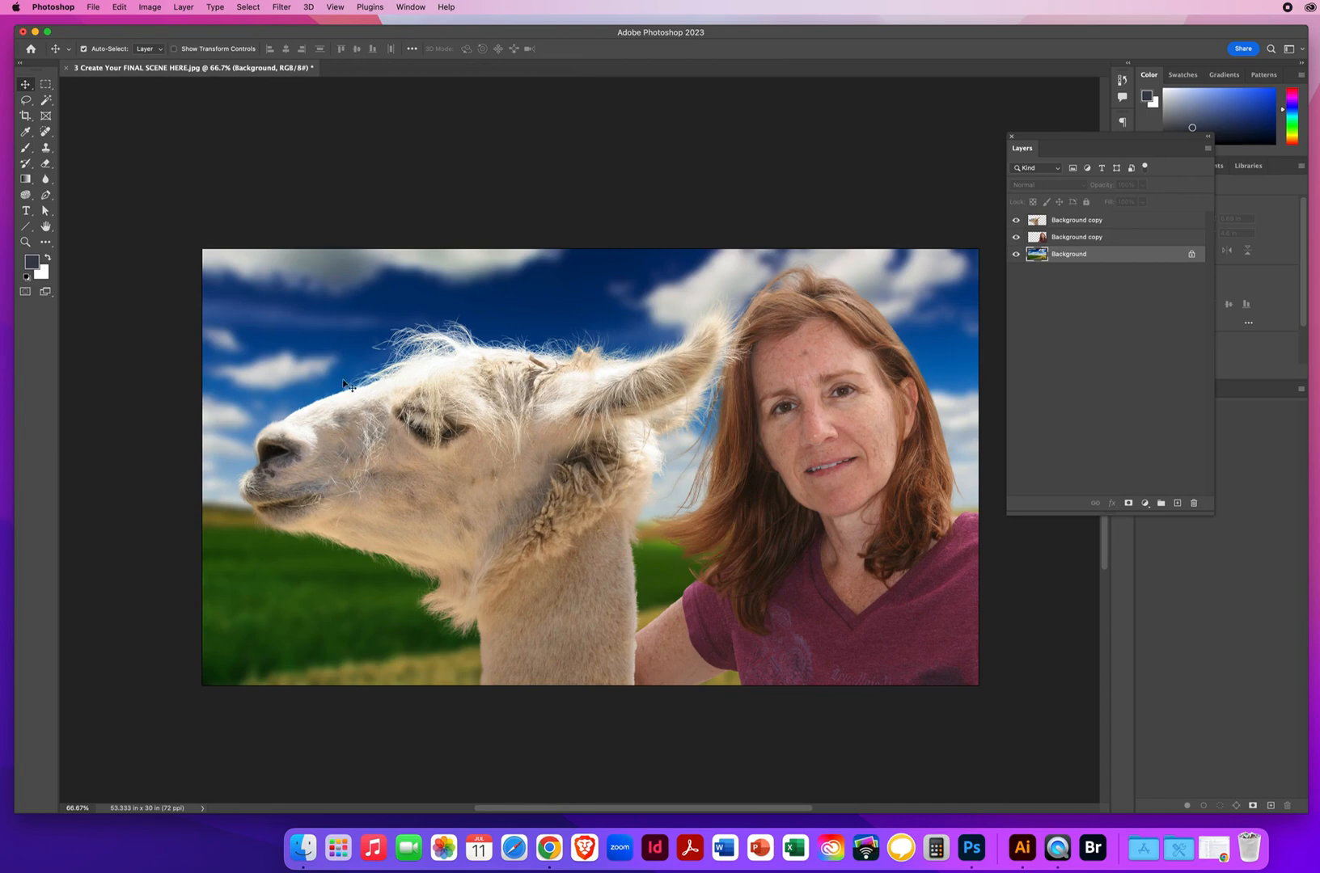
mouse_move(501, 656)
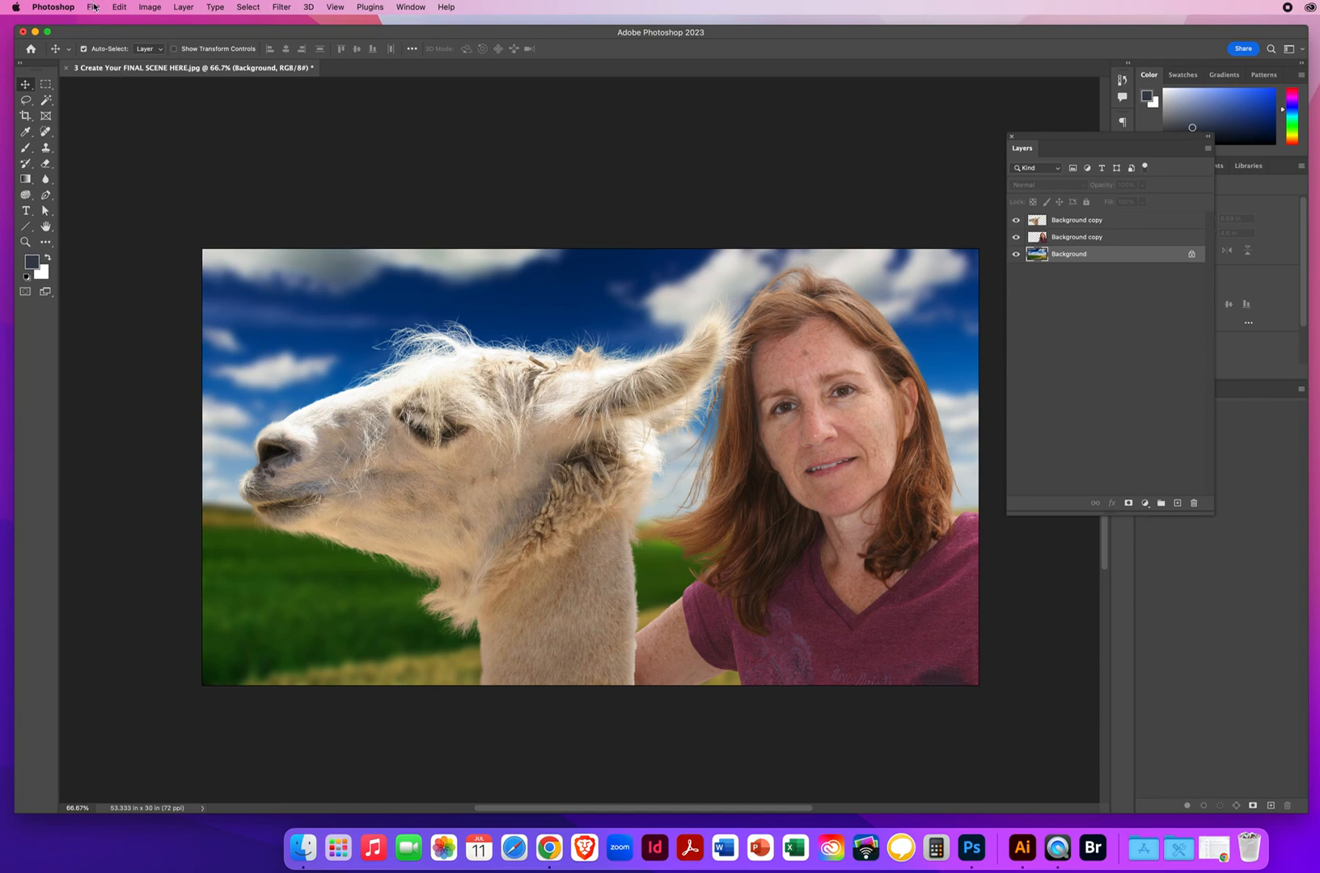
- Save a JPEG copy of the composite to the Desktop named 'Select', accepting the JPEG options
click(93, 7)
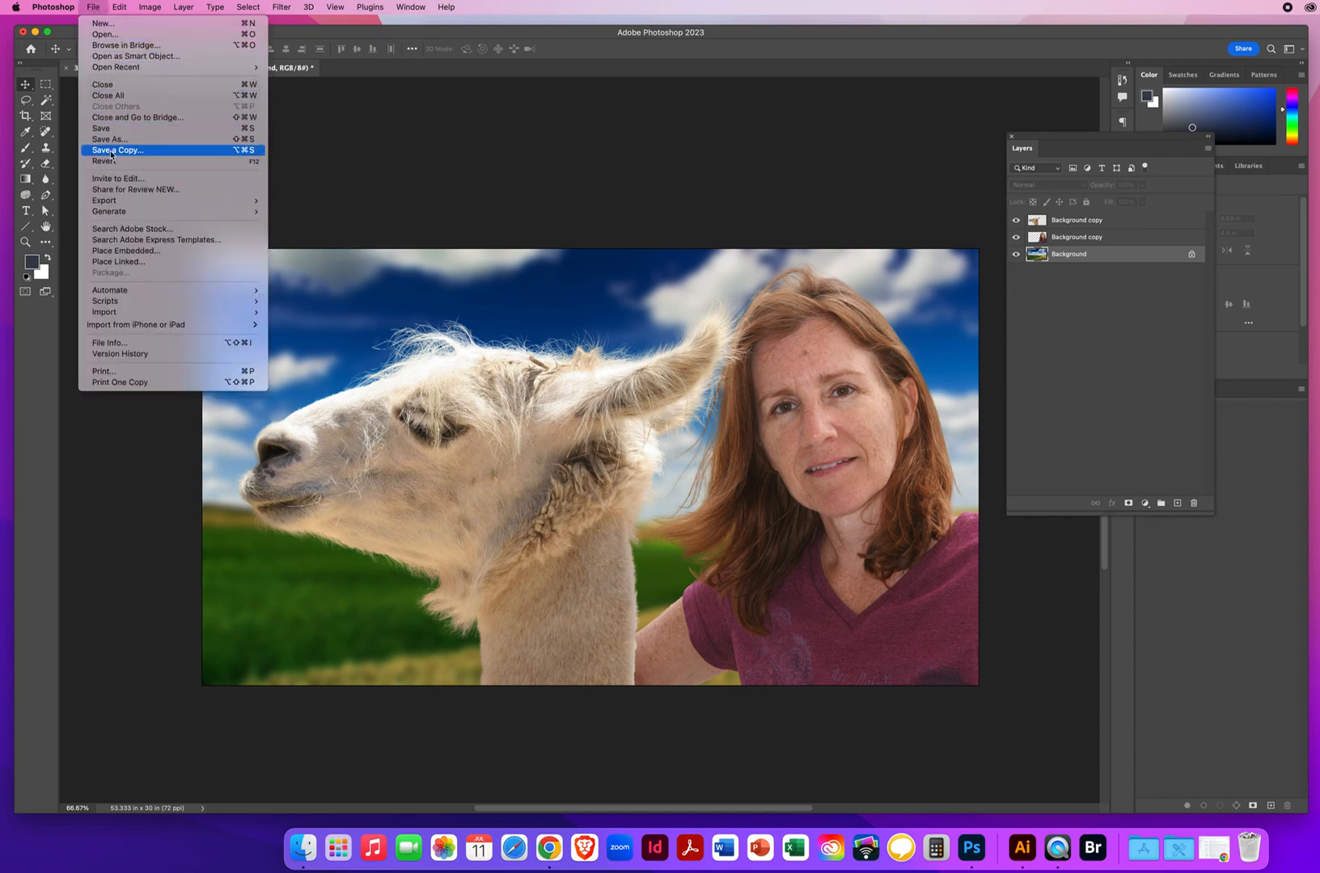
click(117, 150)
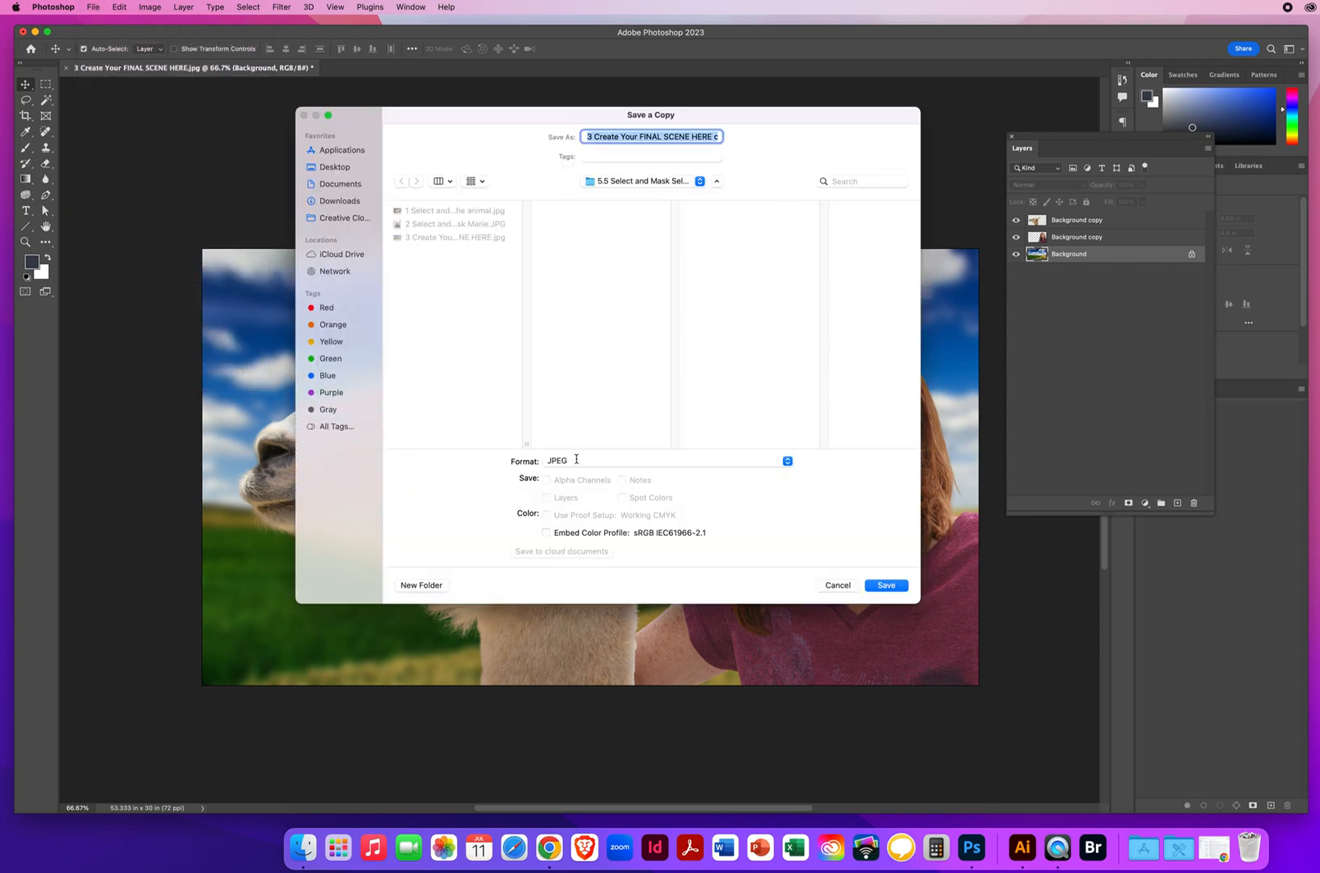
click(333, 166)
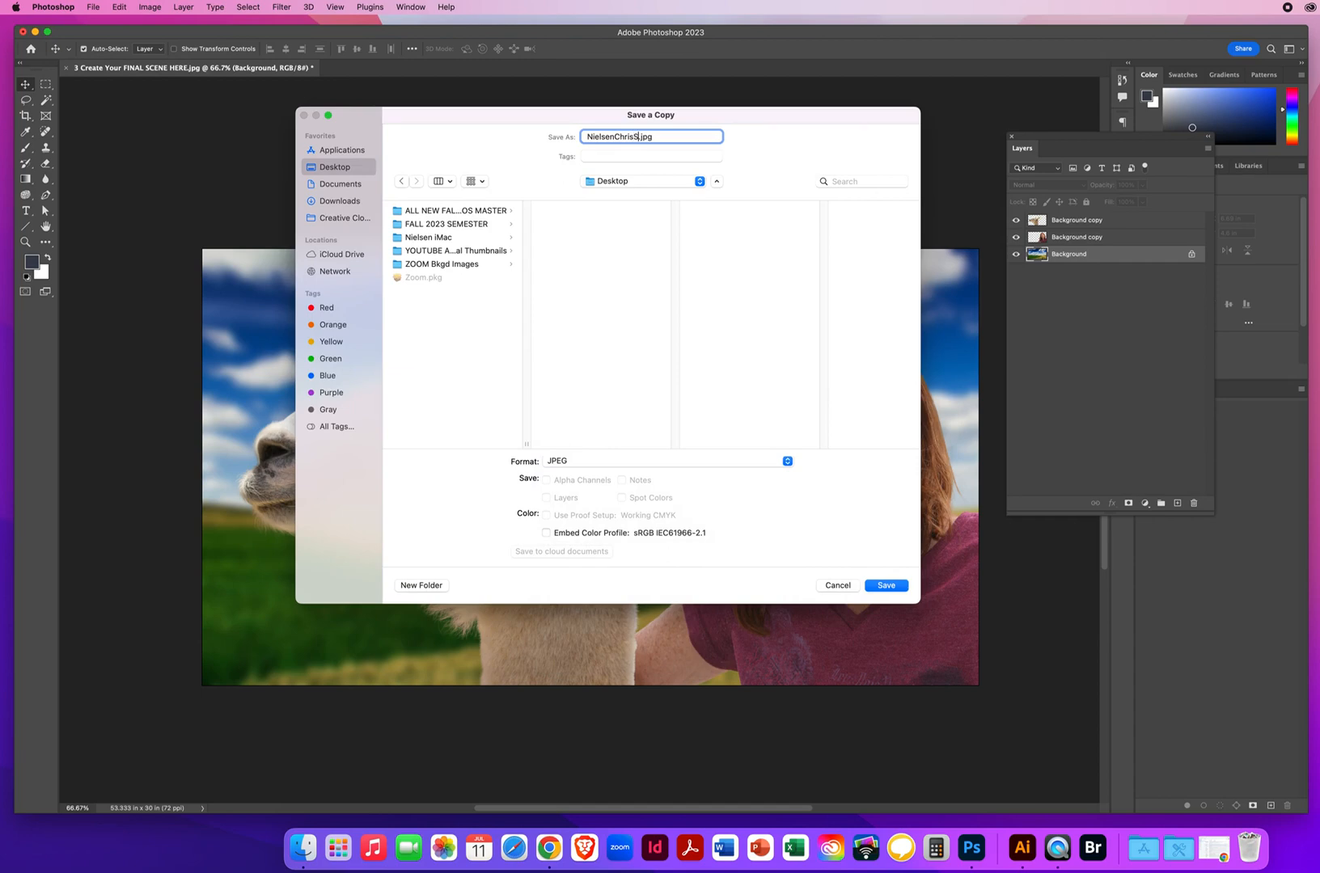
text(SelectingHair)
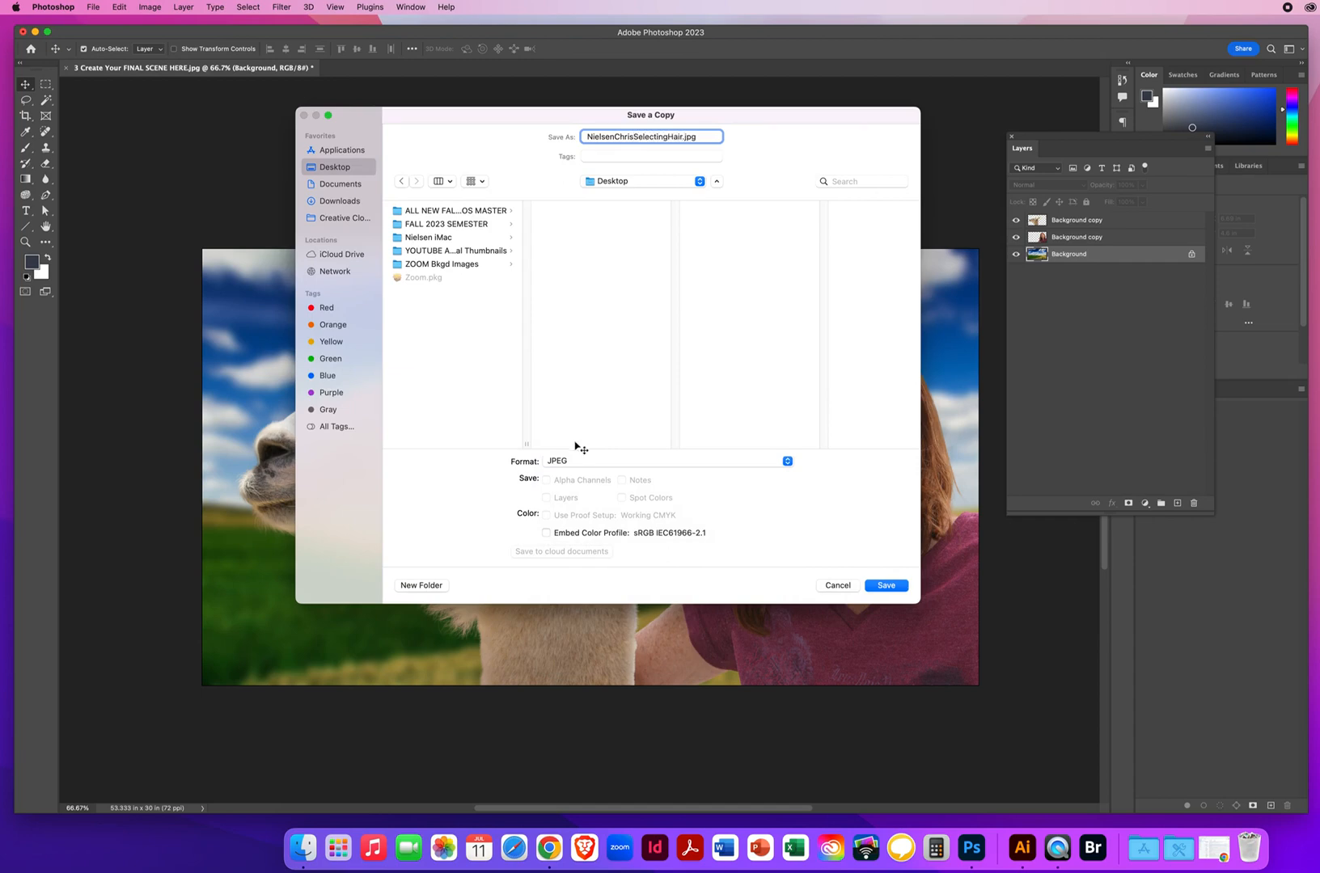
click(885, 585)
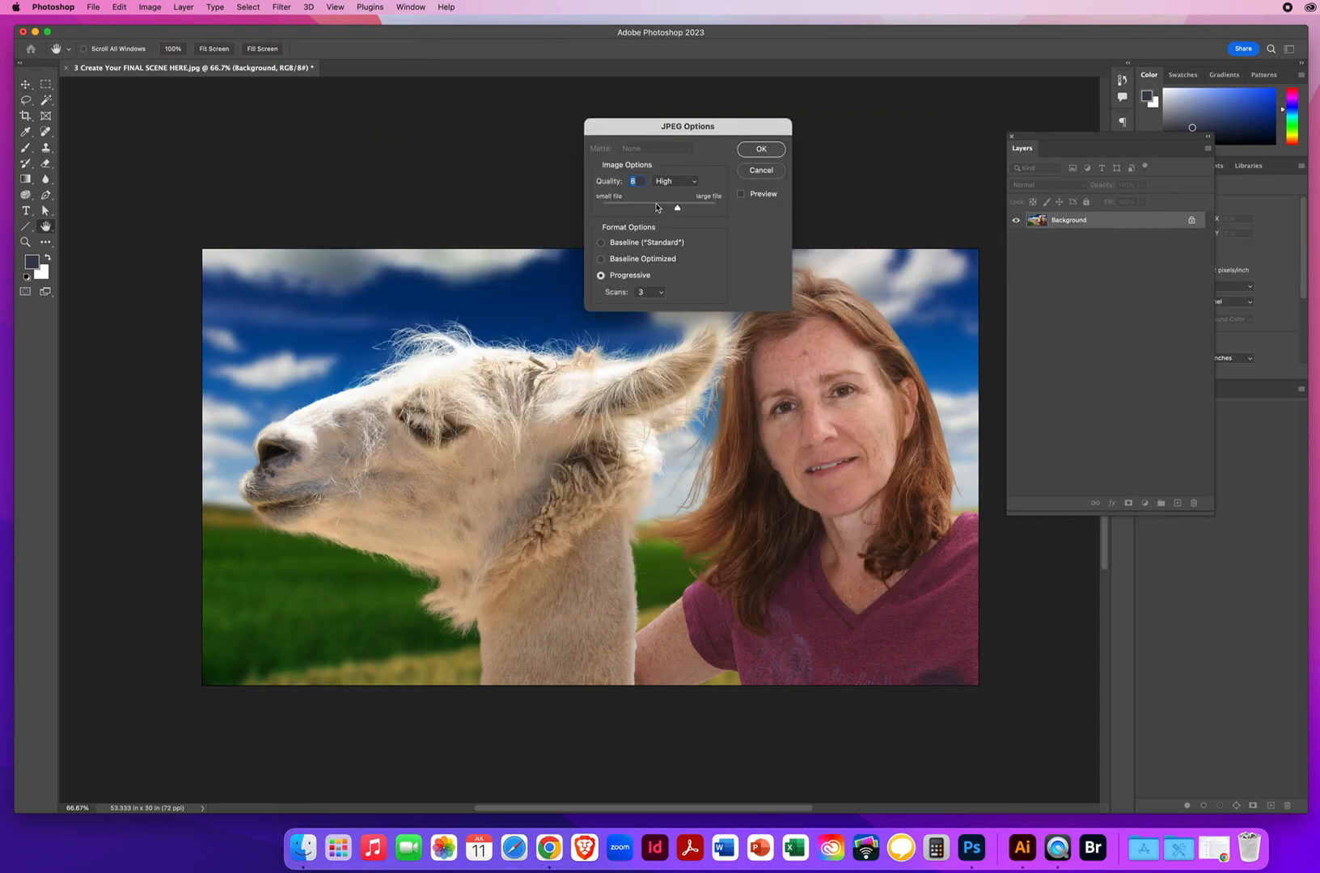
click(759, 149)
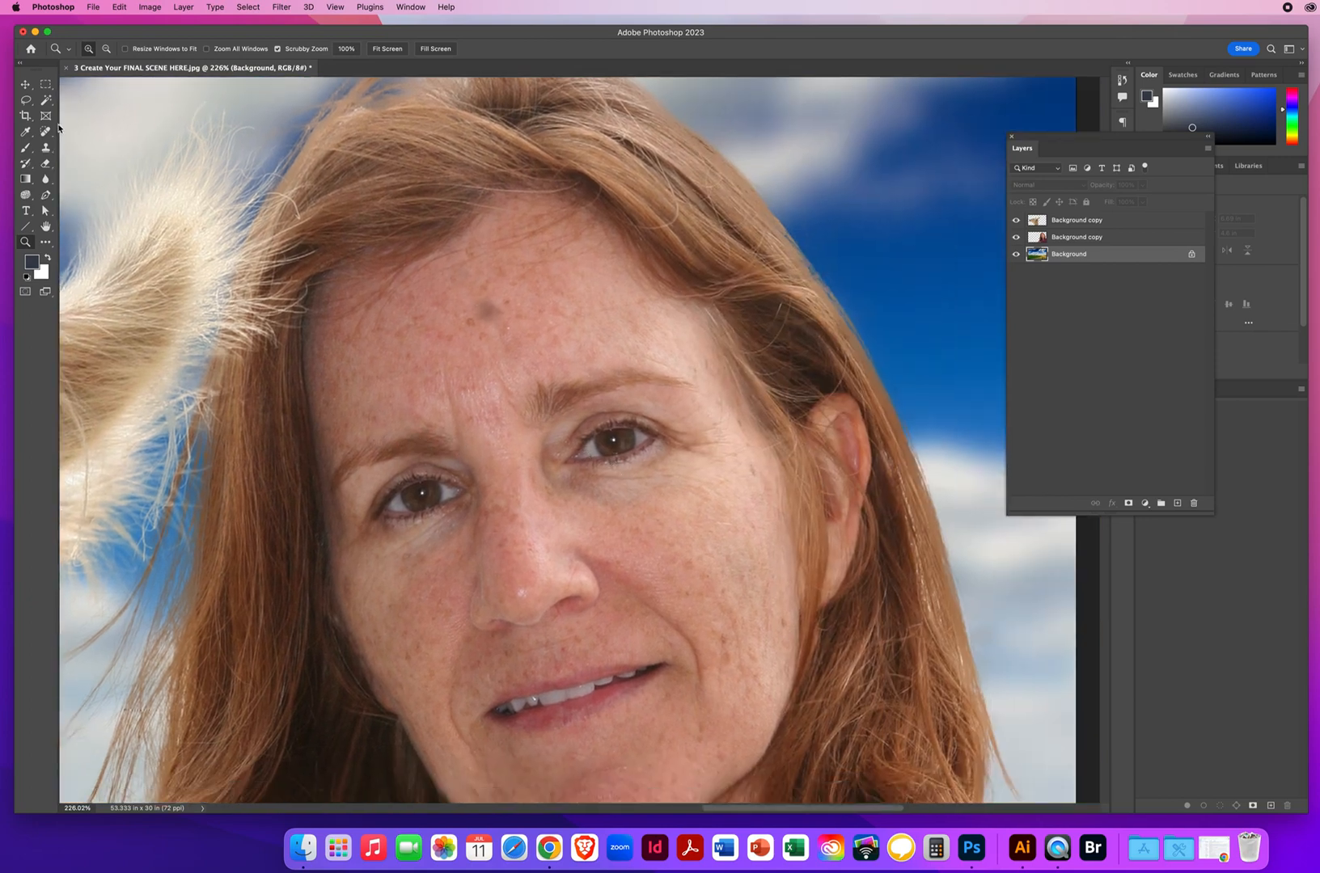
click(46, 131)
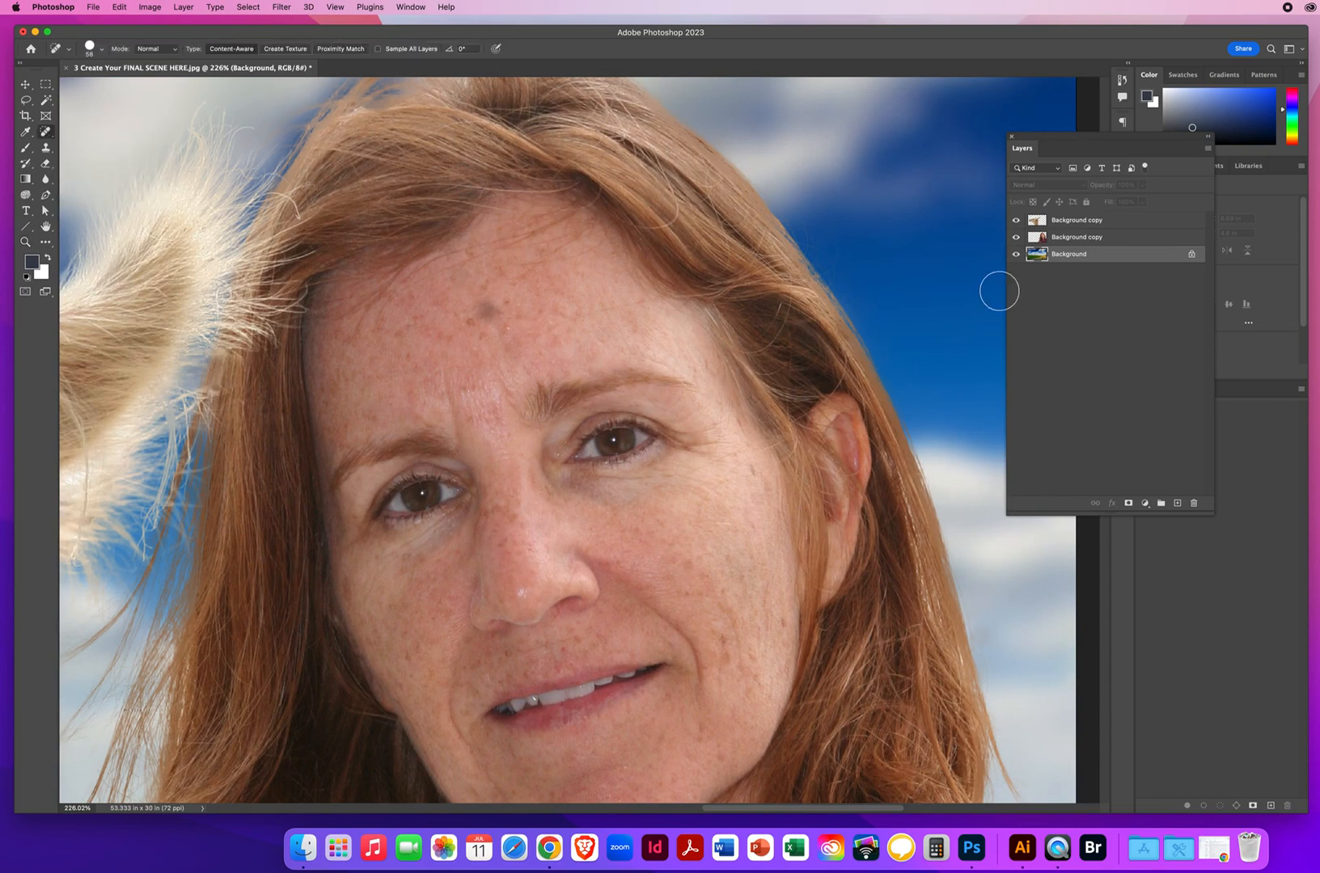
click(1075, 236)
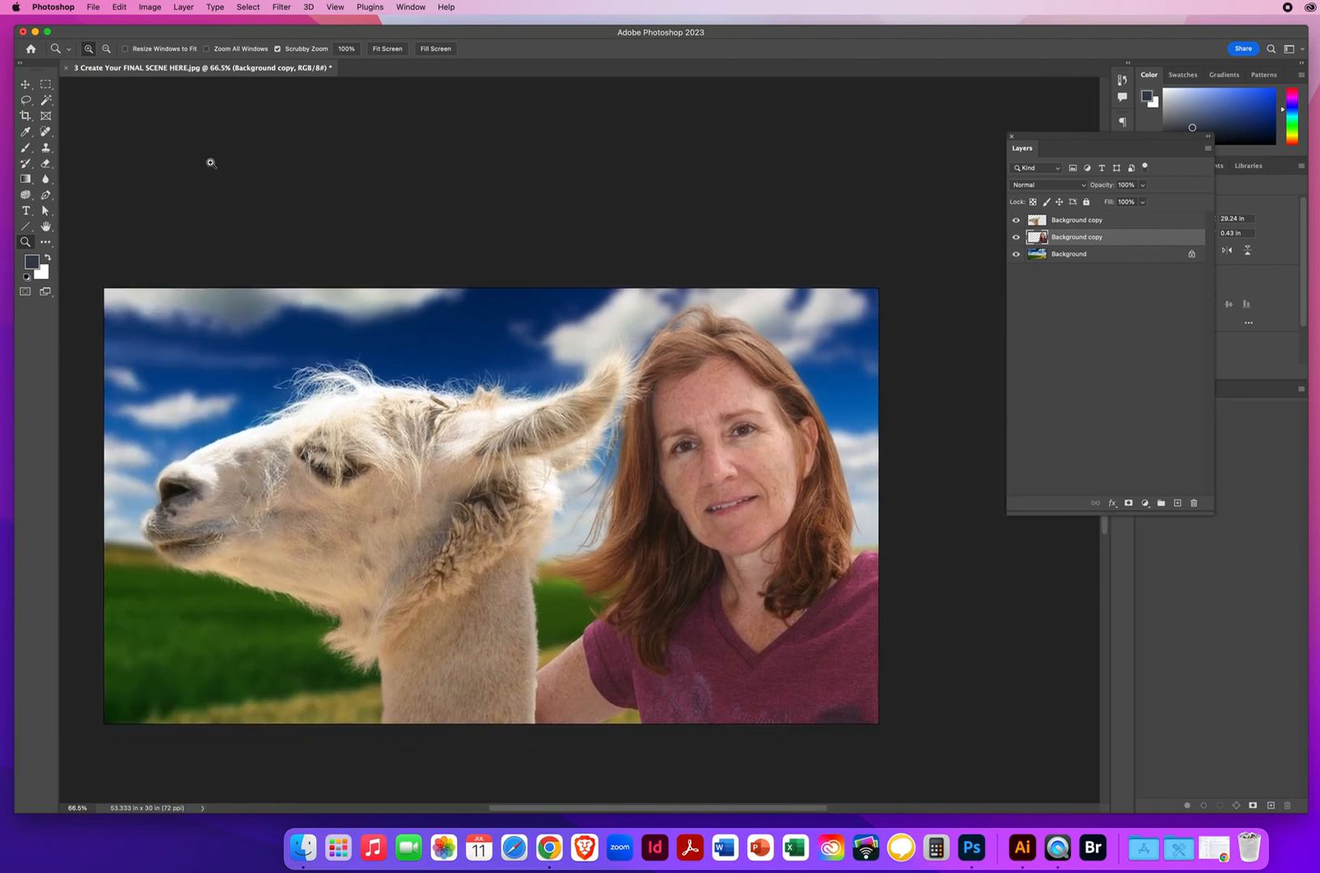
- Save a copy as NielsenChrisSelectingHair.jpg, replacing the existing Desktop JPEG with default quality
click(92, 6)
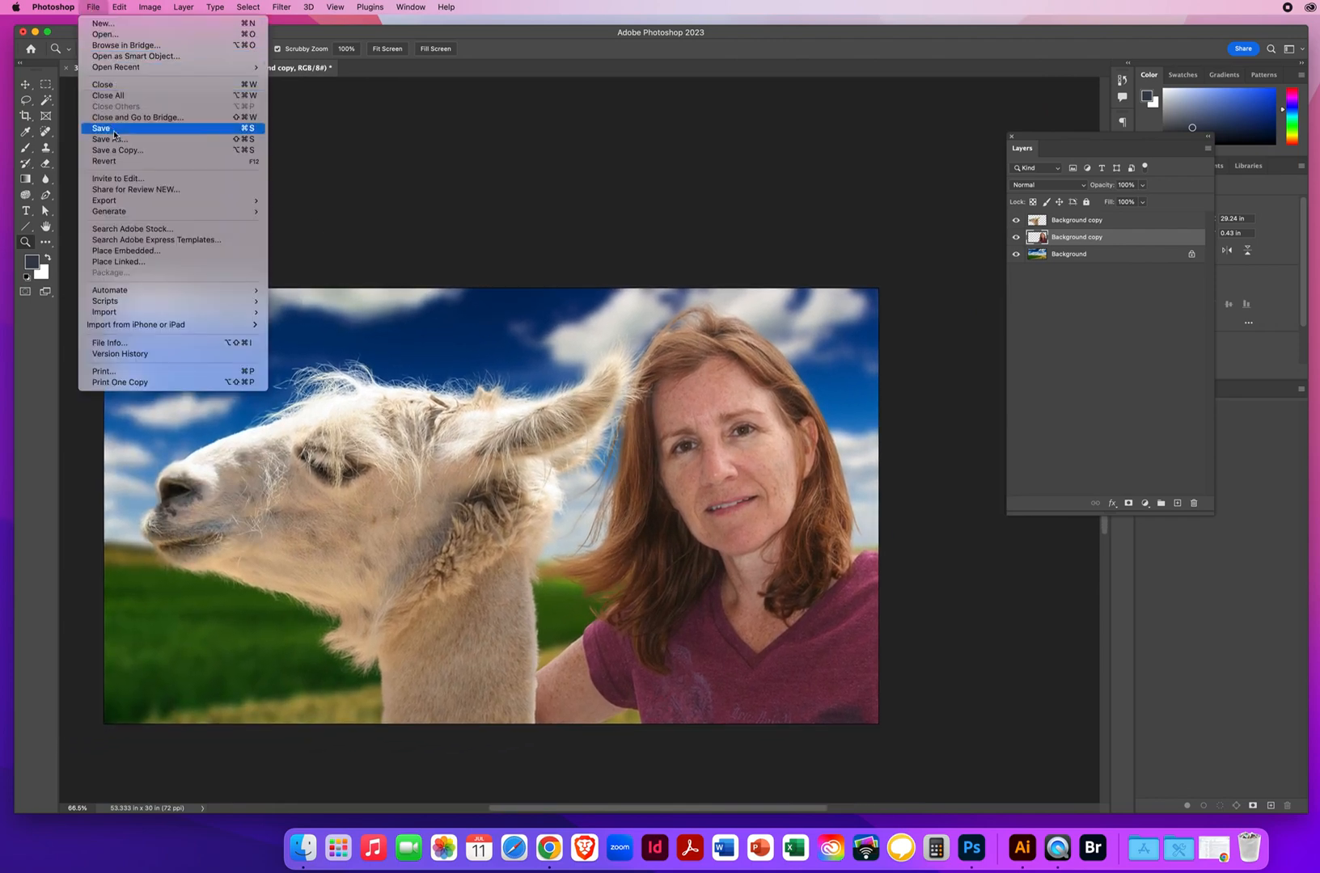
click(101, 128)
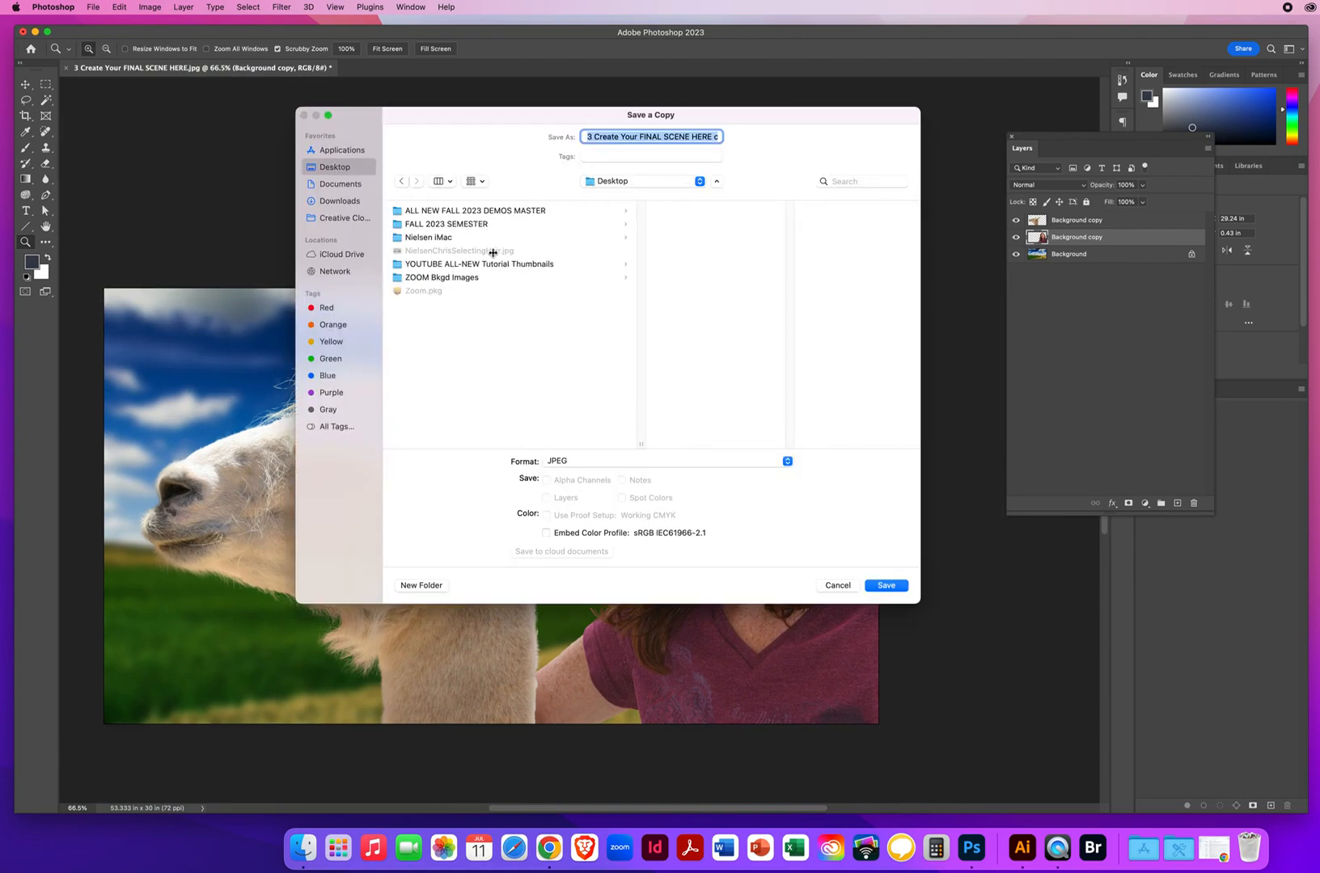
text(NielsenChrisSelecting.jpg)
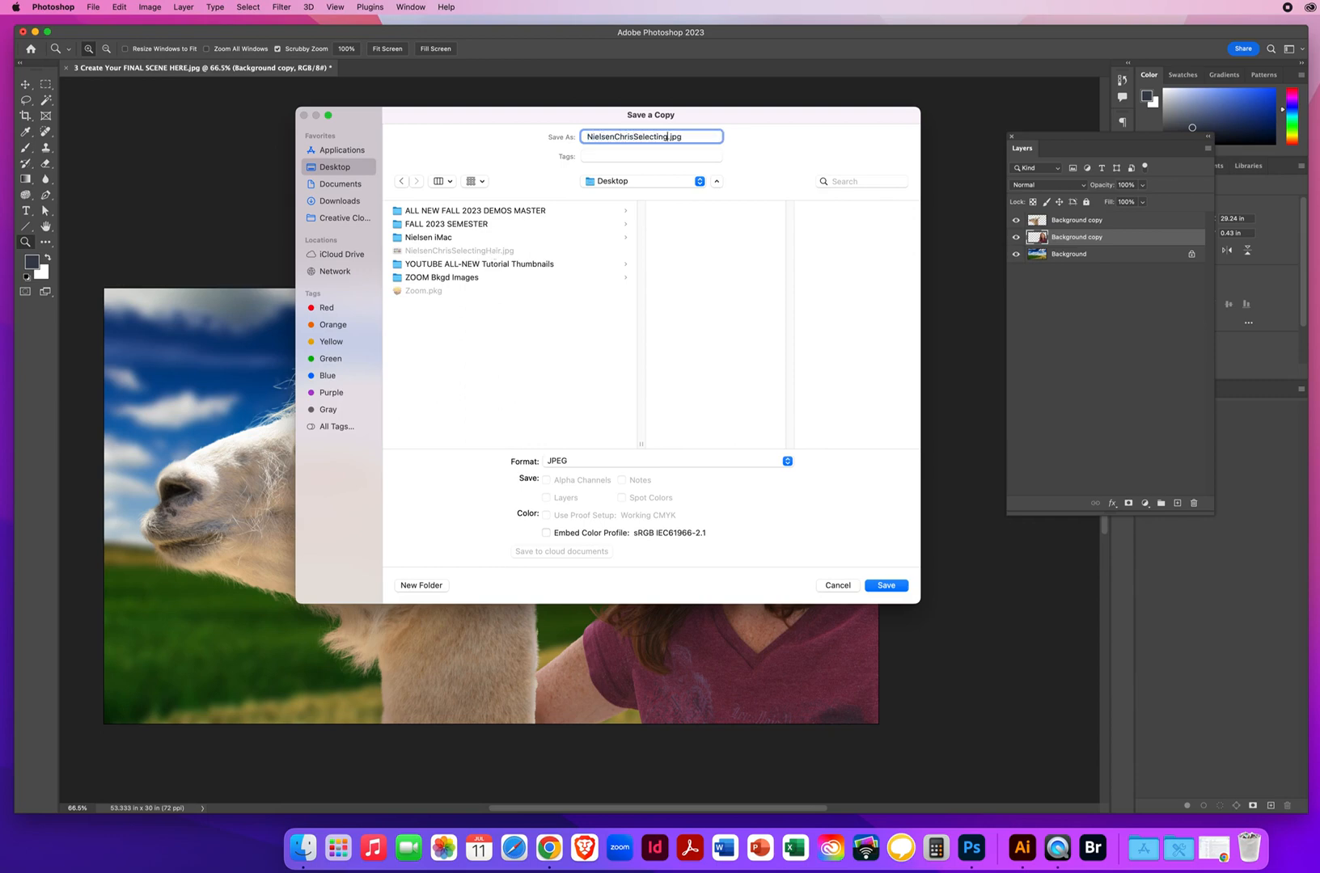
text(Hair)
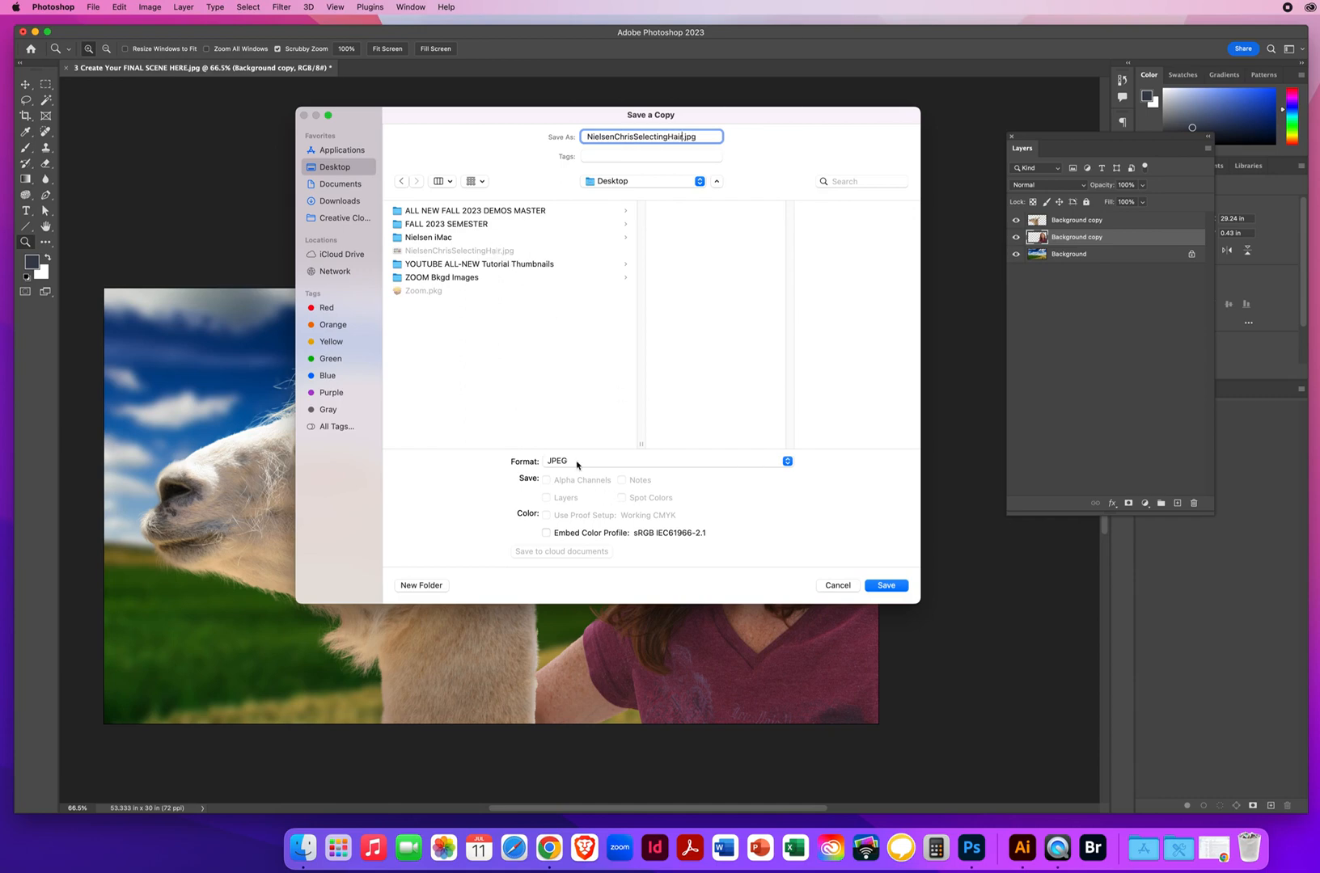
click(886, 586)
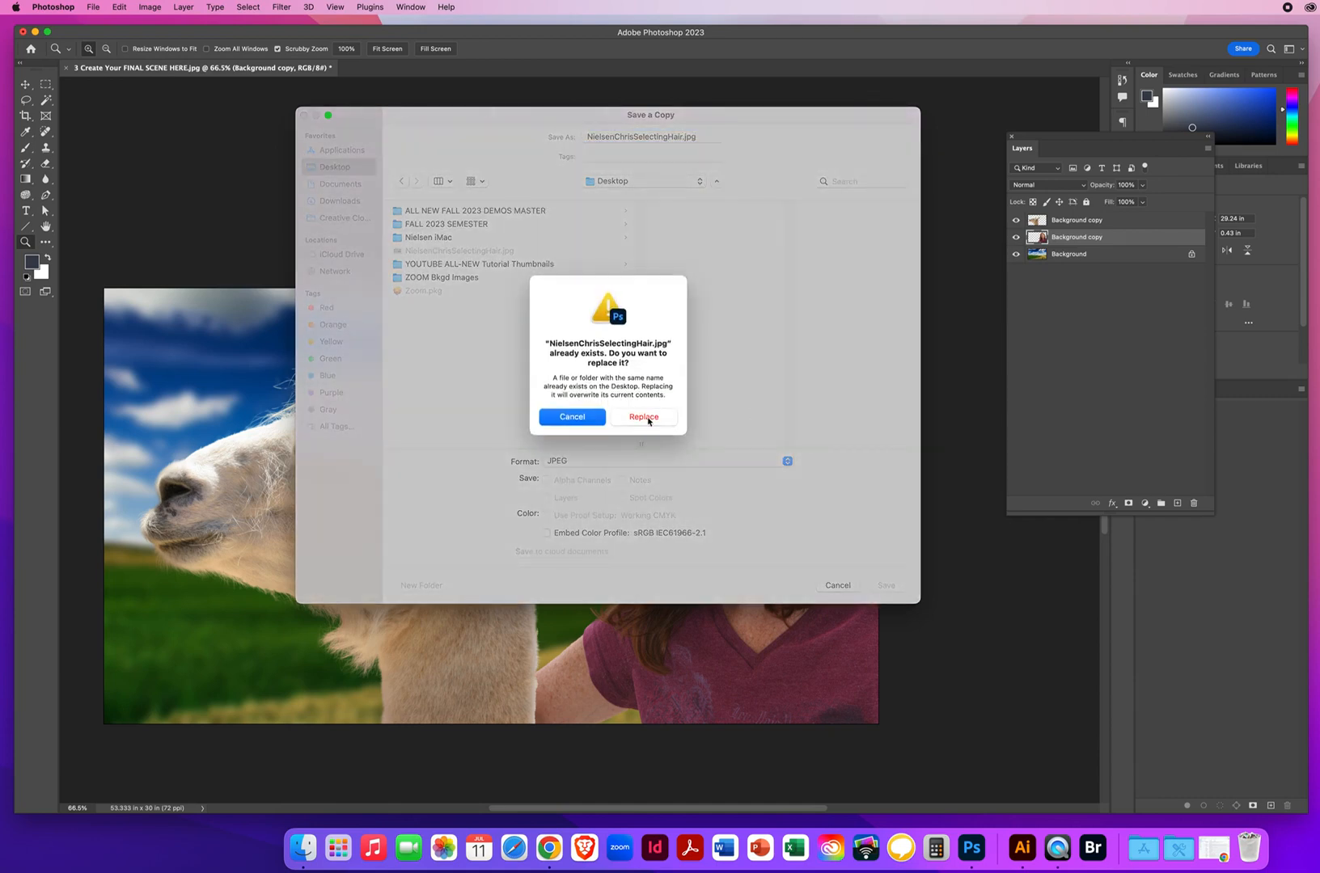
click(642, 417)
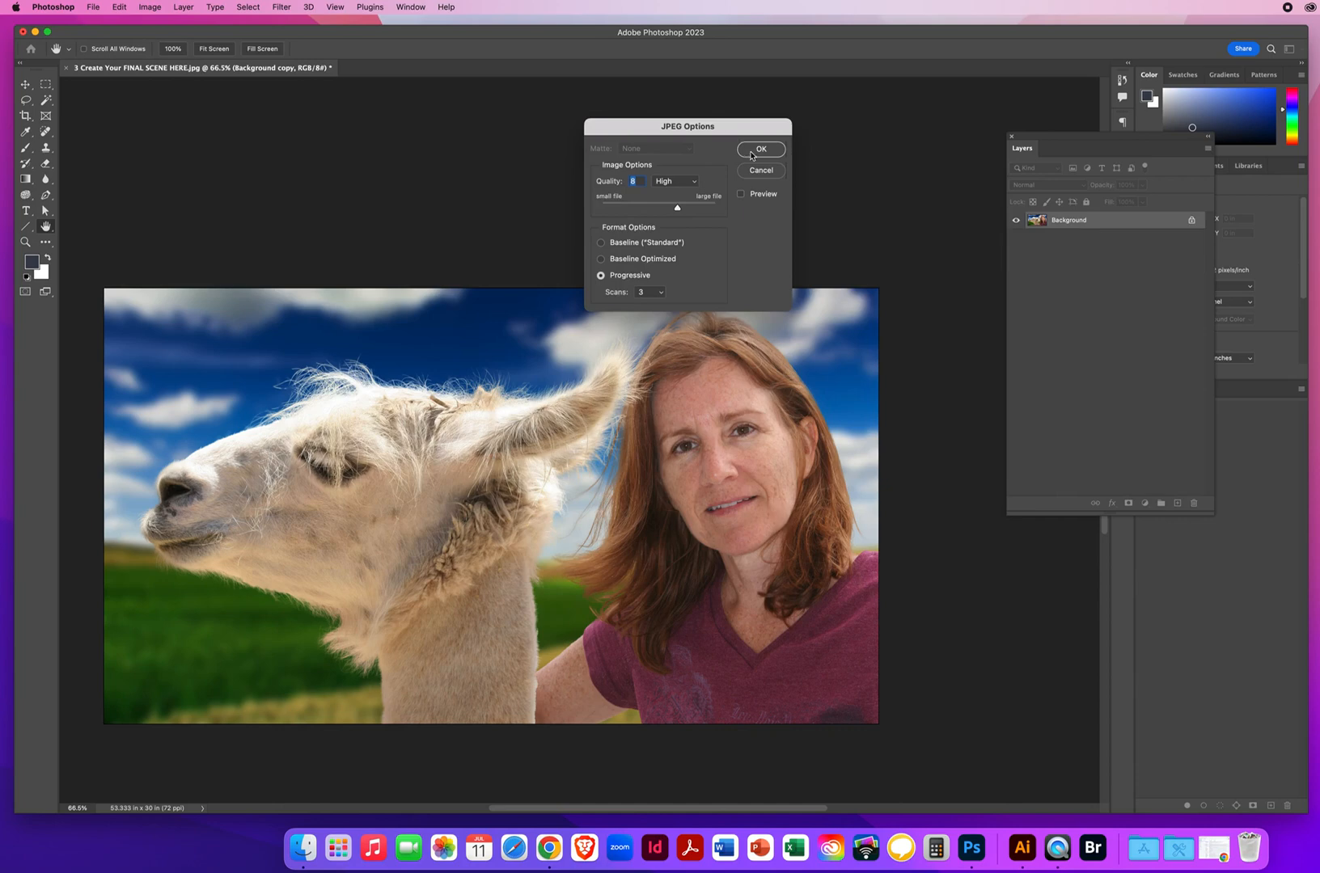
click(760, 149)
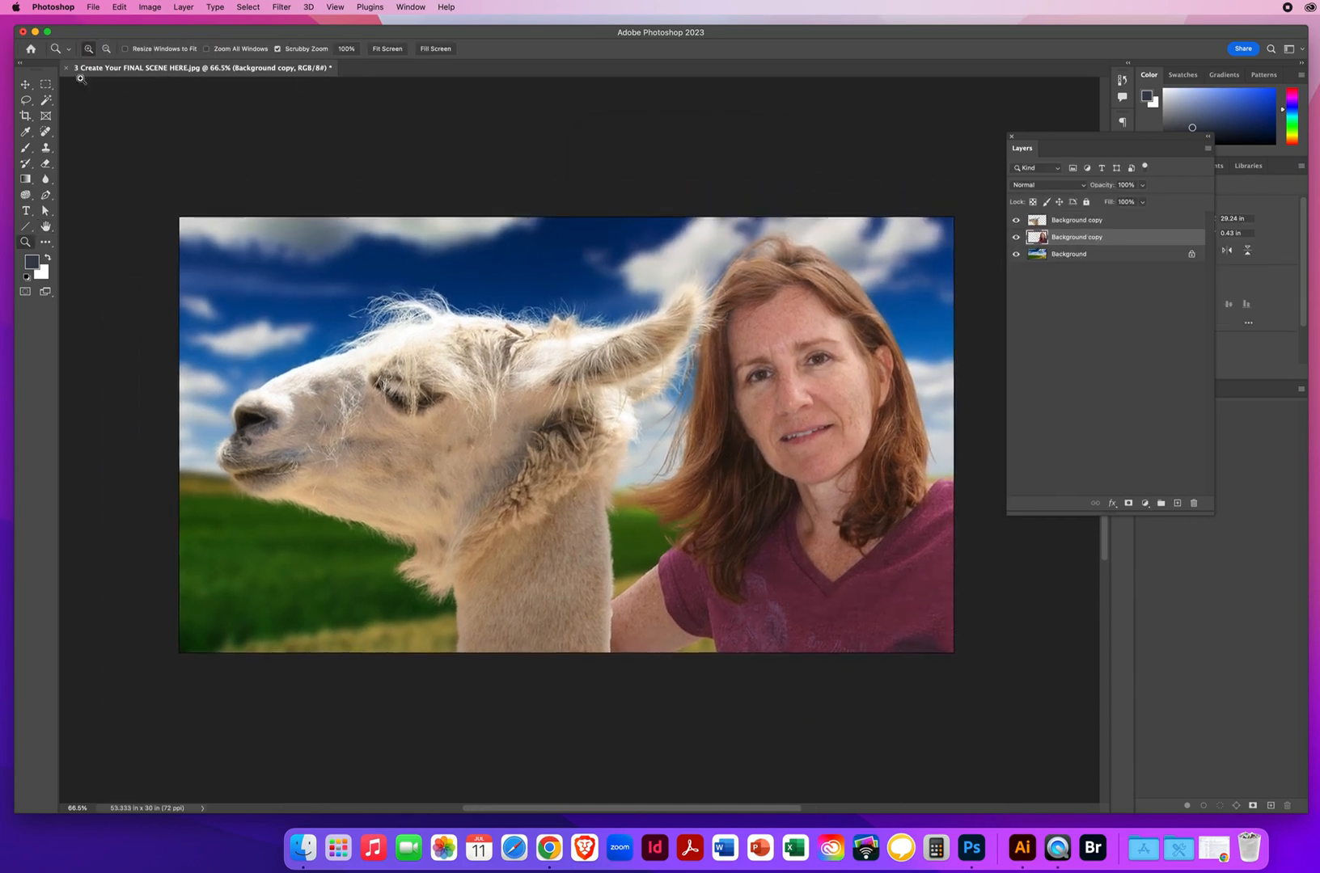
click(25, 84)
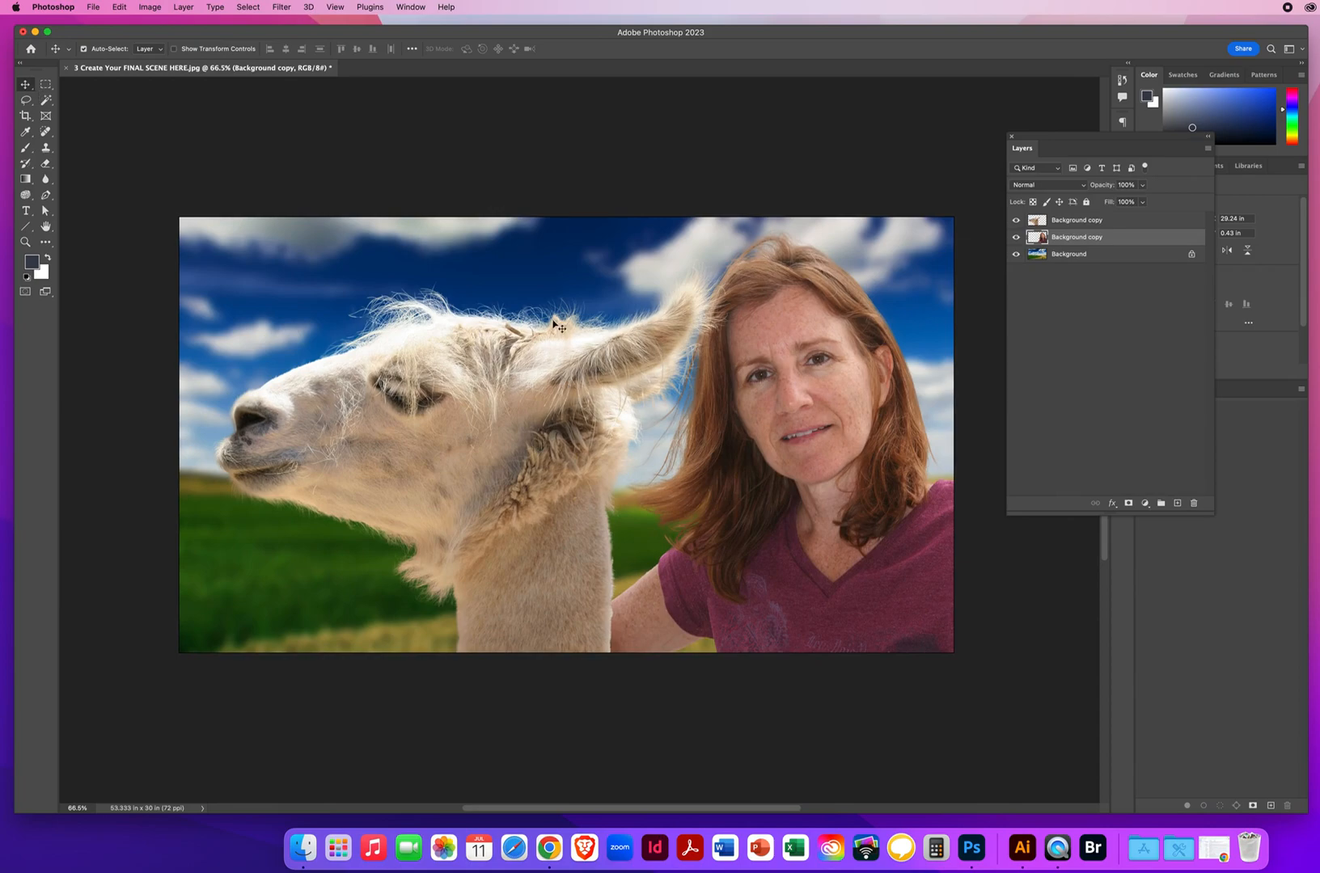